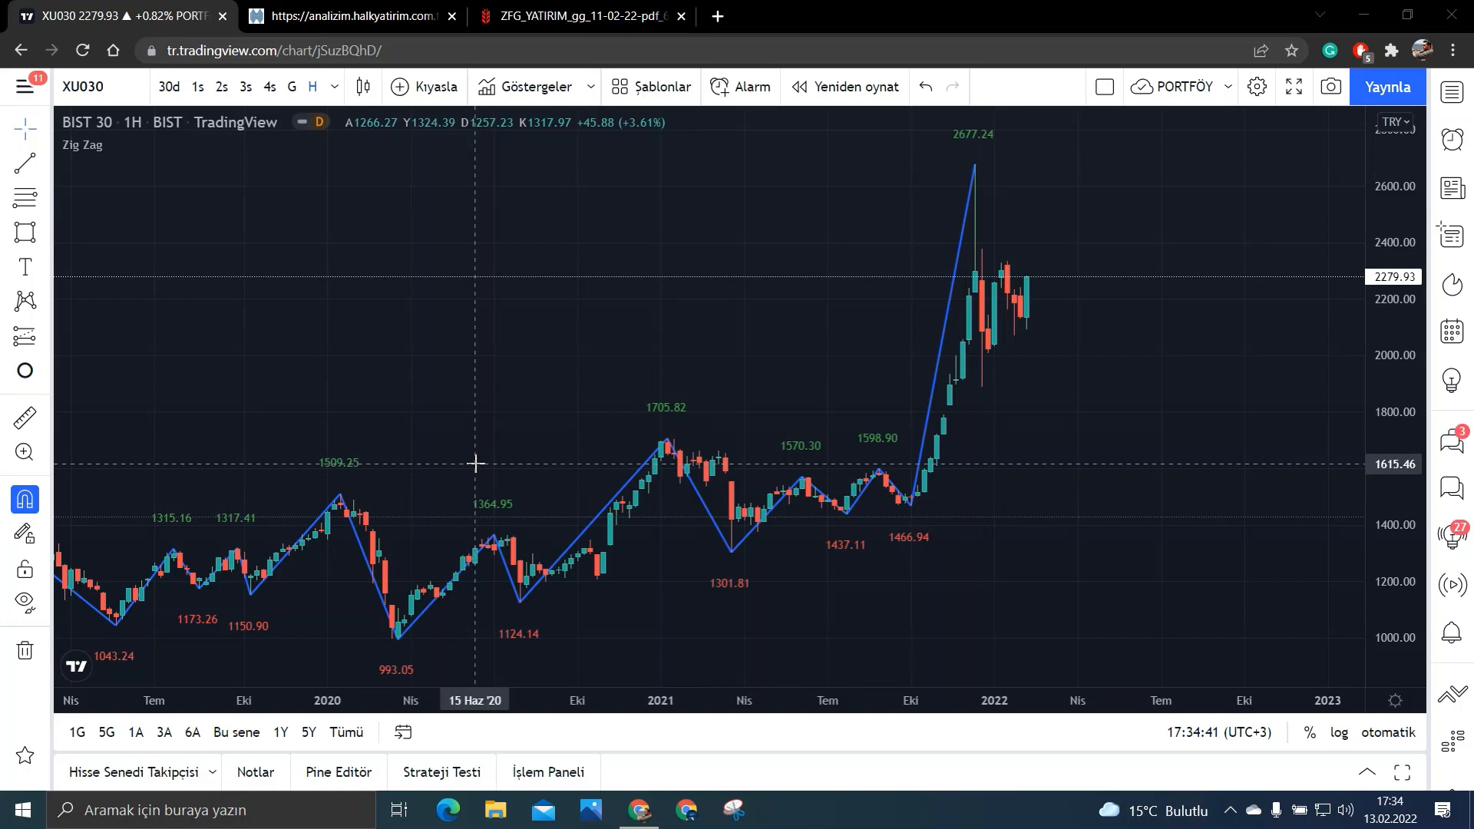
mouse_move(940, 468)
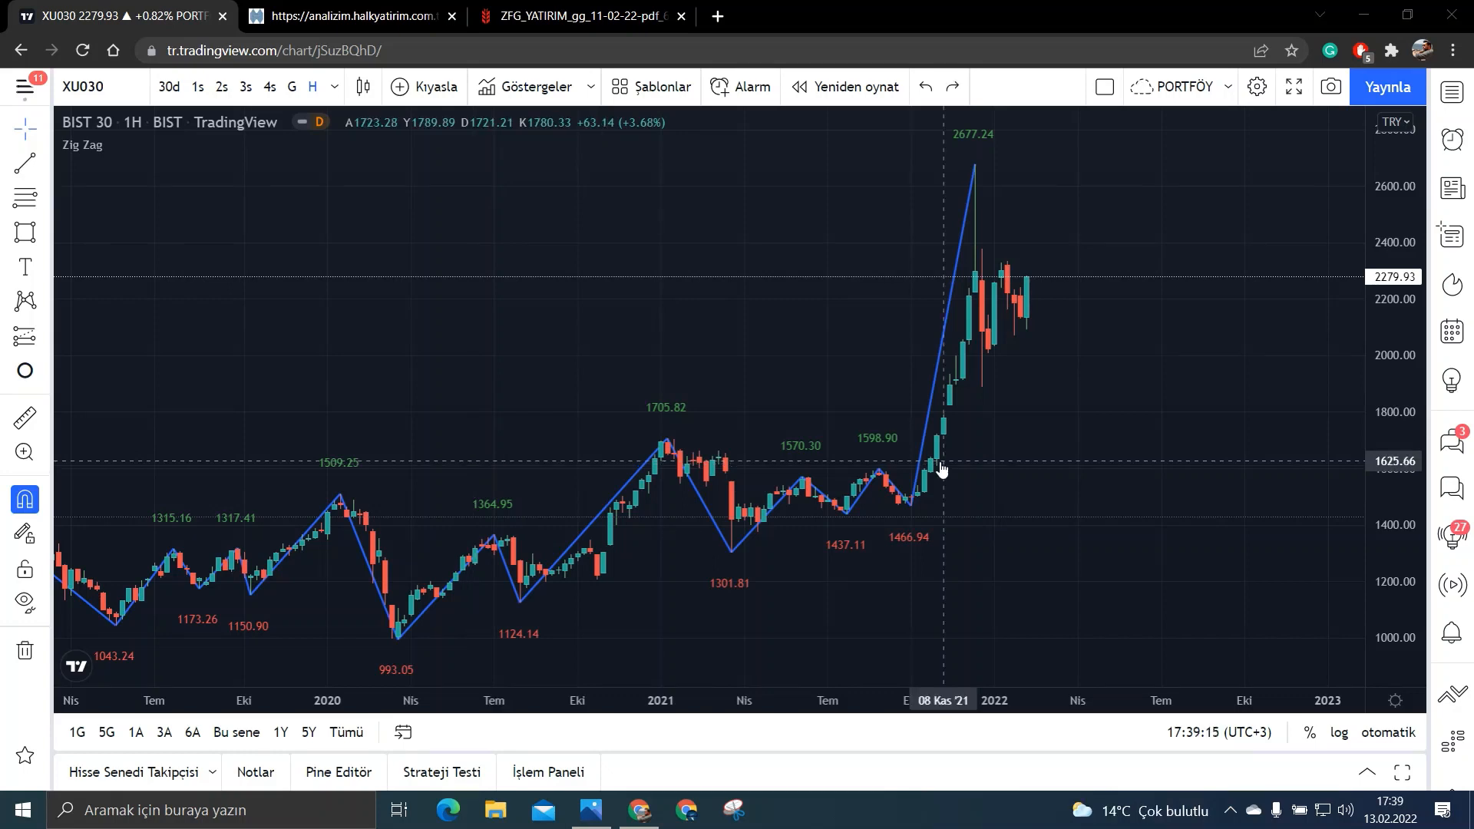
mouse_move(937, 467)
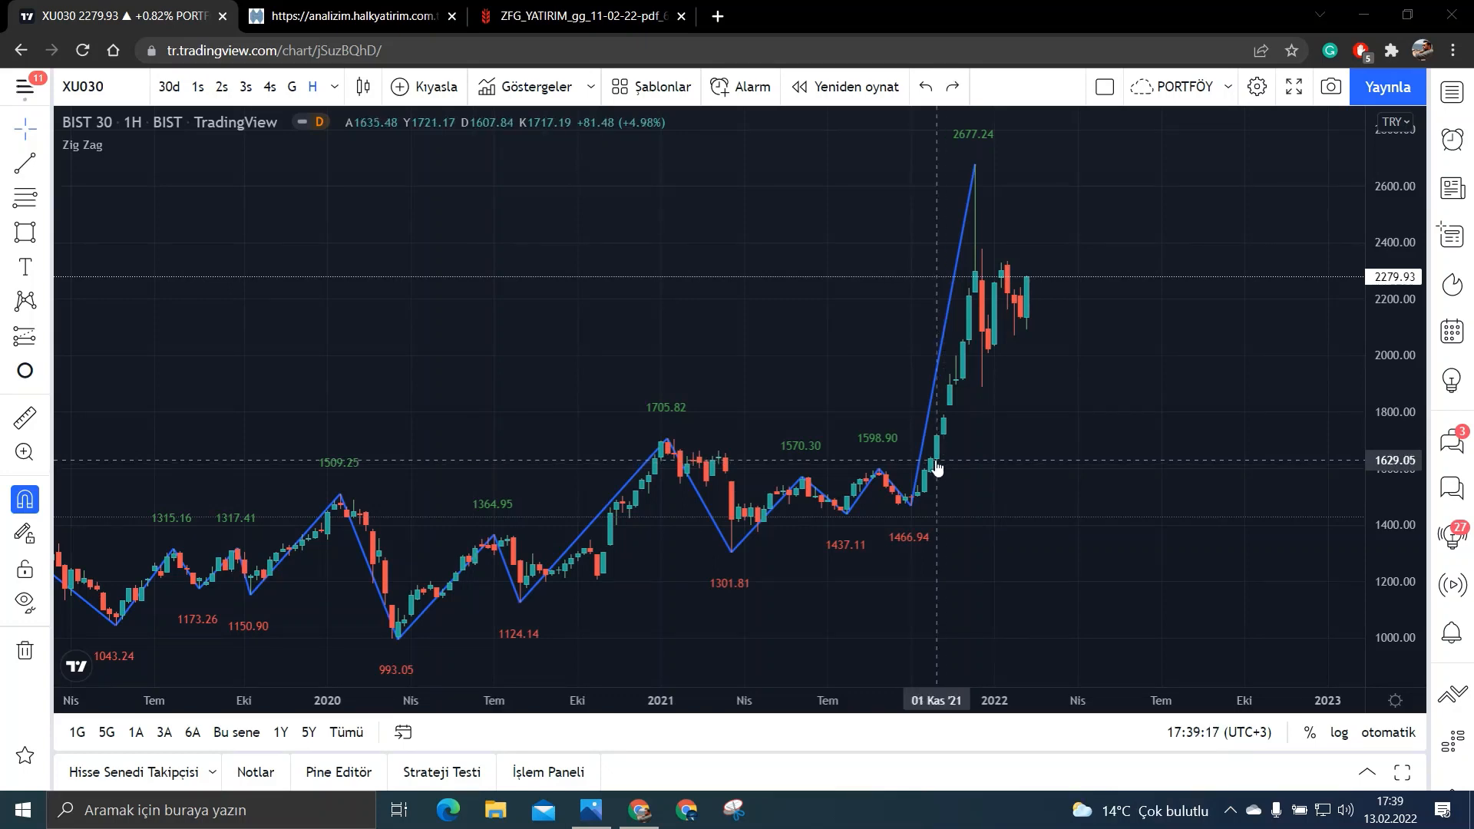
mouse_move(936, 466)
text(ARD)
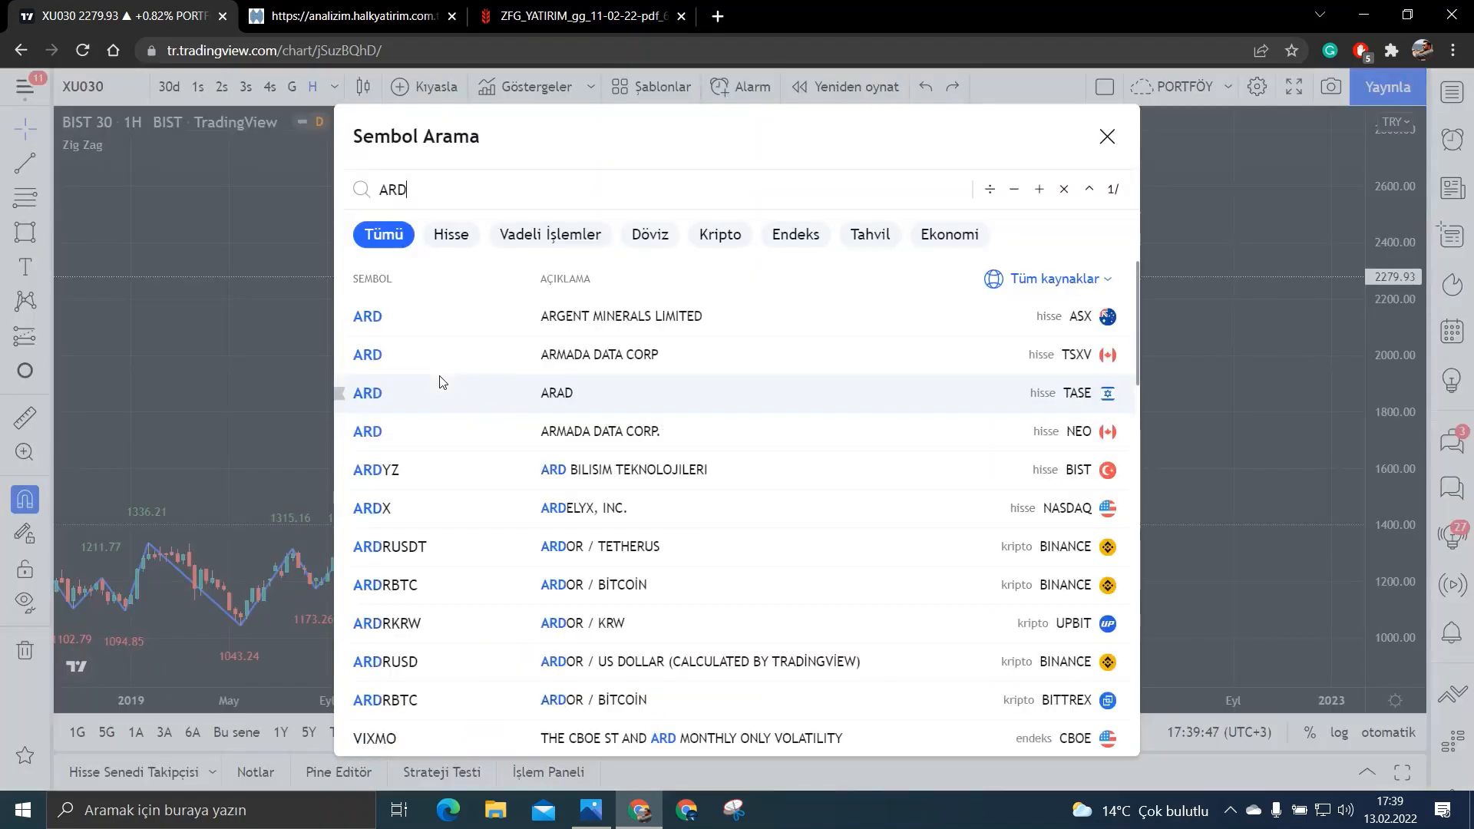
Step: Load the ARDYZ (ARD Bilişim Teknolojileri, BIST) hourly chart with its Zig Zag swings
click(395, 470)
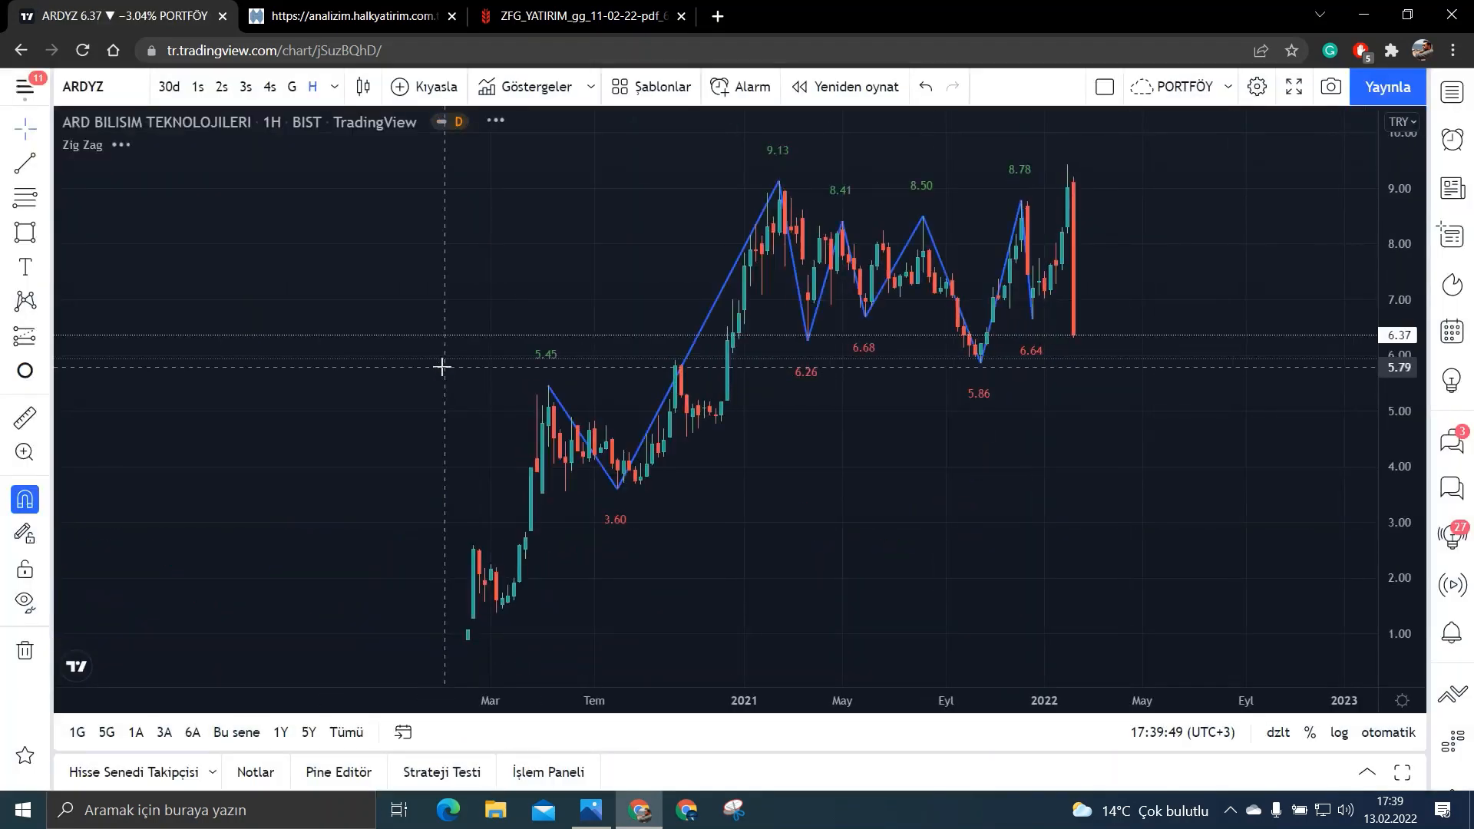
mouse_move(336, 8)
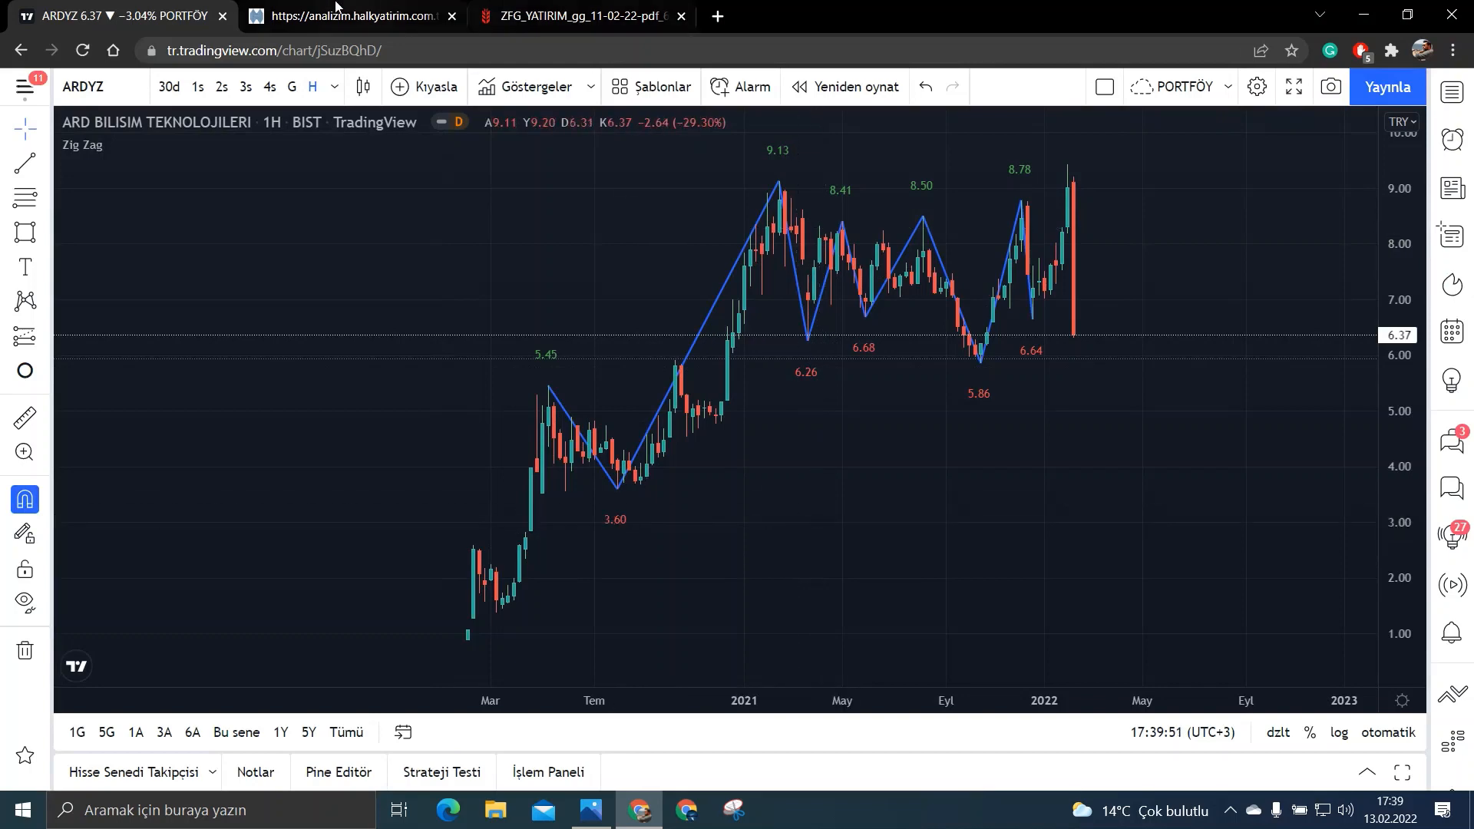
Step: Show ARDYZ's Skor Kart table of quarterly sales, FAVÖK, net profit, debt and equity
click(348, 16)
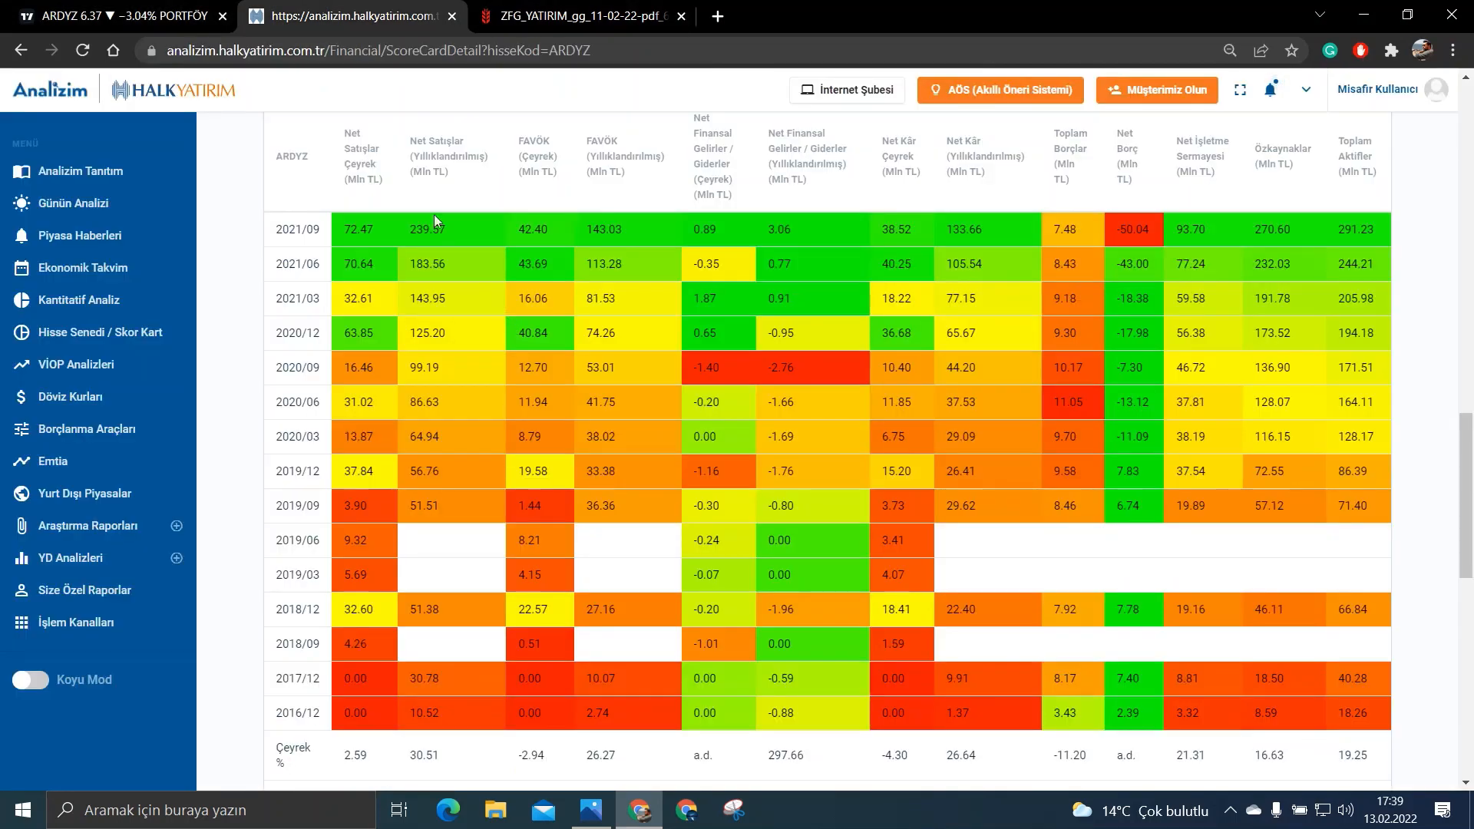
mouse_move(383, 694)
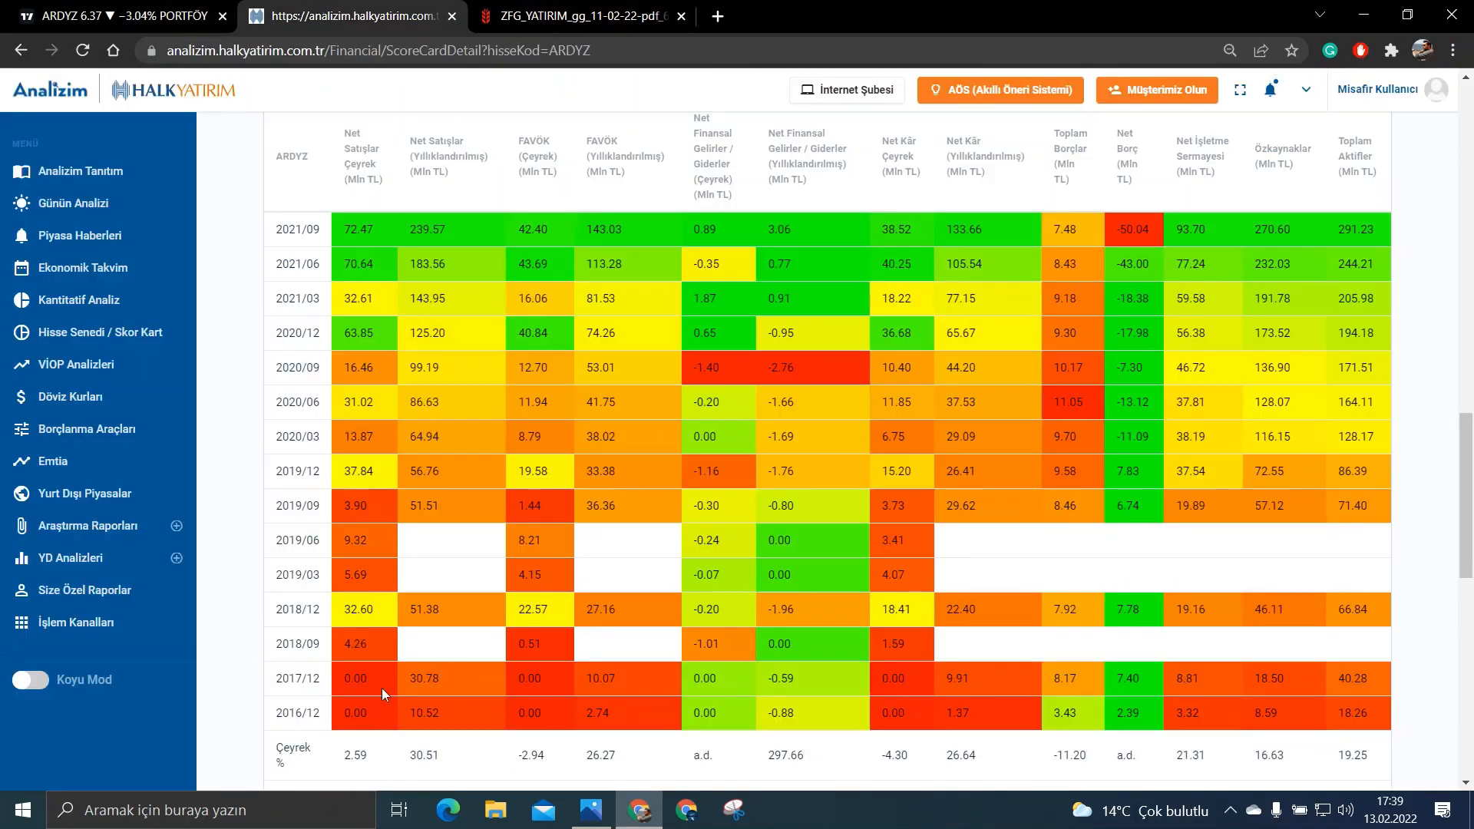
mouse_move(462, 642)
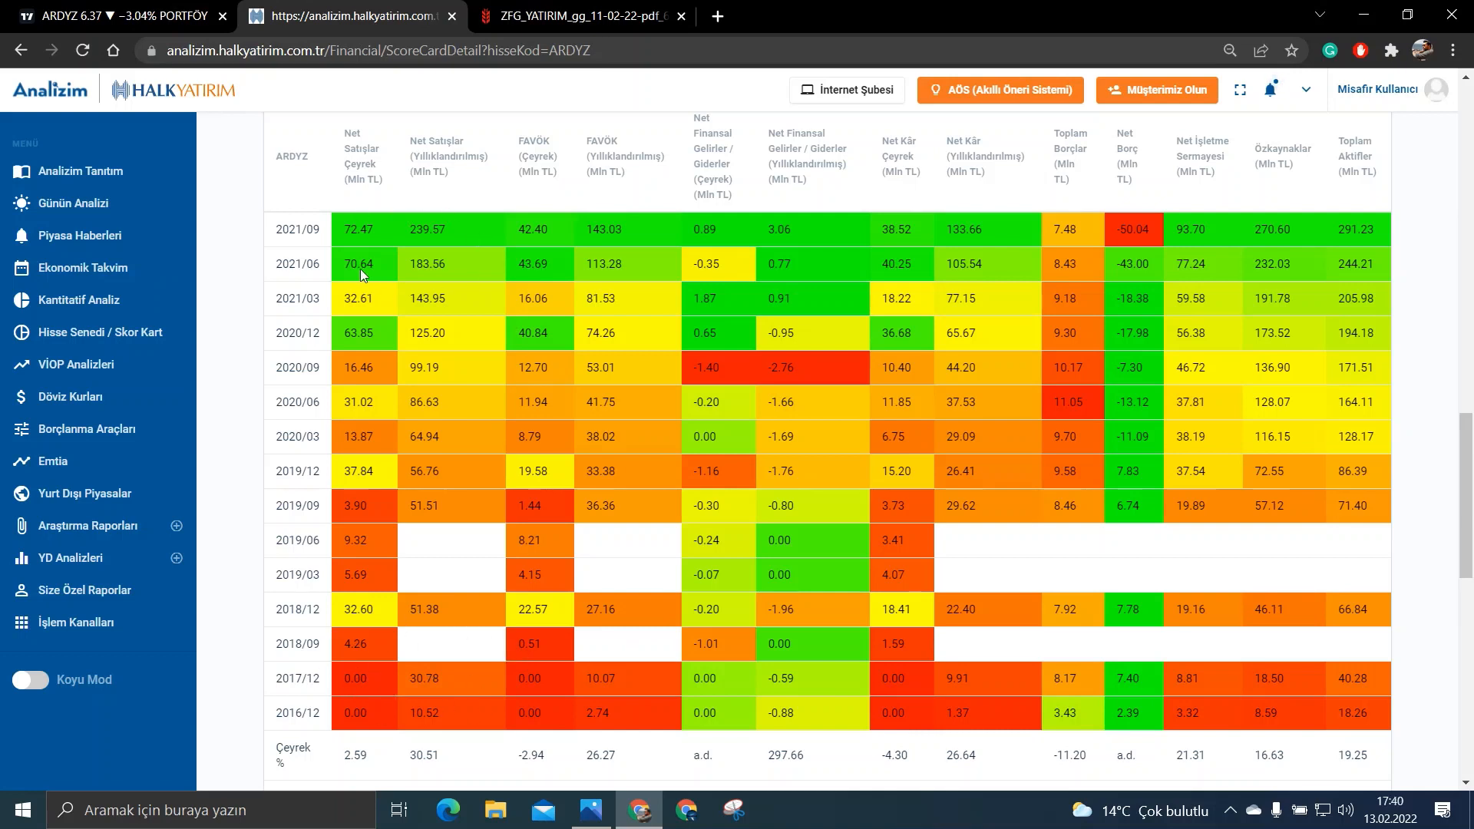
mouse_move(584, 166)
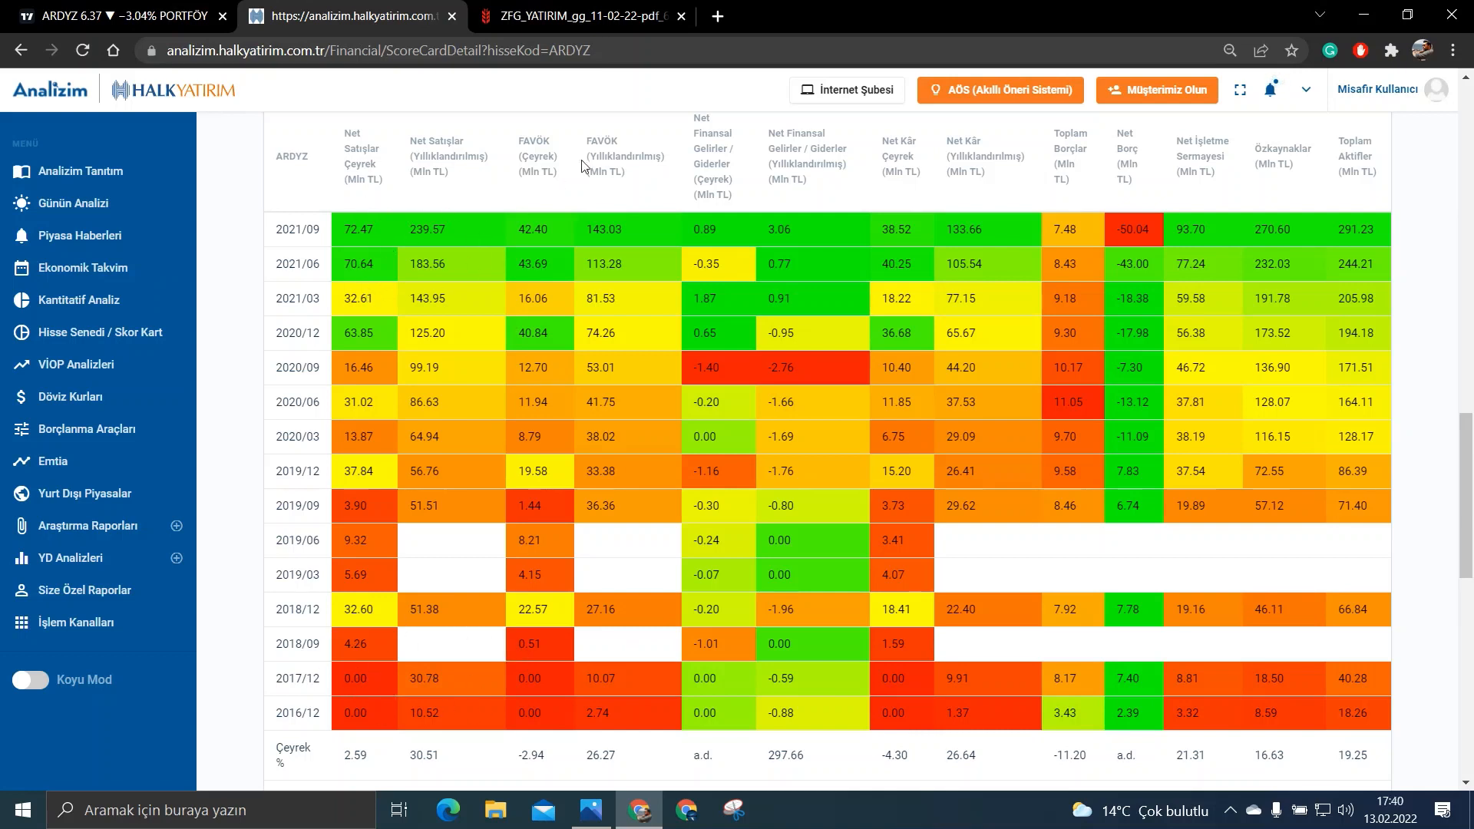
mouse_move(287, 684)
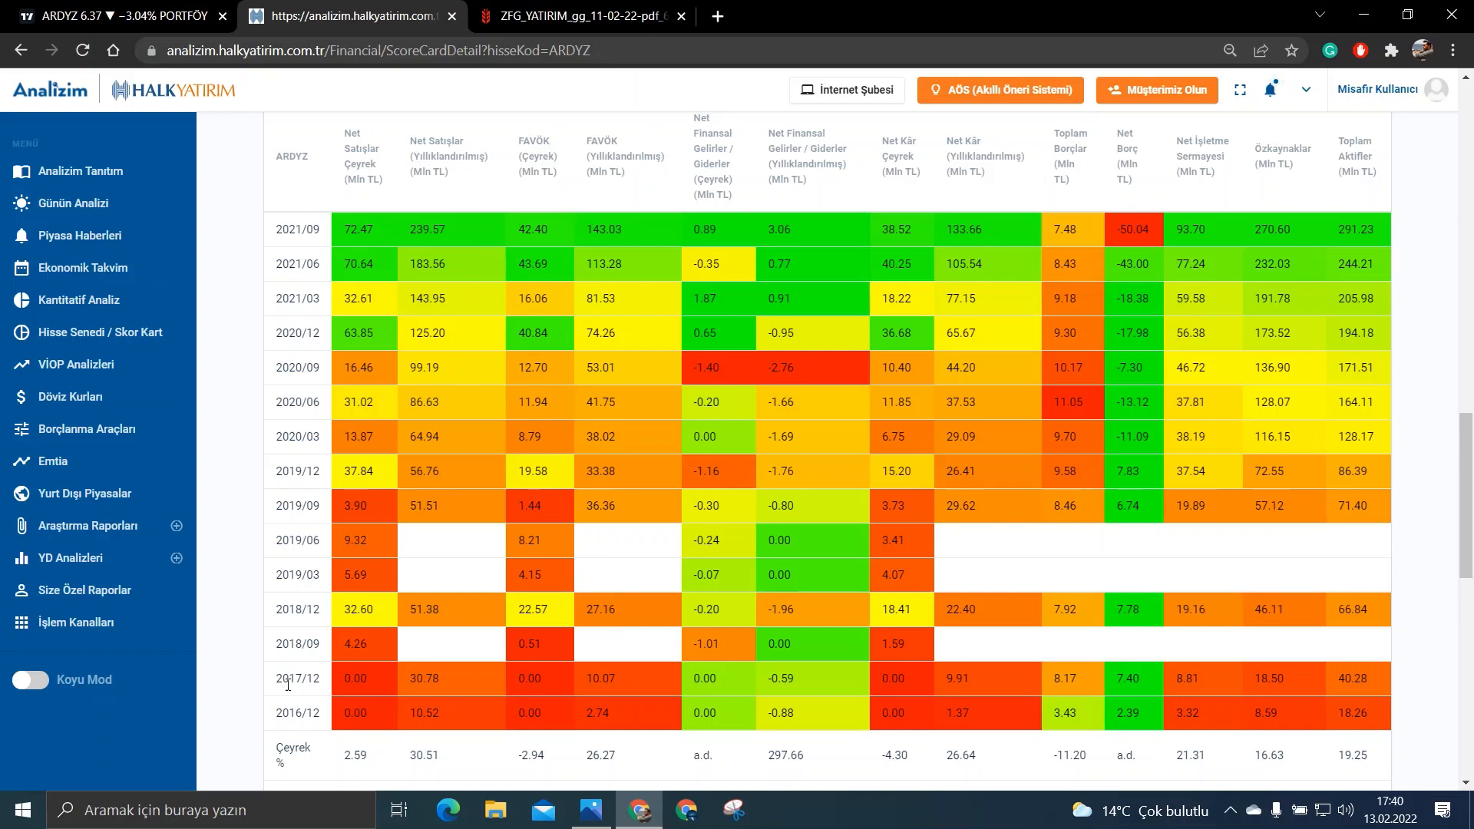
mouse_move(496, 255)
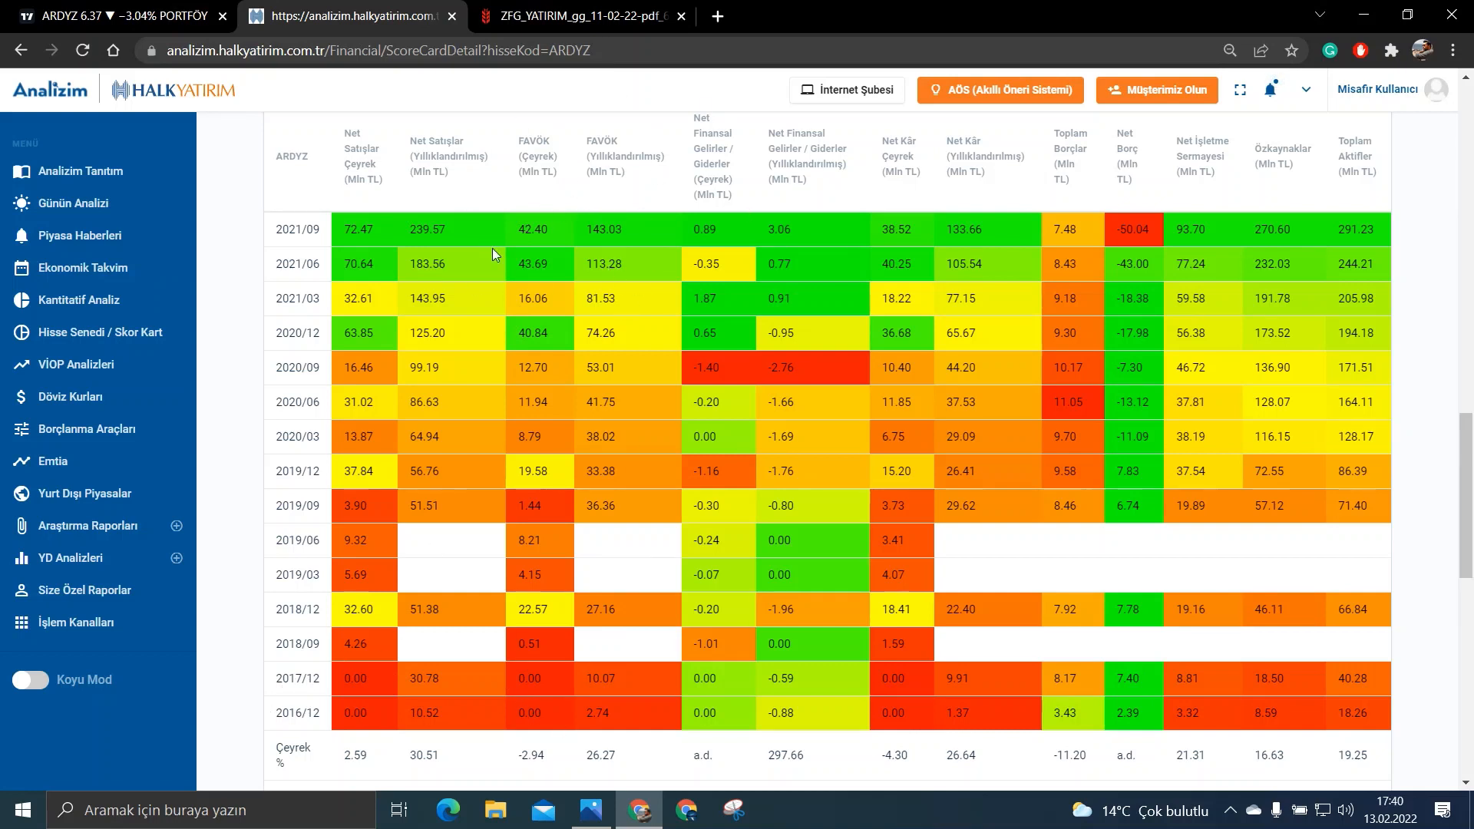
mouse_move(639, 236)
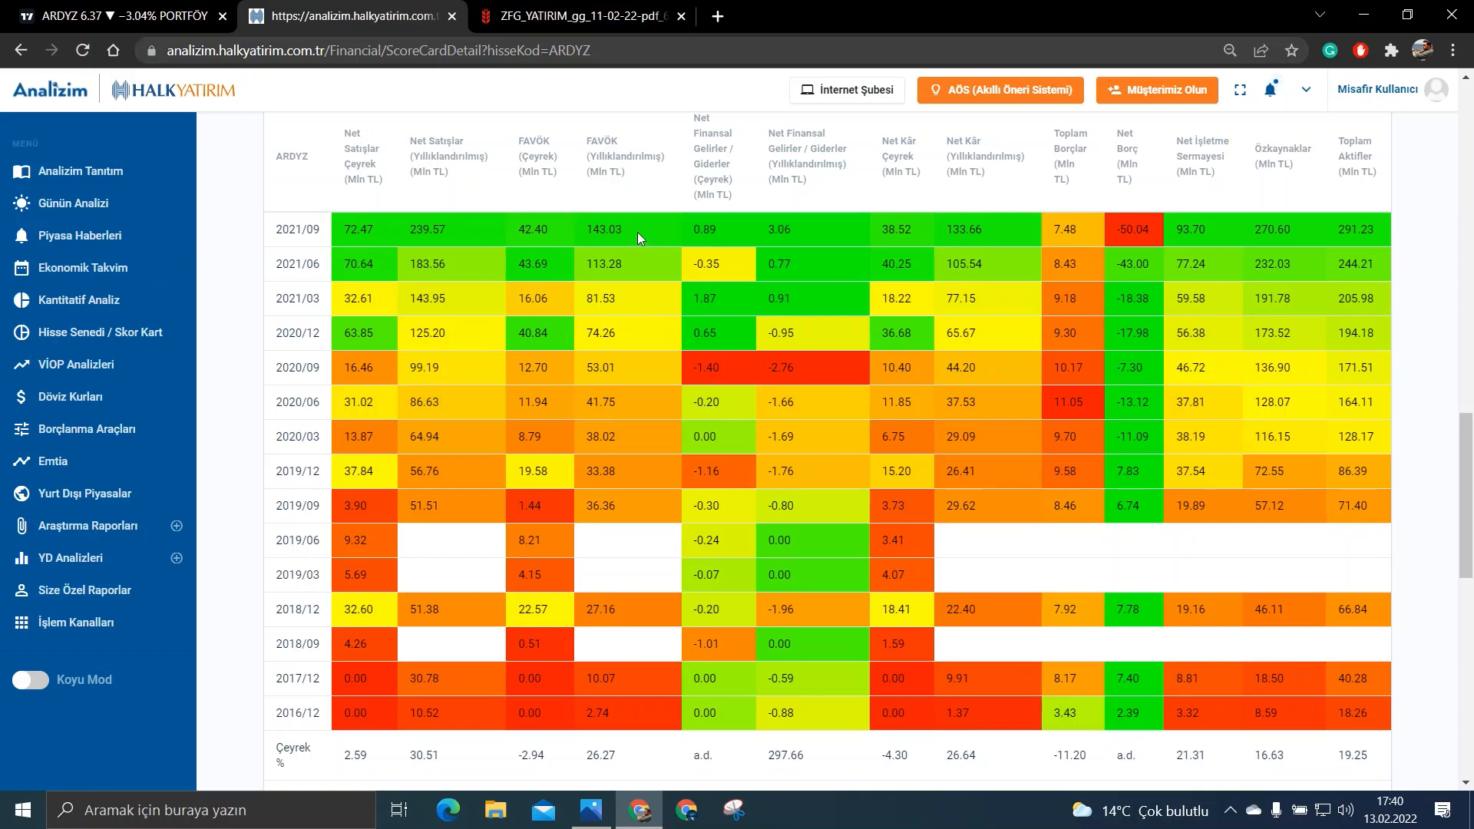
mouse_move(929, 171)
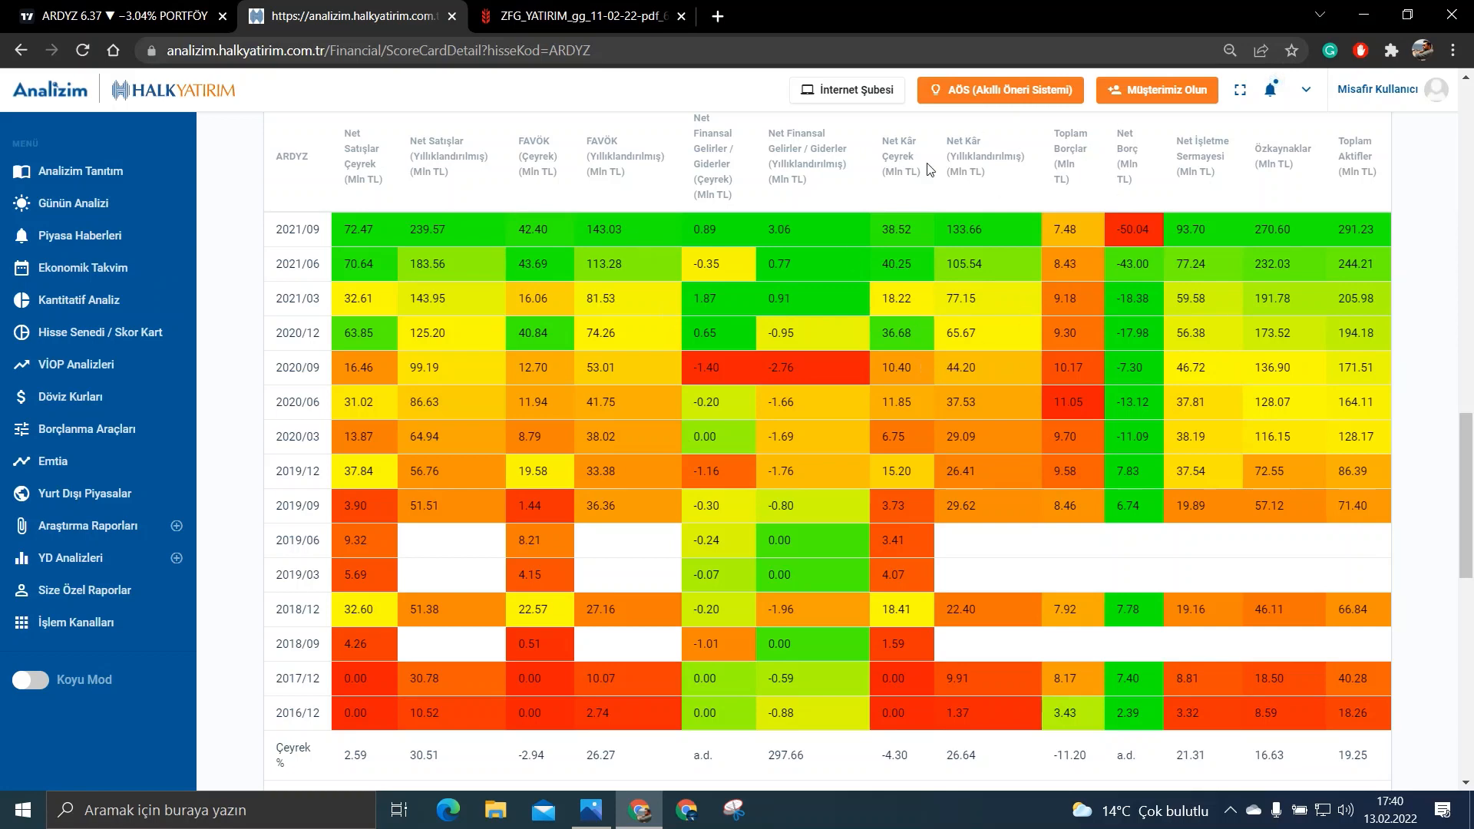
mouse_move(826, 702)
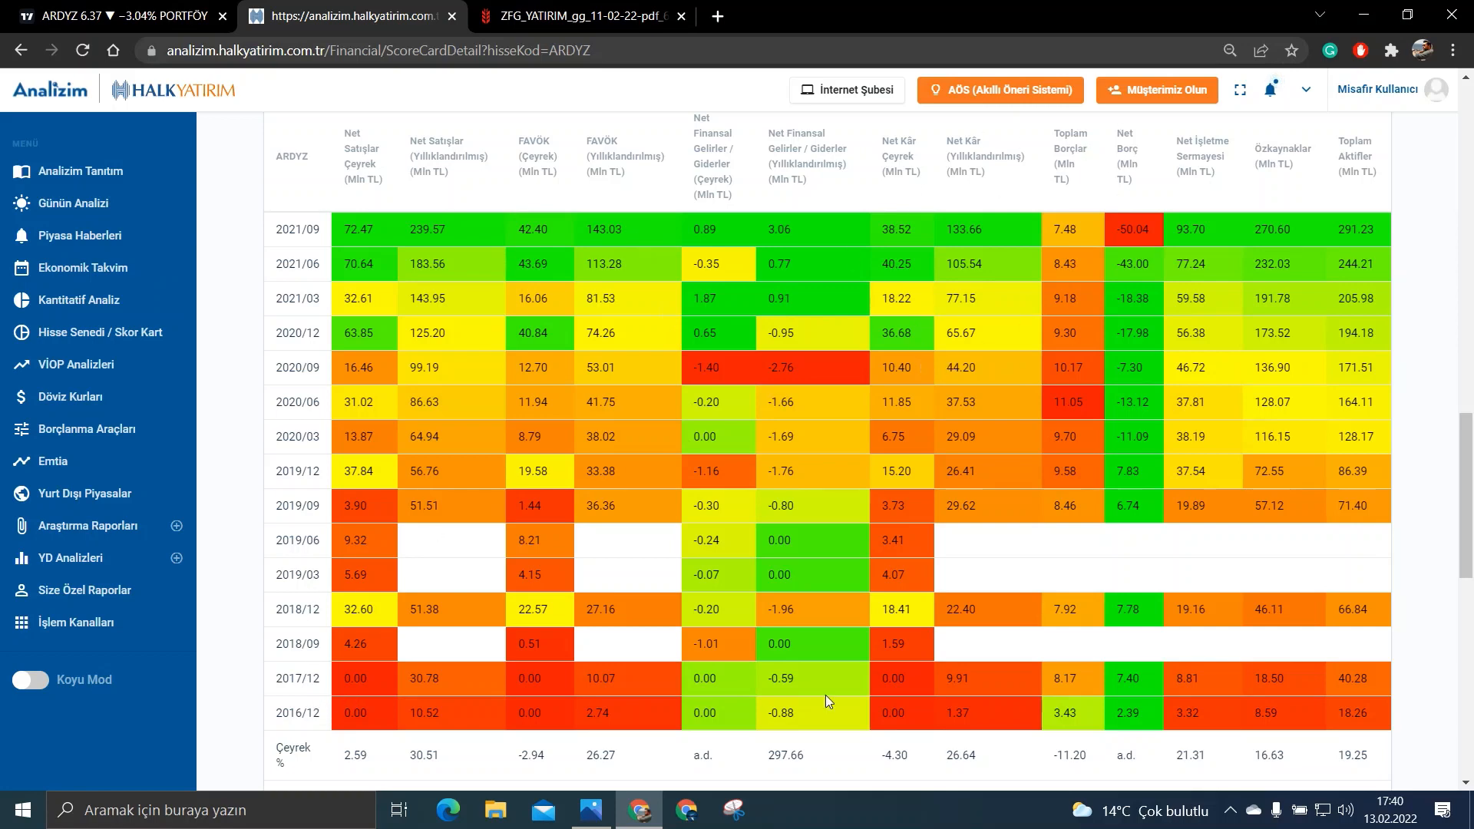
mouse_move(936, 204)
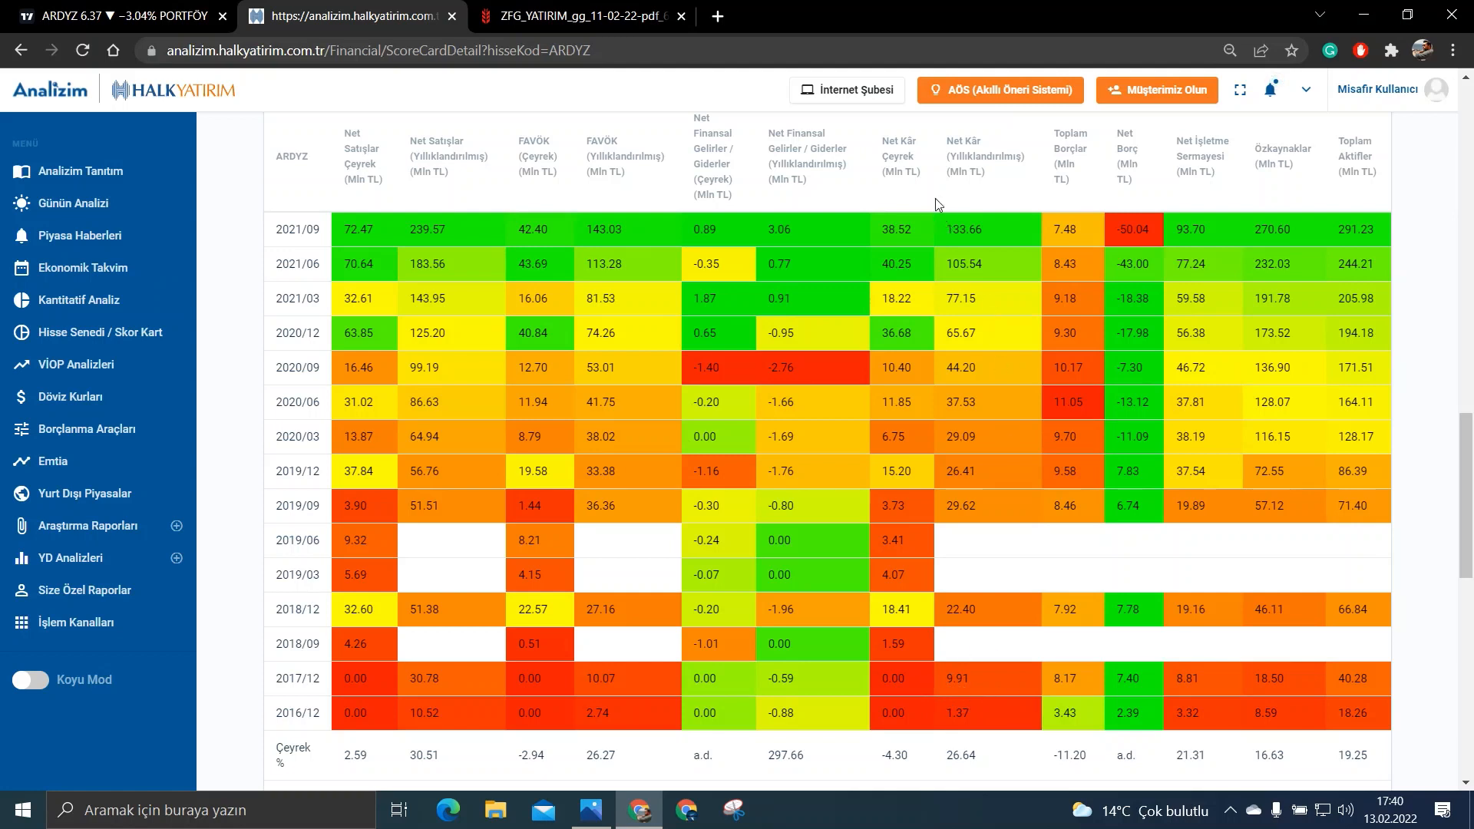
mouse_move(995, 229)
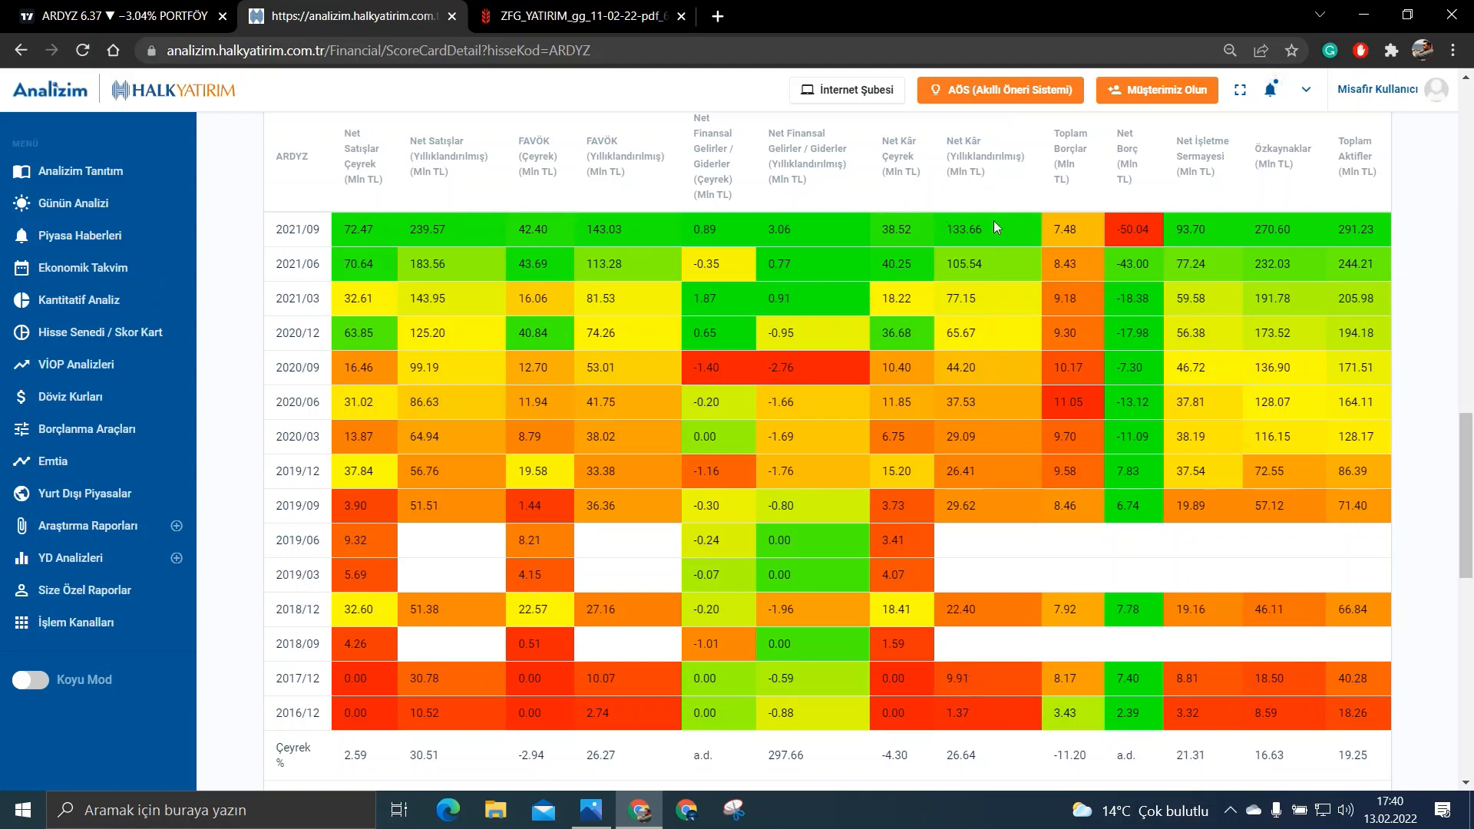
mouse_move(963, 207)
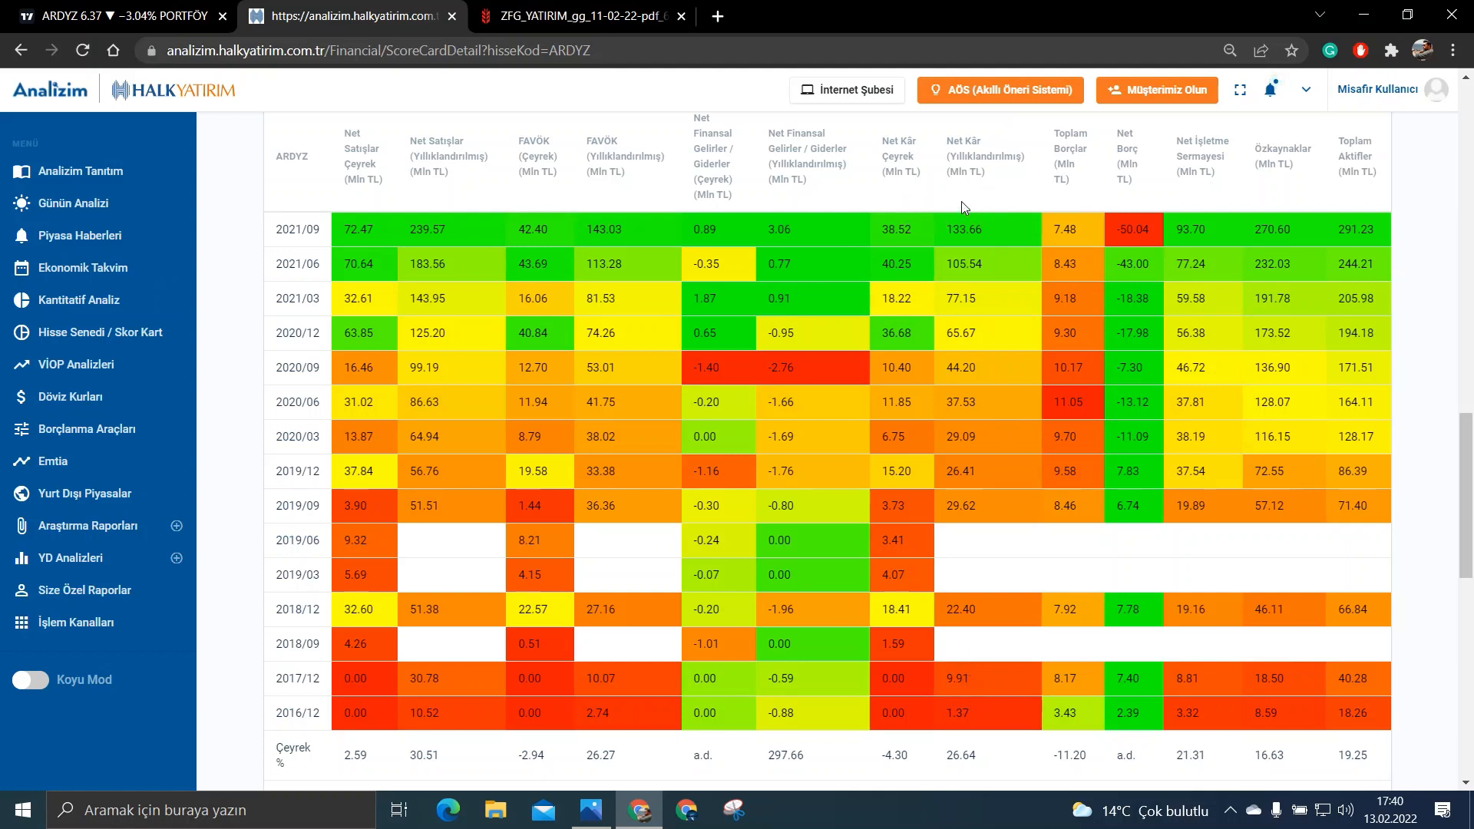
mouse_move(1107, 188)
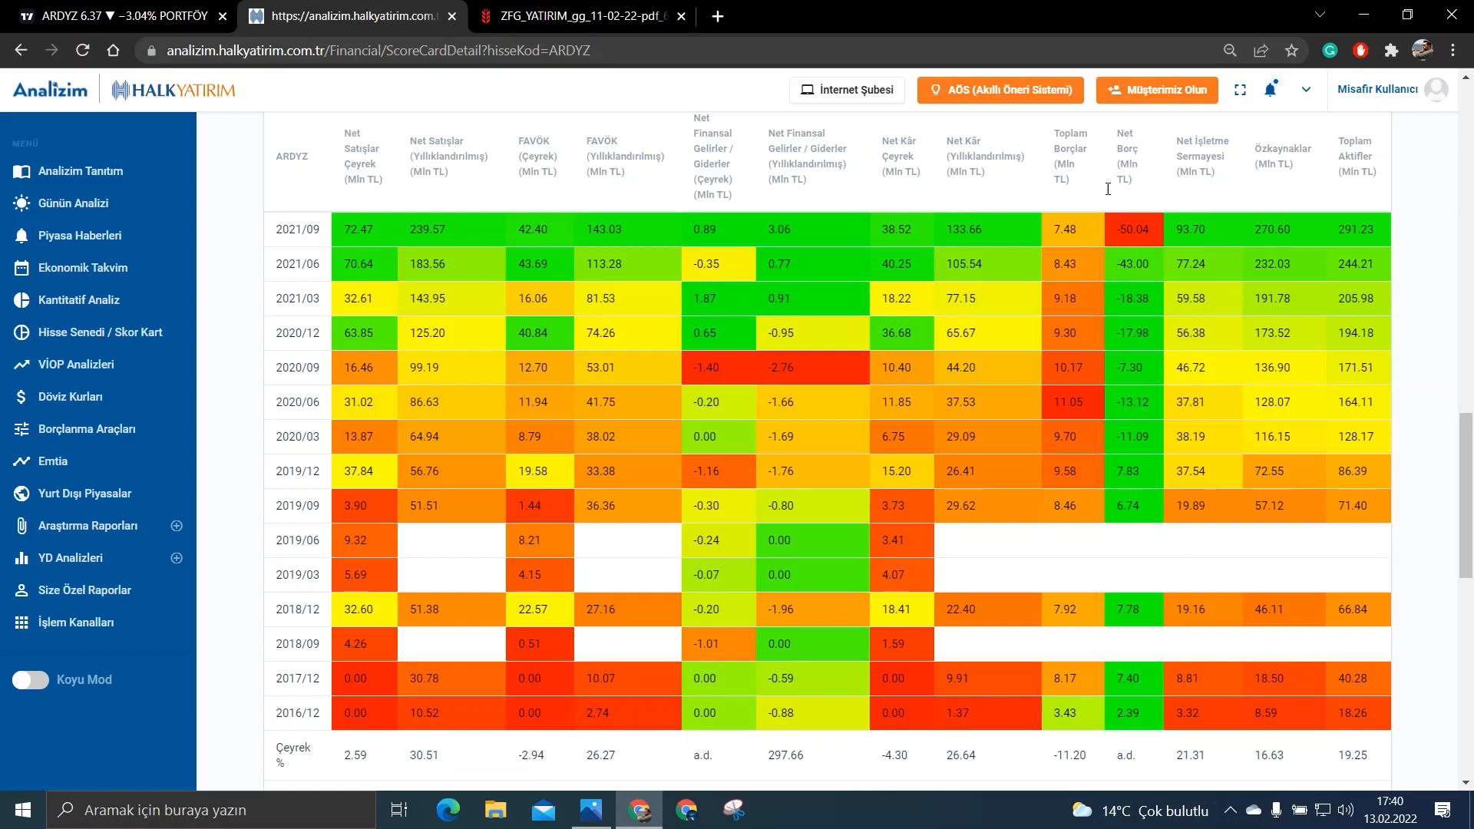
mouse_move(1107, 226)
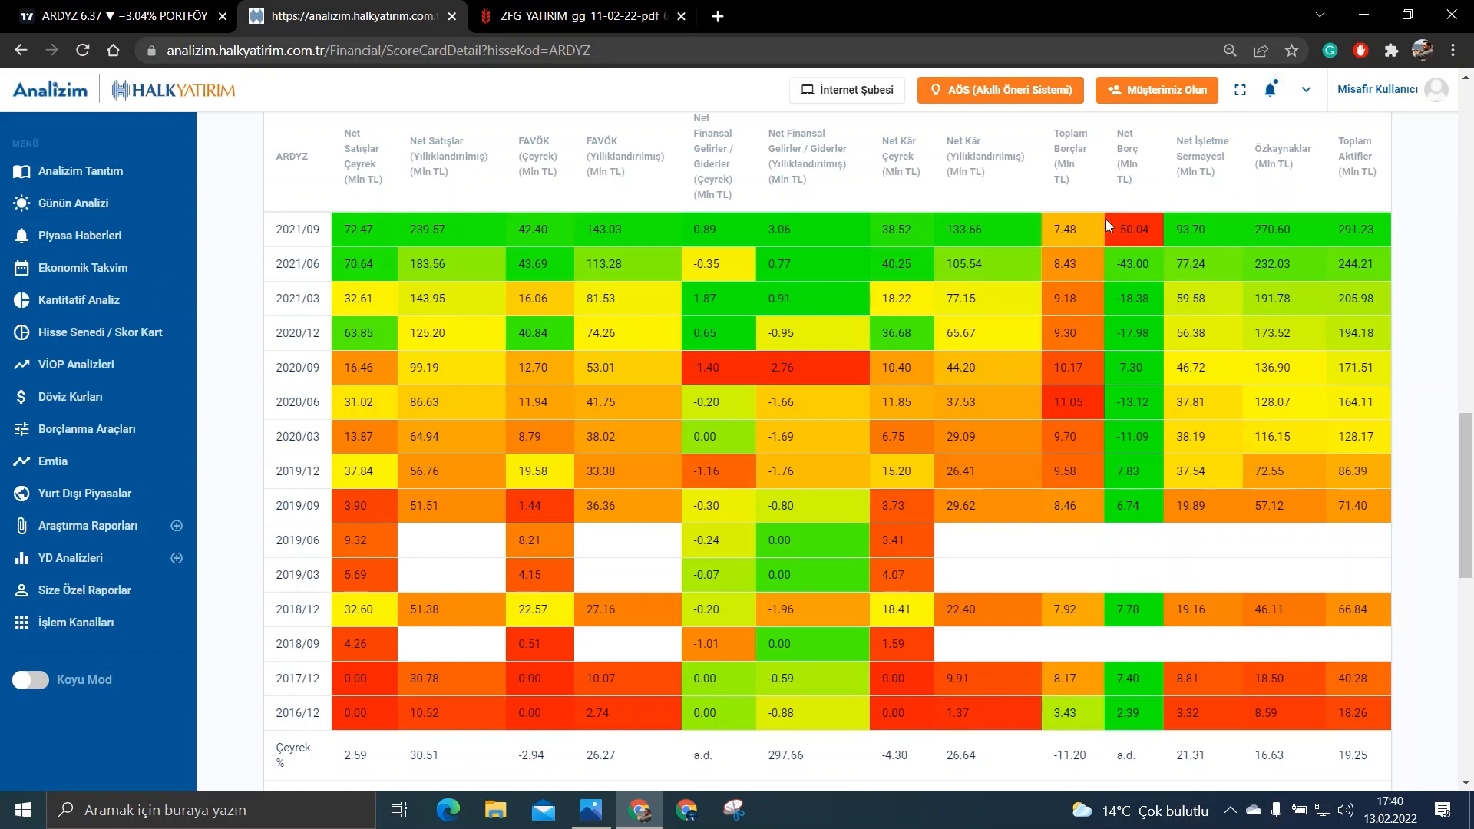
mouse_move(1302, 129)
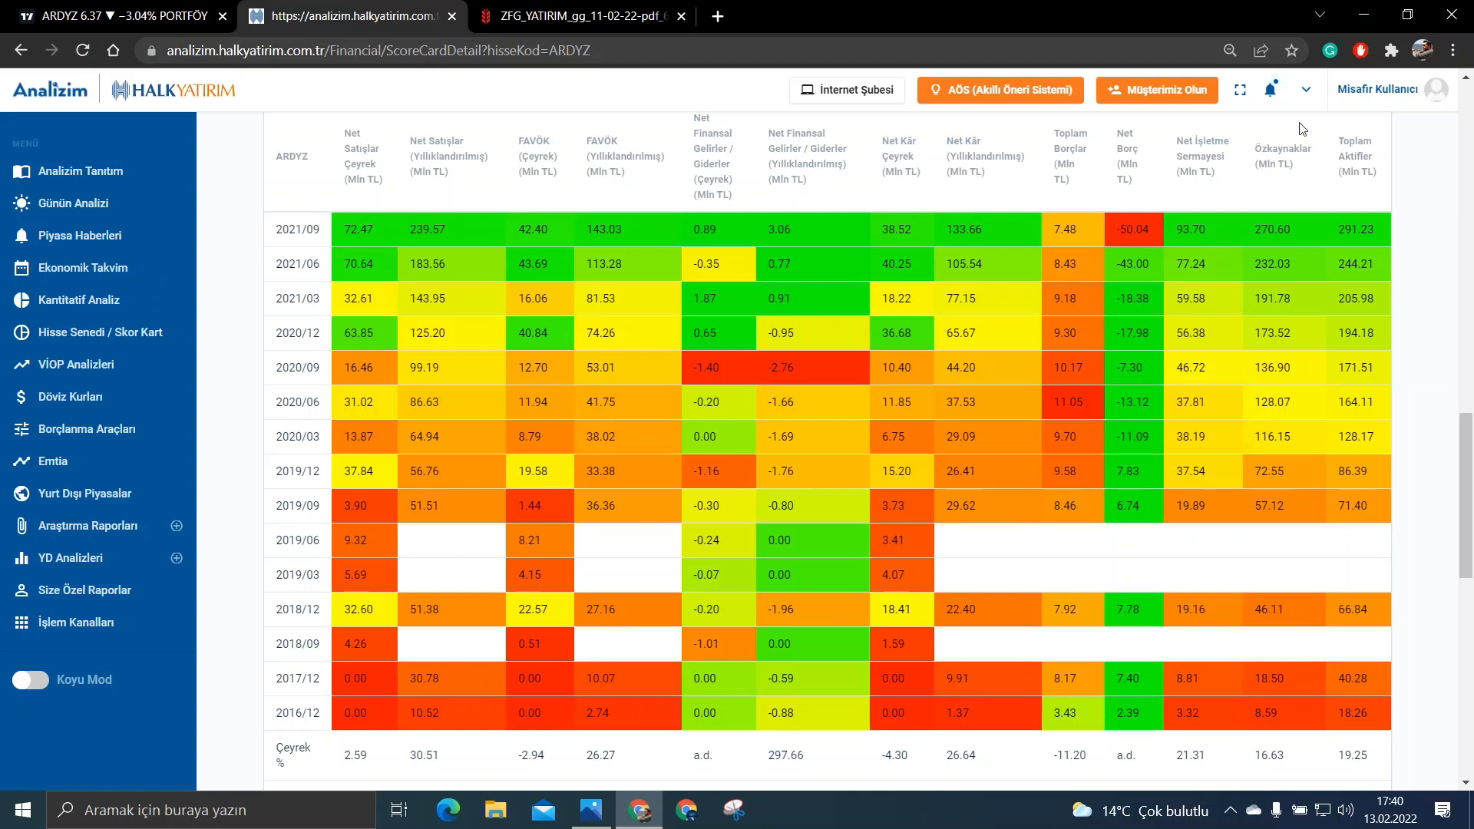
mouse_move(1233, 717)
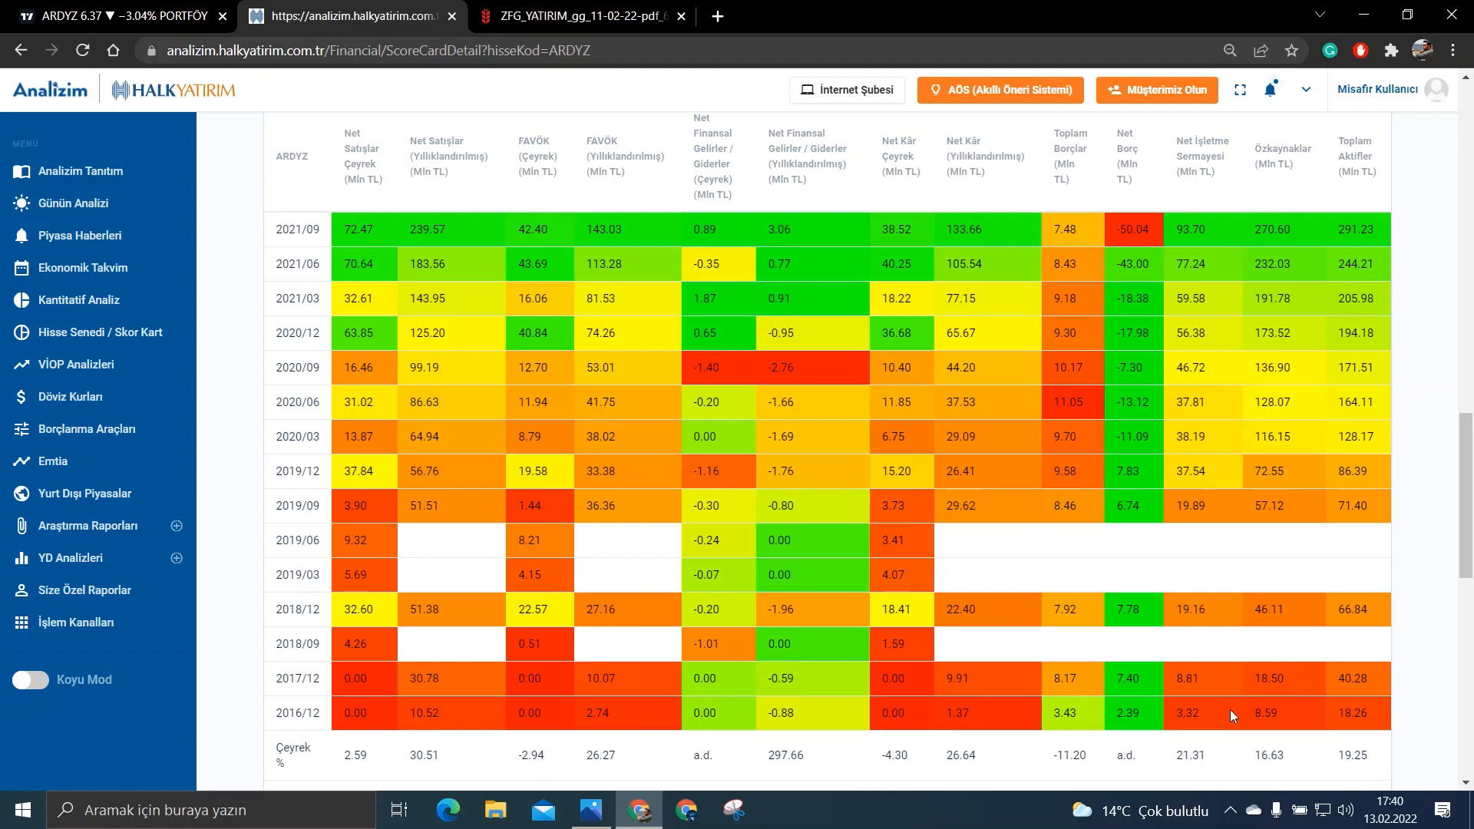
mouse_move(1276, 293)
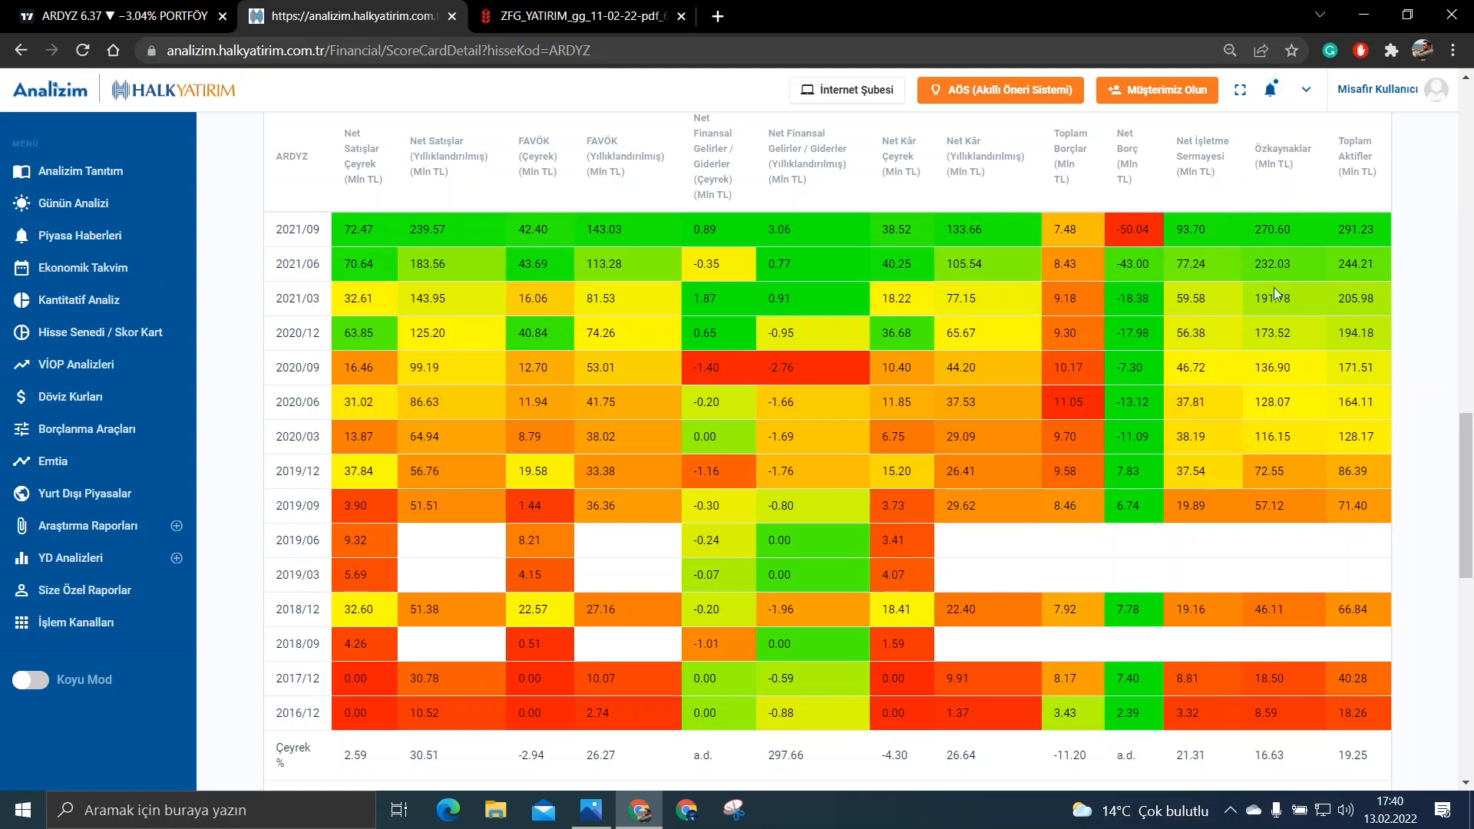
mouse_move(1152, 399)
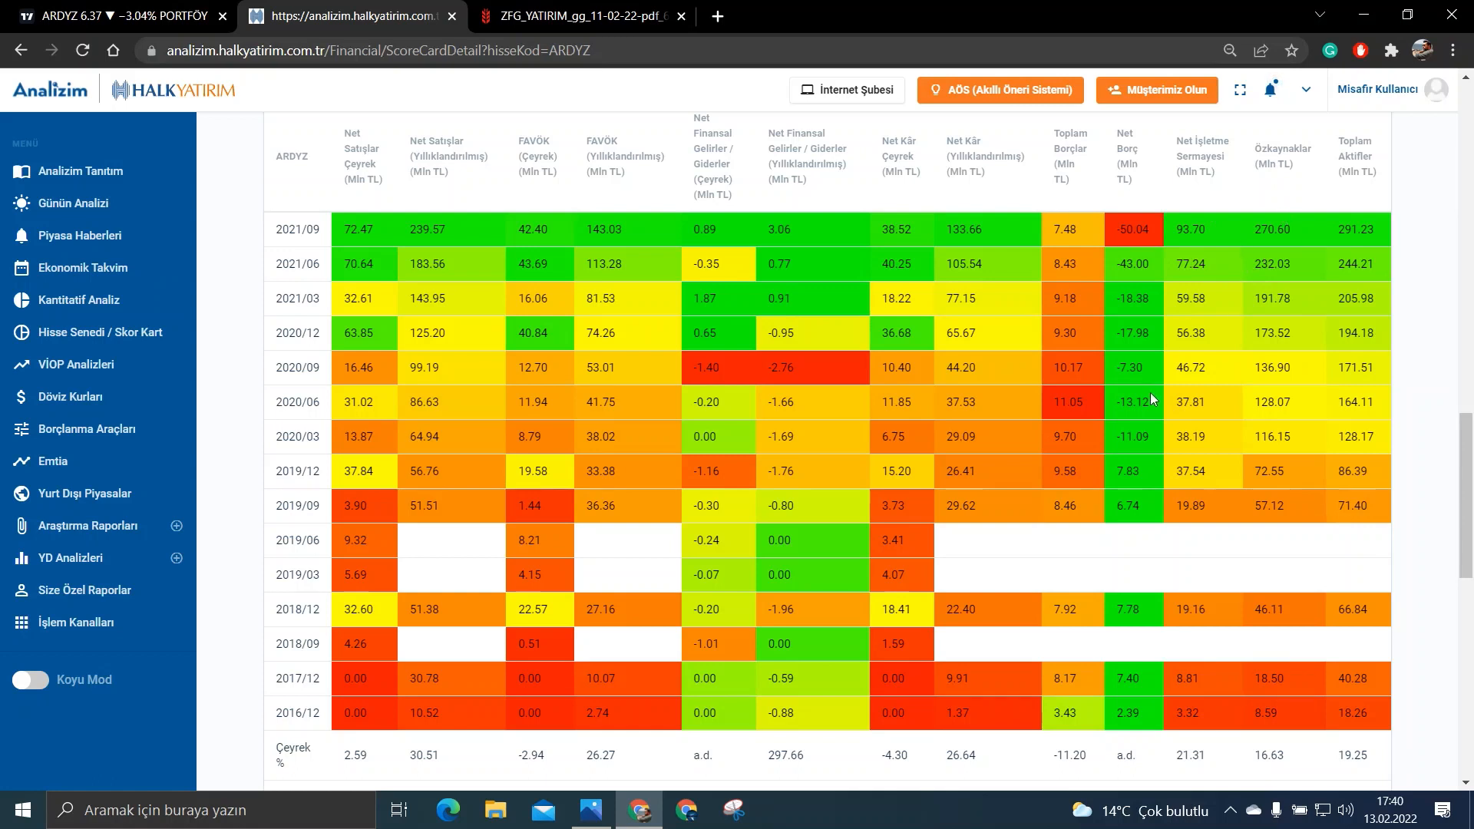
mouse_move(1032, 820)
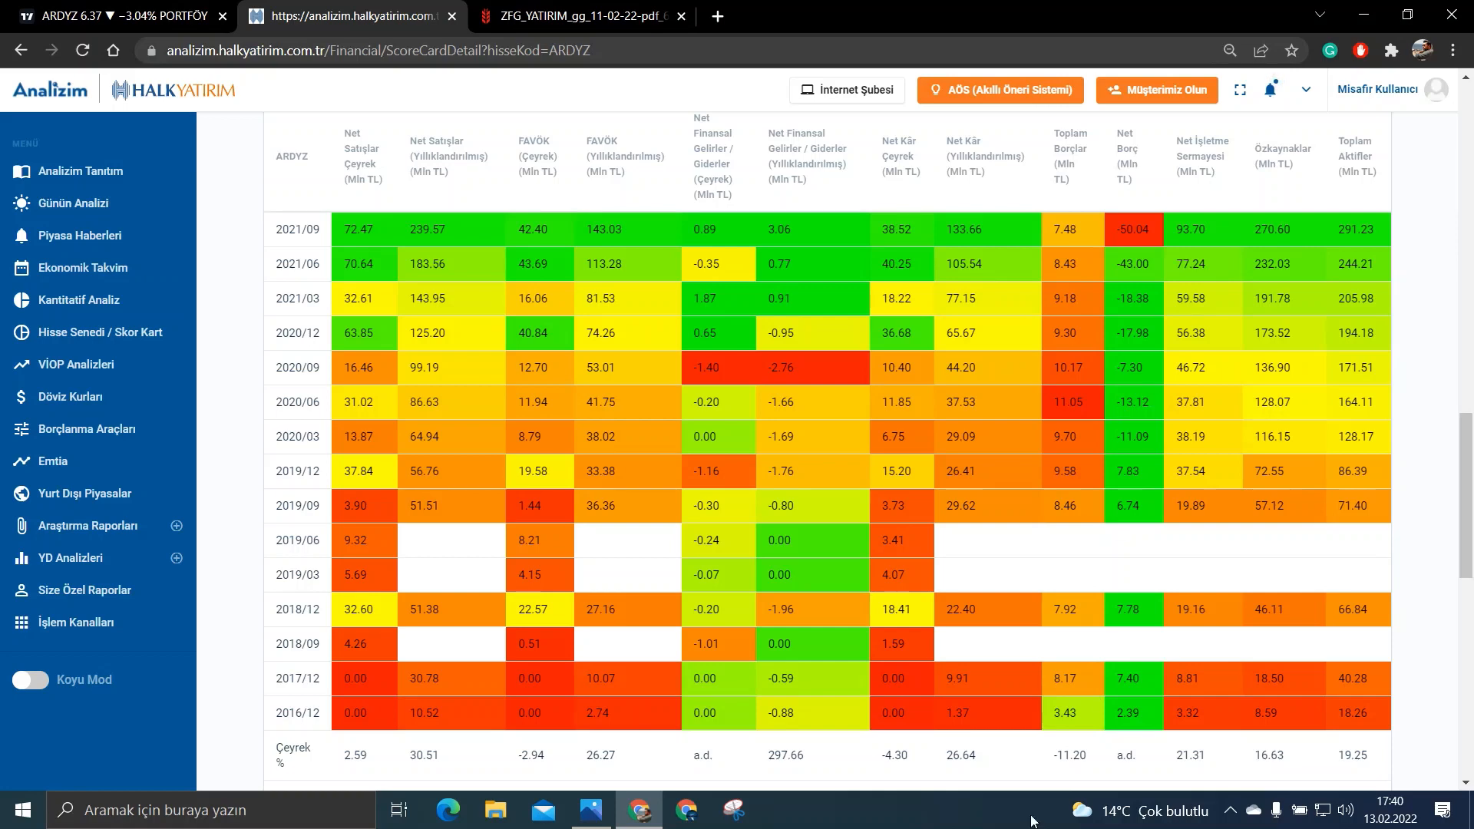
mouse_move(450, 16)
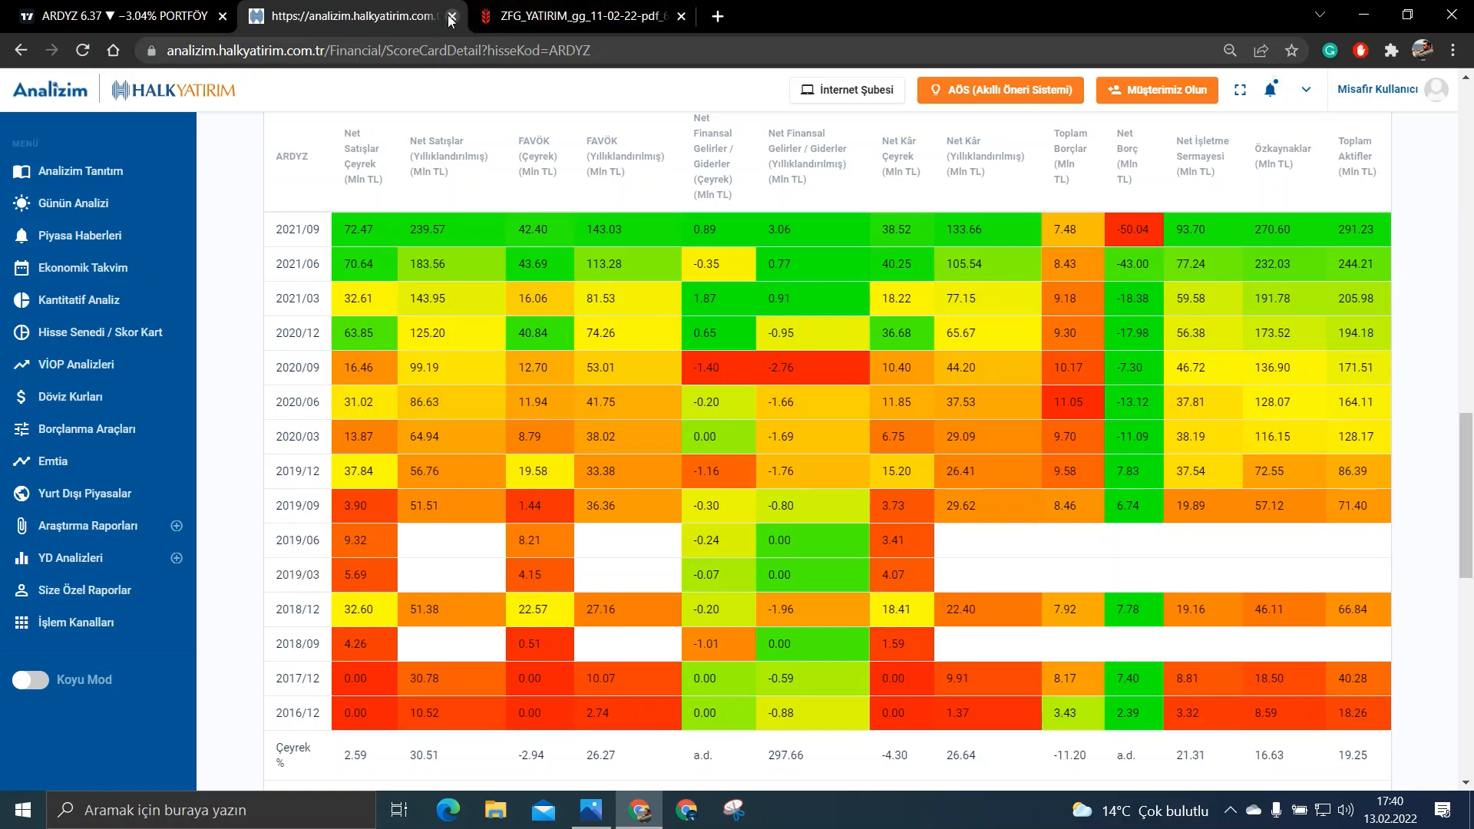
Step: Locate ARDYZ's row in the Ziraat Yatırım report, then search Google for 'ardyz kap'
click(449, 16)
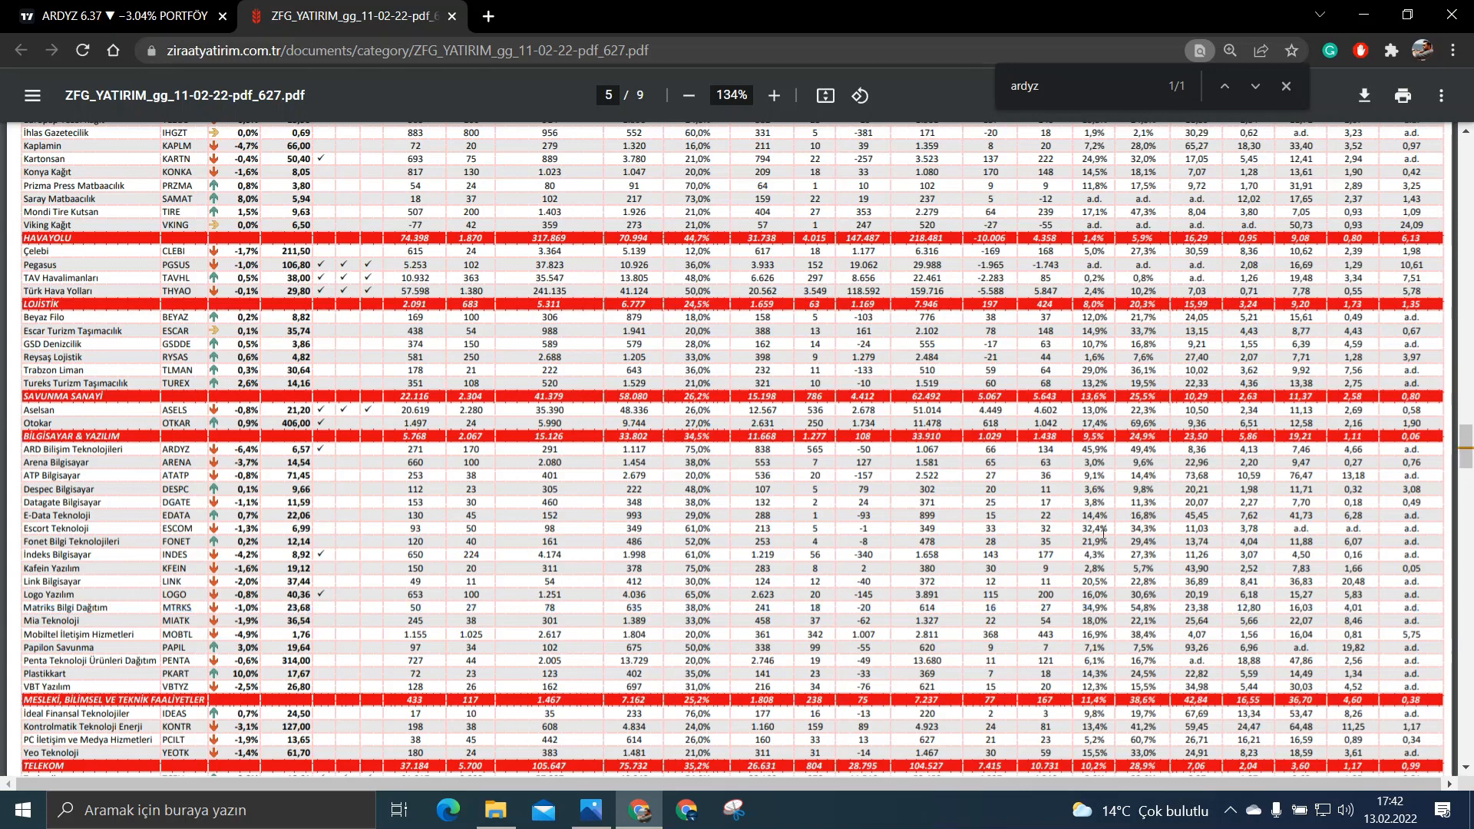
click(94, 450)
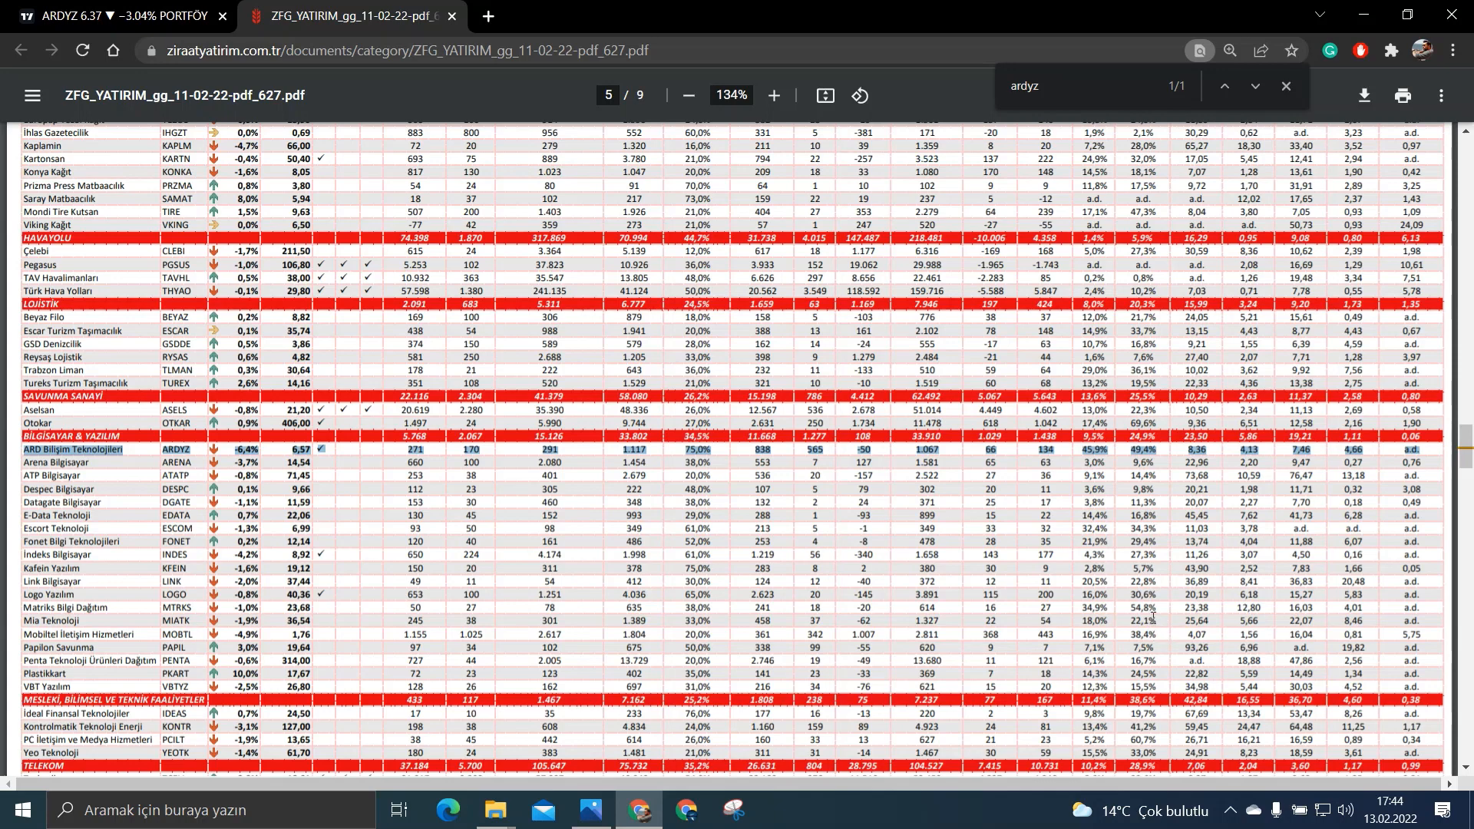
click(94, 608)
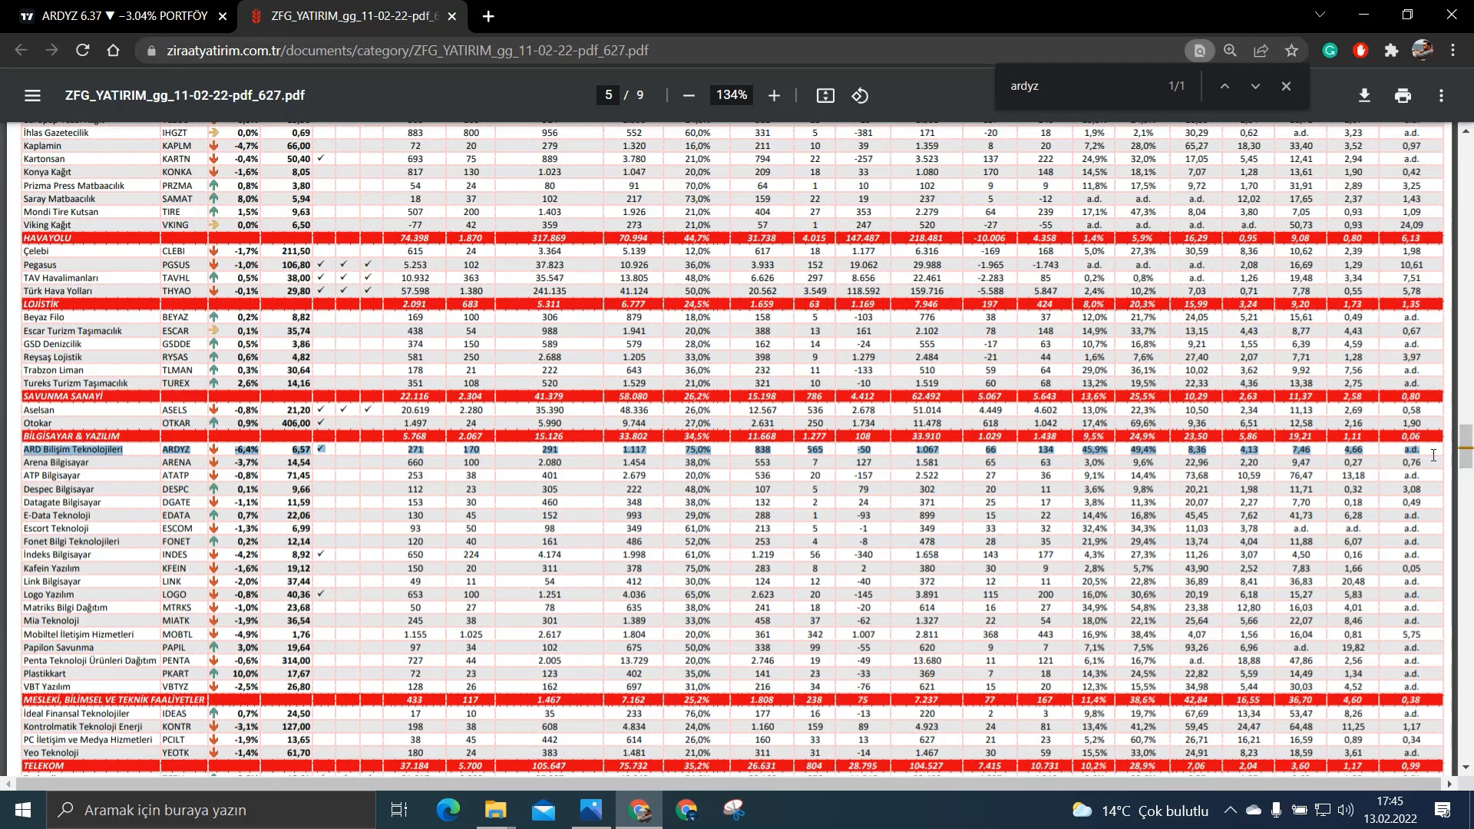
mouse_move(1429, 455)
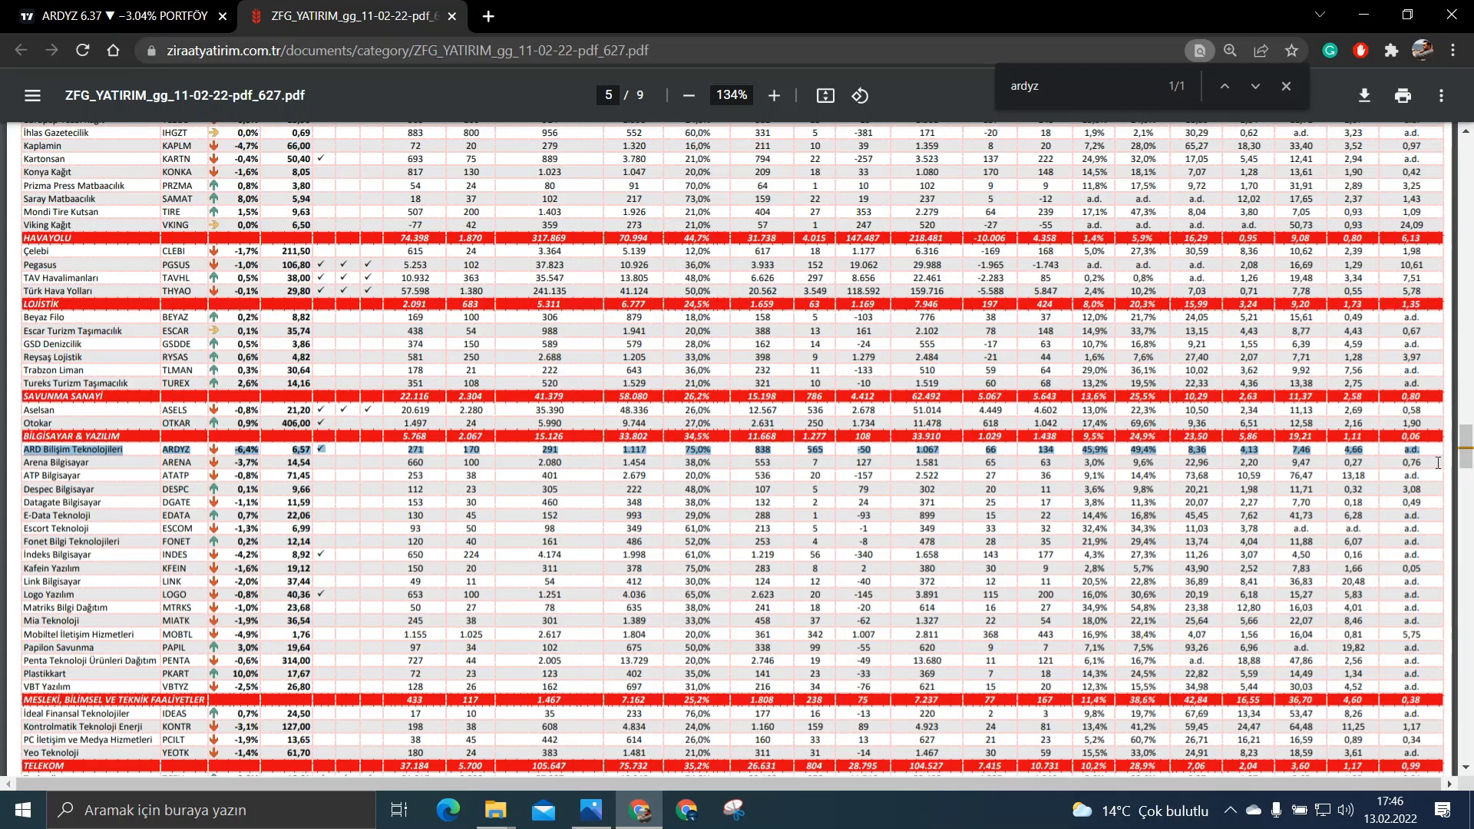
mouse_move(1442, 480)
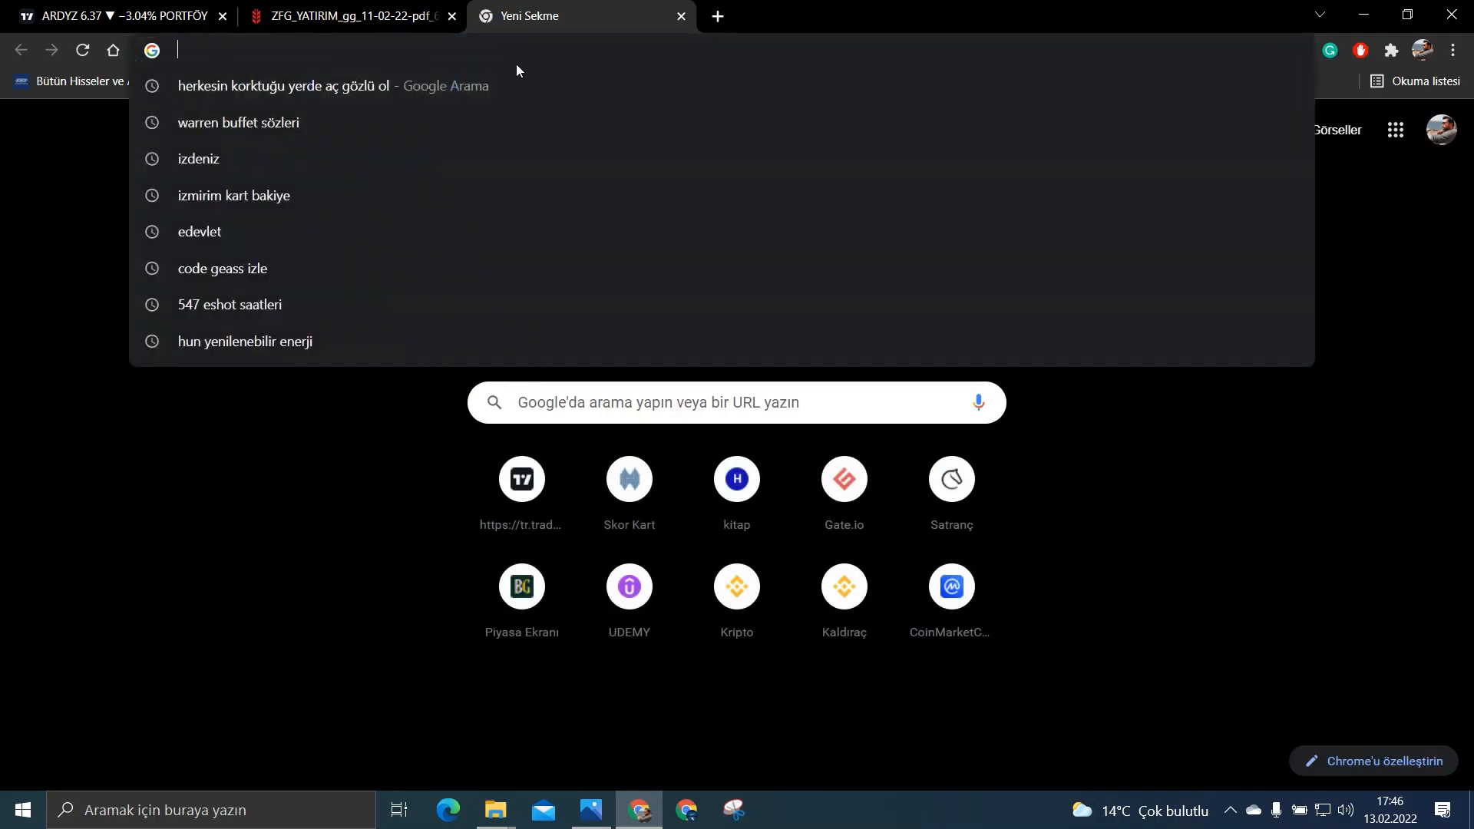
text(ardyz)
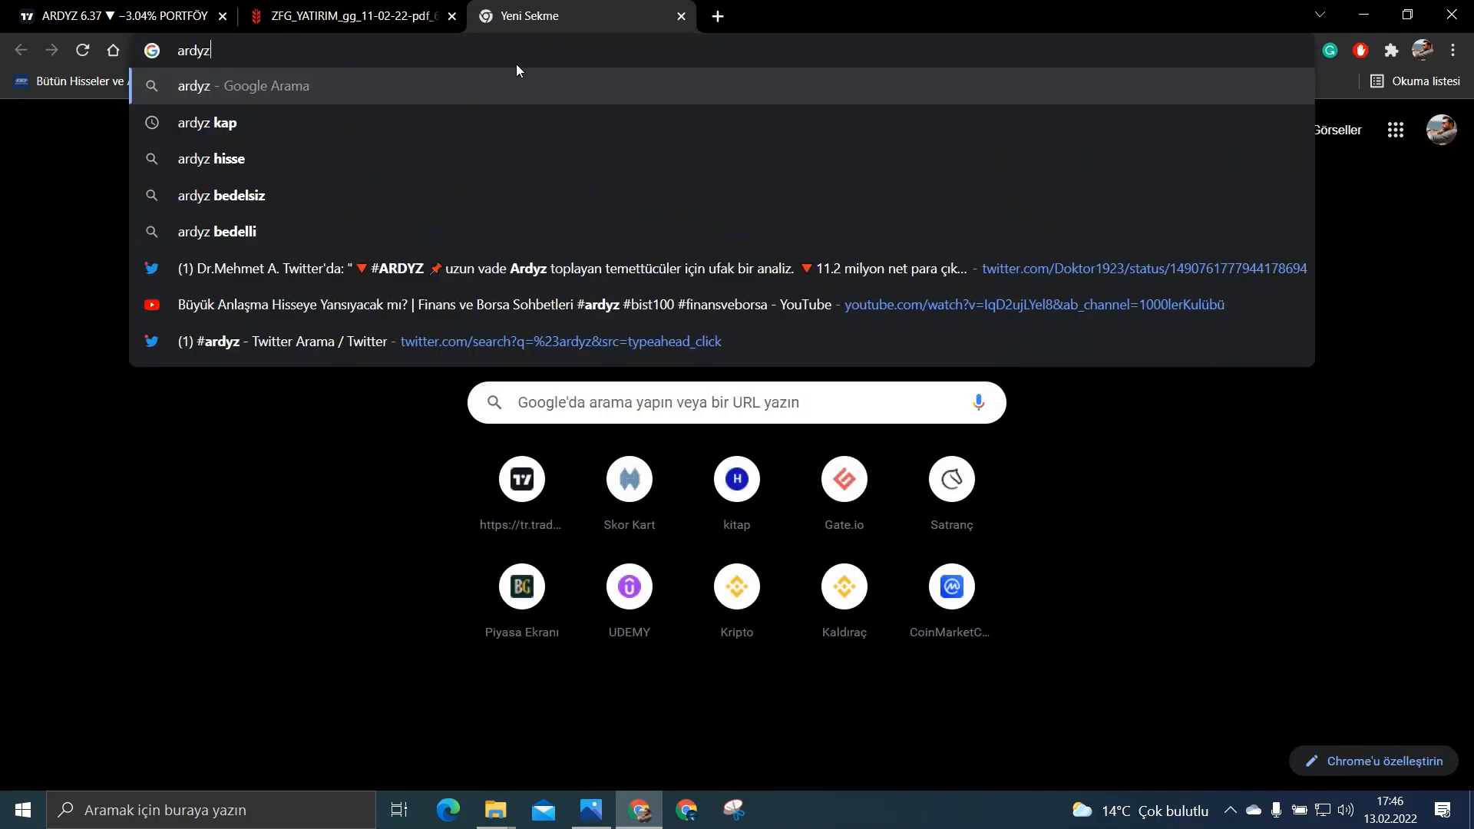
click(206, 123)
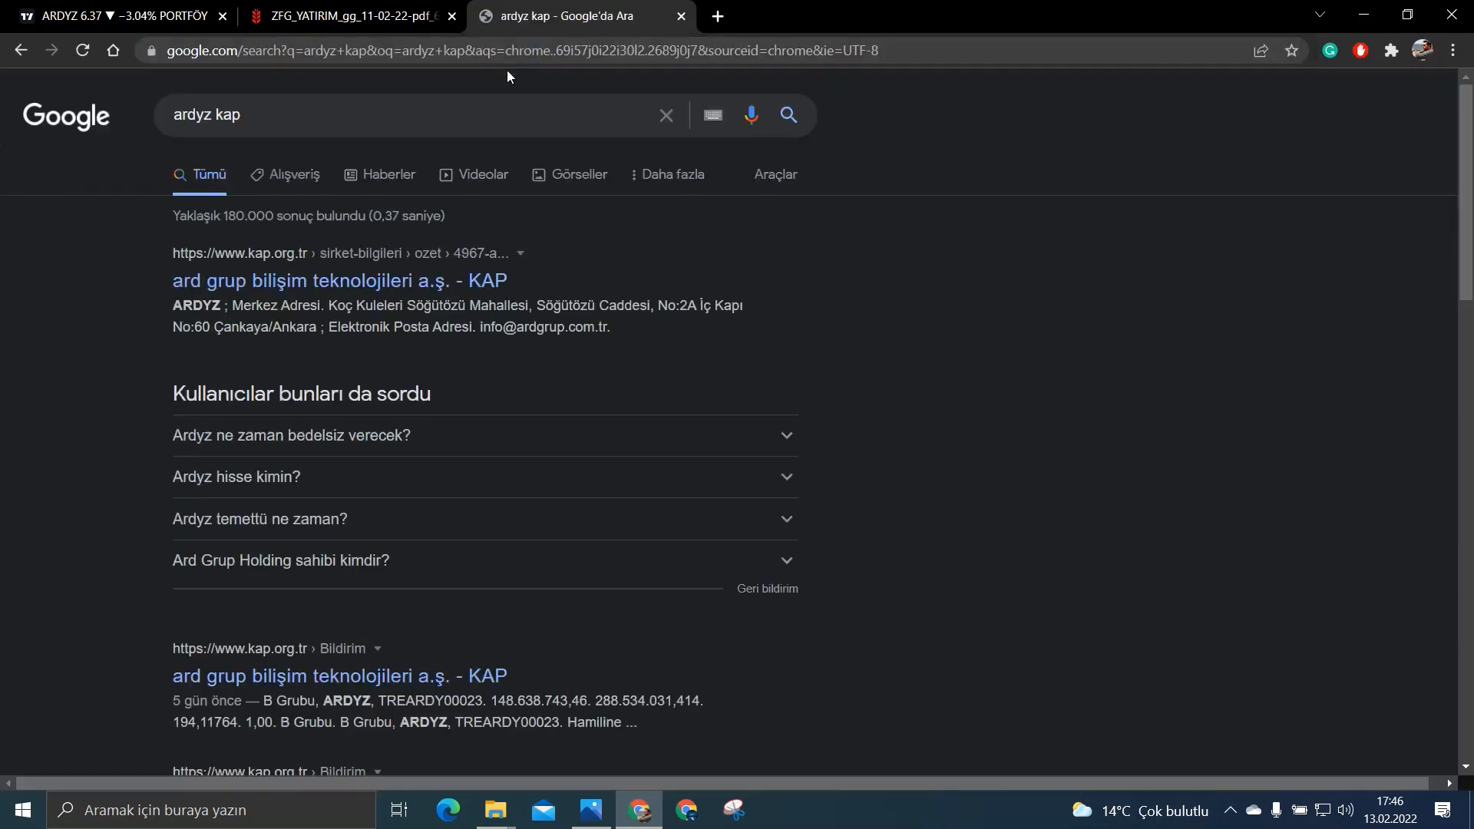
Step: Open ARD Grup Bilişim's KAP page and expand its 'Son Beş Bildirim' list
click(338, 279)
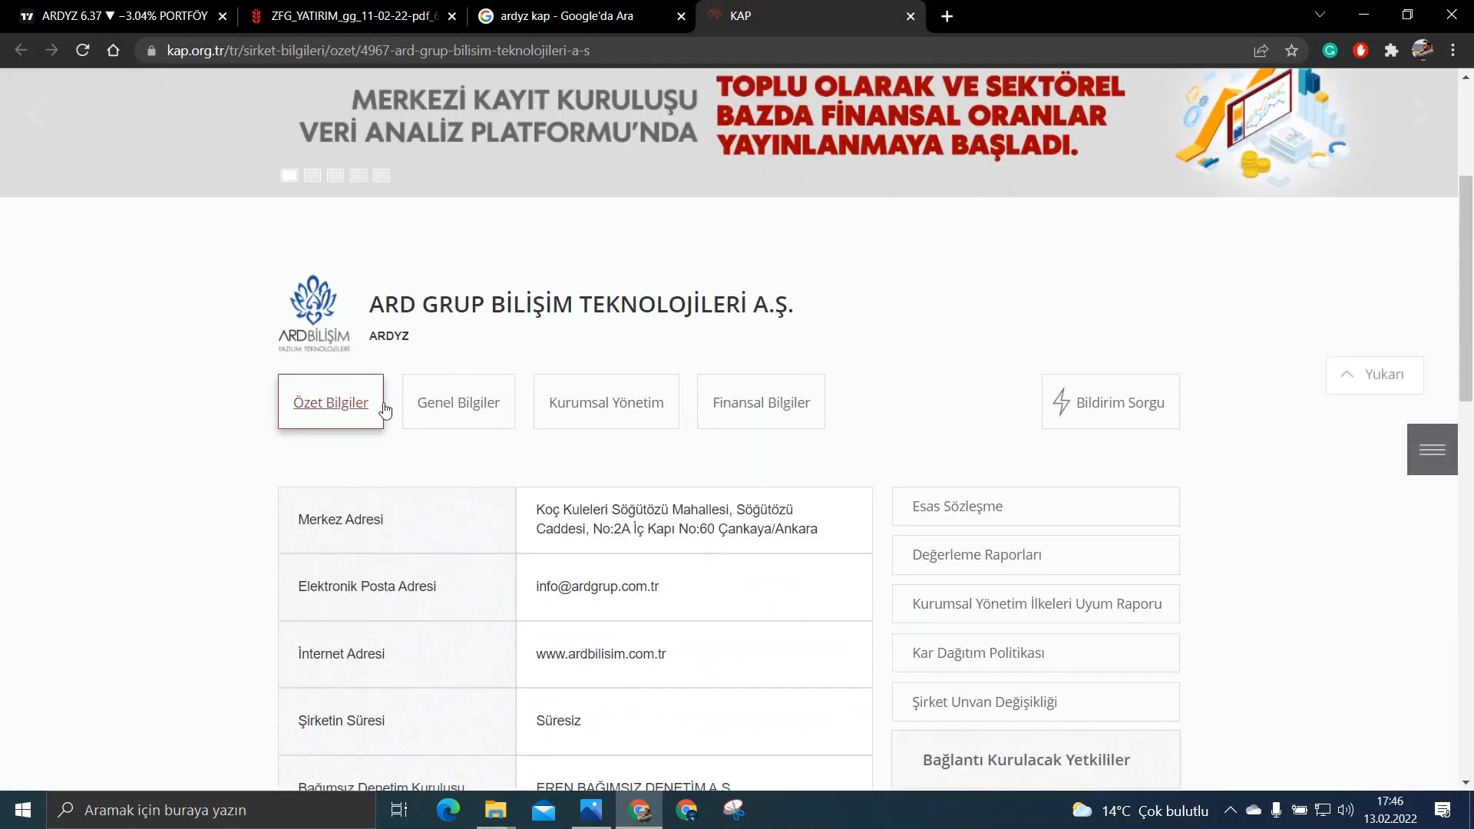
scroll(down, 3)
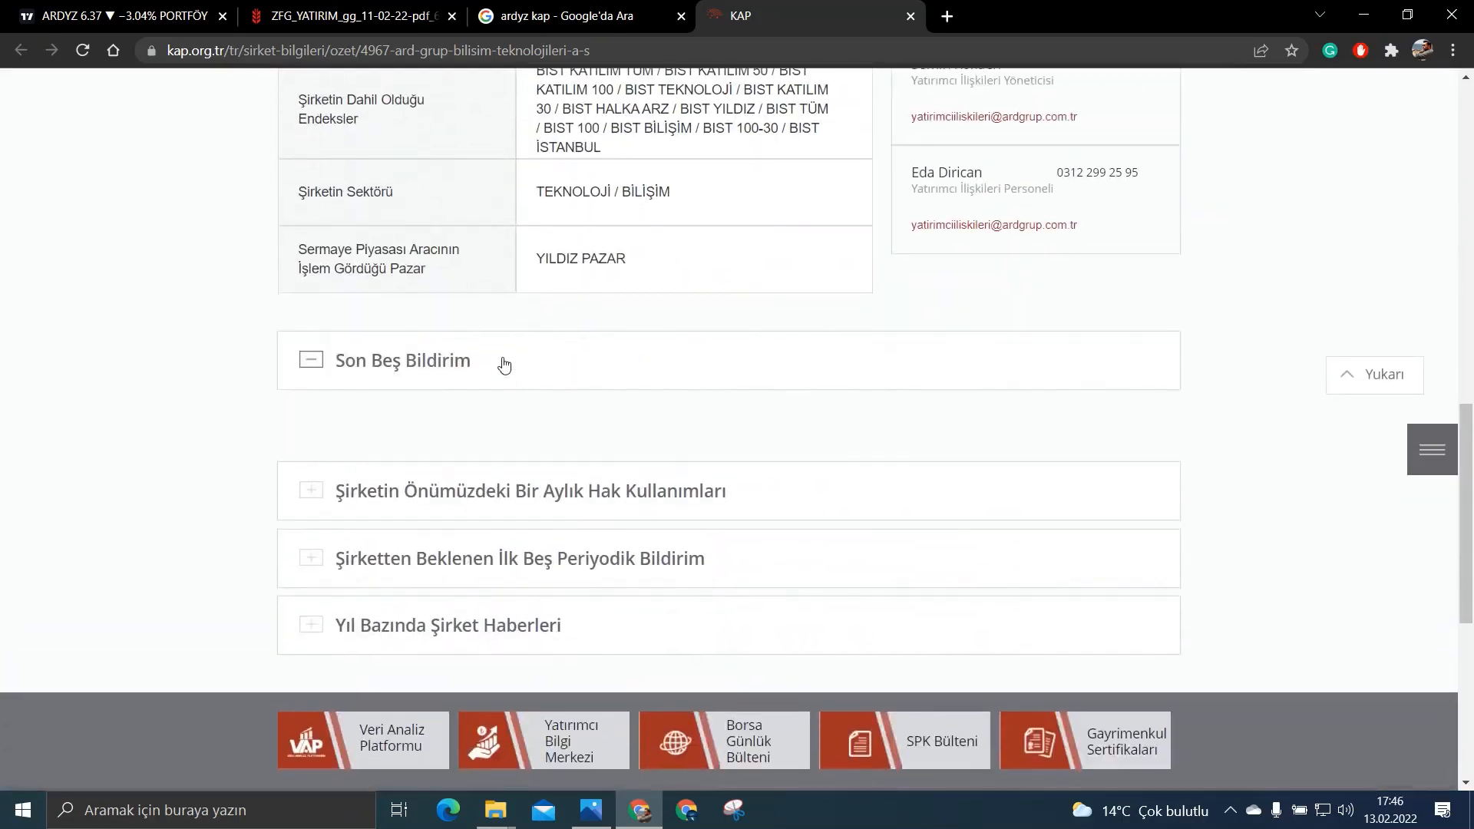
click(312, 359)
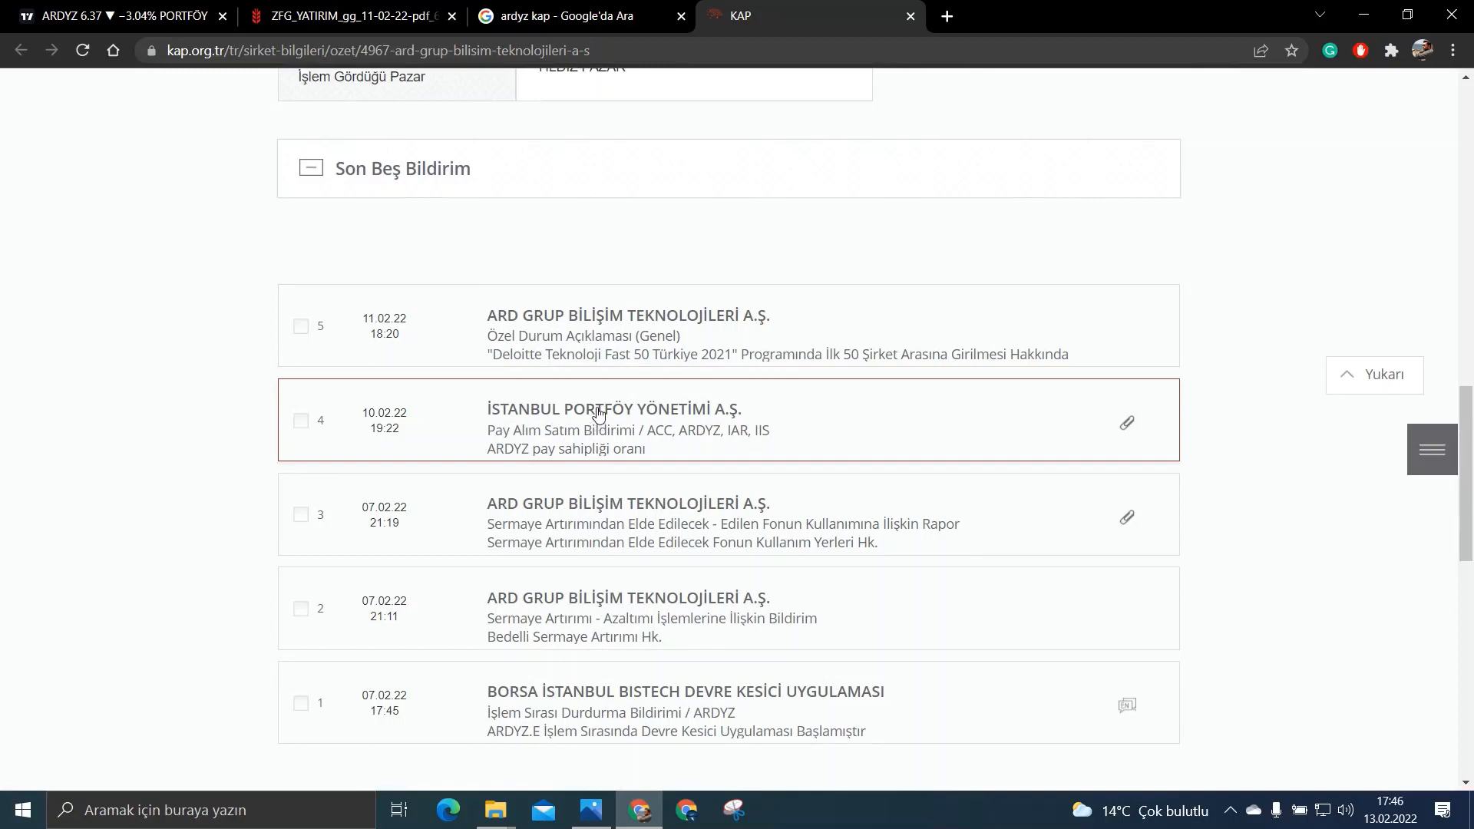
mouse_move(660, 417)
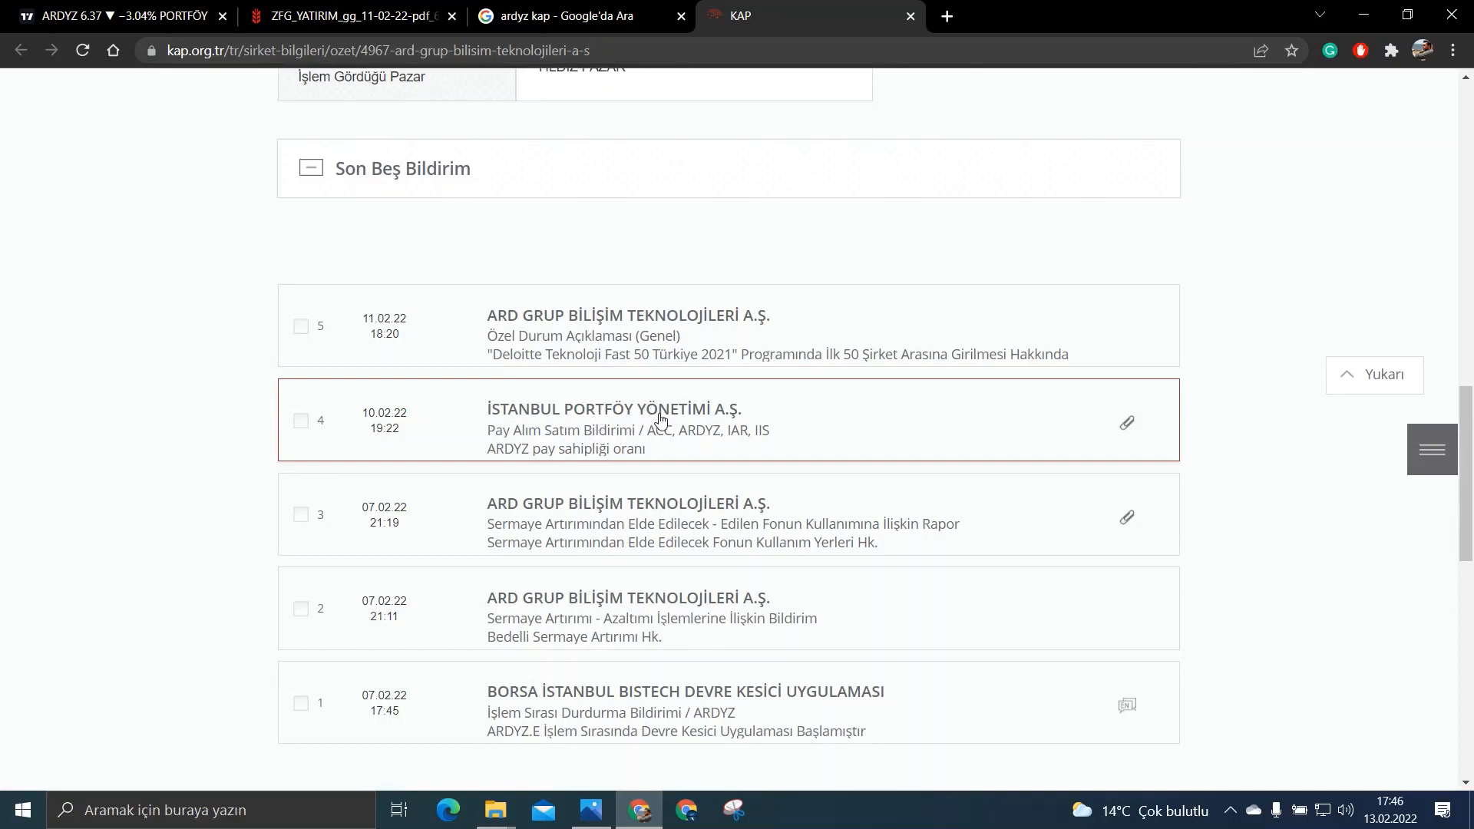
click(651, 617)
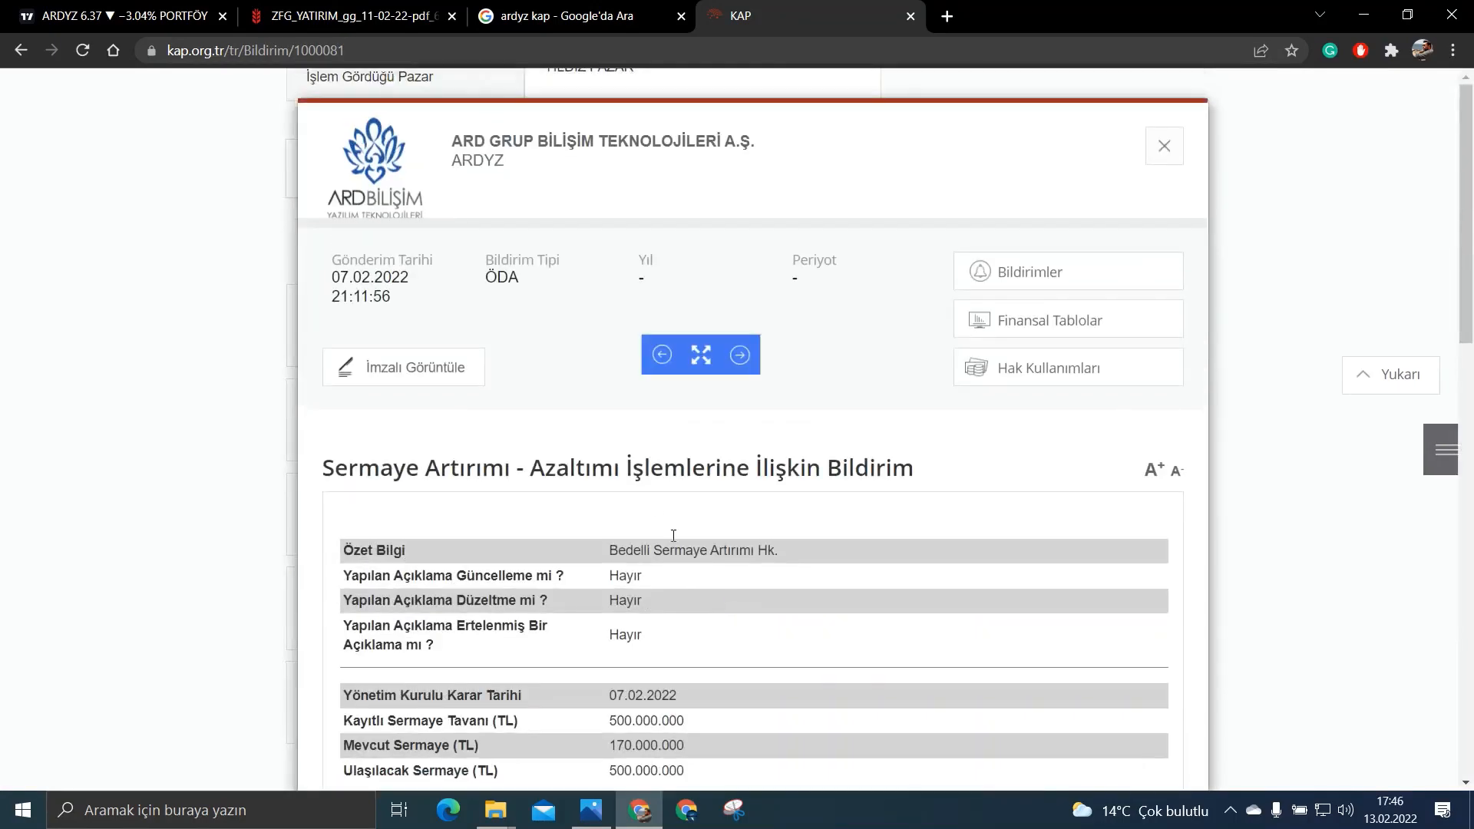
scroll(down, 3)
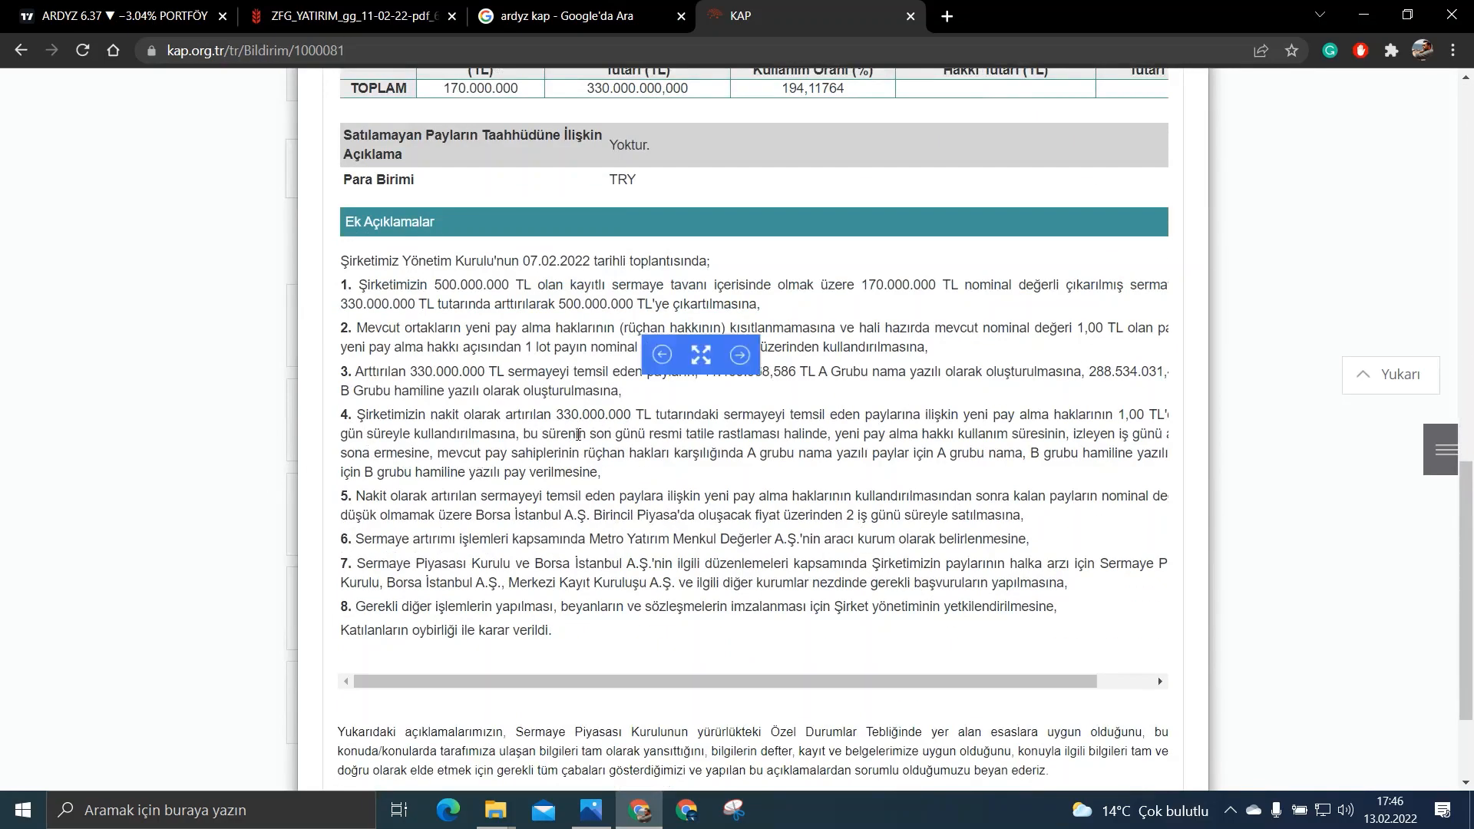
scroll(up, 3)
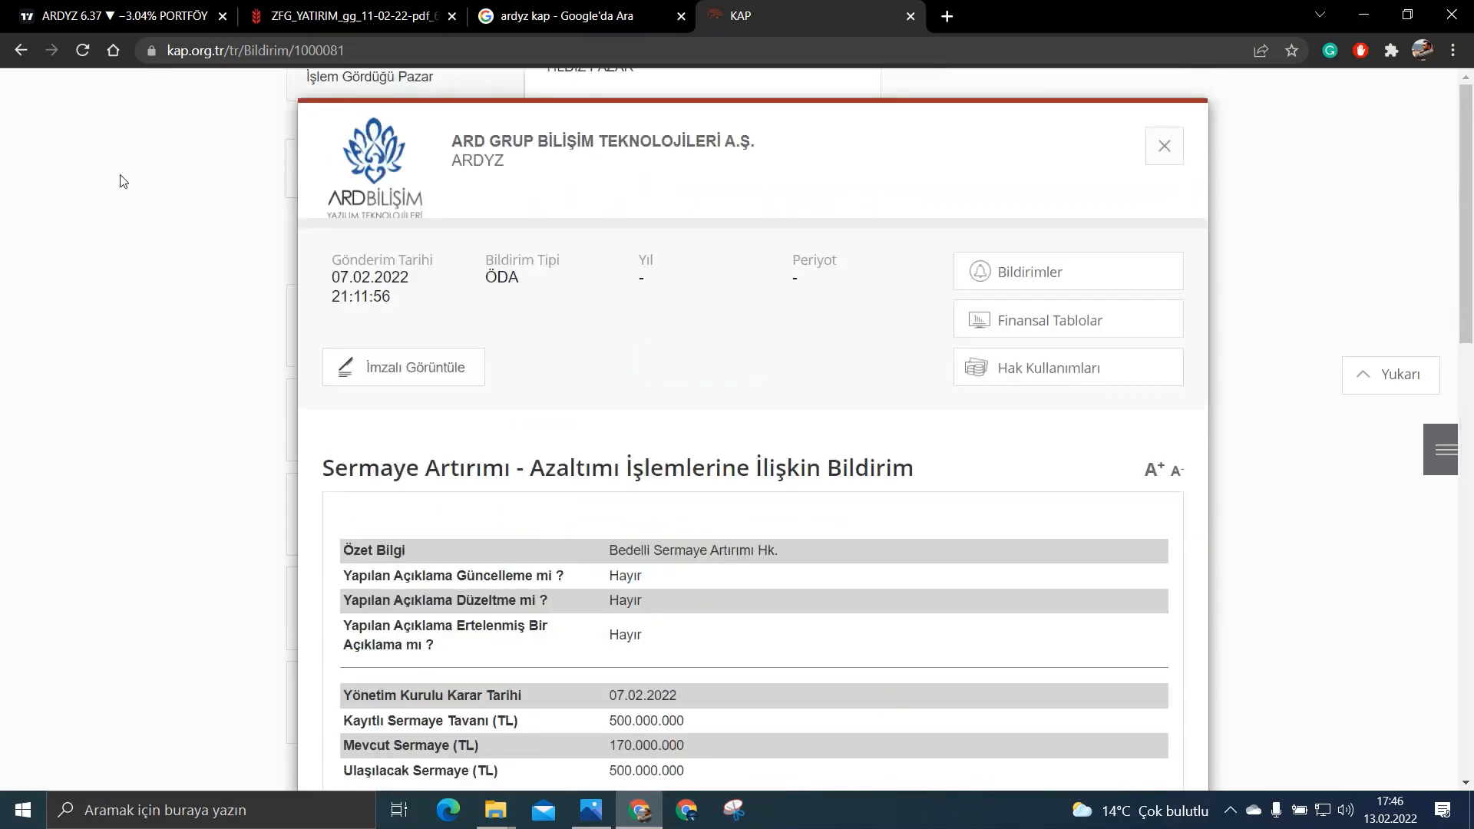
scroll(down, 3)
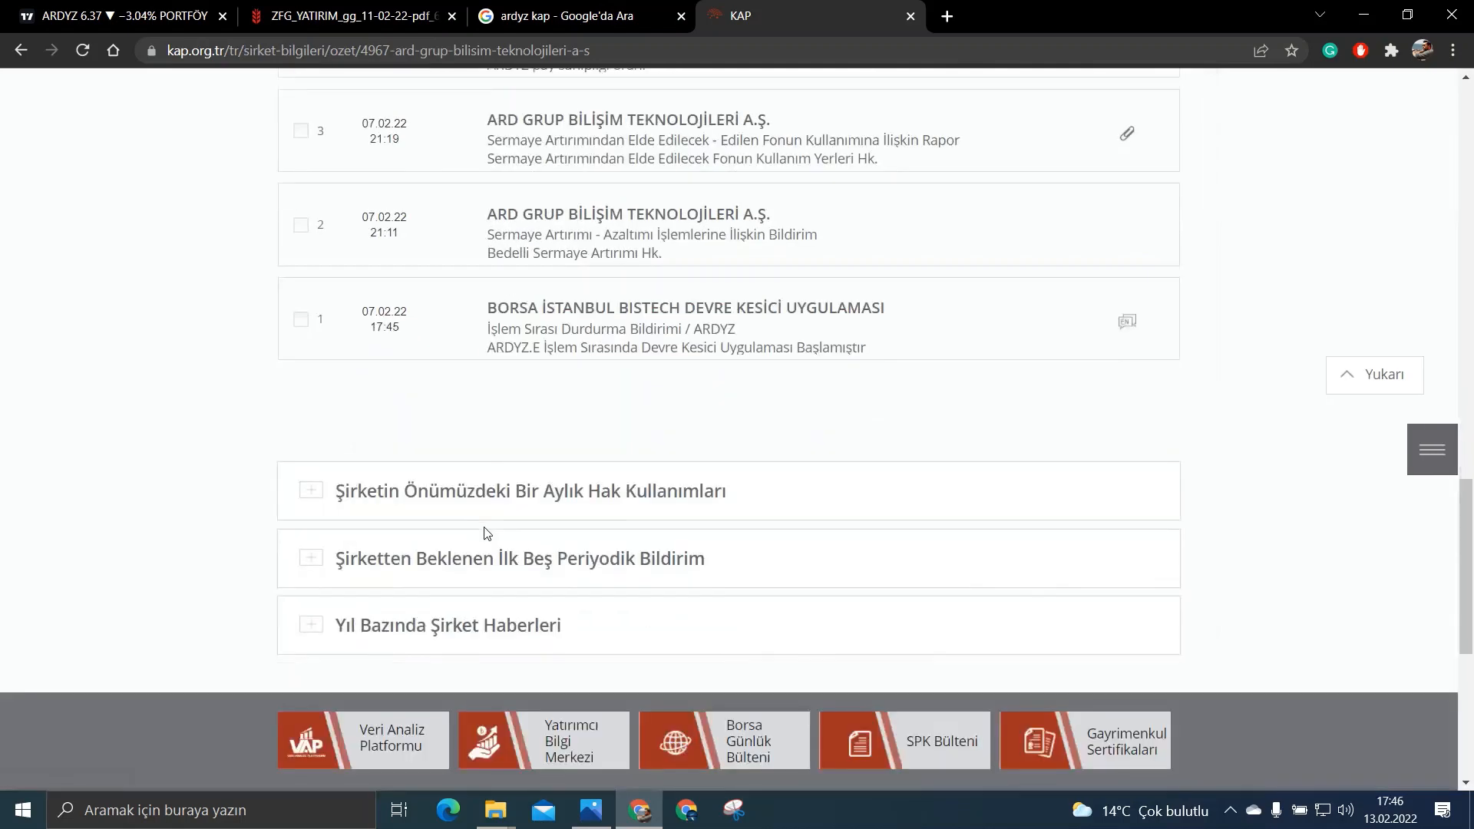
scroll(up, 3)
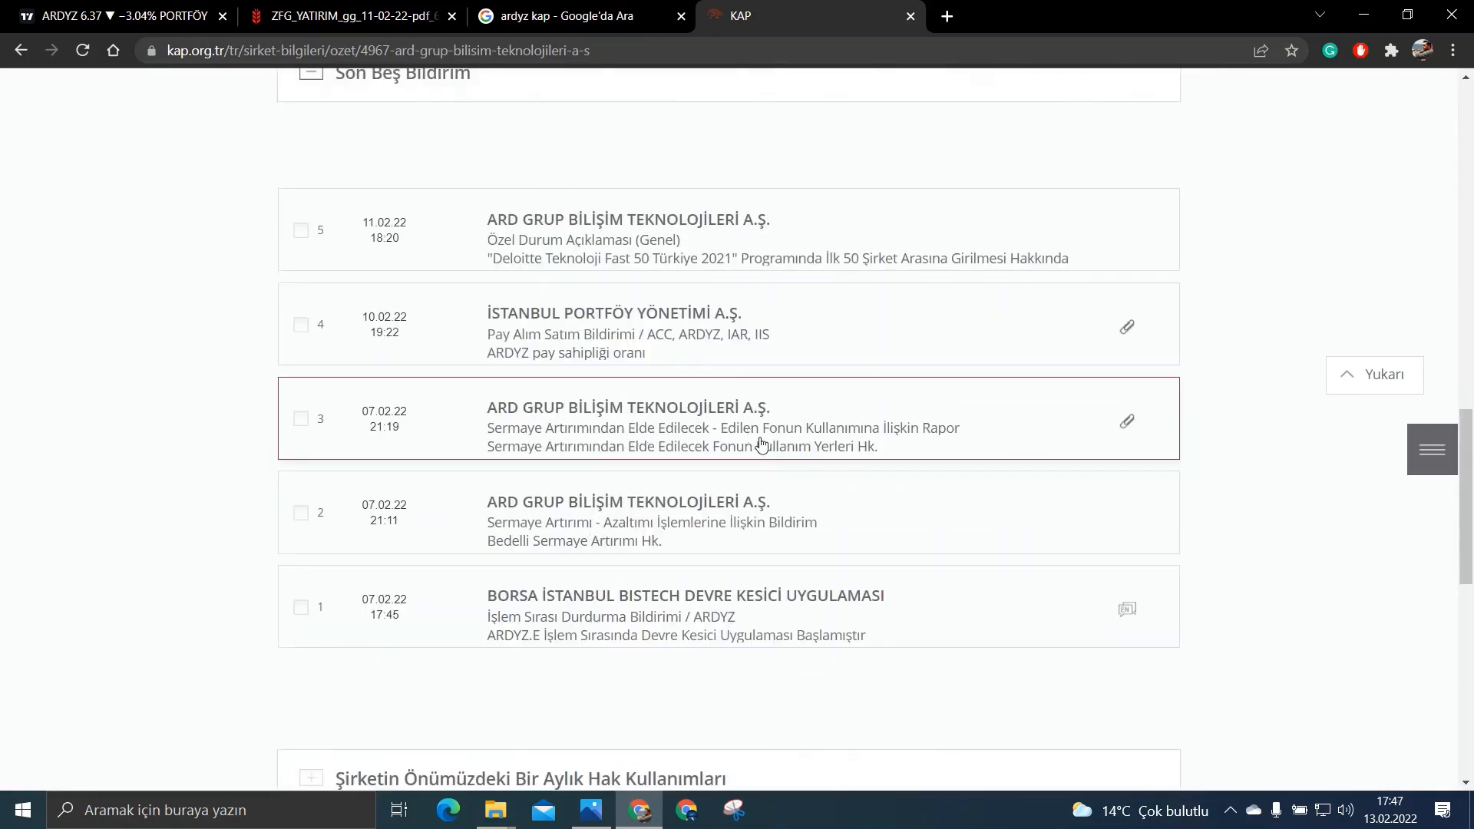
Step: Open the ARD 'Fonun Kullanım Yerlerine İlişkin Rapor' PDF from the disclosure attachment
click(720, 428)
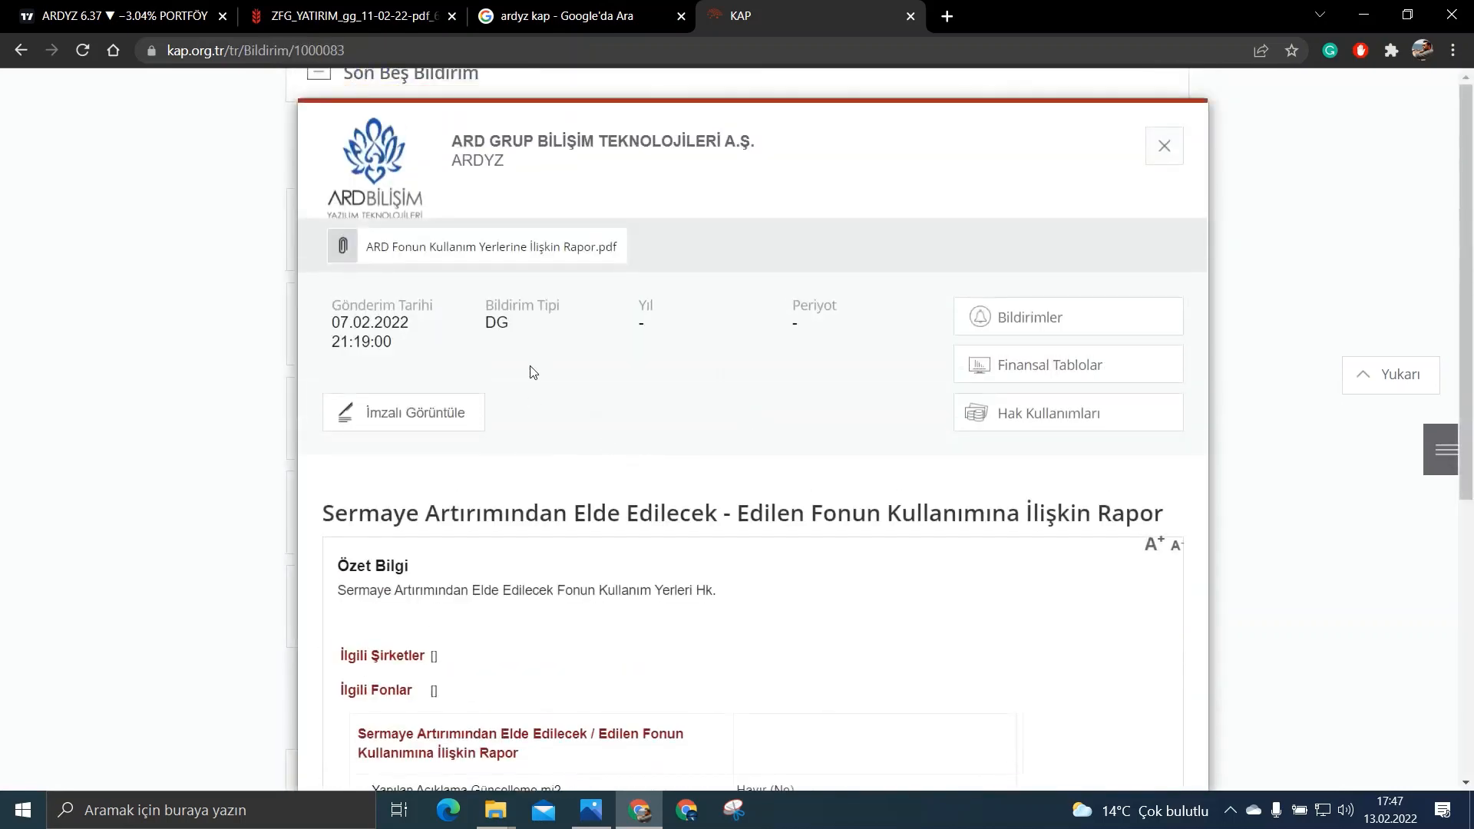
click(489, 246)
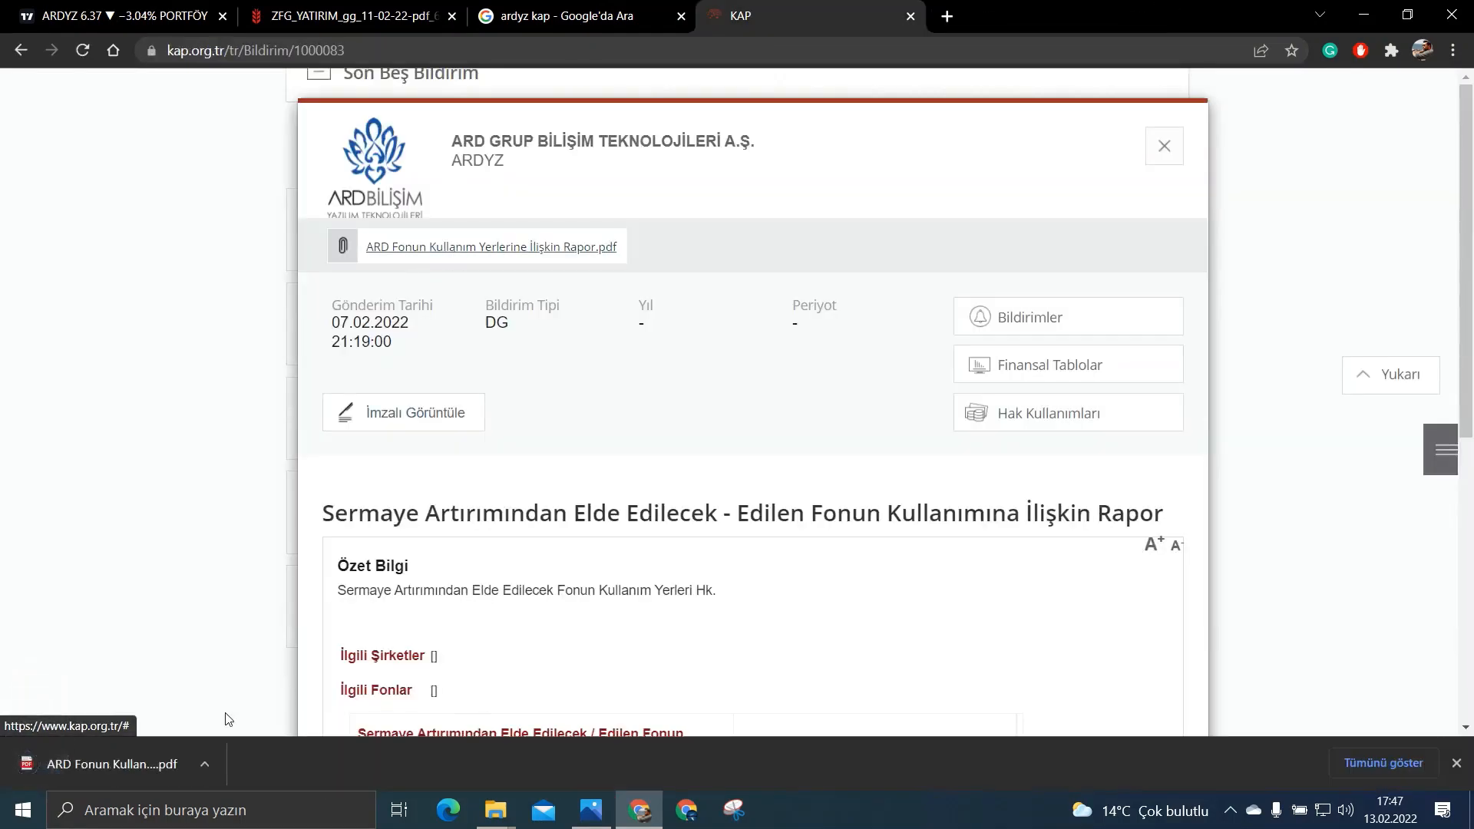
click(488, 246)
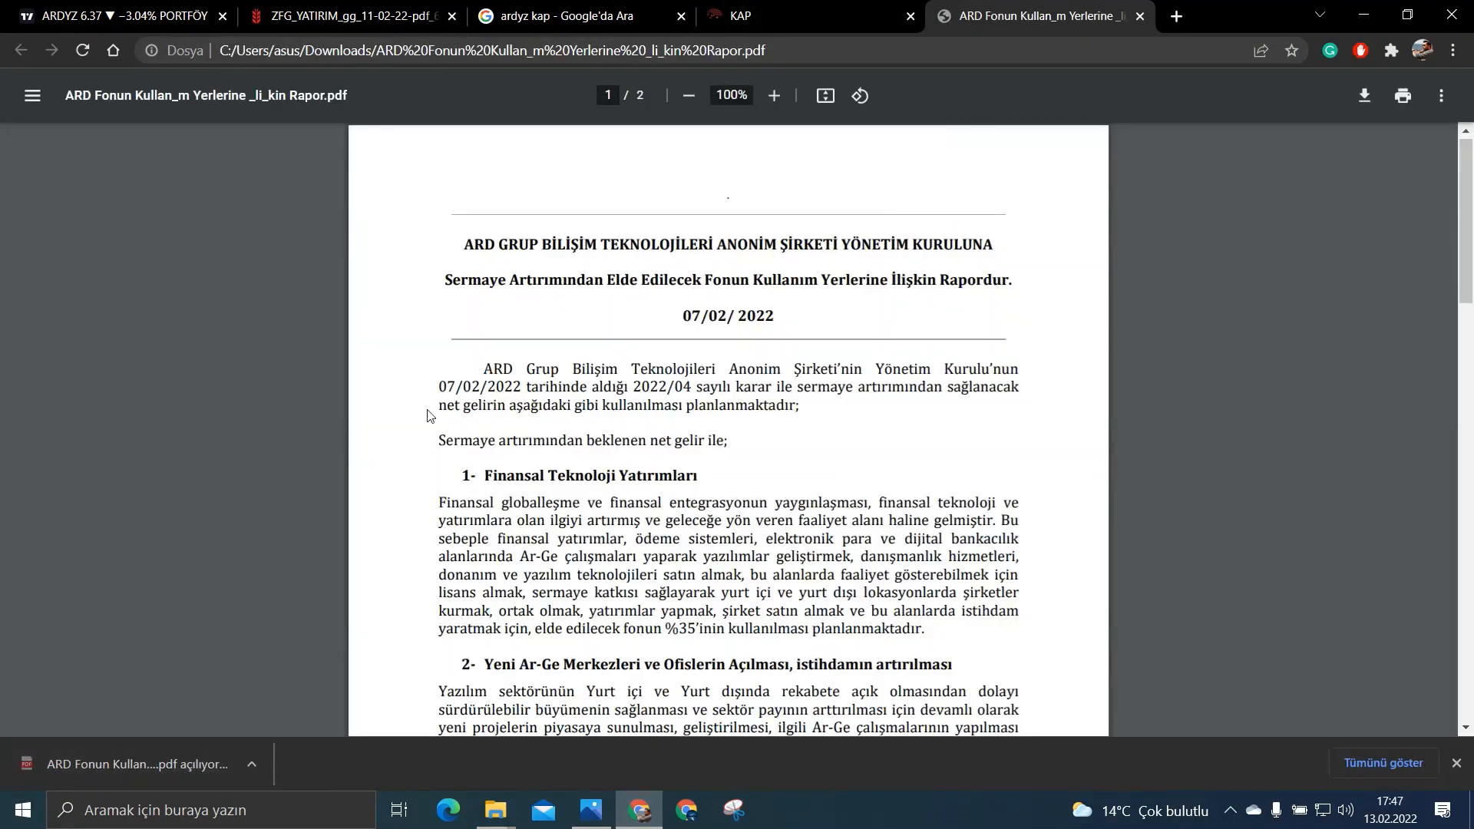
Step: Read sections 2 and 3: 35% fintech, 20% new R&D centres, 30% R&D investments, 15% working capital
scroll(down, 3)
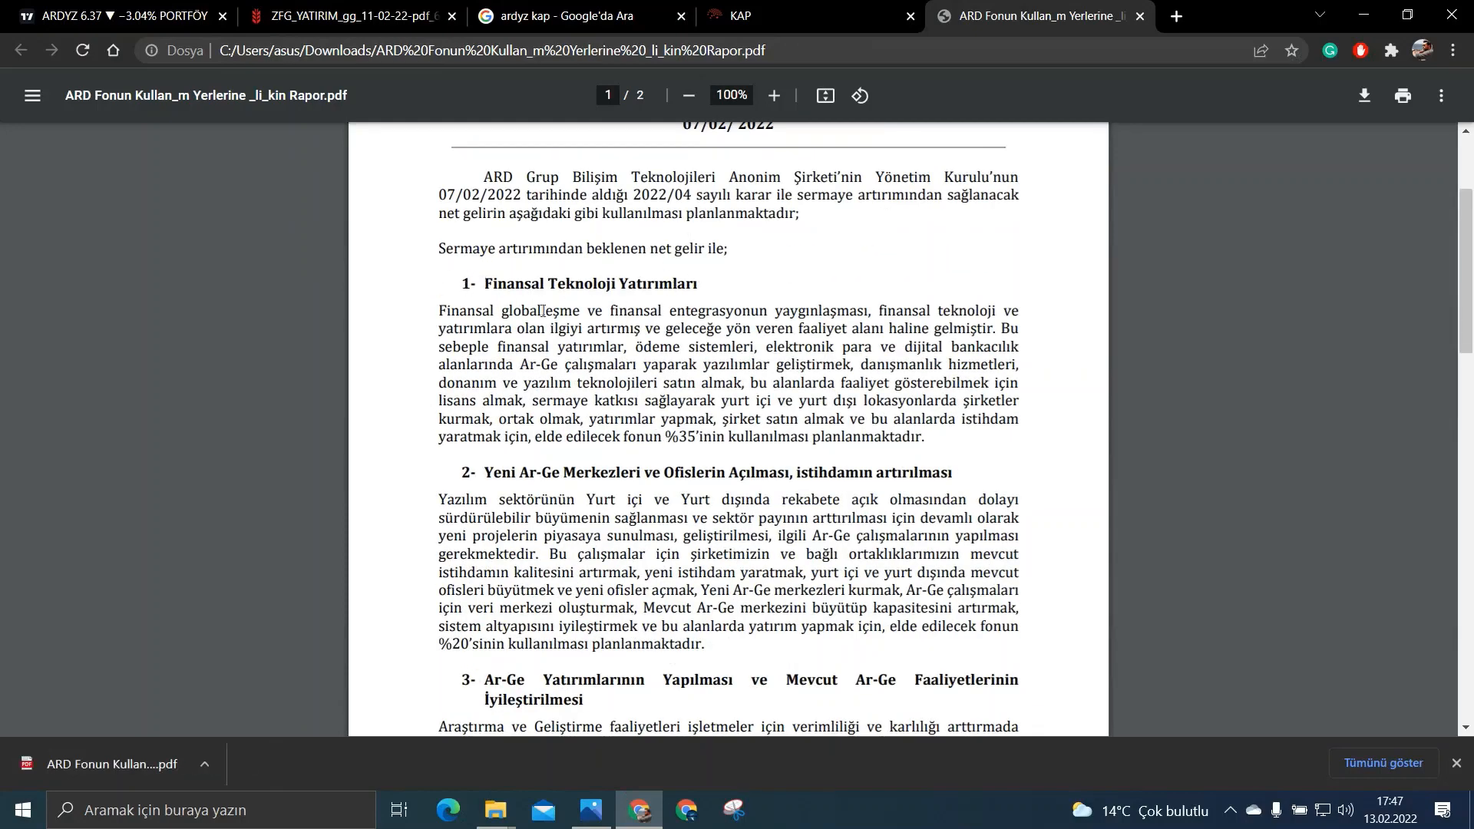
scroll(down, 3)
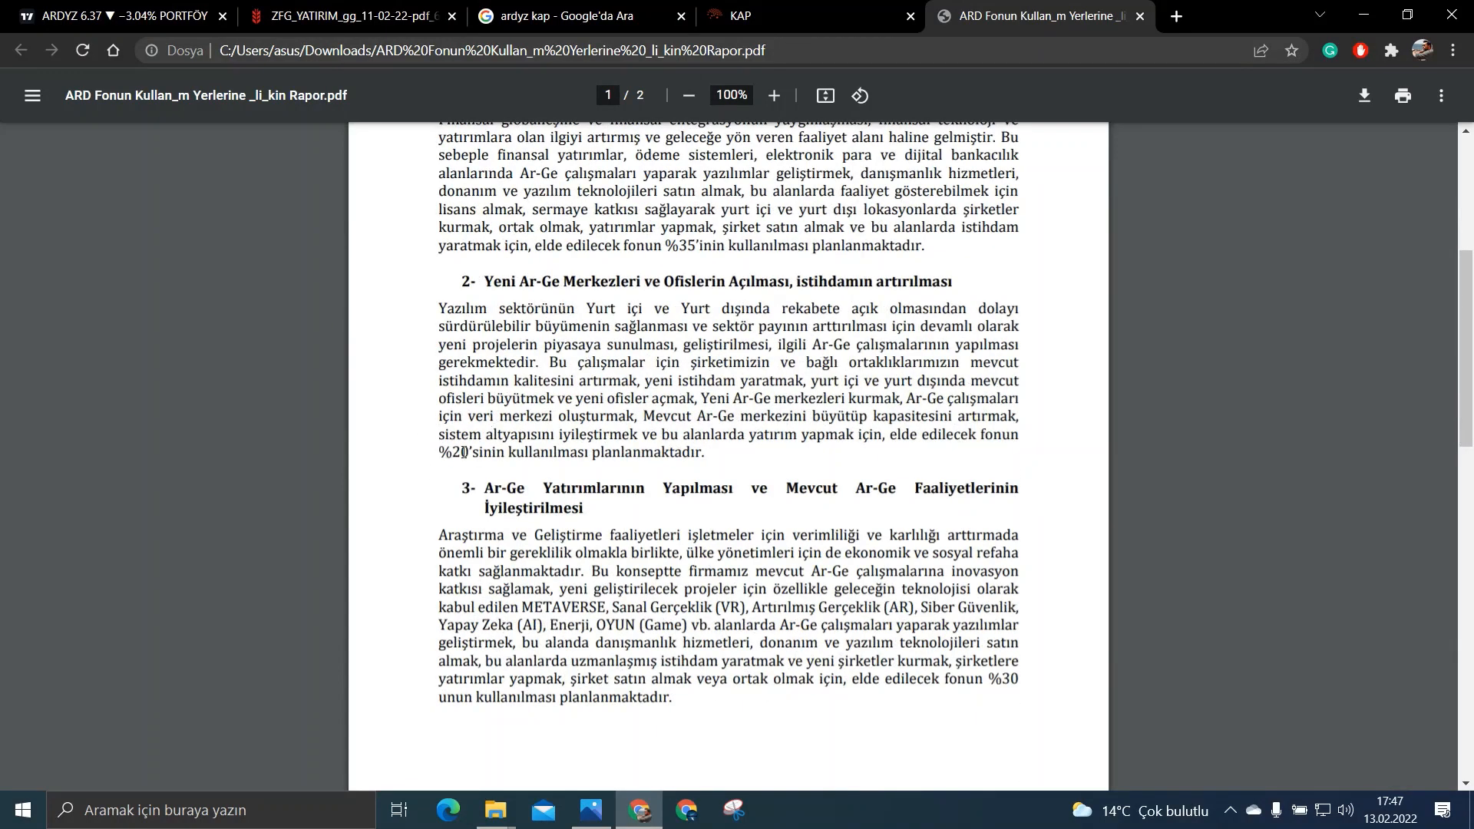
mouse_move(803, 344)
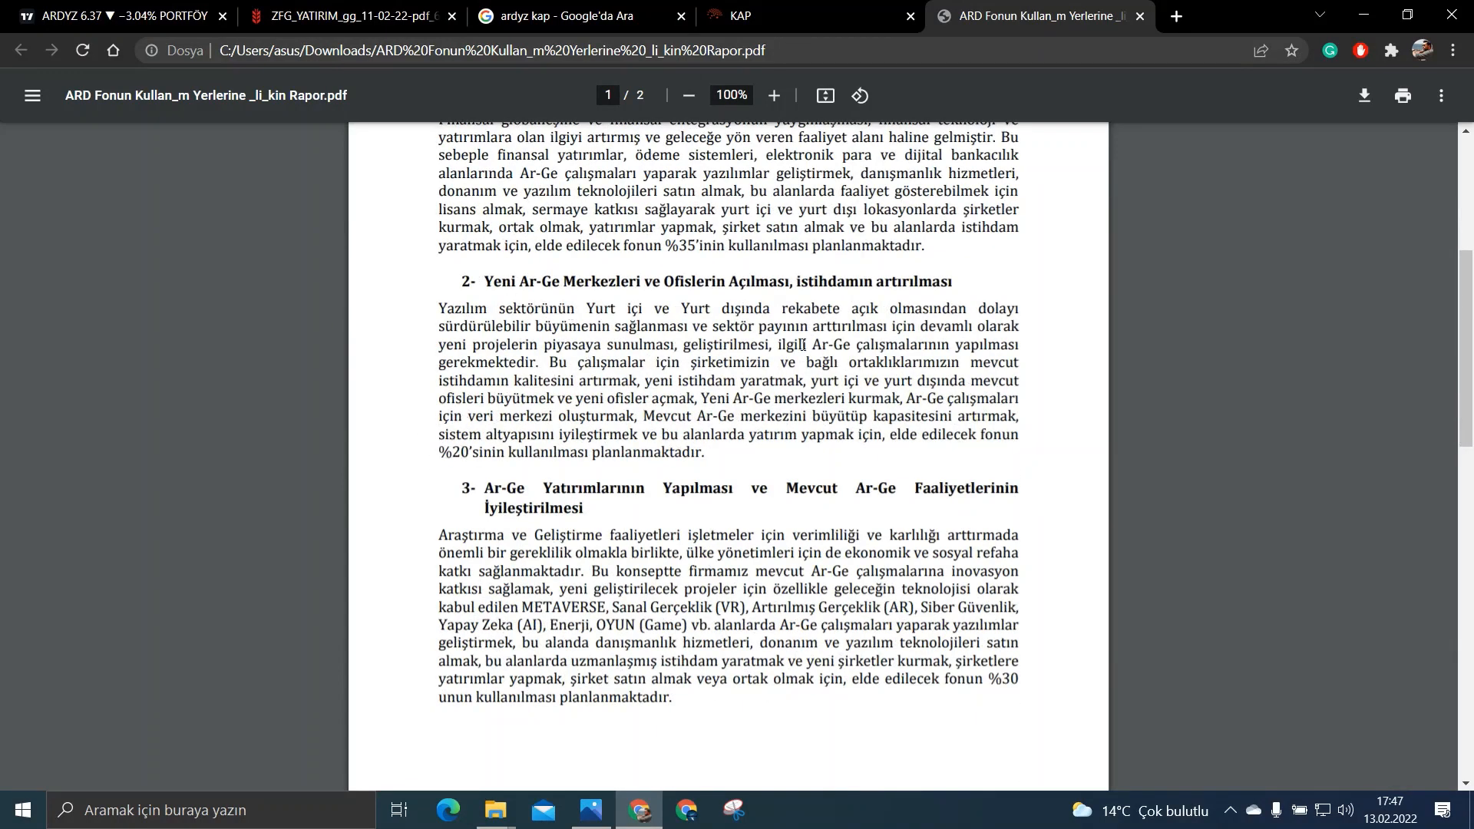
scroll(down, 3)
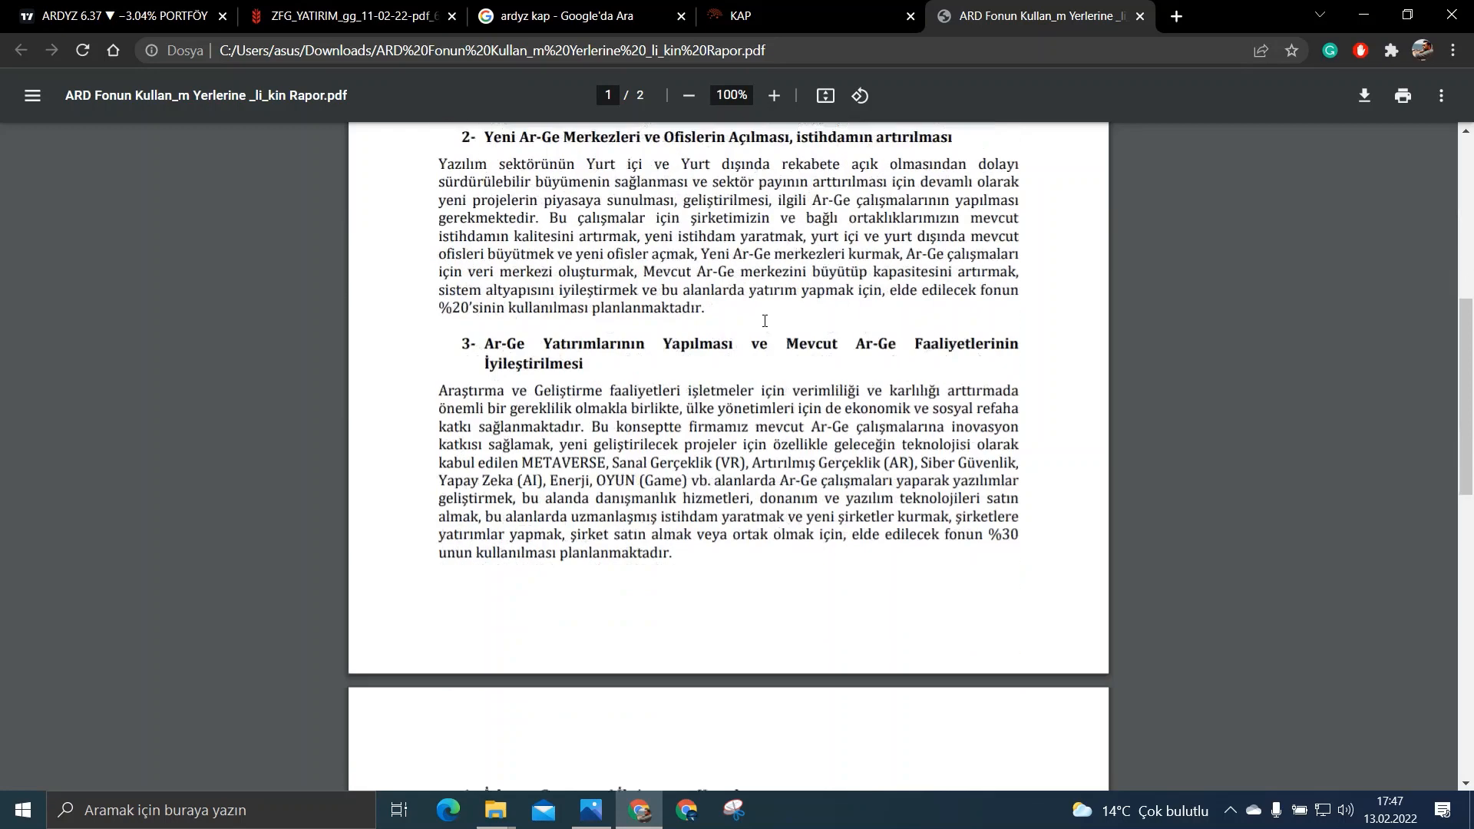
scroll(down, 3)
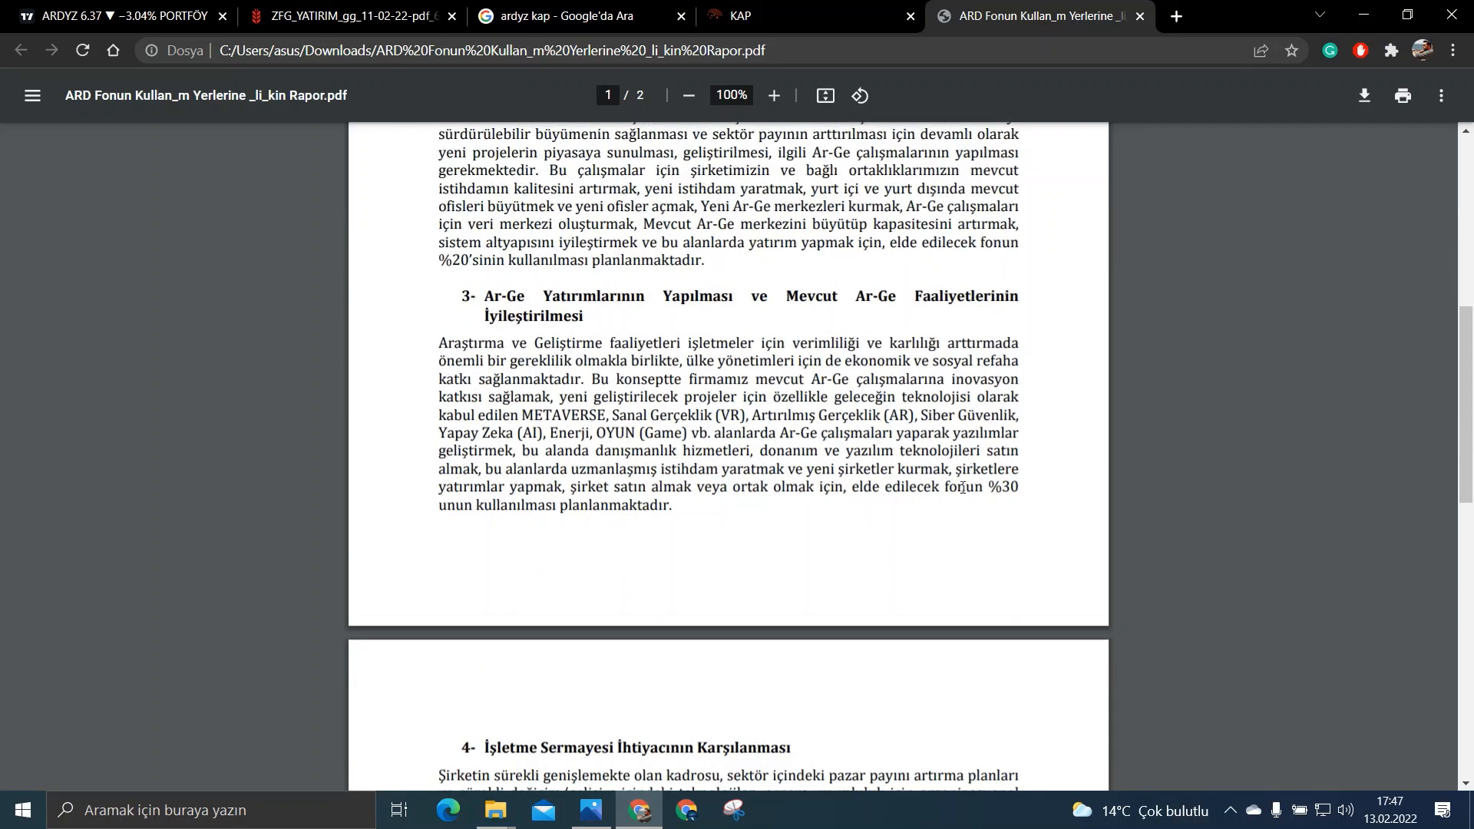
mouse_move(861, 321)
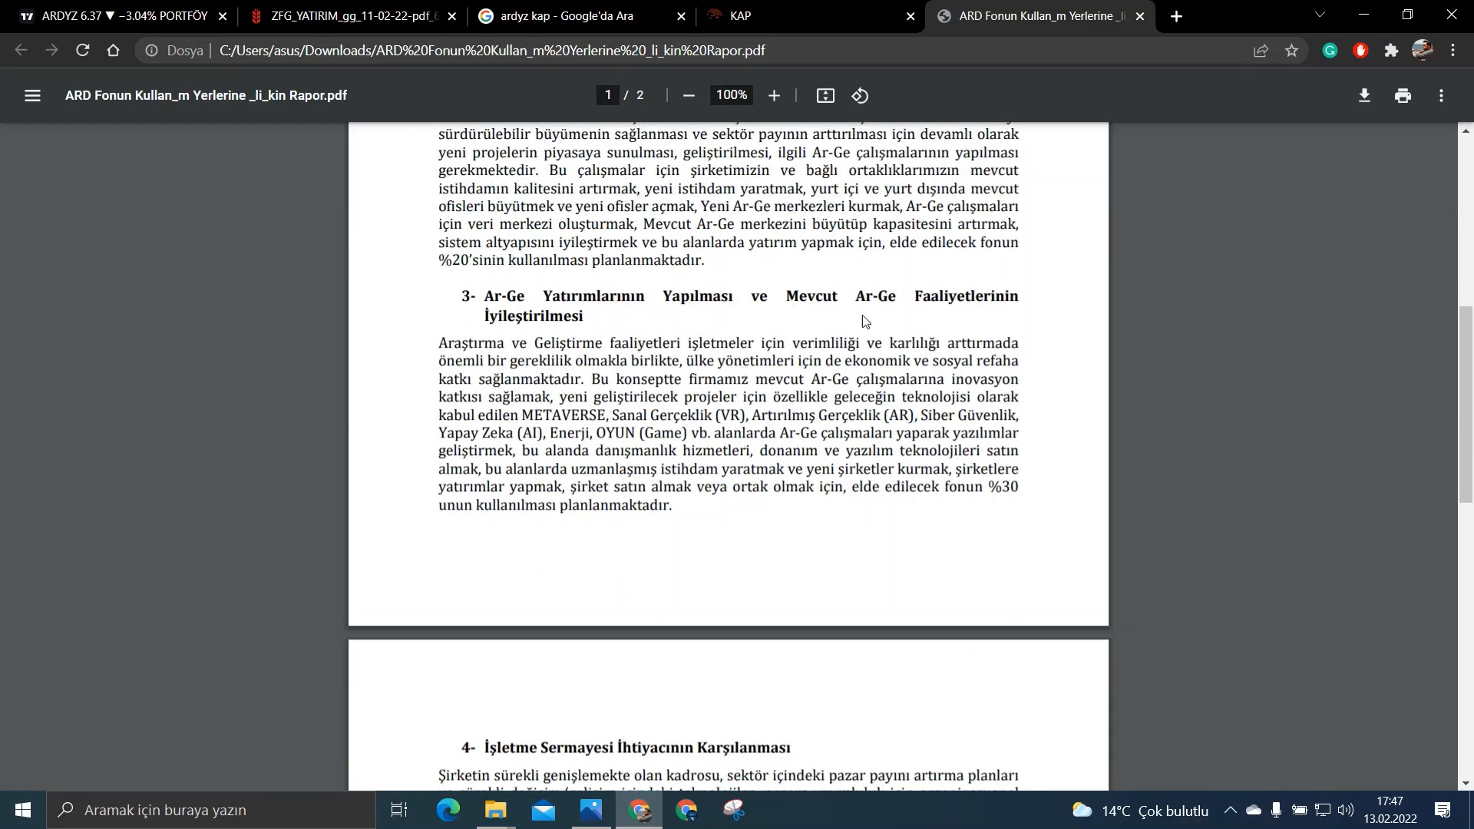
mouse_move(433, 385)
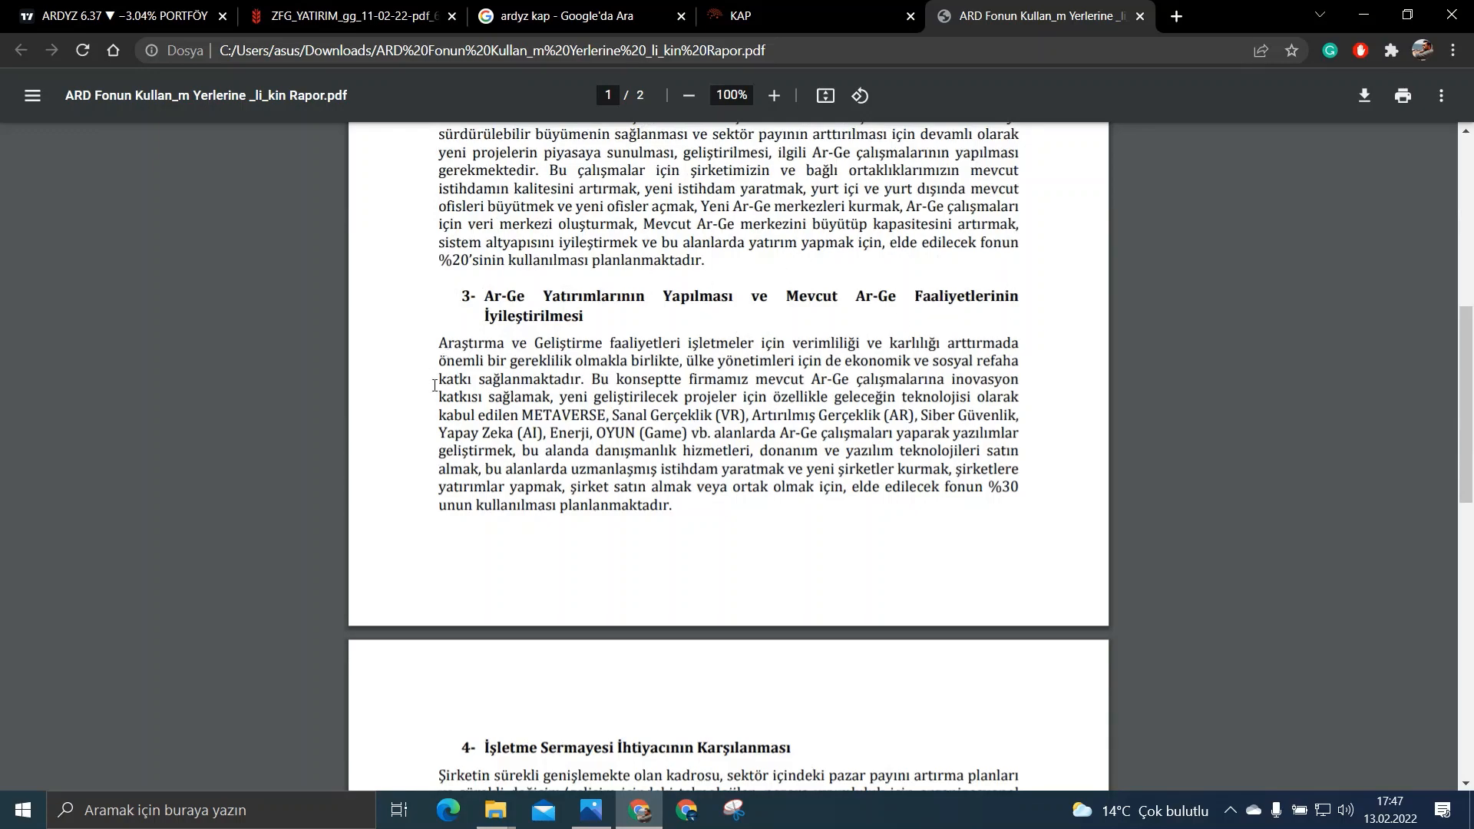
scroll(down, 3)
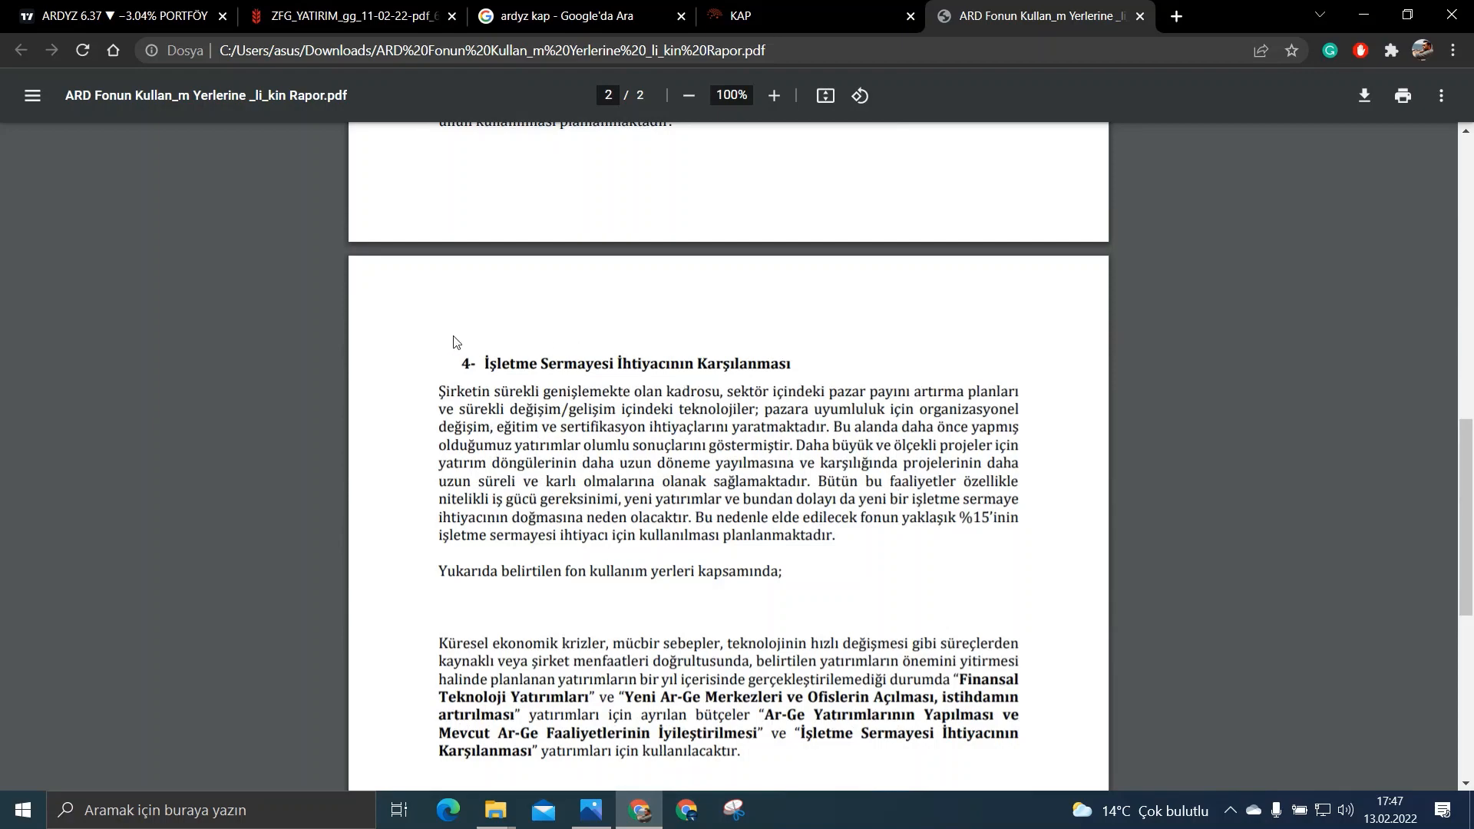
mouse_move(467, 450)
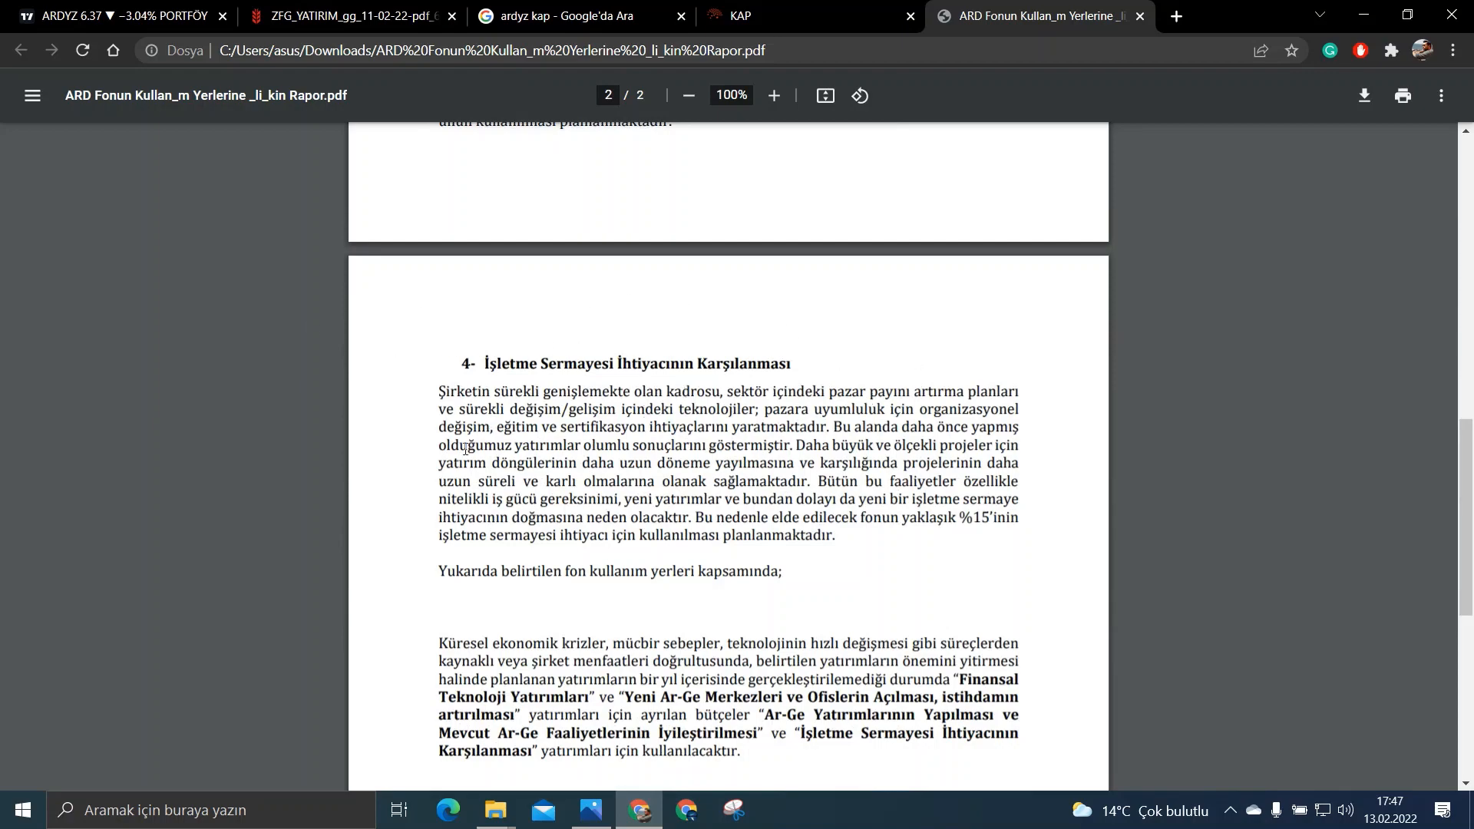
scroll(down, 3)
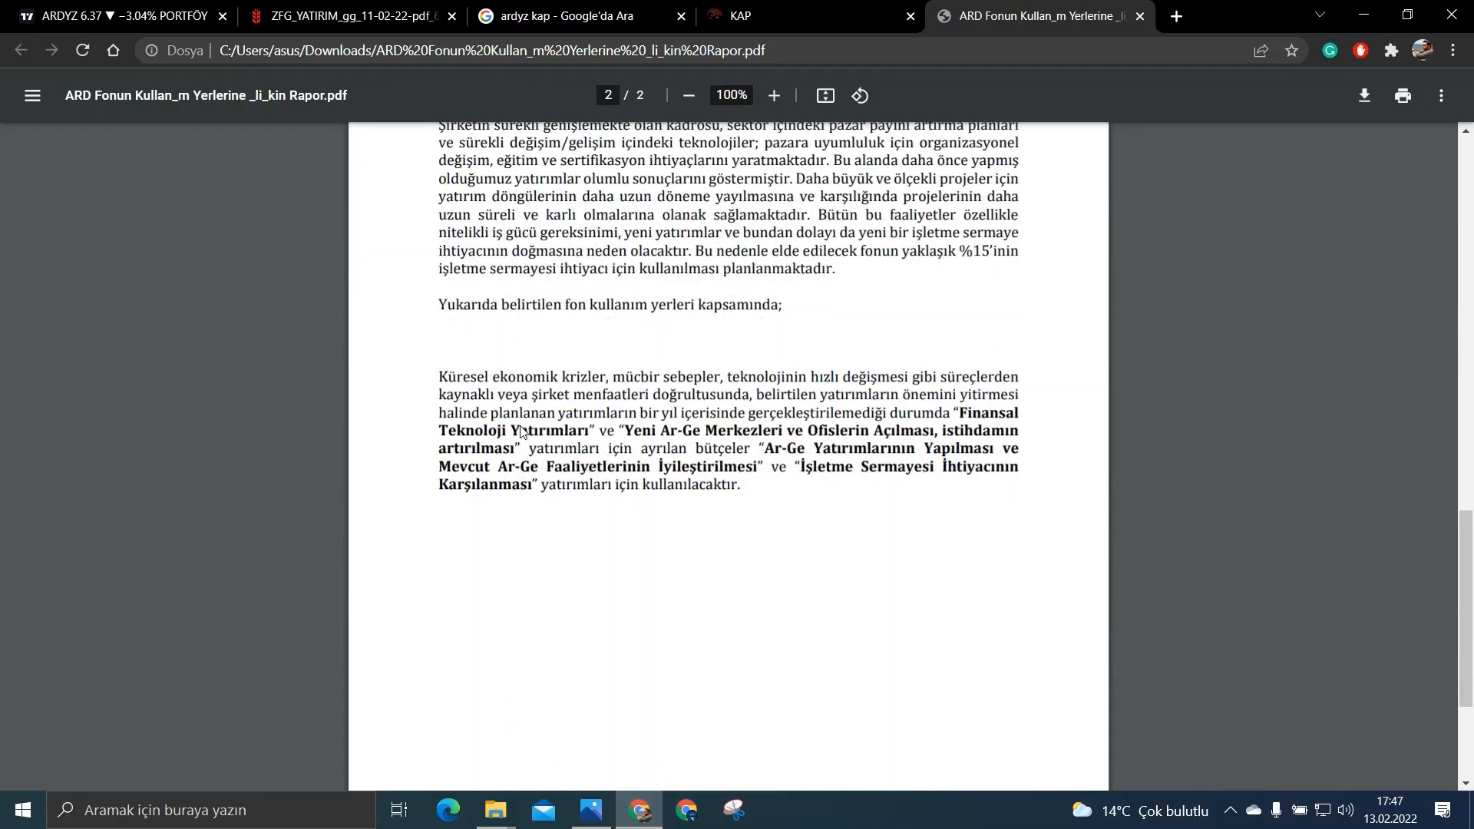
scroll(up, 3)
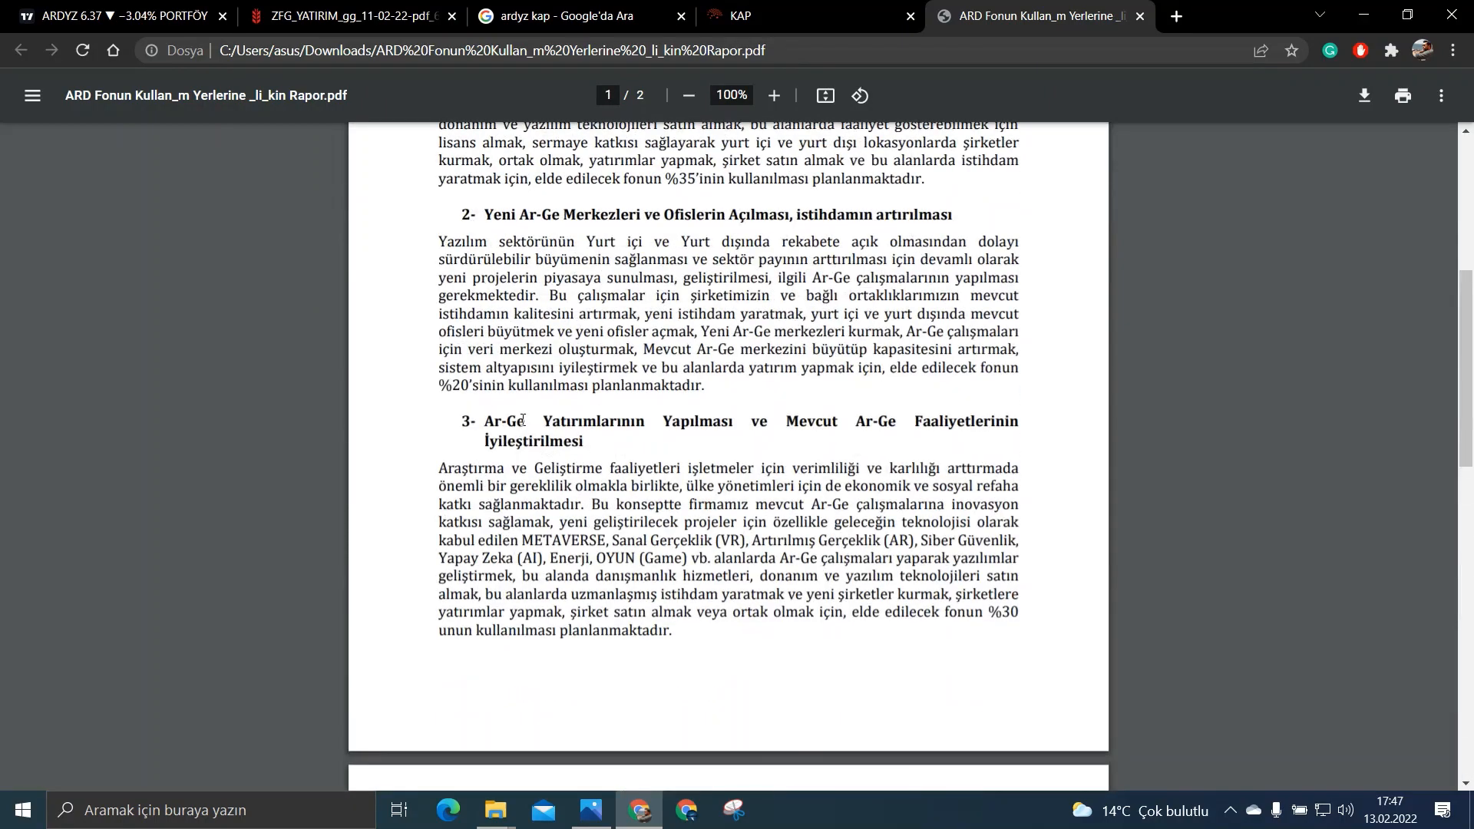
scroll(up, 3)
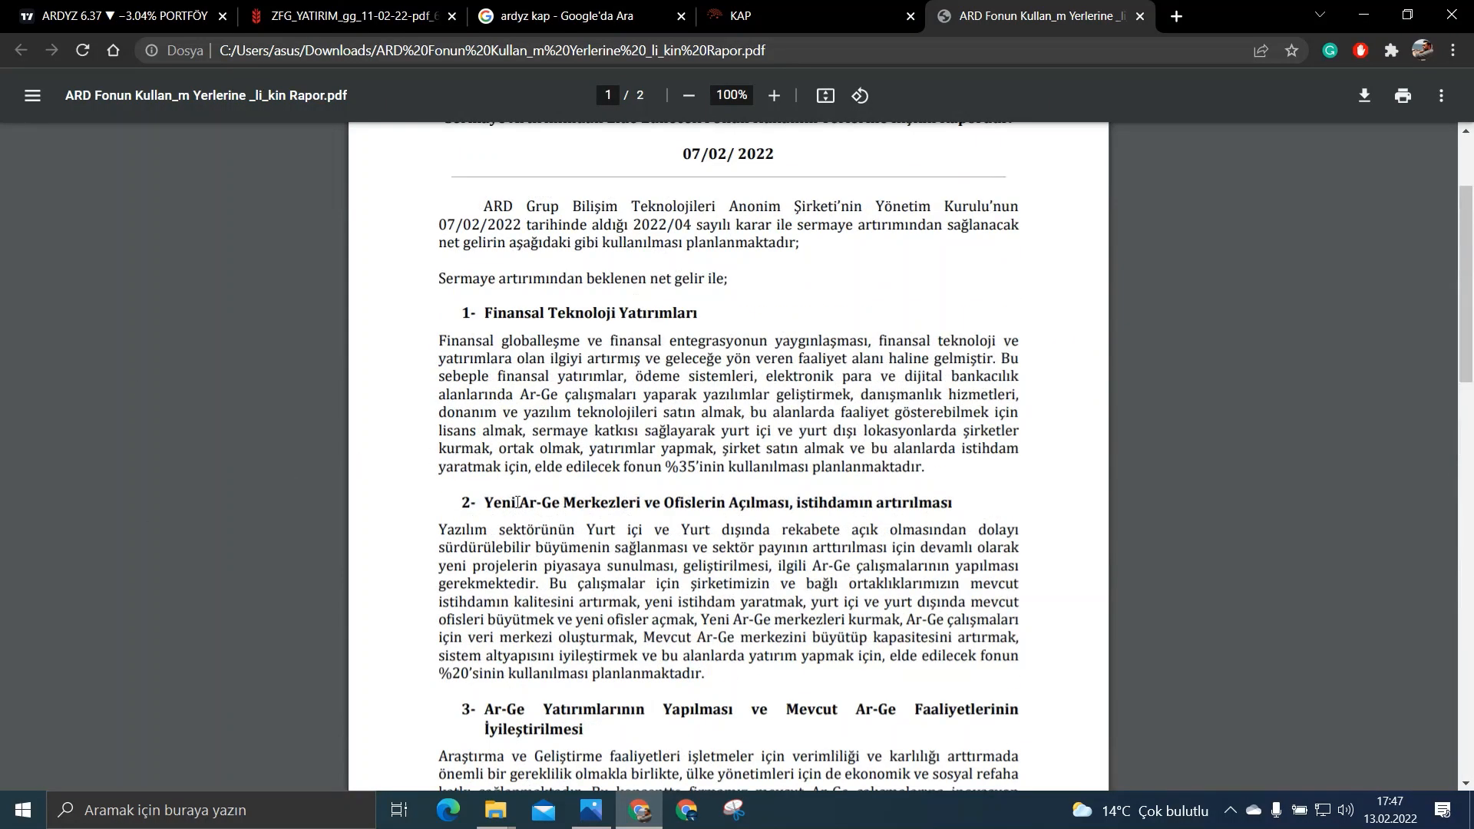
scroll(down, 3)
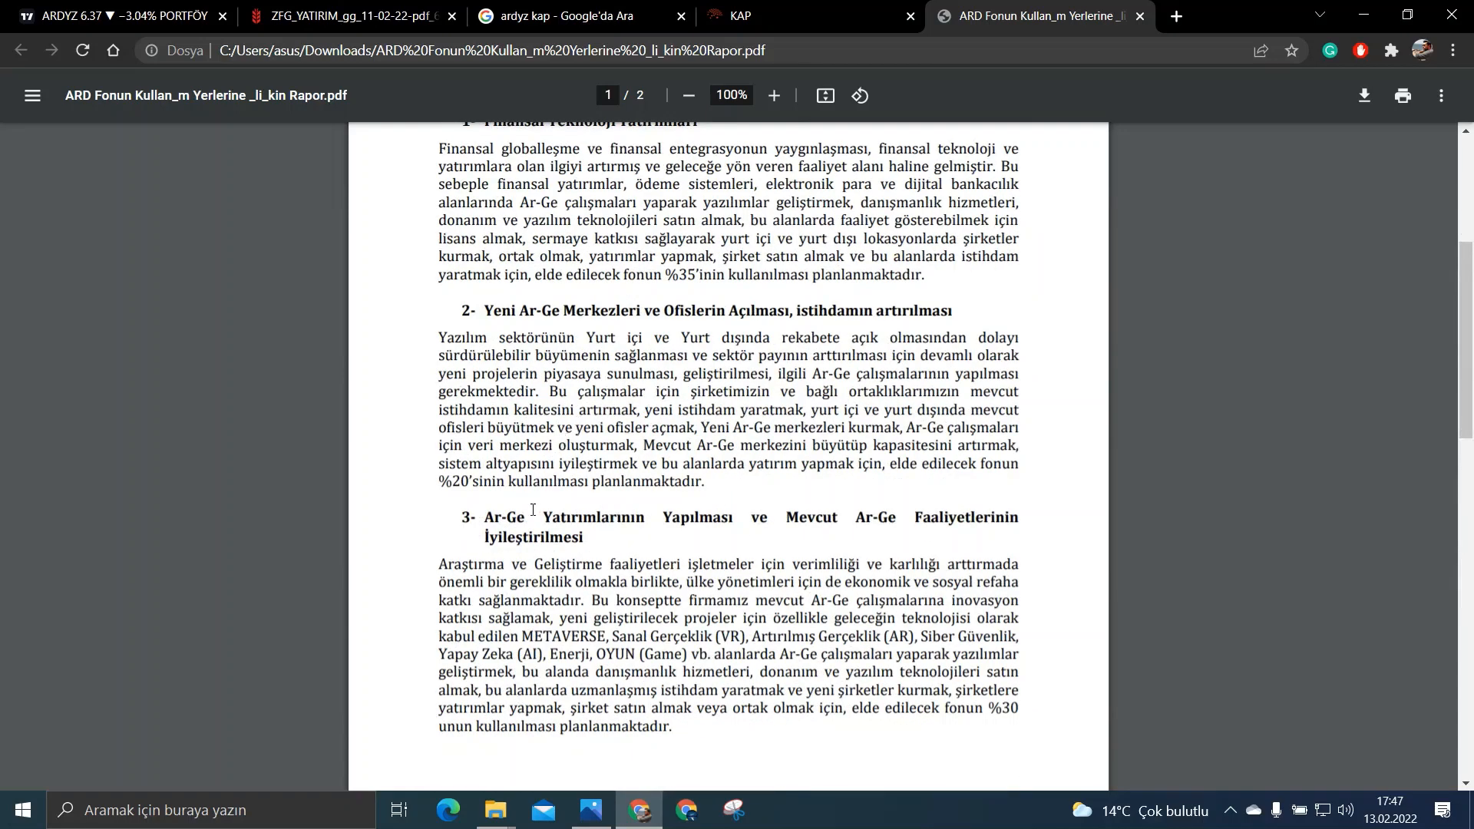
scroll(down, 3)
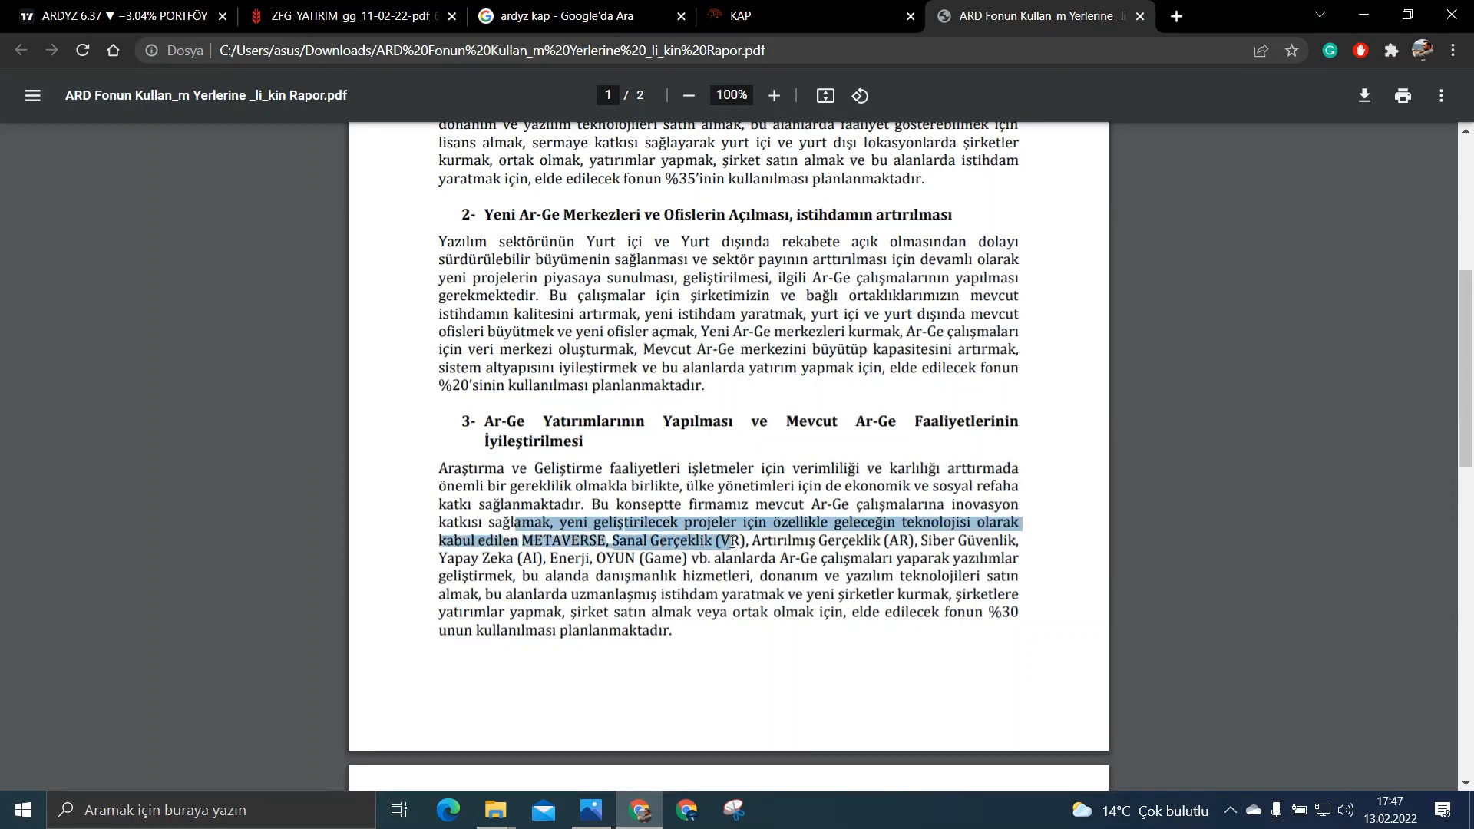
click(793, 530)
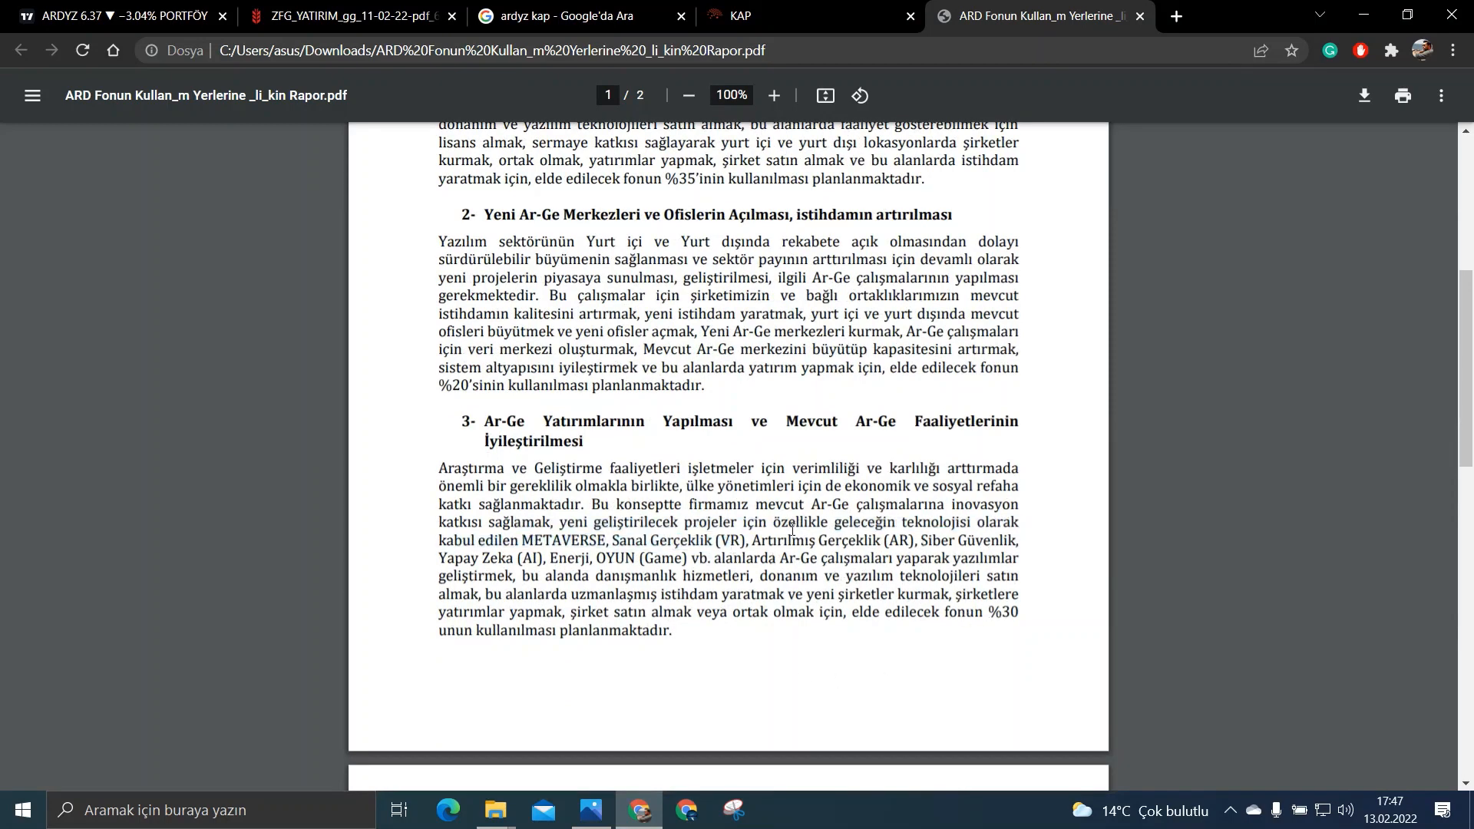
mouse_move(815, 665)
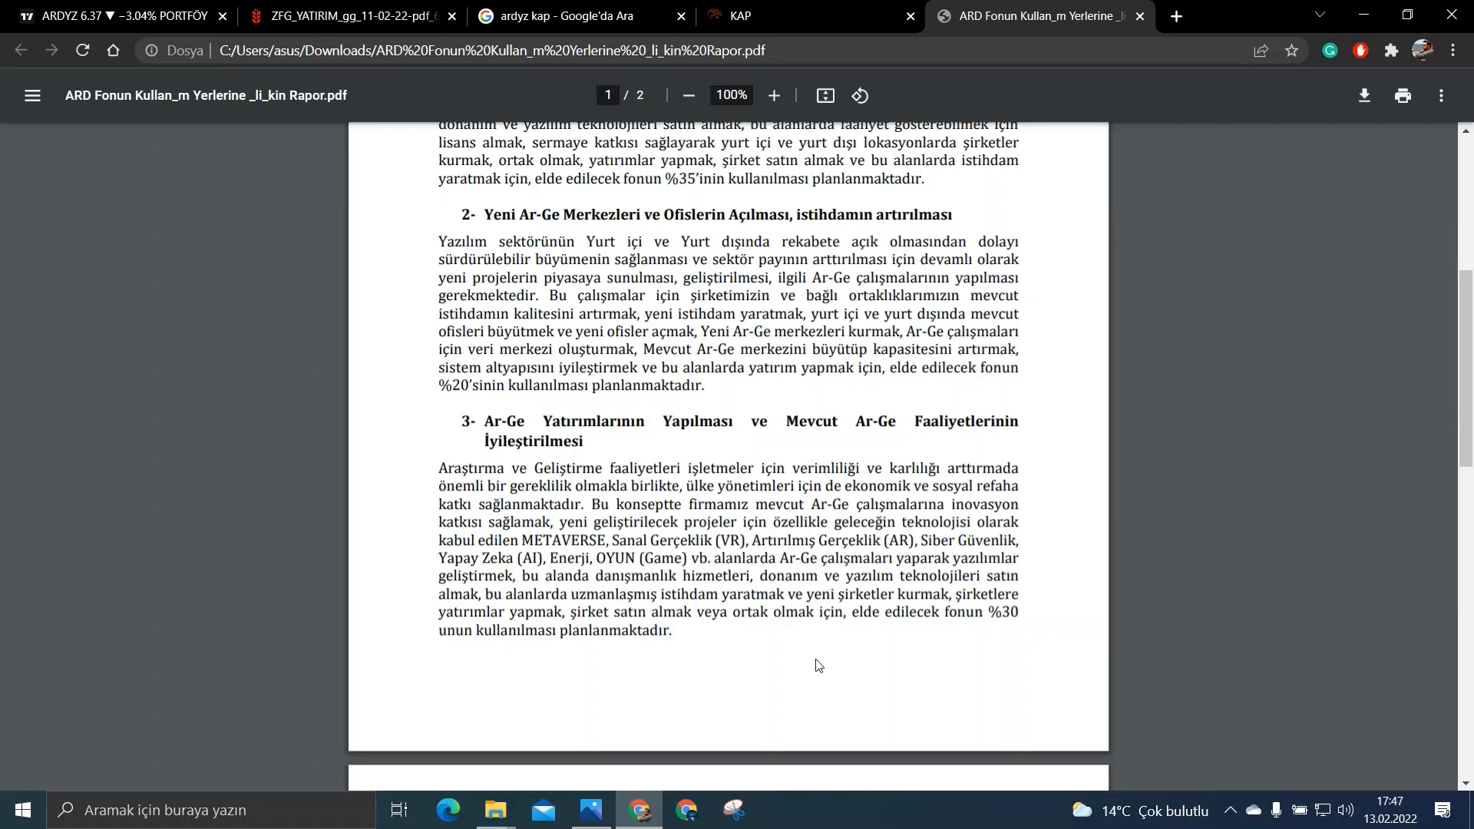
mouse_move(852, 711)
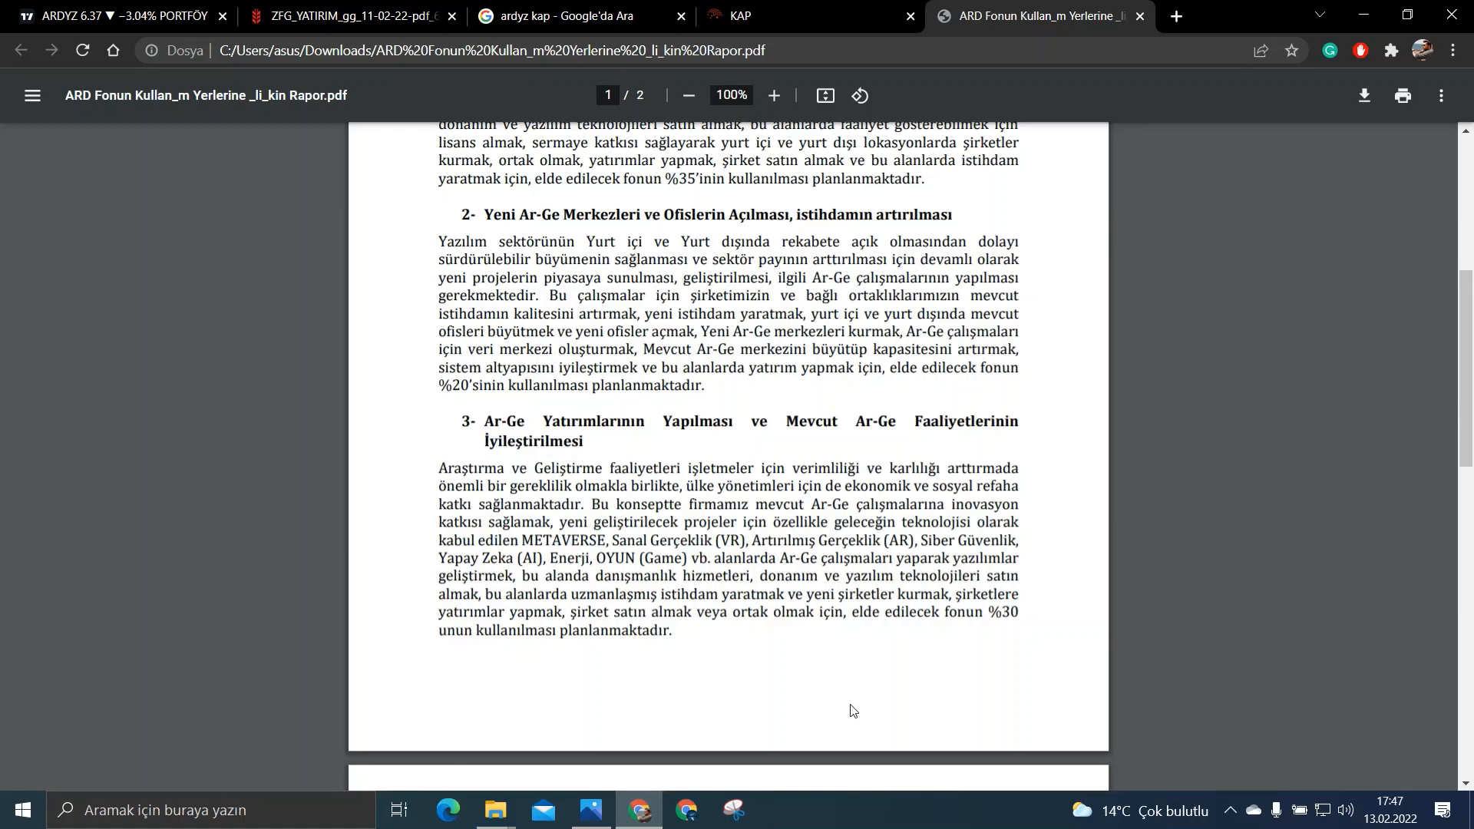
mouse_move(1141, 17)
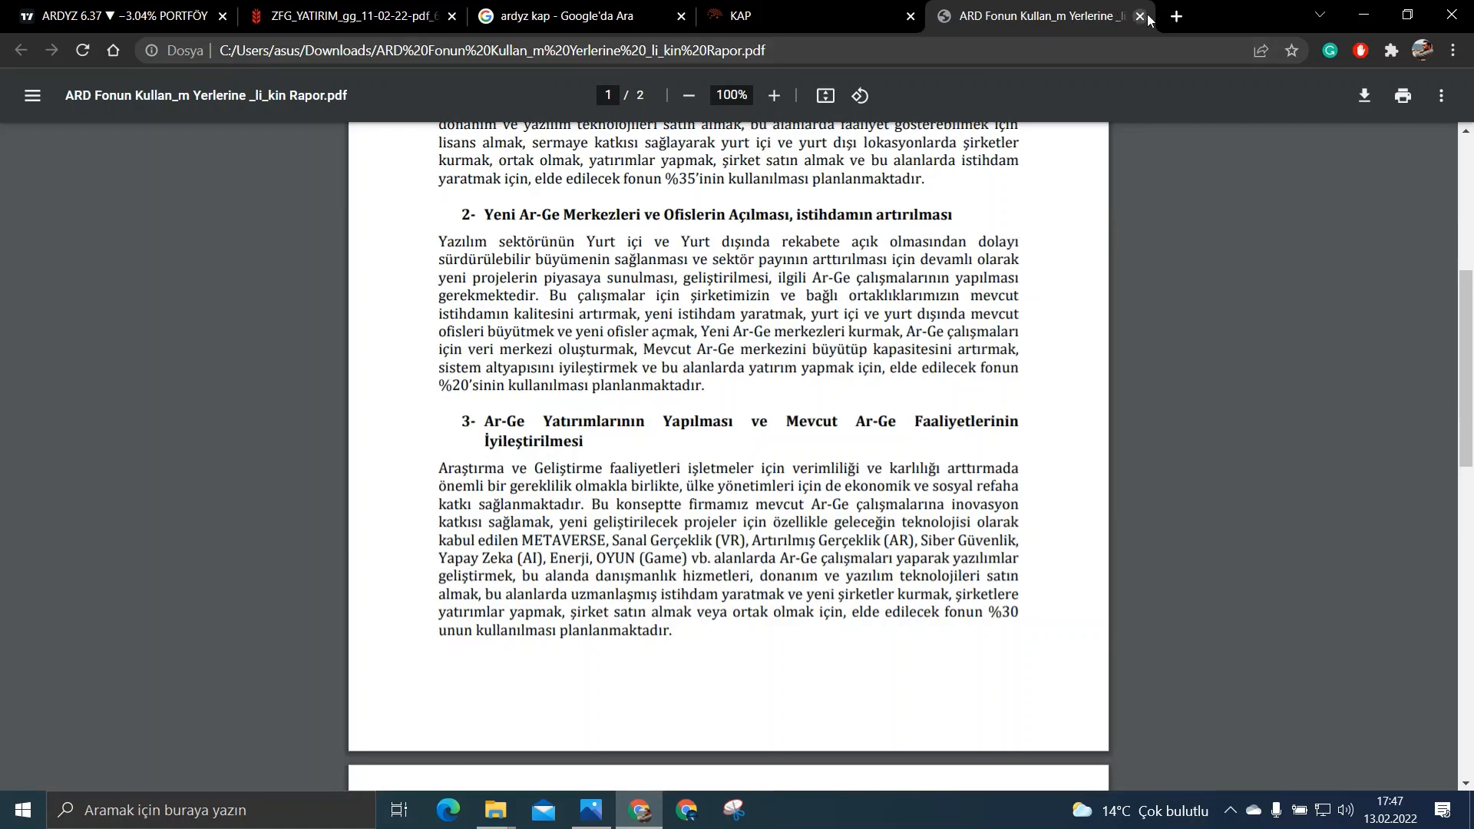
Step: Read ARD's Deloitte Technology Fast 50 disclosure, then close KAP back to the search results
click(1138, 15)
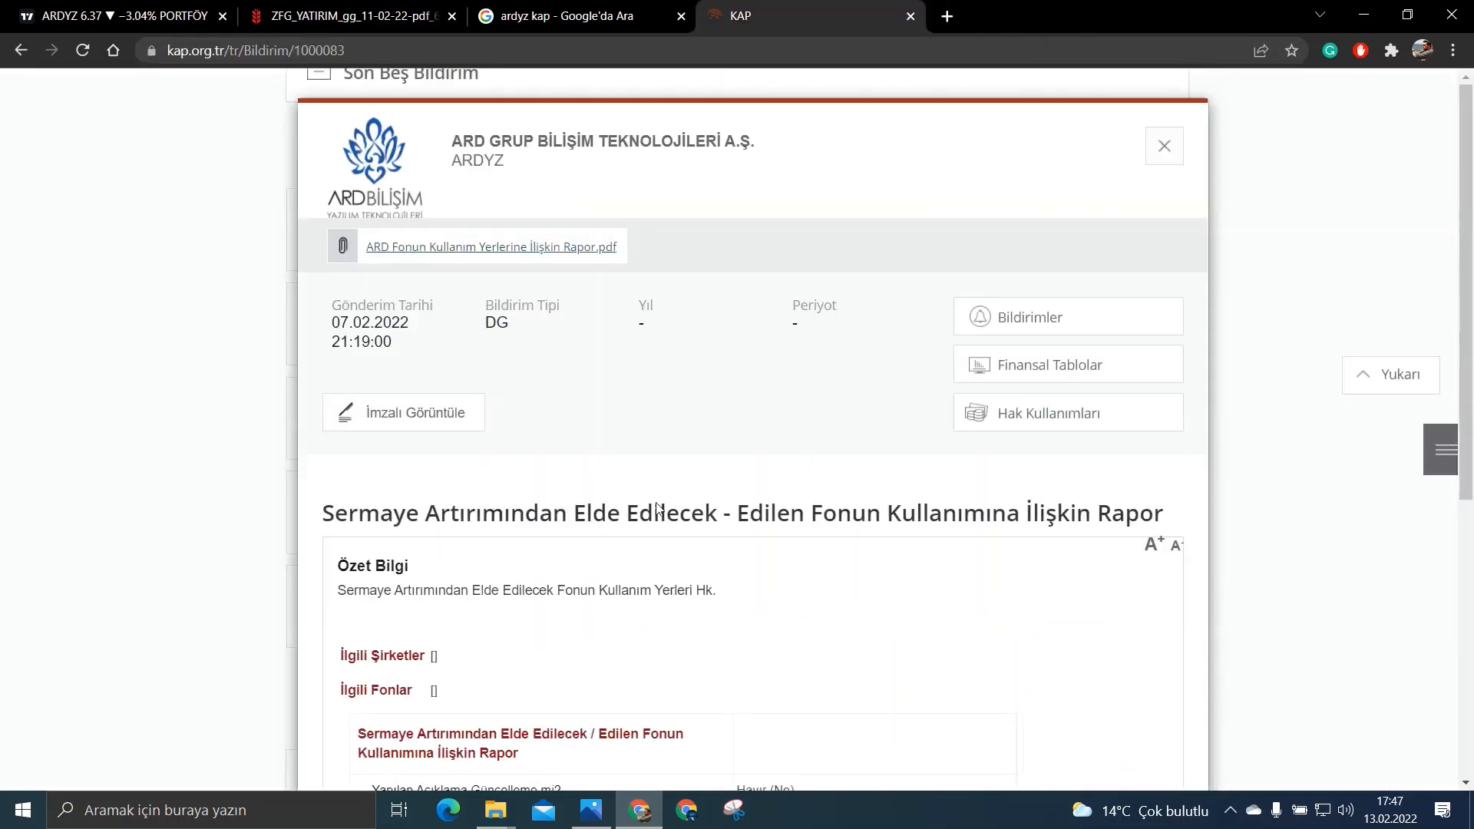
mouse_move(1079, 182)
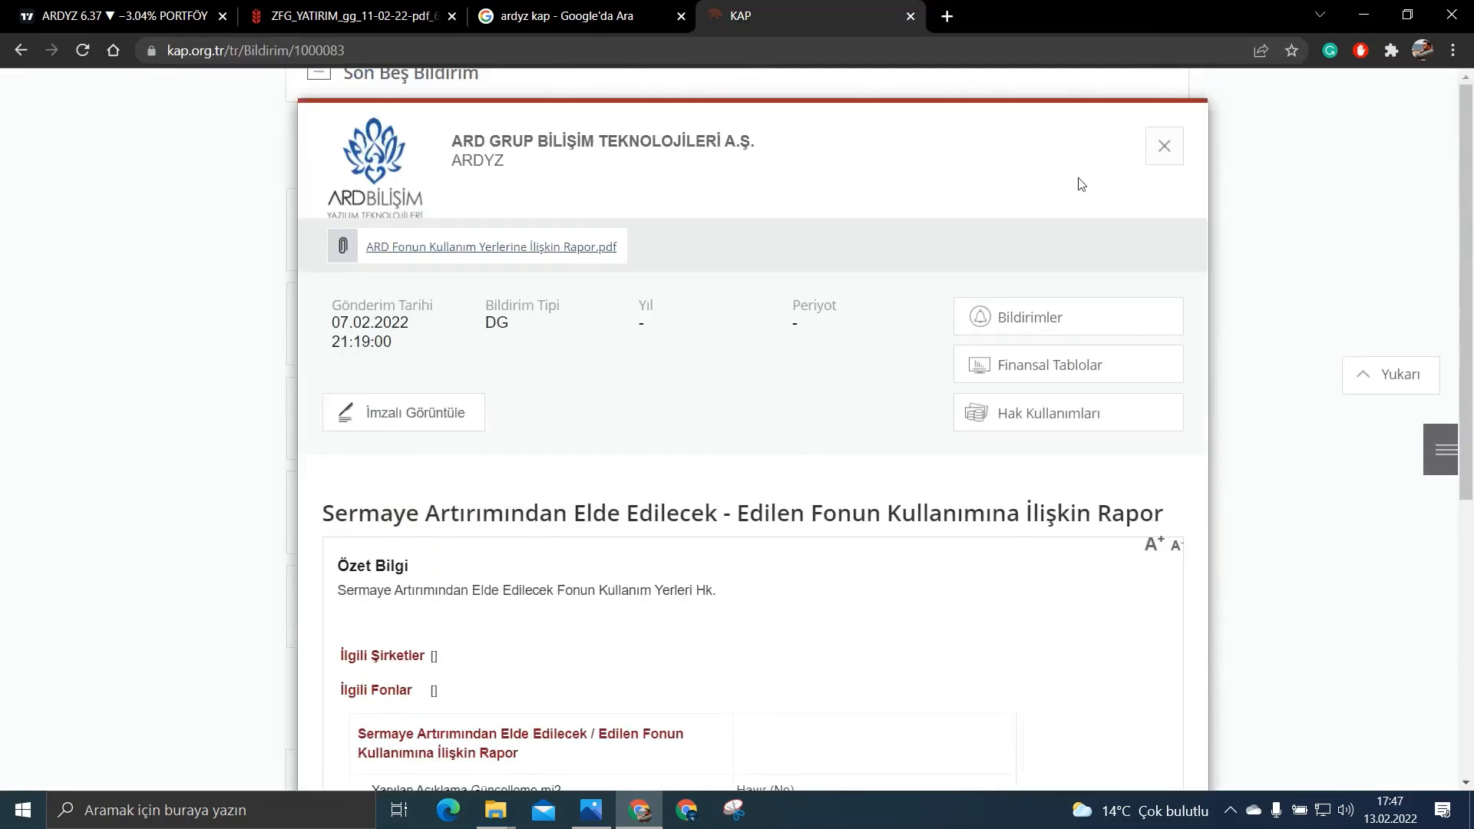
click(1164, 146)
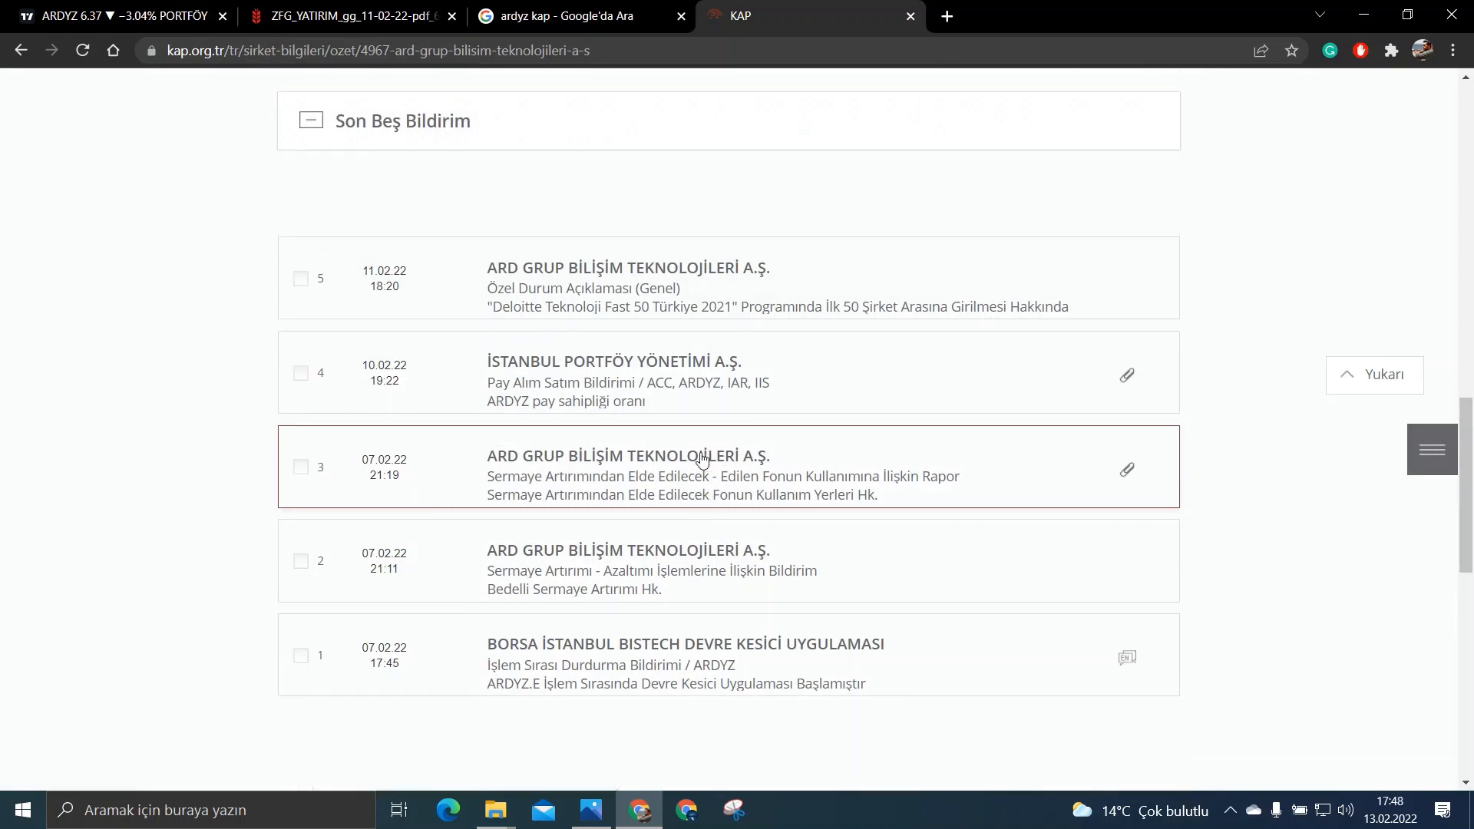
click(629, 267)
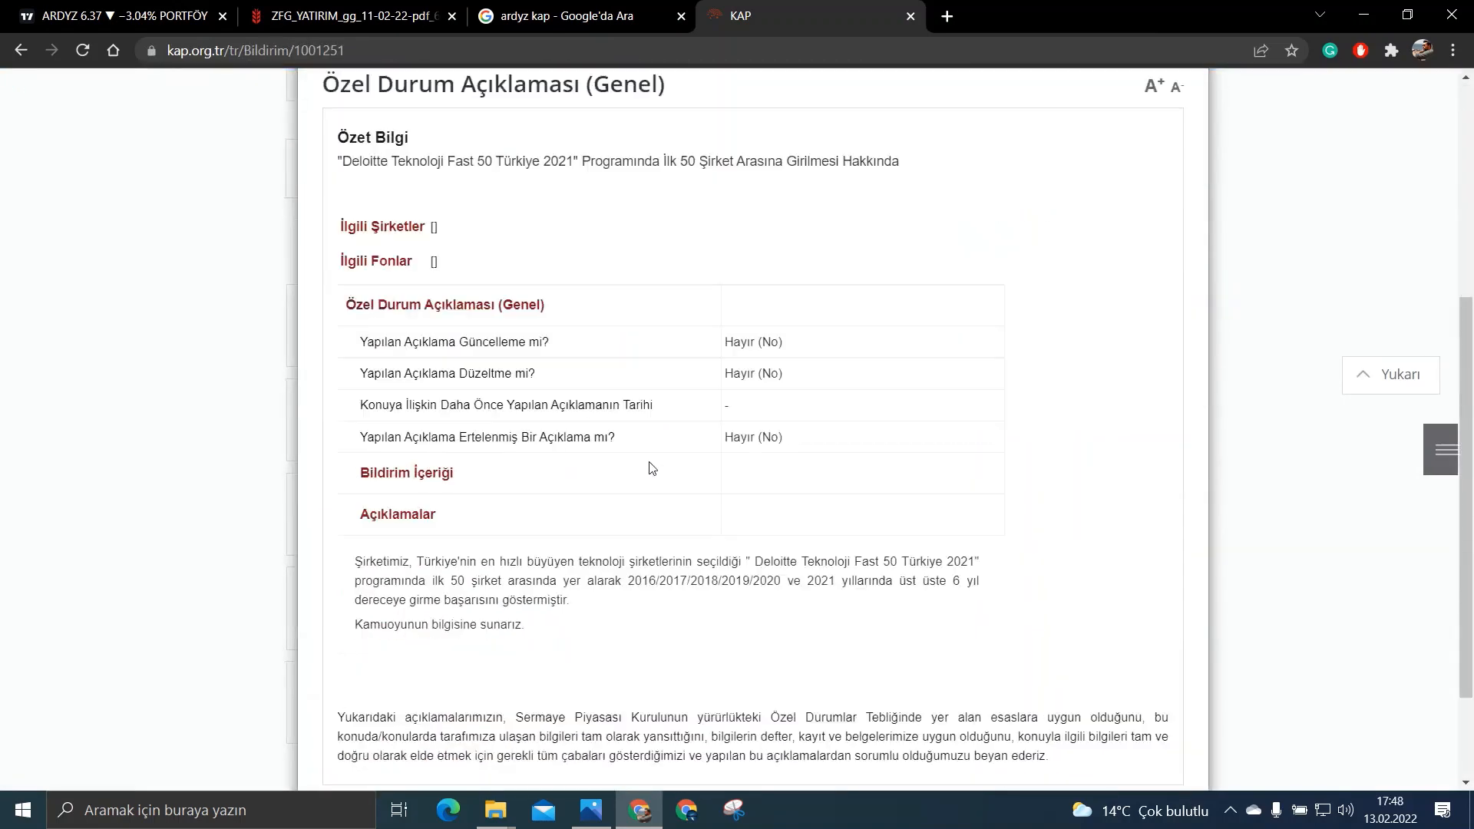
scroll(up, 3)
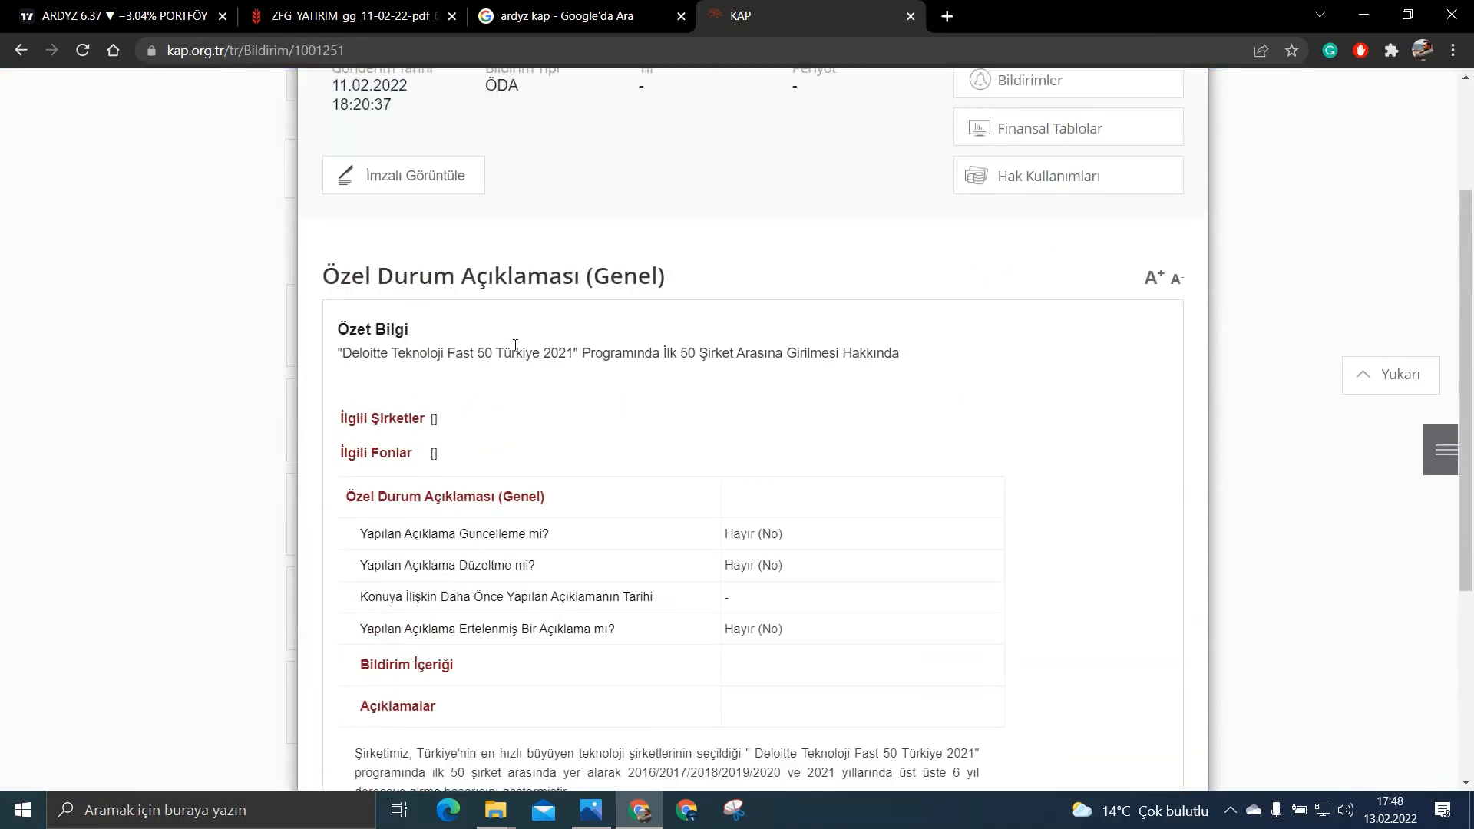
click(555, 15)
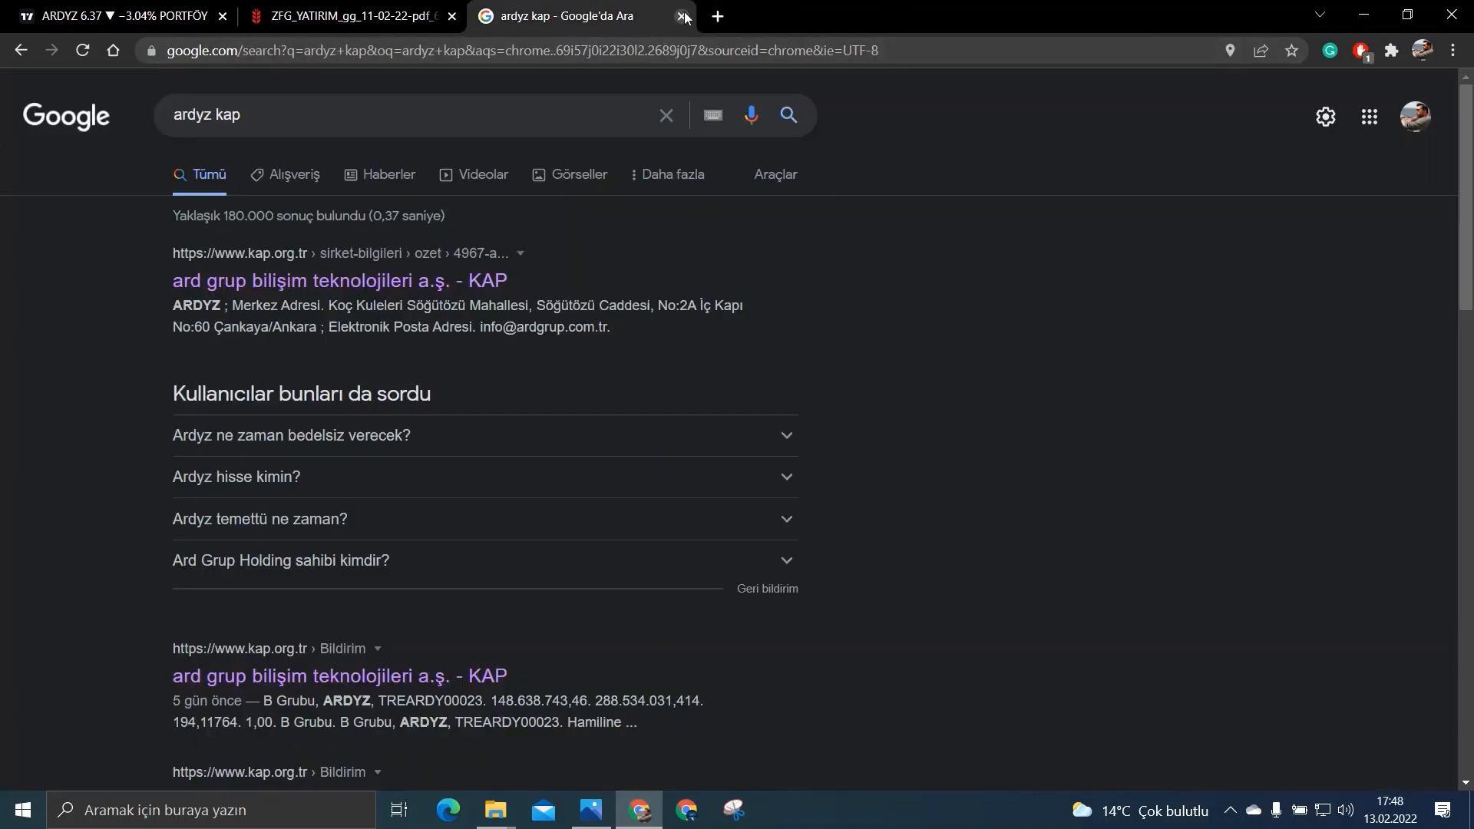
Step: Close the search results and open İş Yatırım's research page from the bookmarks bar
click(685, 17)
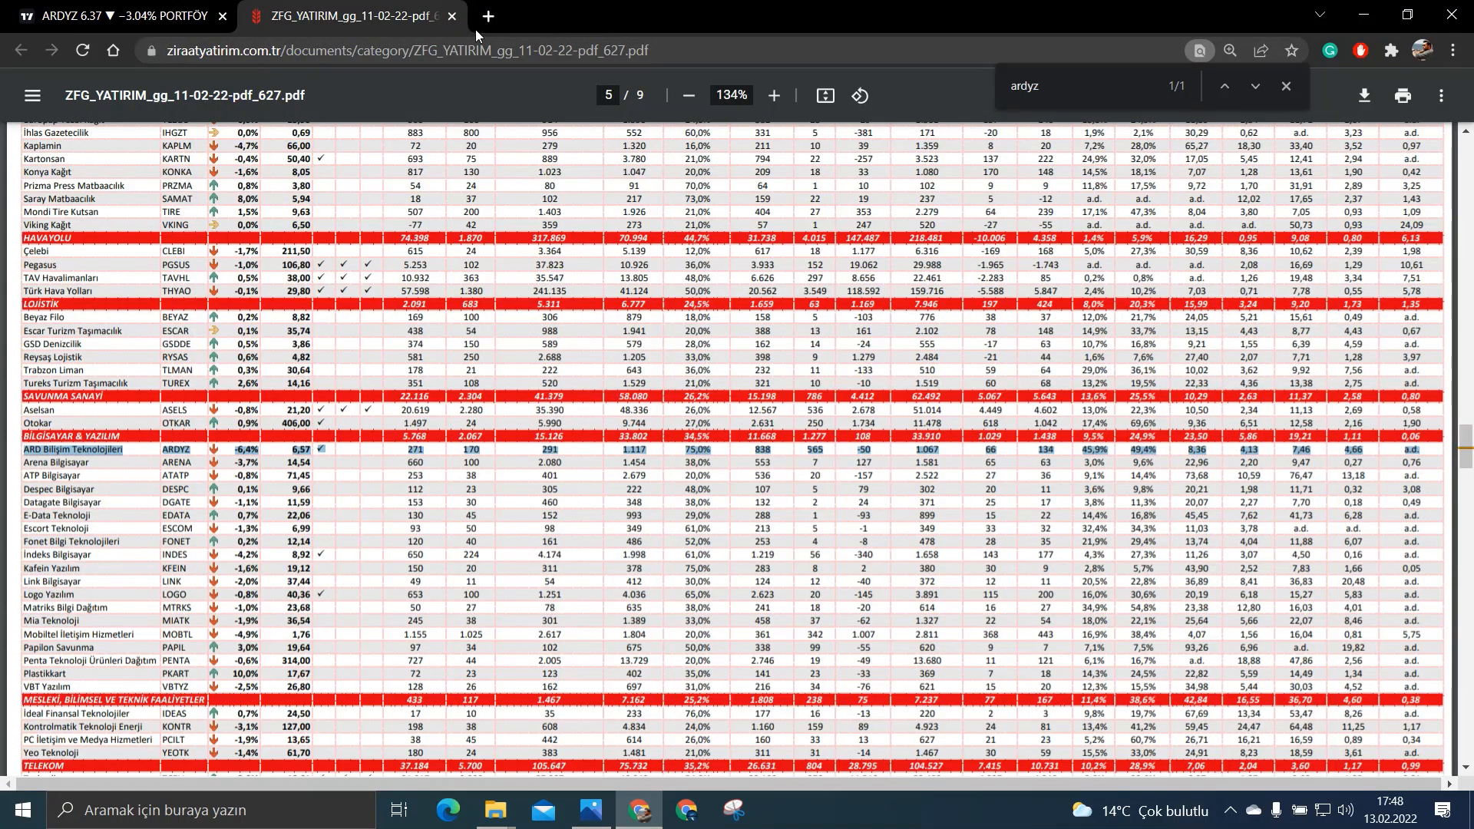
mouse_move(487, 15)
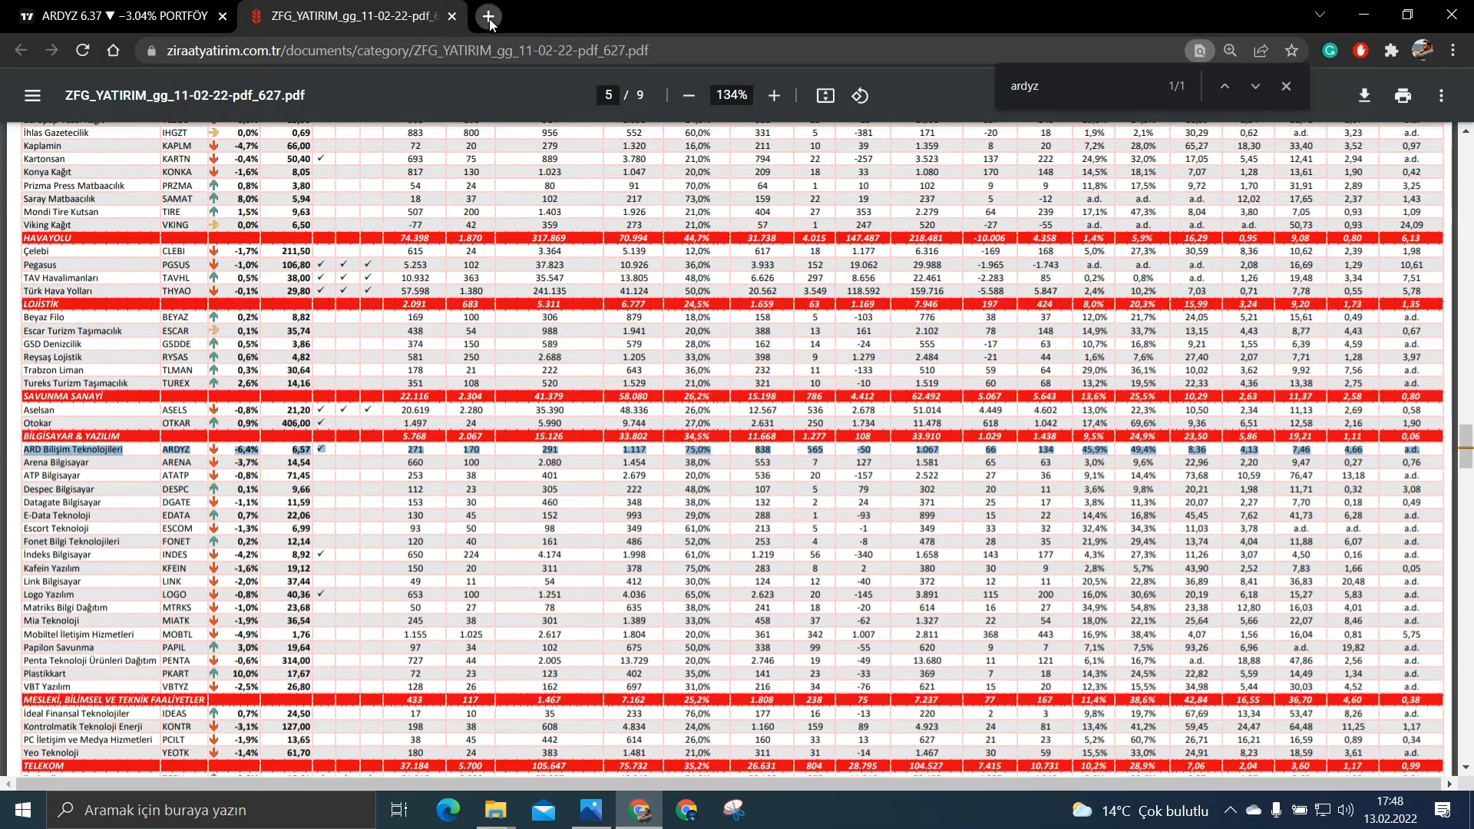
click(488, 16)
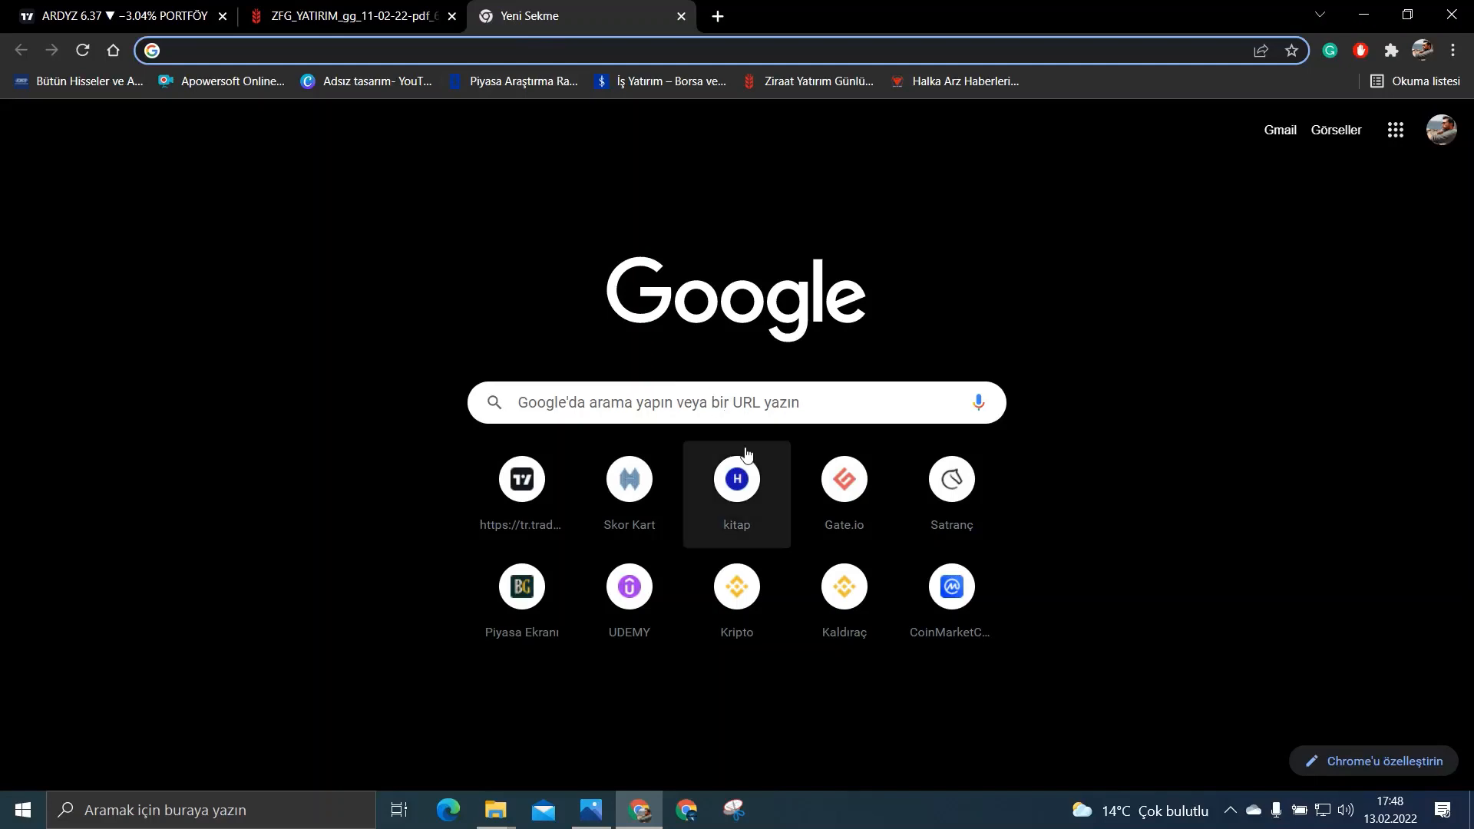
click(522, 81)
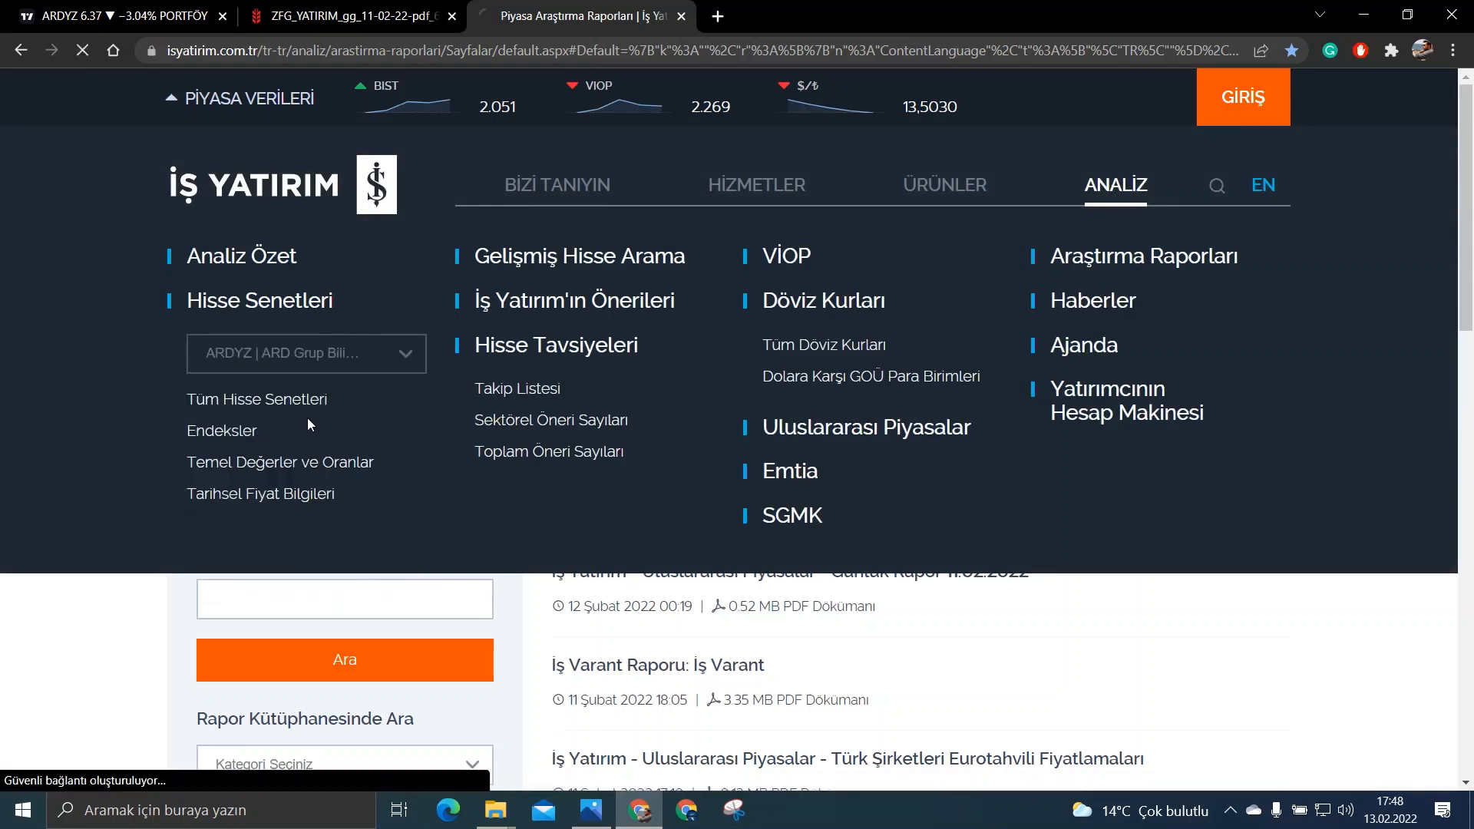
Step: Review ARDYZ's 'Sermaye Artırımları / Temettüler' table, then return to the Ziraat Yatırım PDF
click(256, 400)
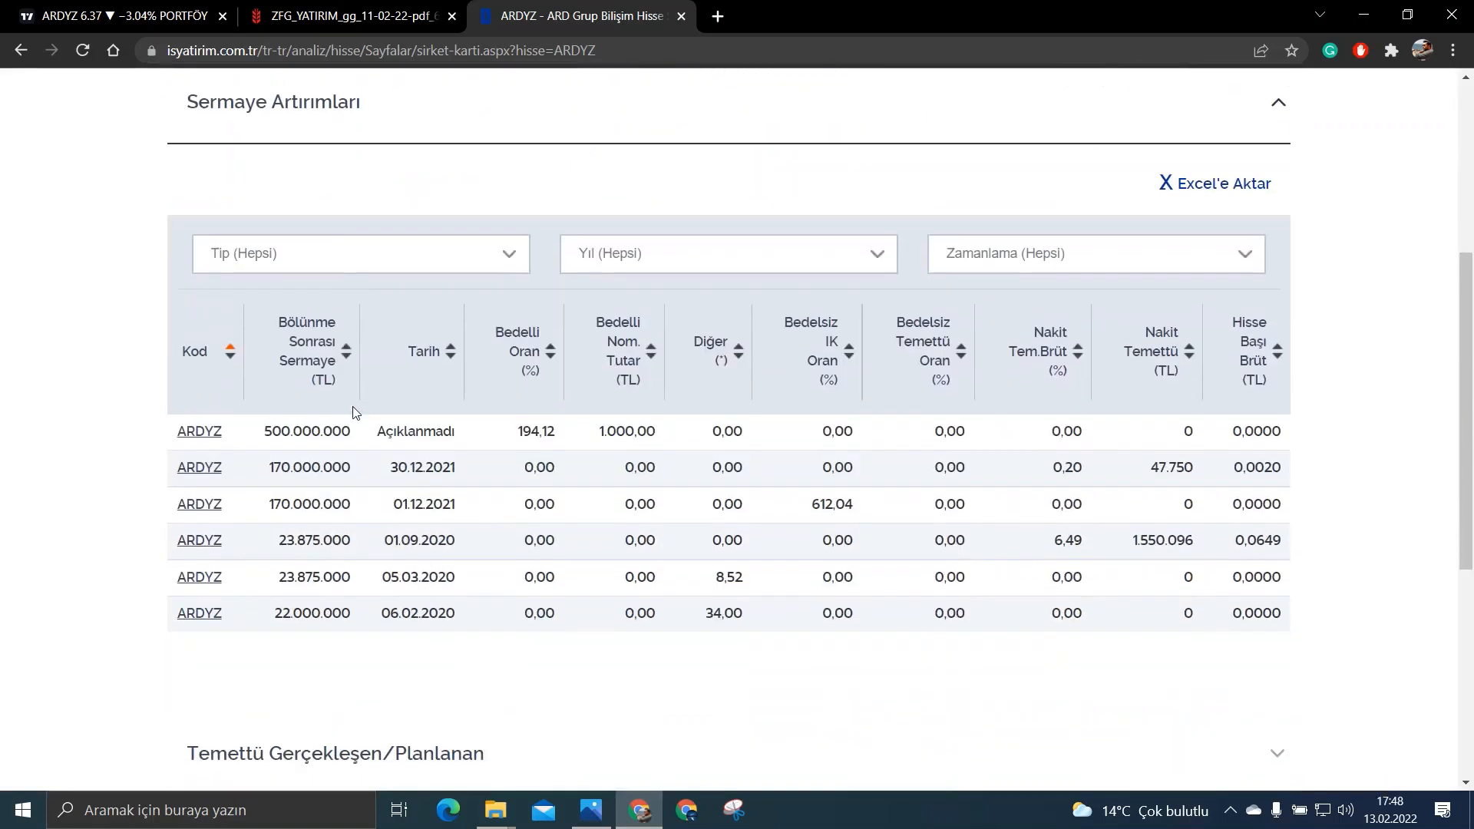
scroll(down, 3)
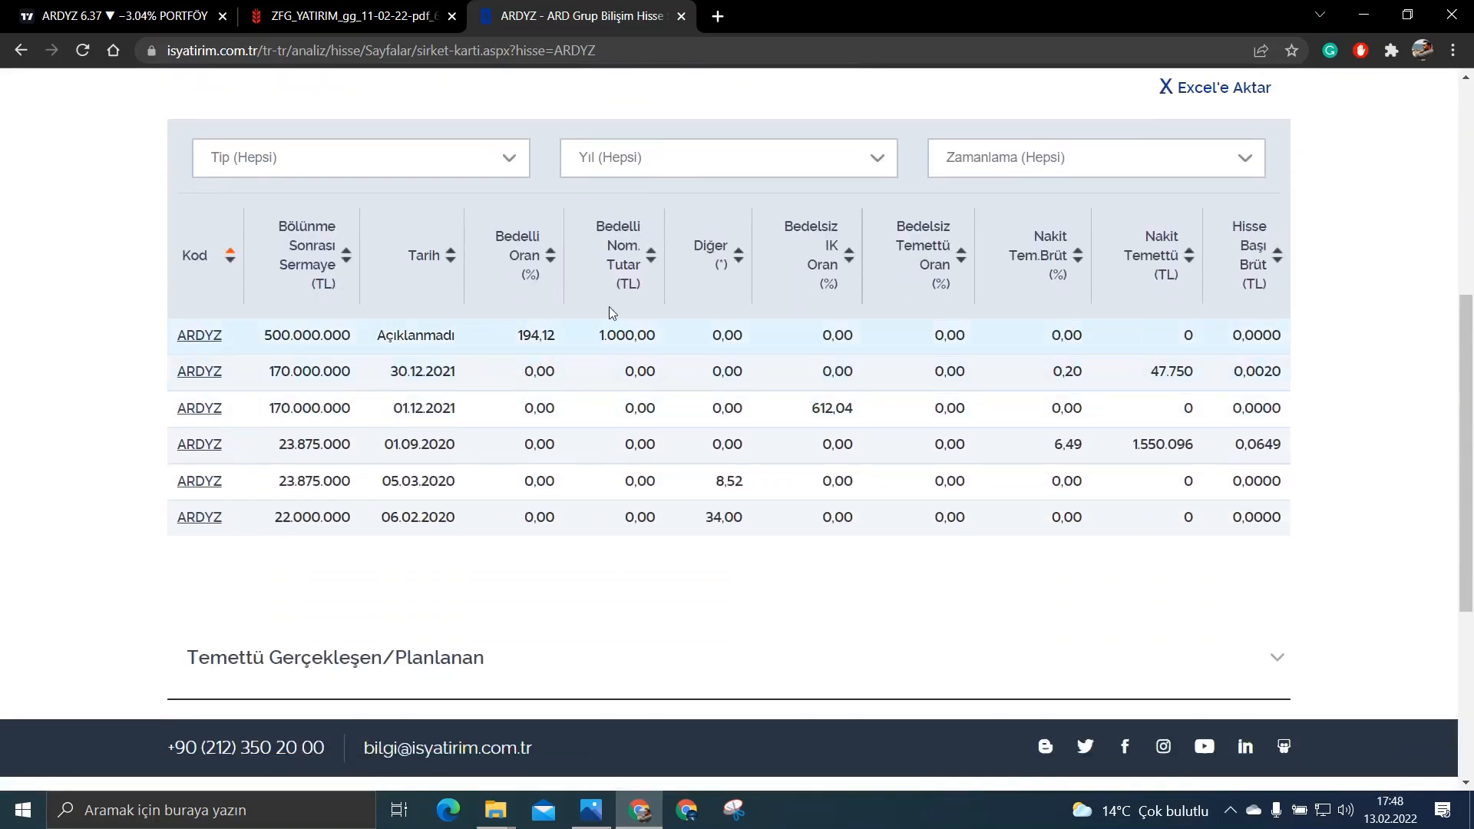
mouse_move(433, 300)
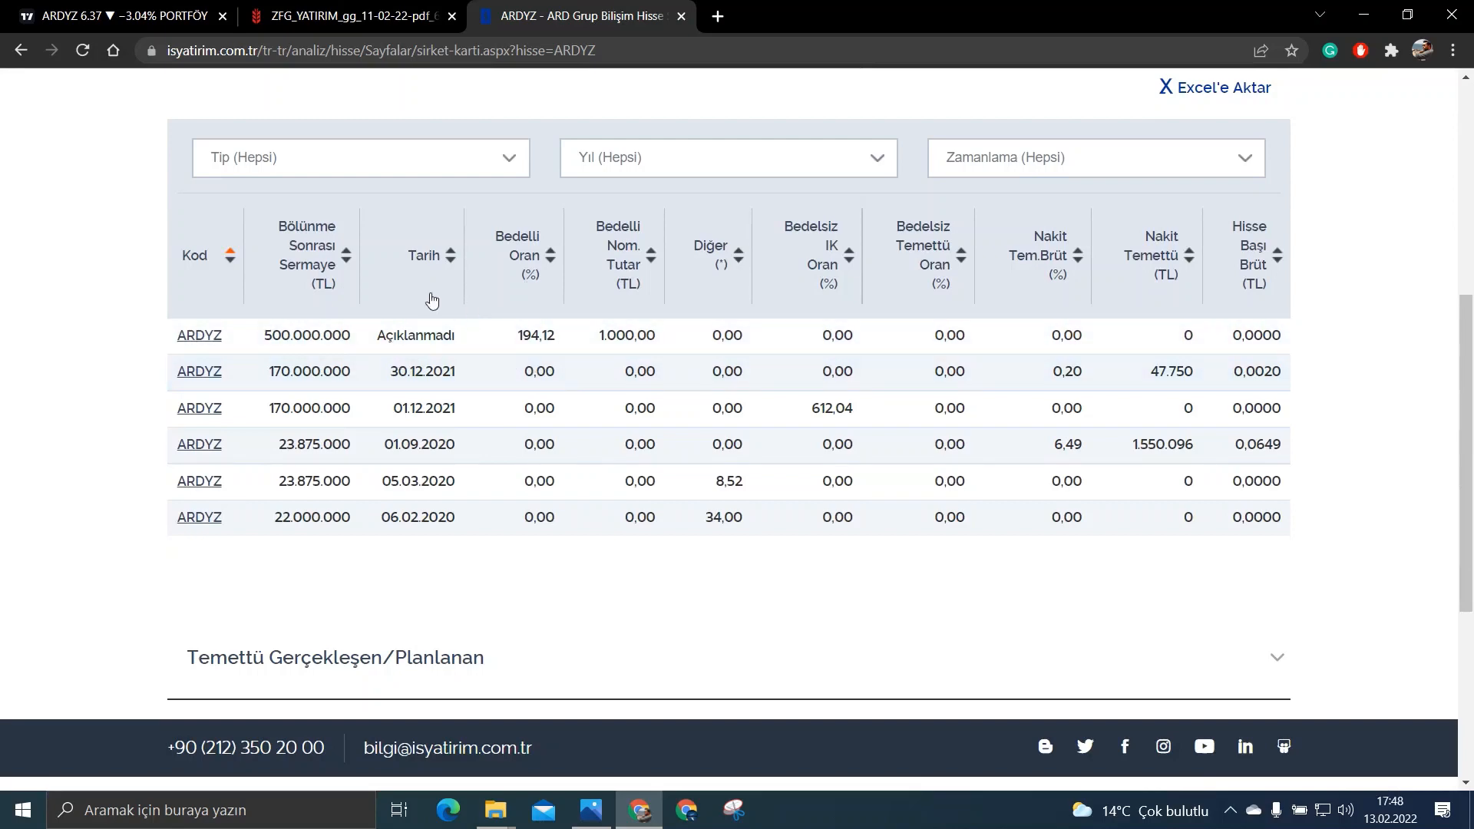
mouse_move(287, 203)
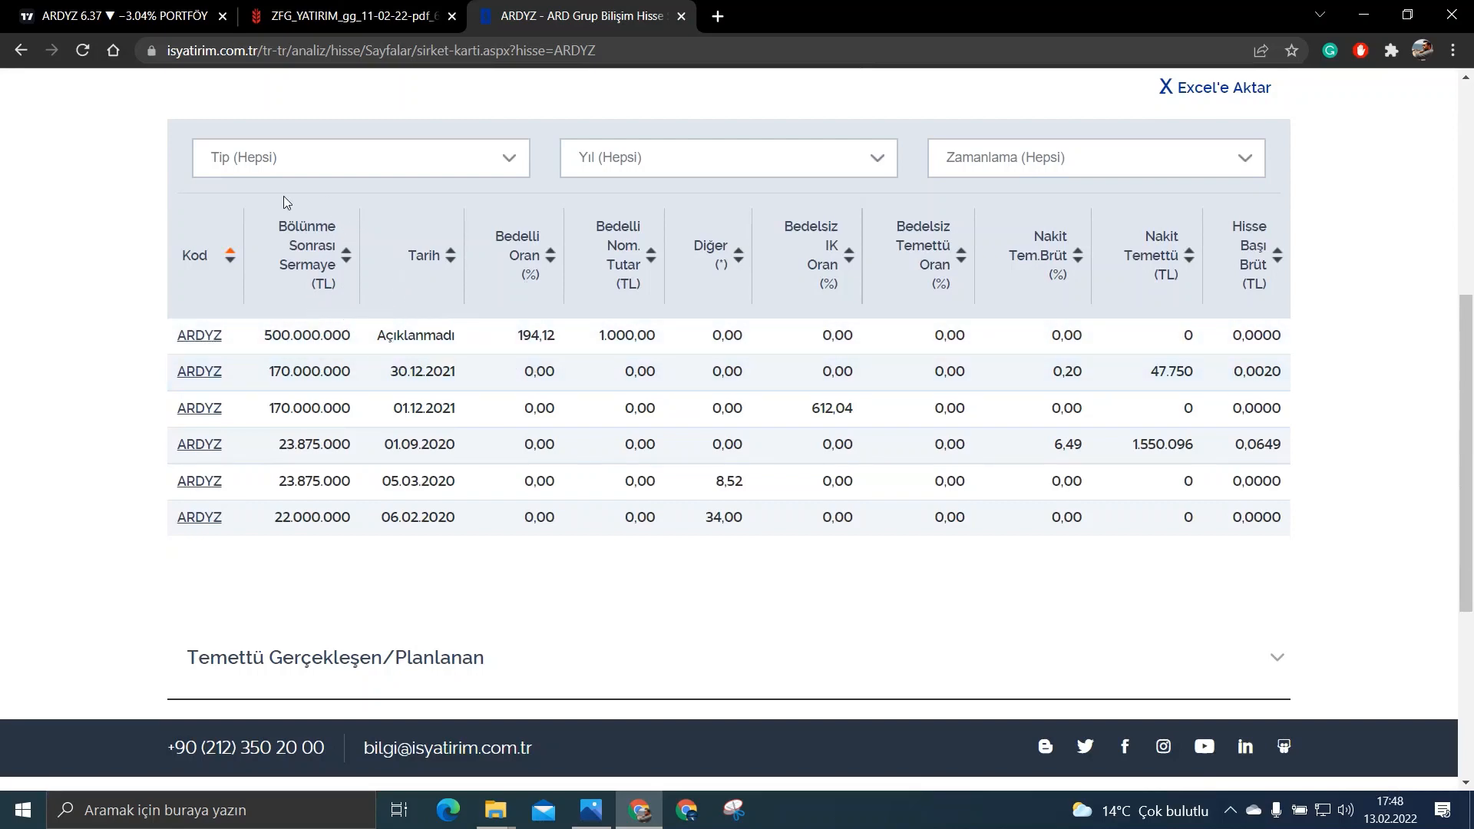
mouse_move(301, 291)
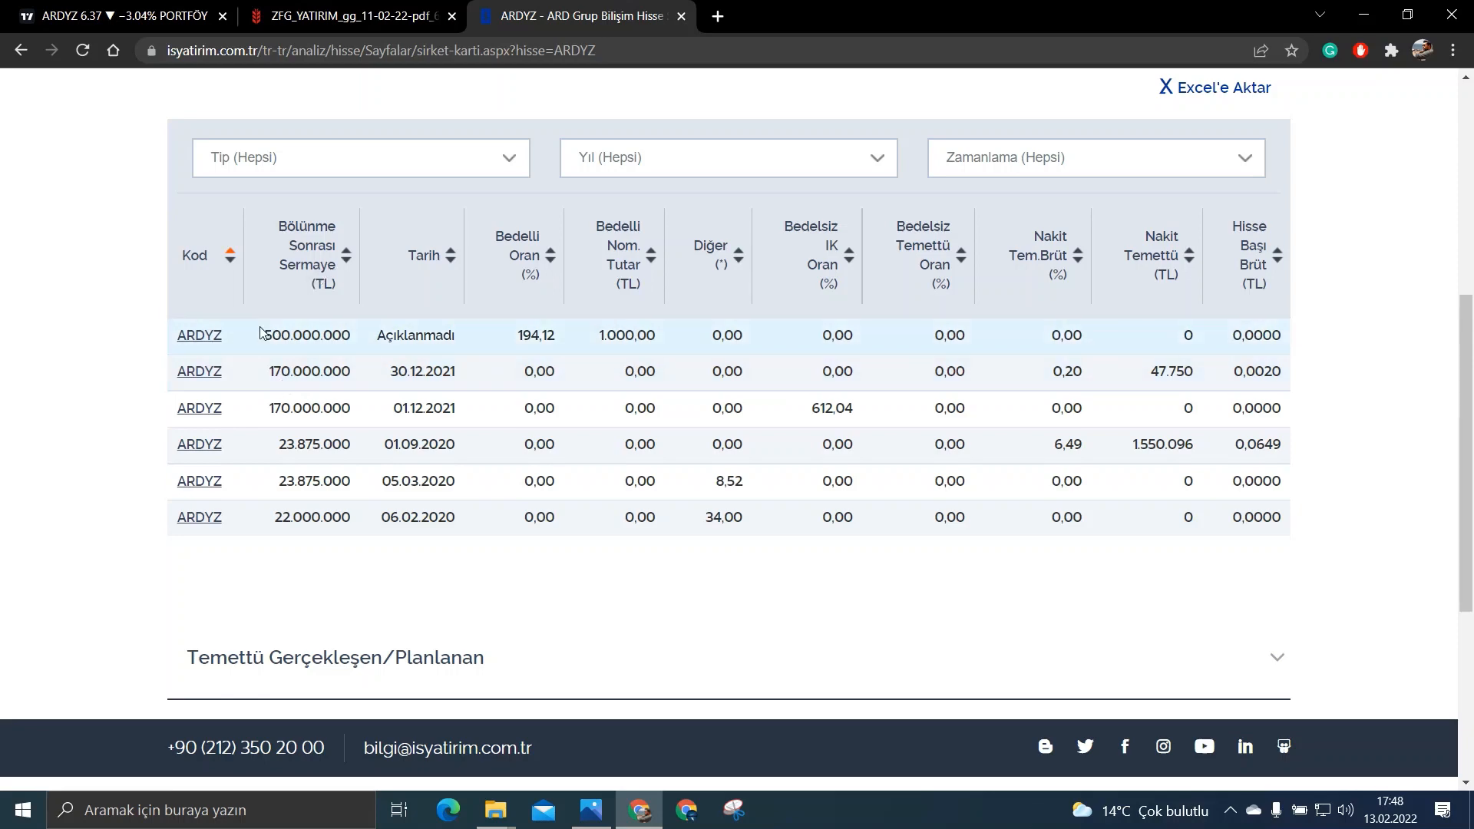
mouse_move(1219, 349)
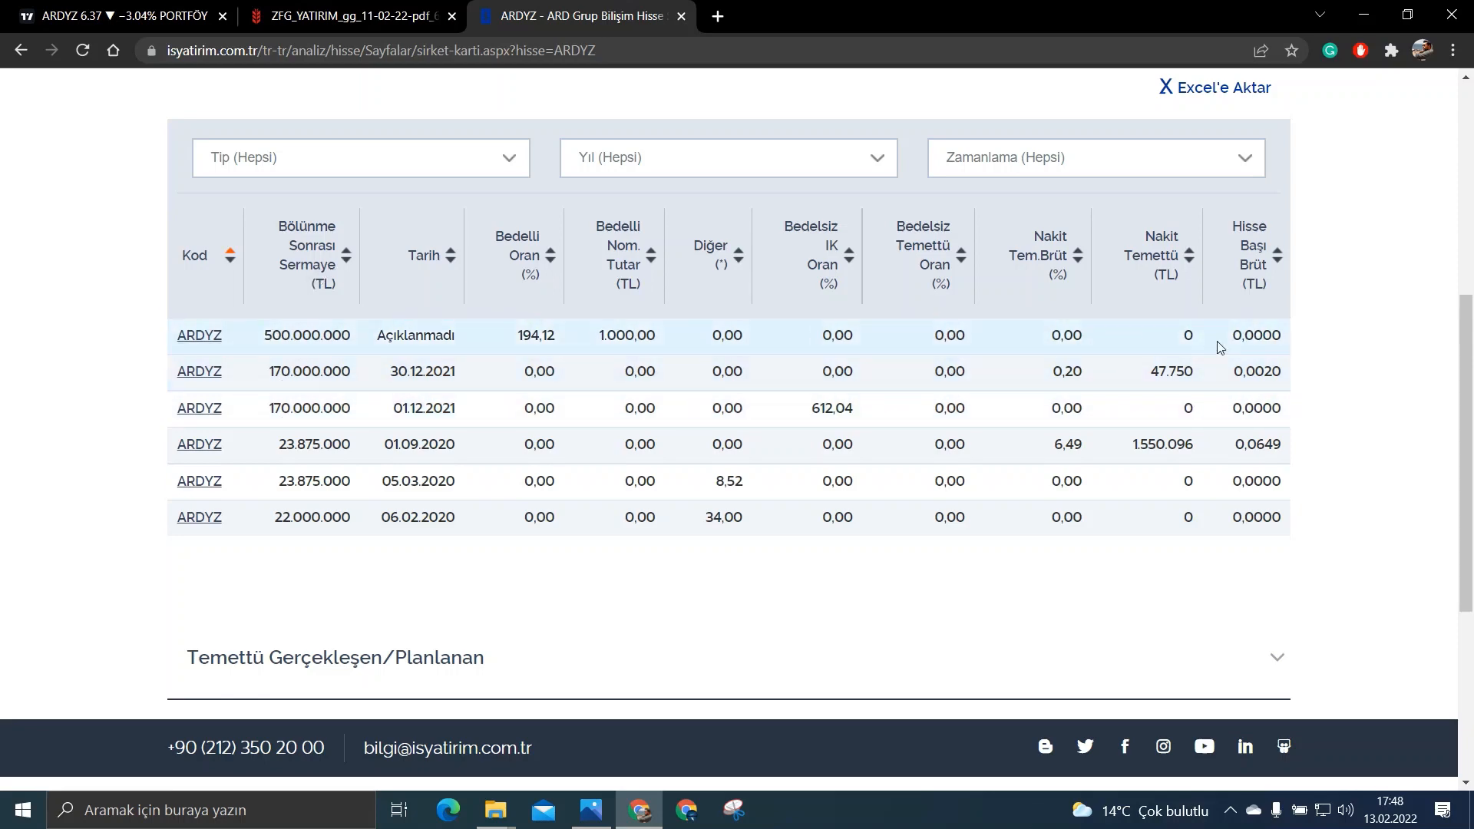
mouse_move(313, 399)
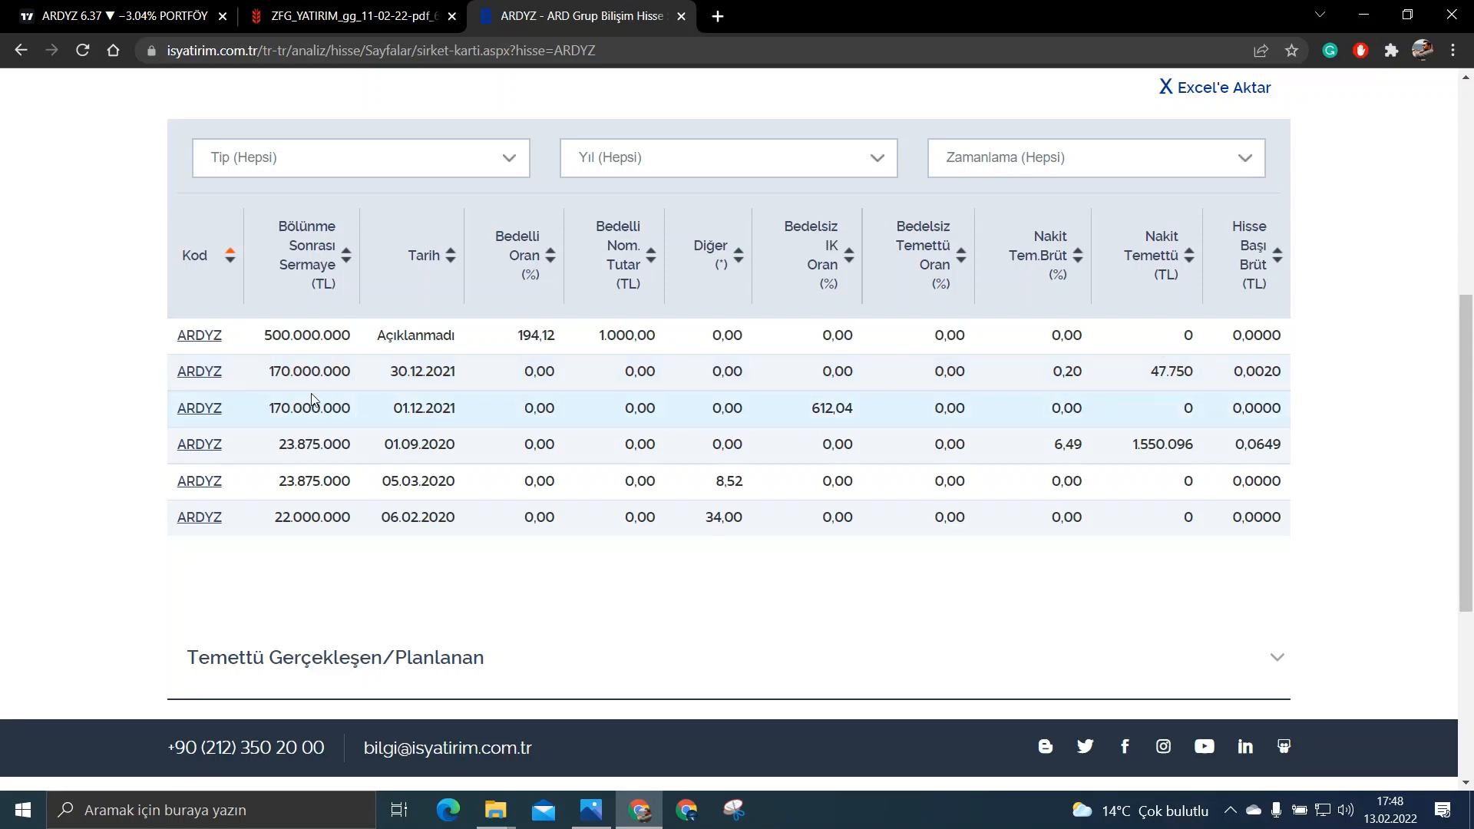
mouse_move(439, 395)
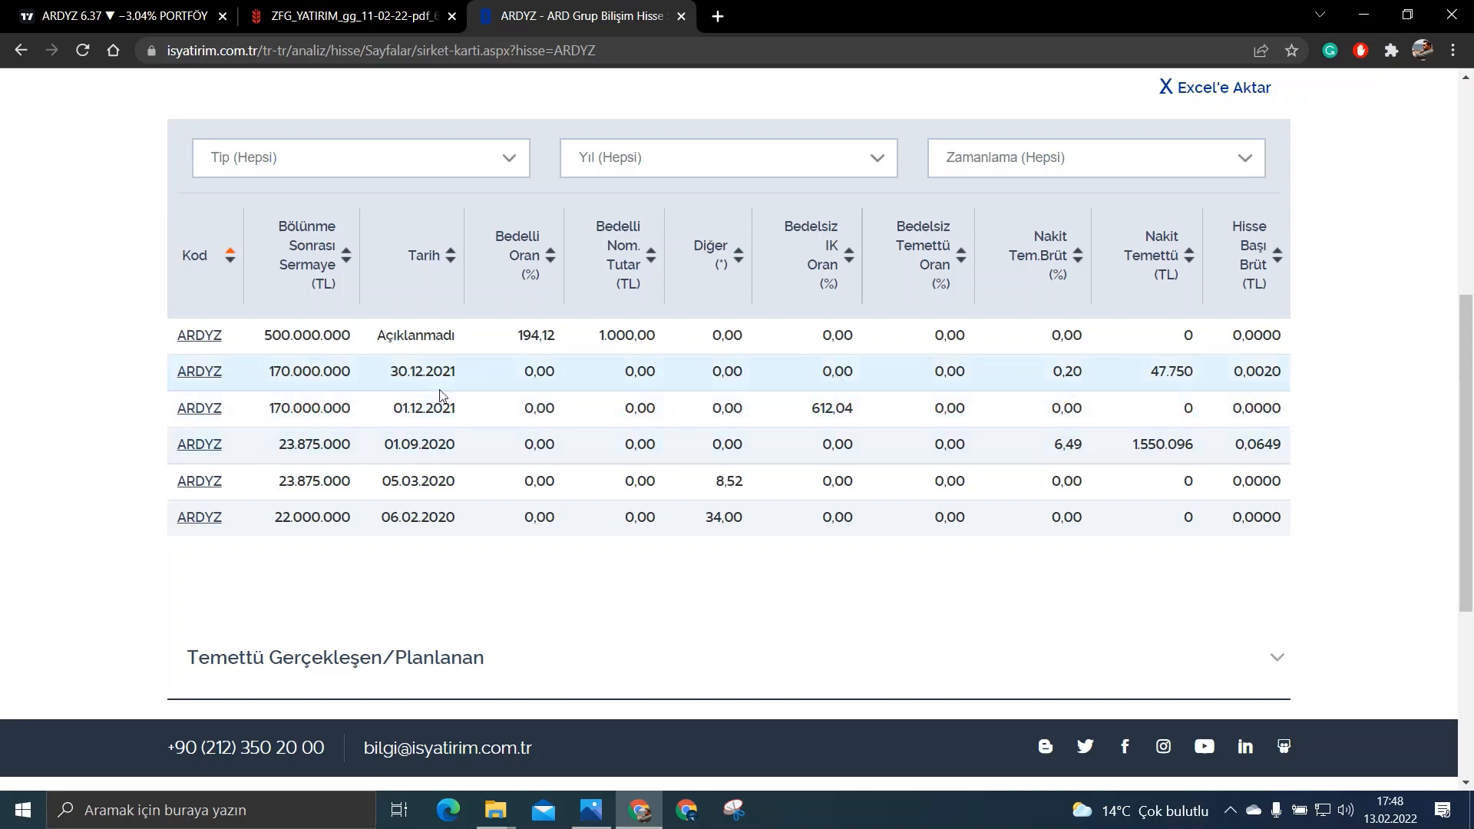
mouse_move(374, 411)
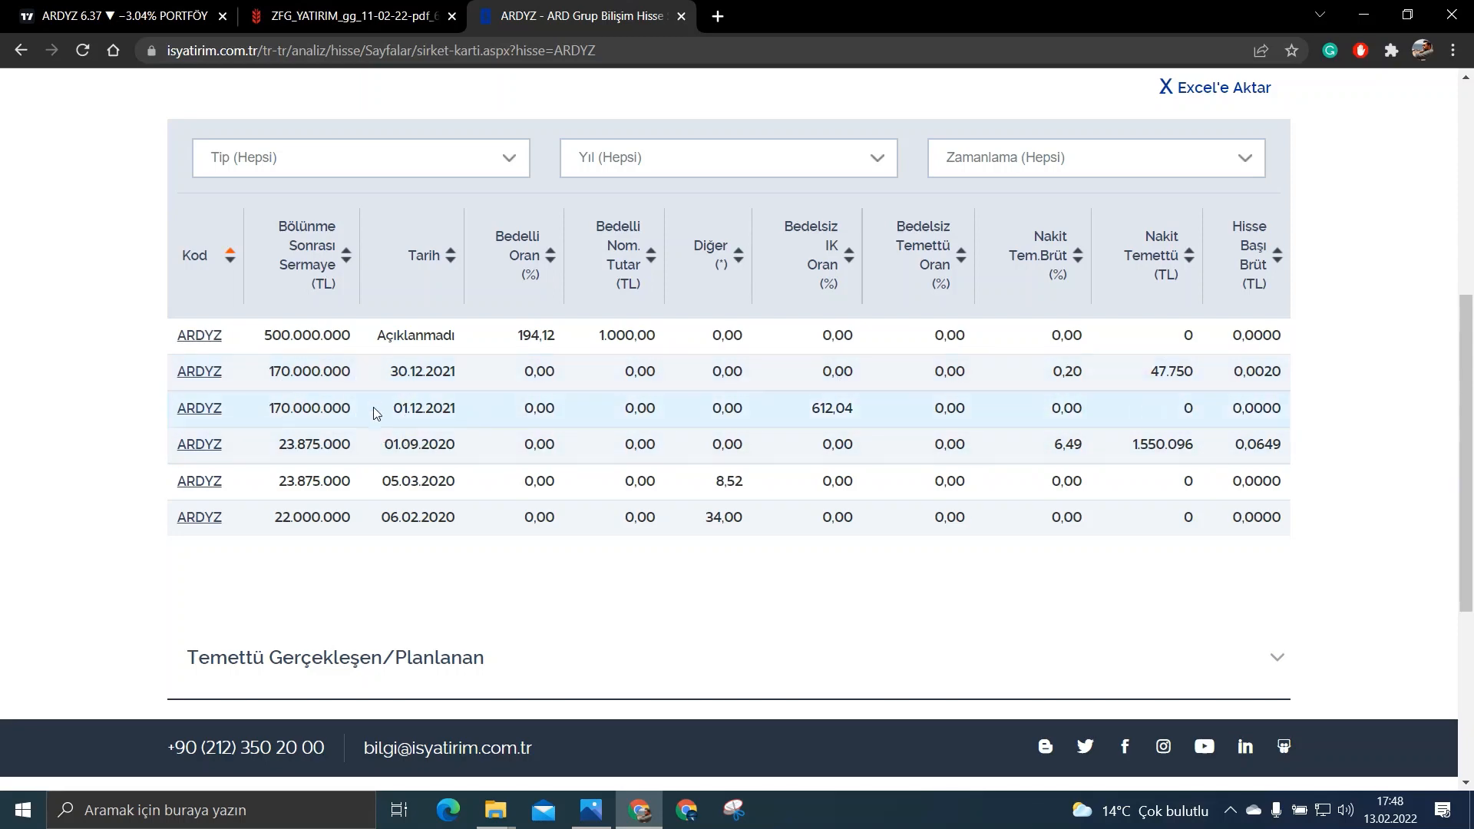
mouse_move(769, 403)
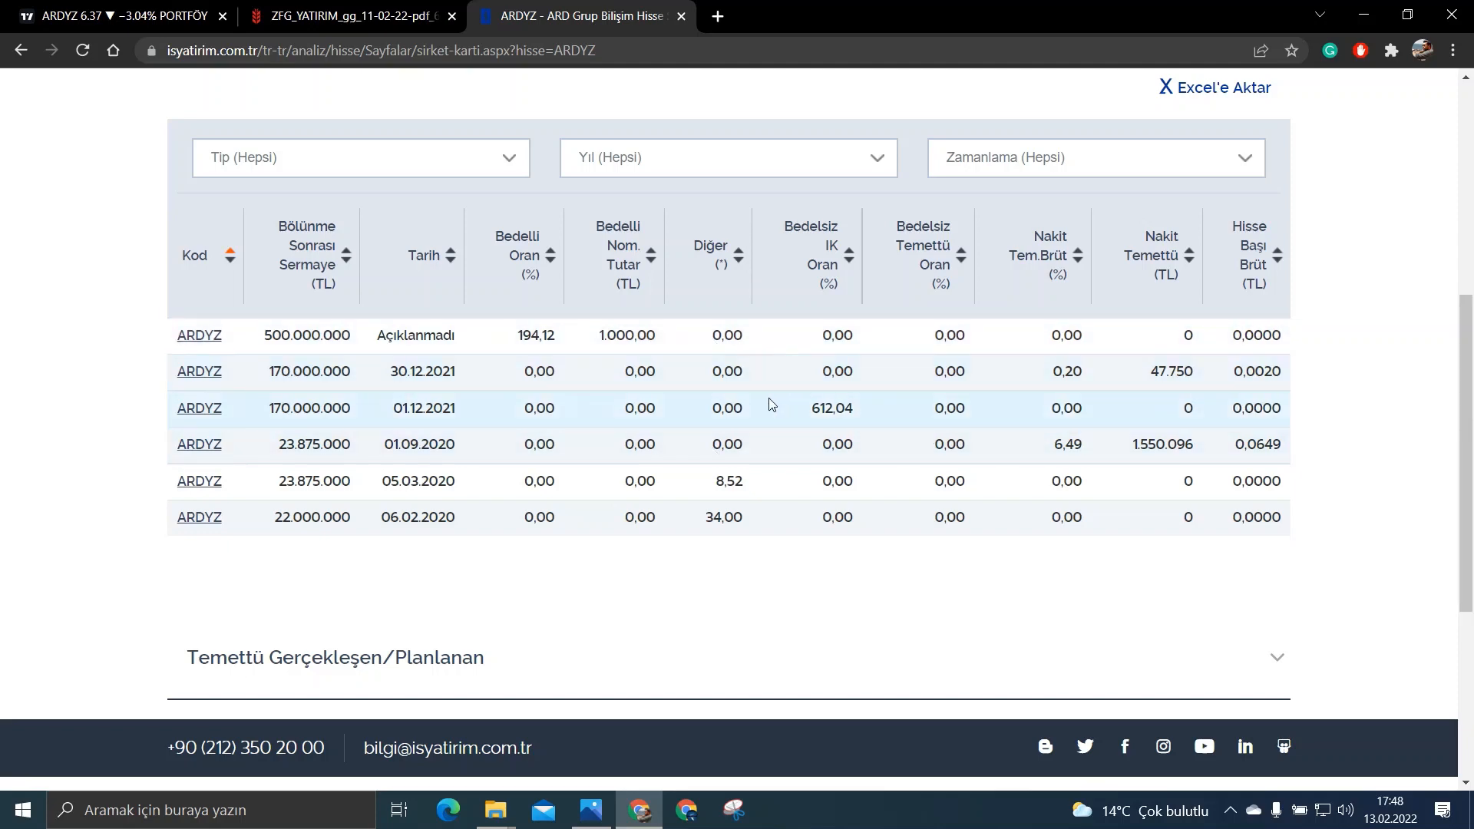
mouse_move(758, 433)
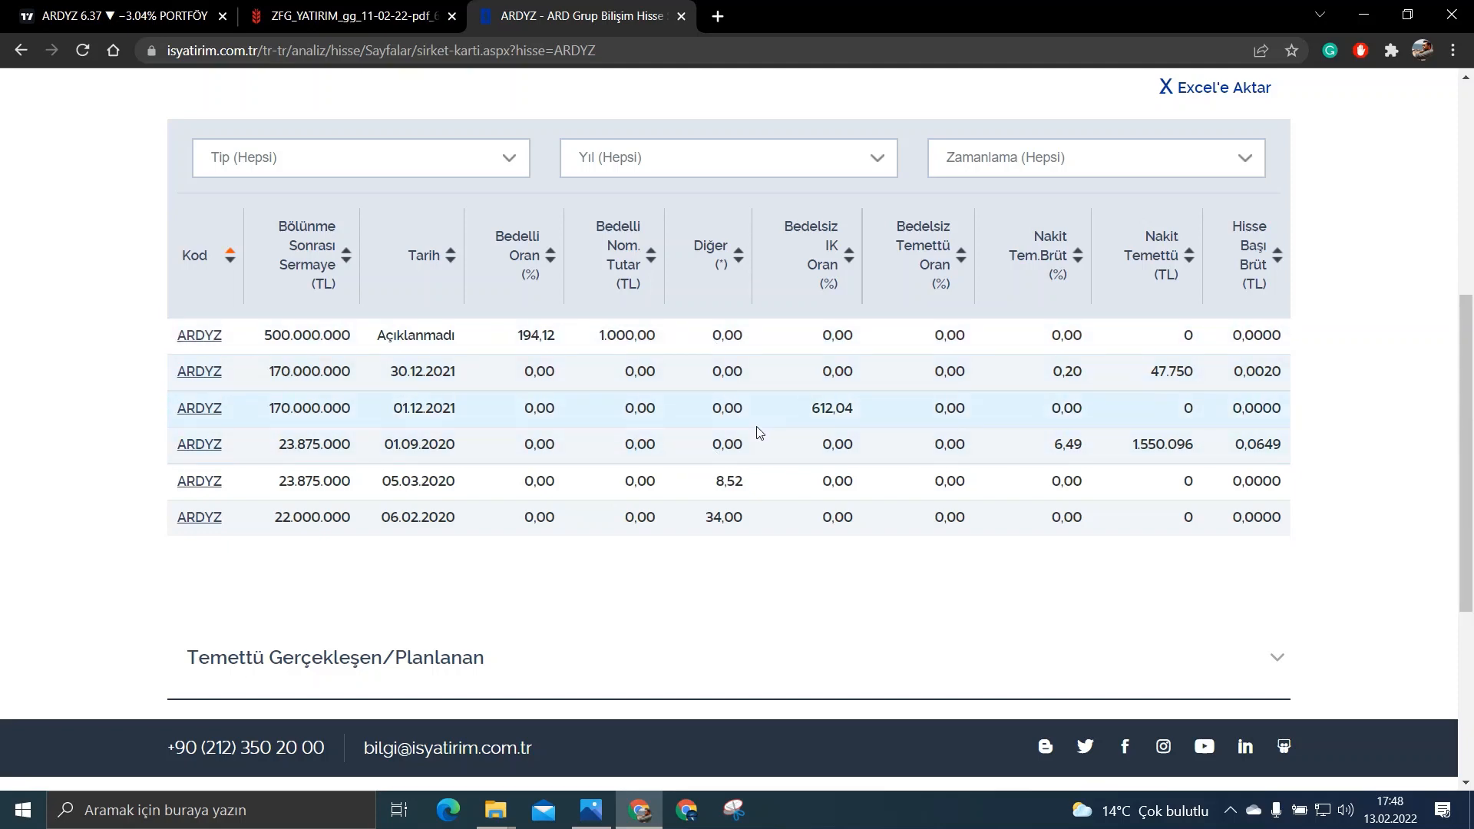
mouse_move(370, 312)
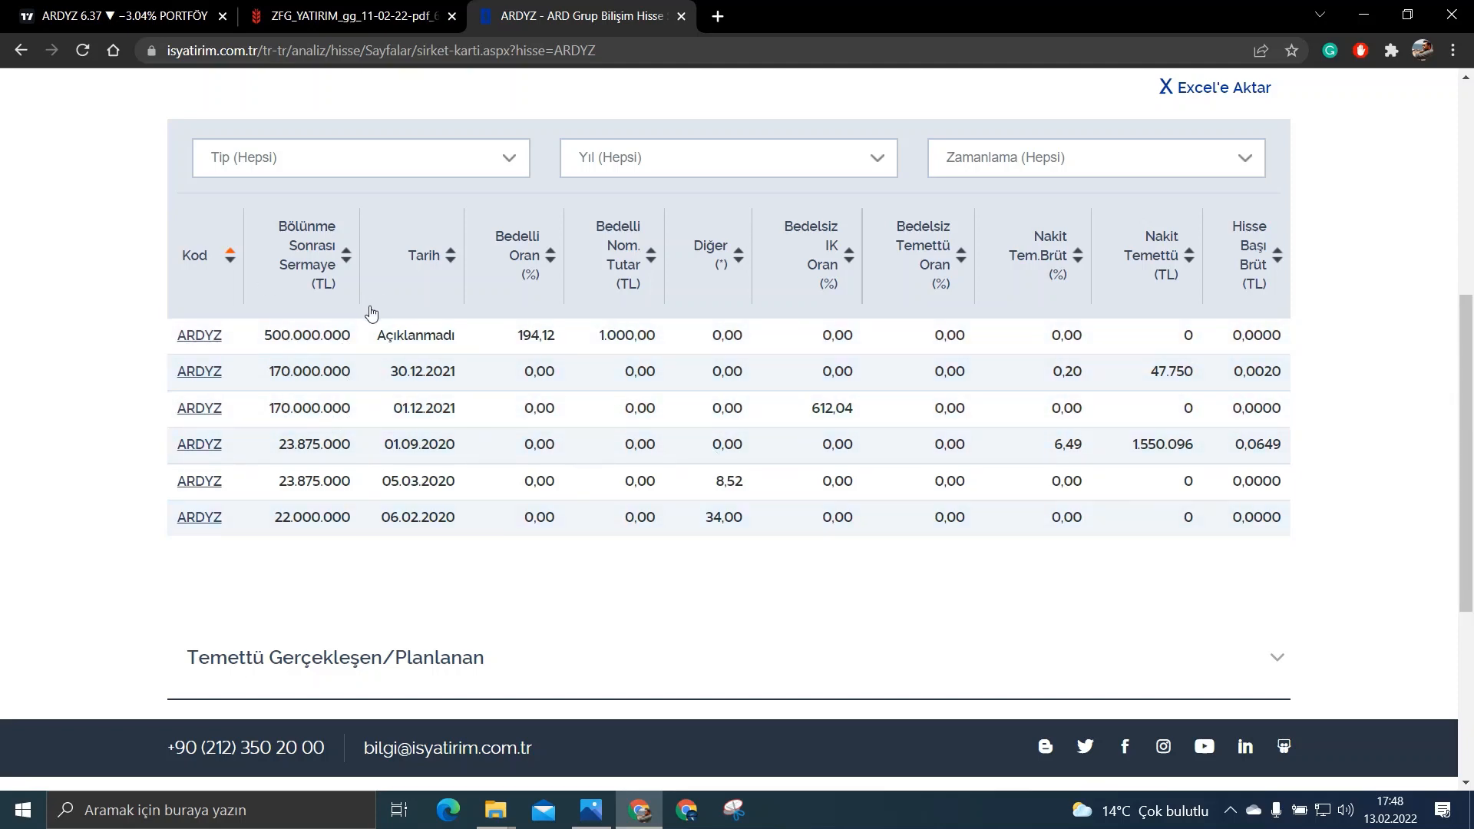
scroll(up, 3)
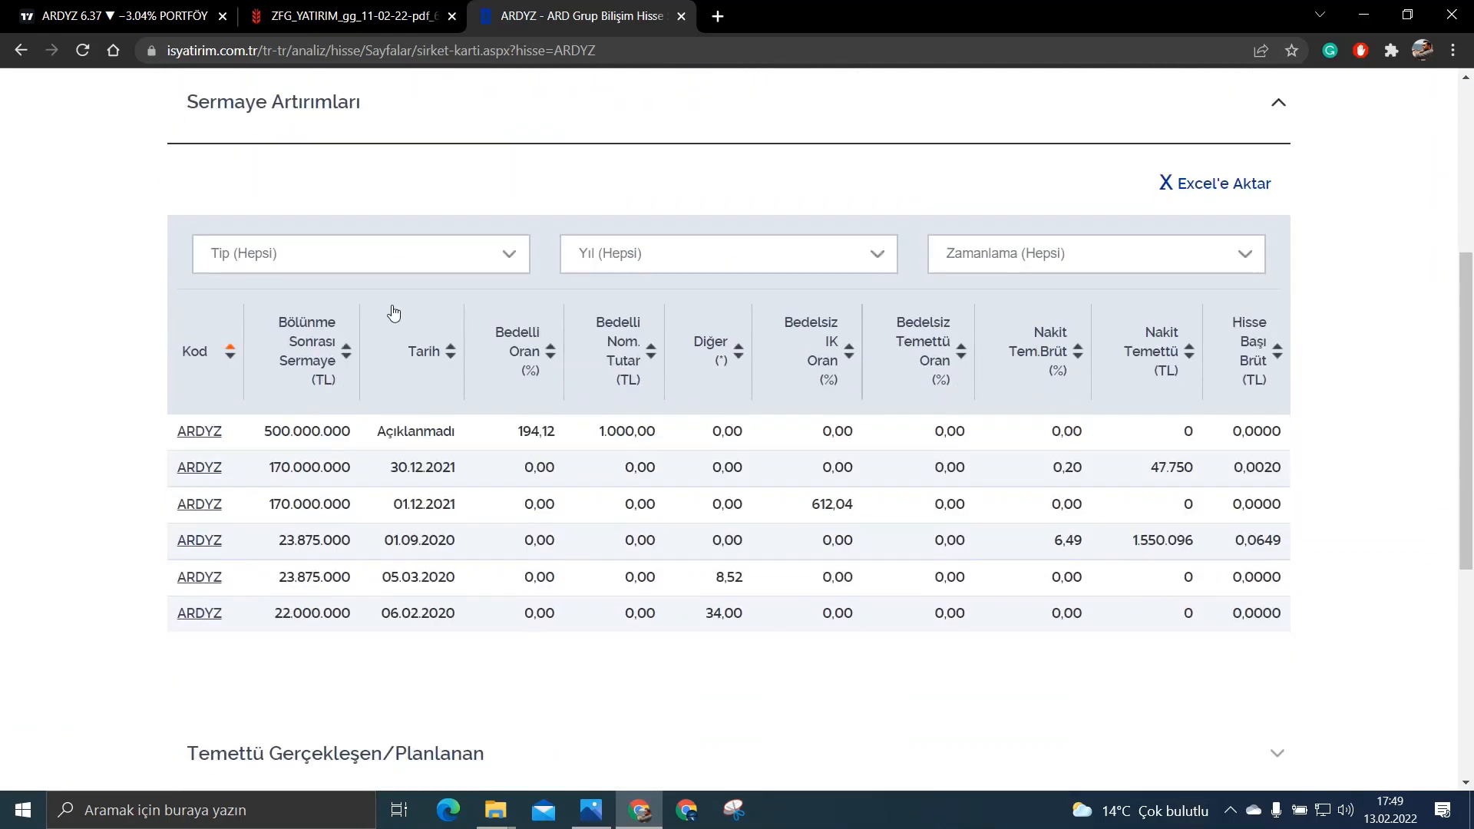
scroll(up, 3)
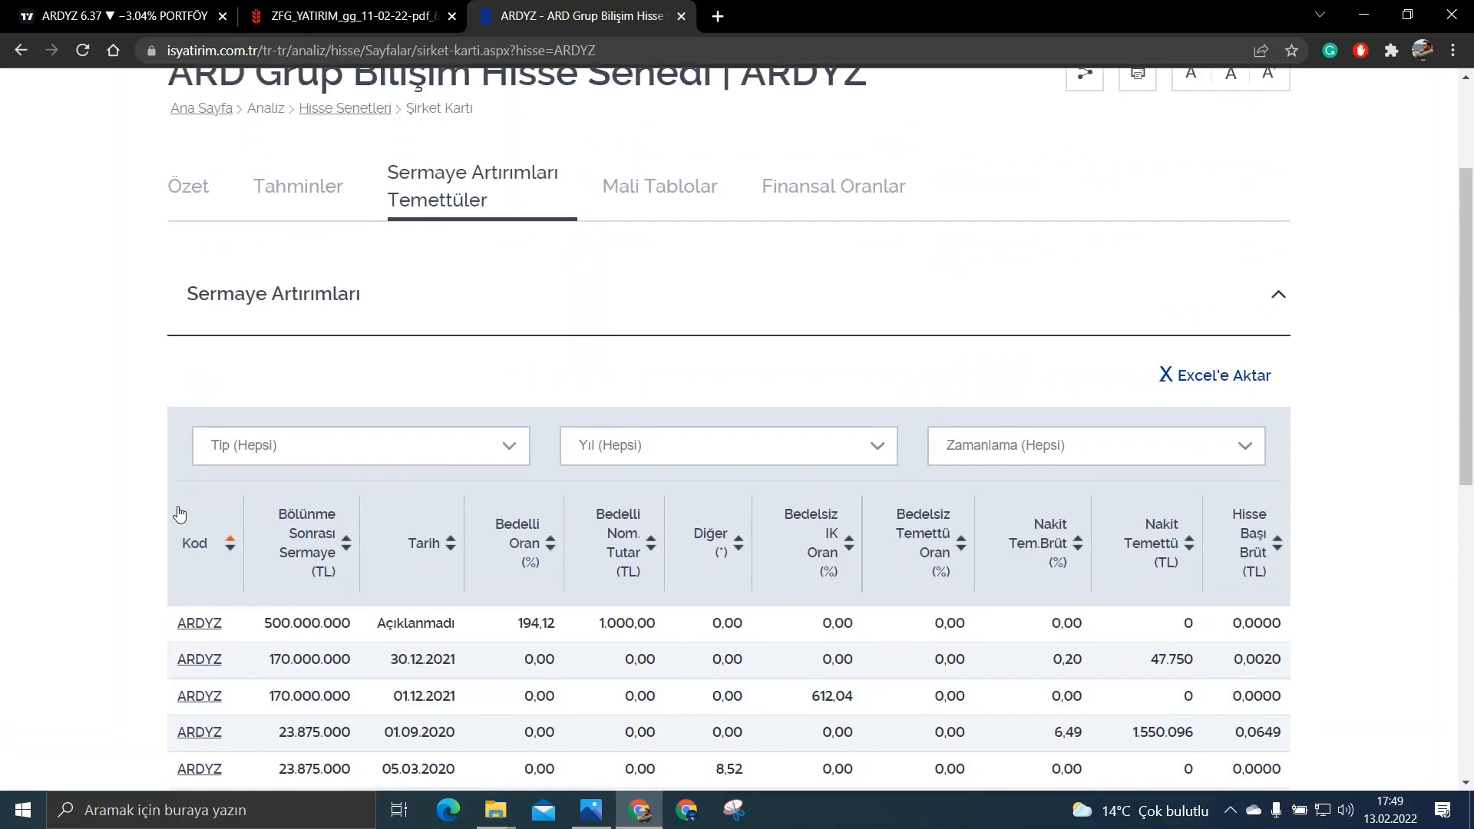
scroll(down, 3)
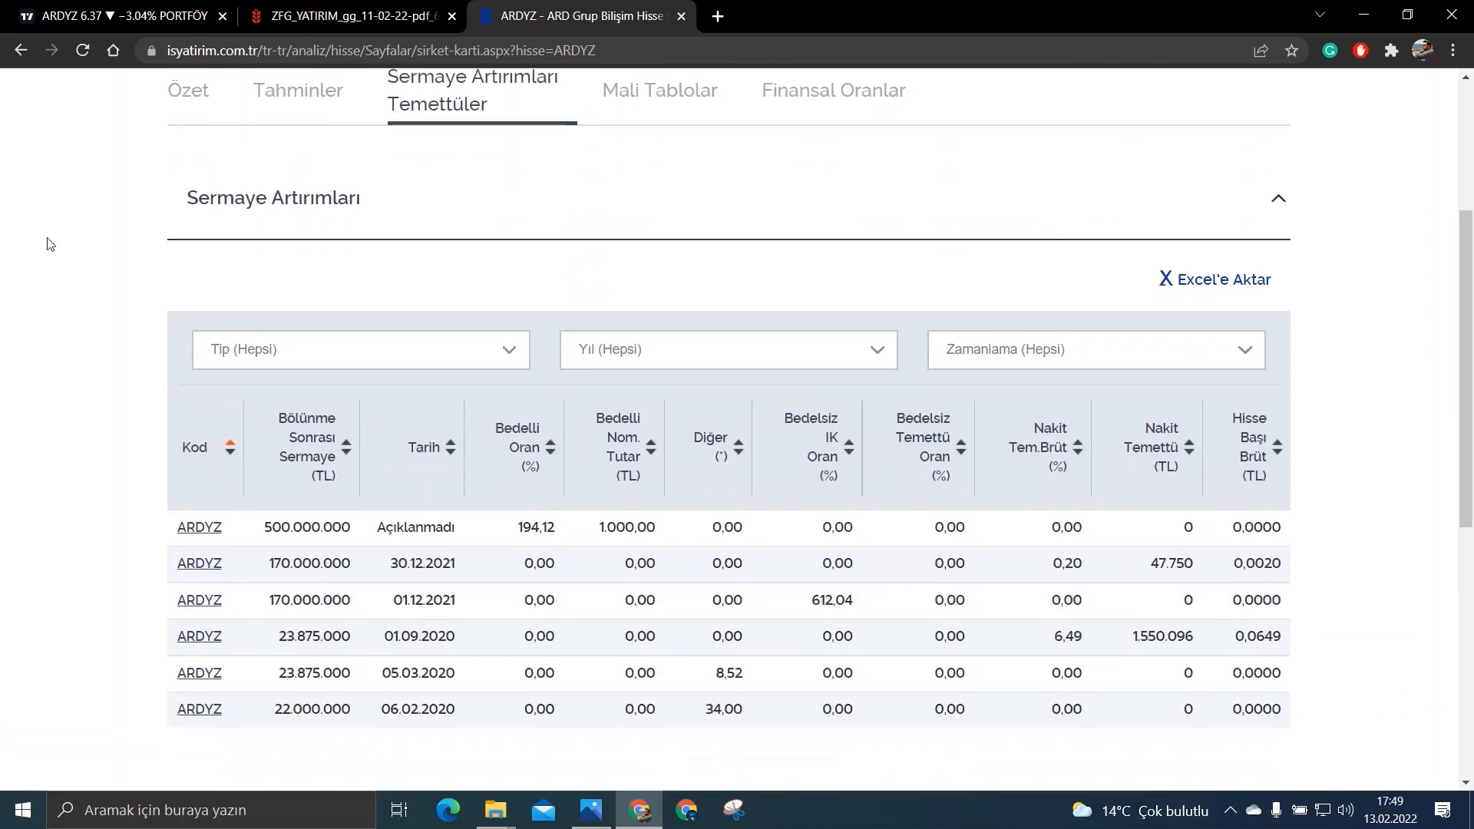
mouse_move(139, 638)
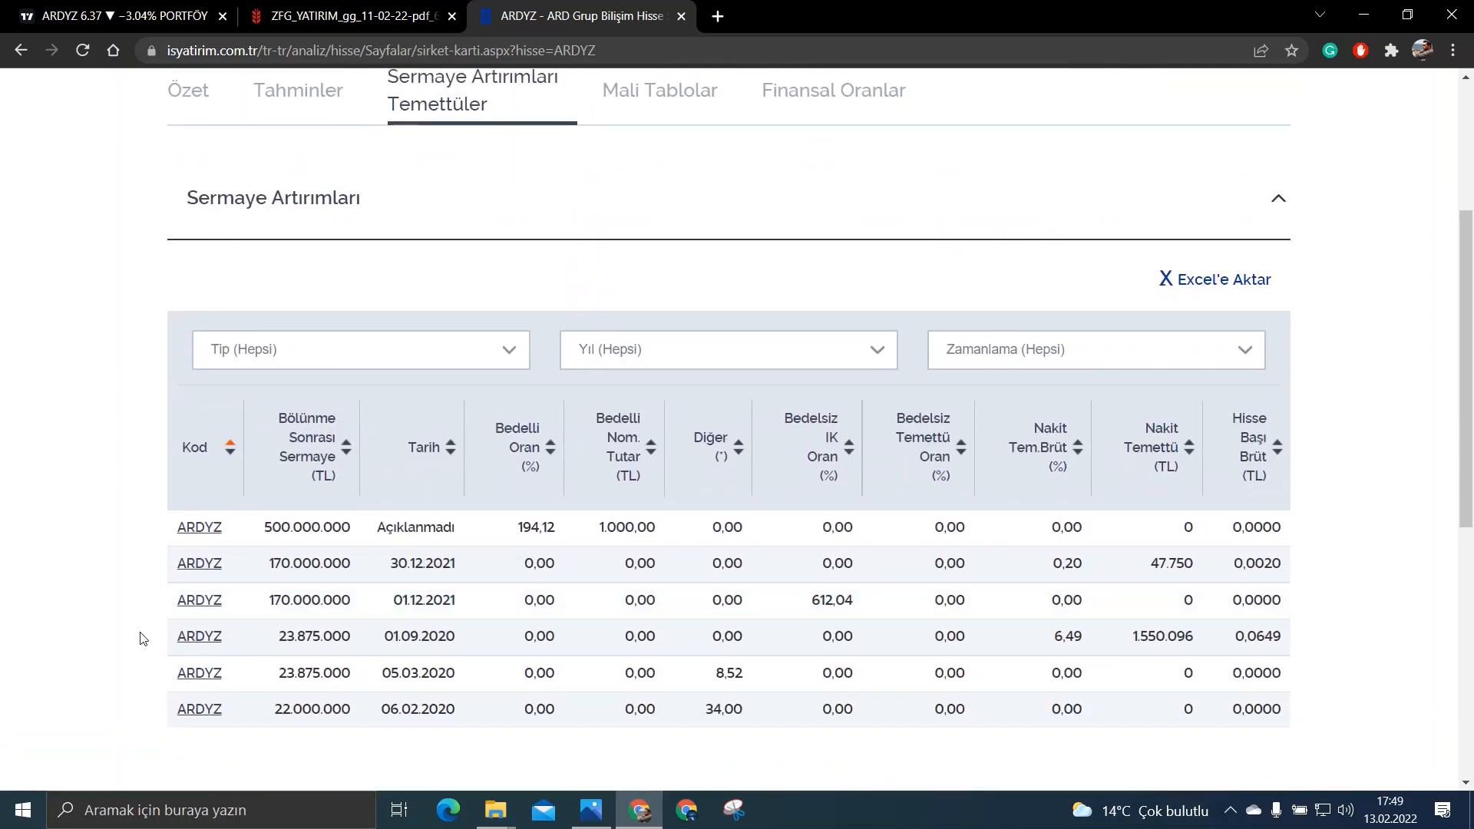
mouse_move(183, 384)
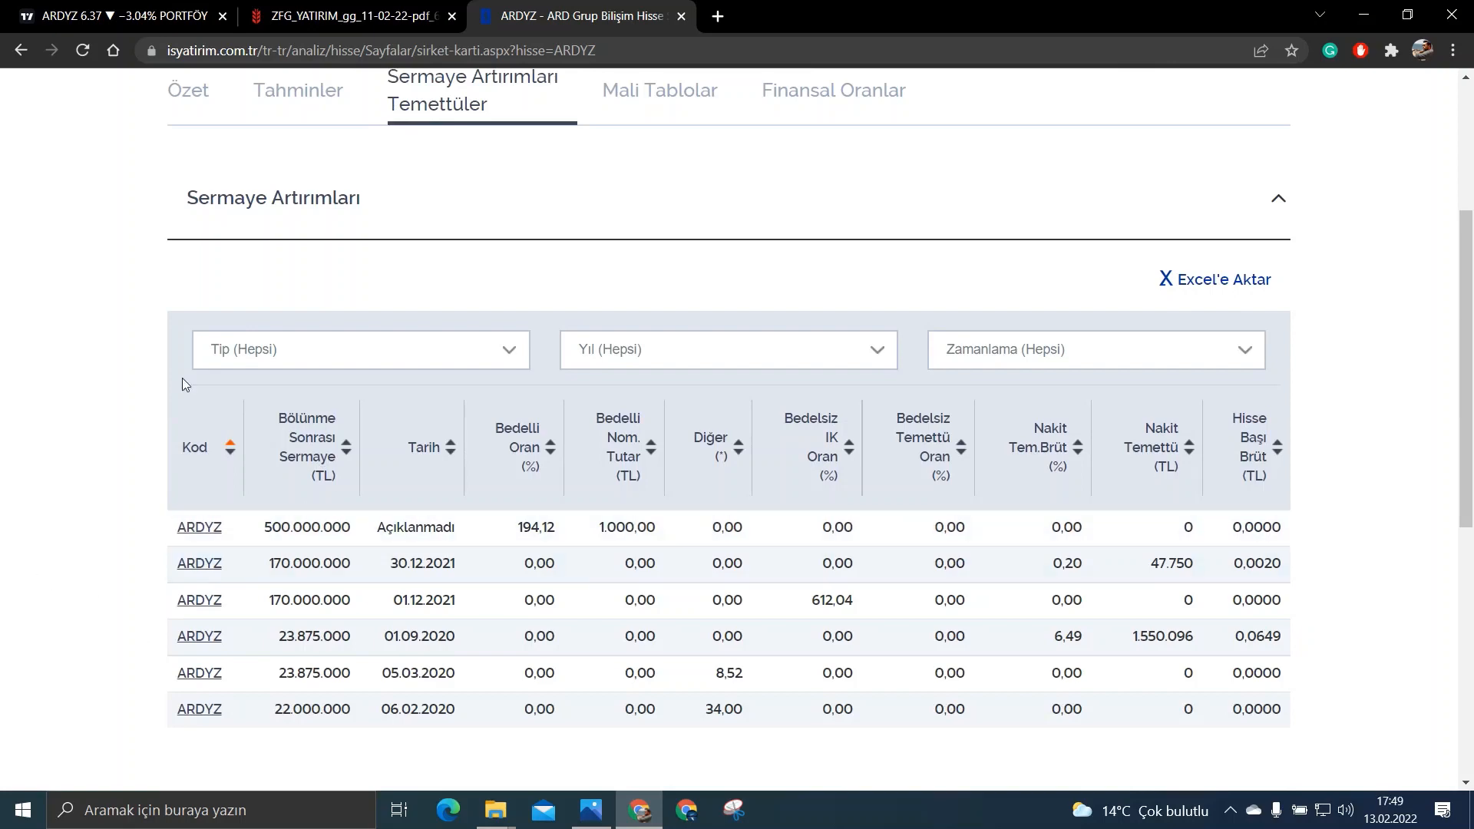
mouse_move(256, 563)
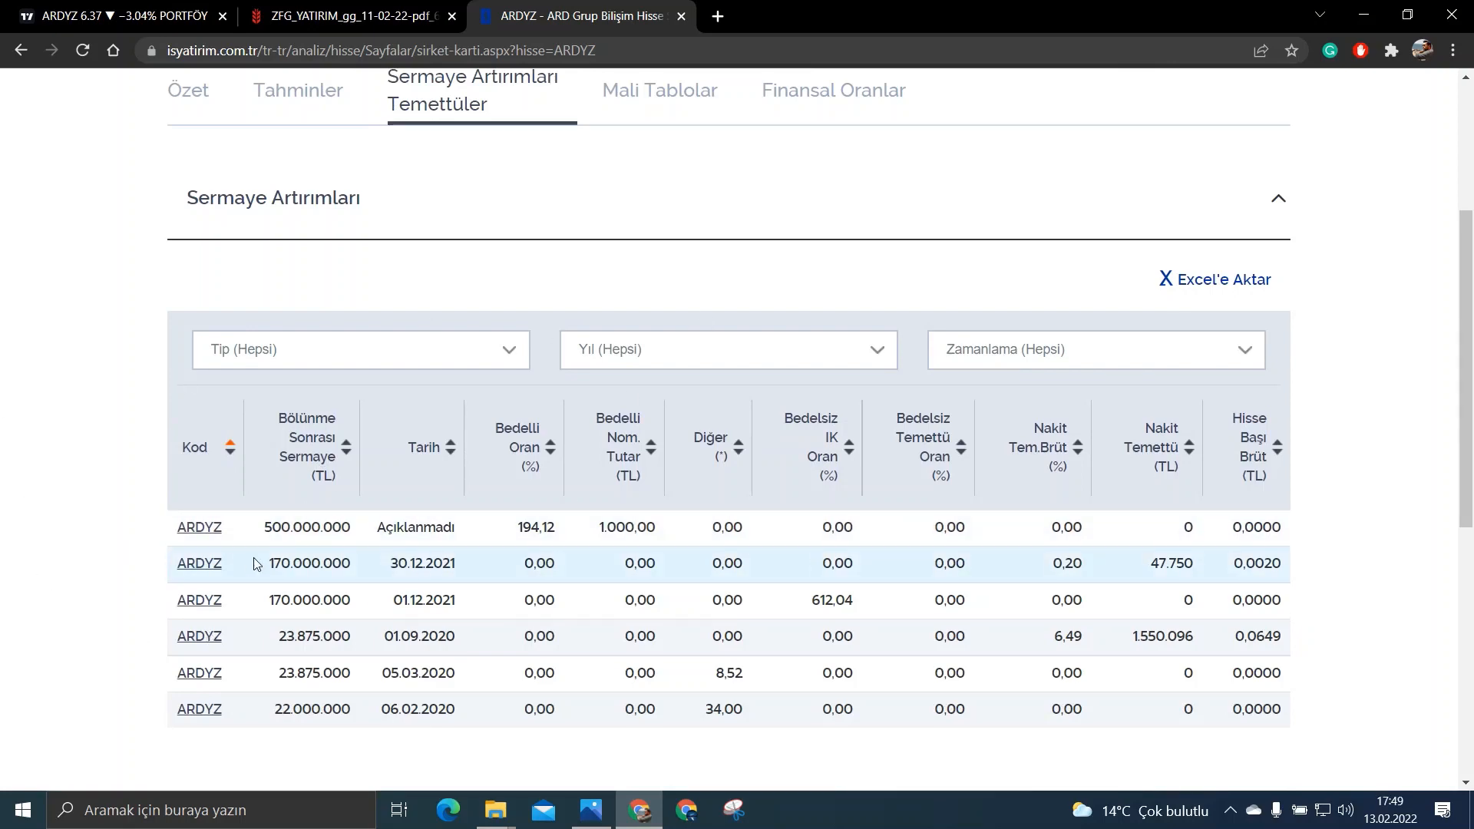
click(349, 15)
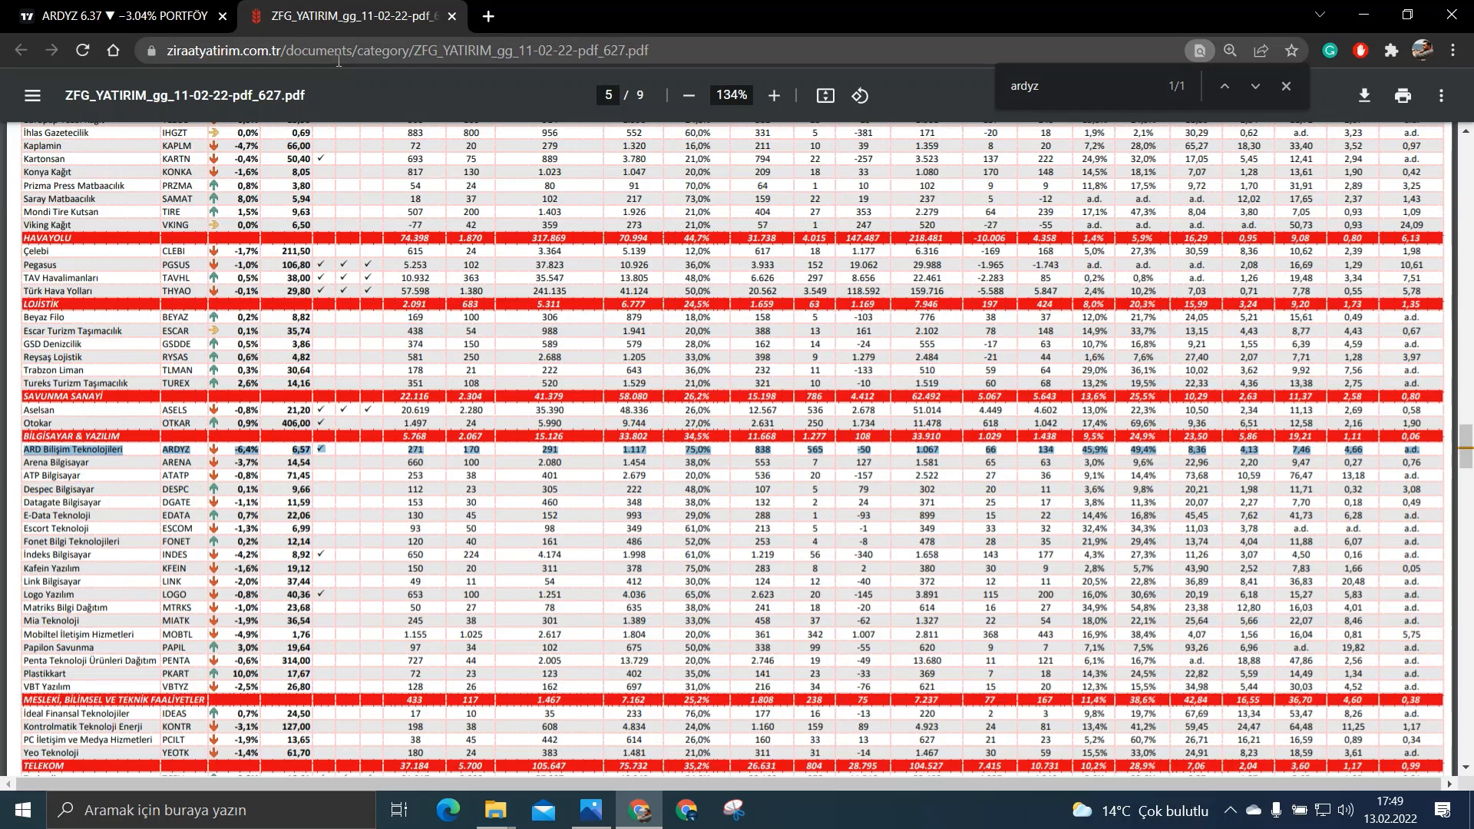
mouse_move(400, 639)
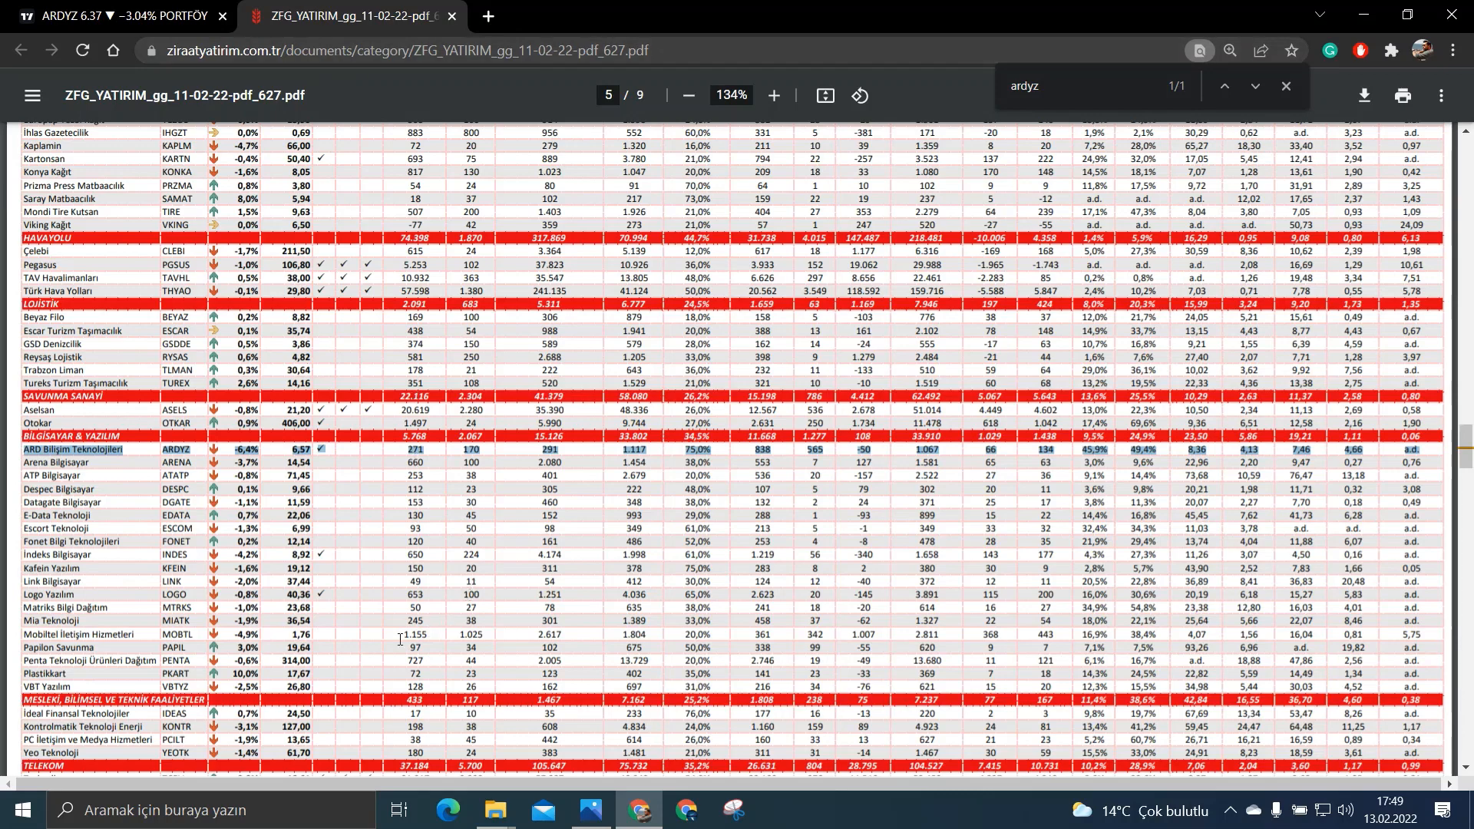
mouse_move(426, 684)
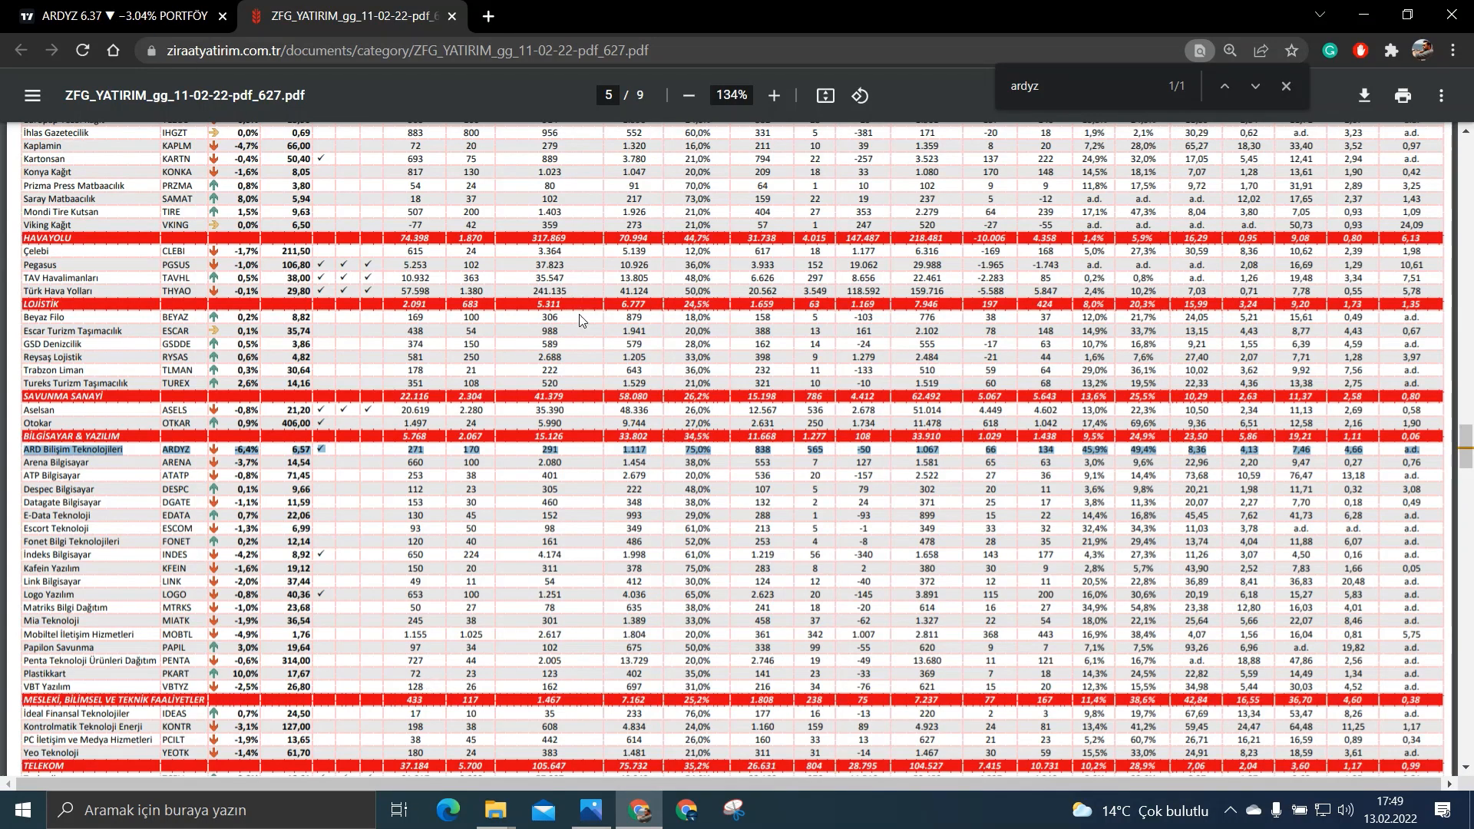
mouse_move(457, 258)
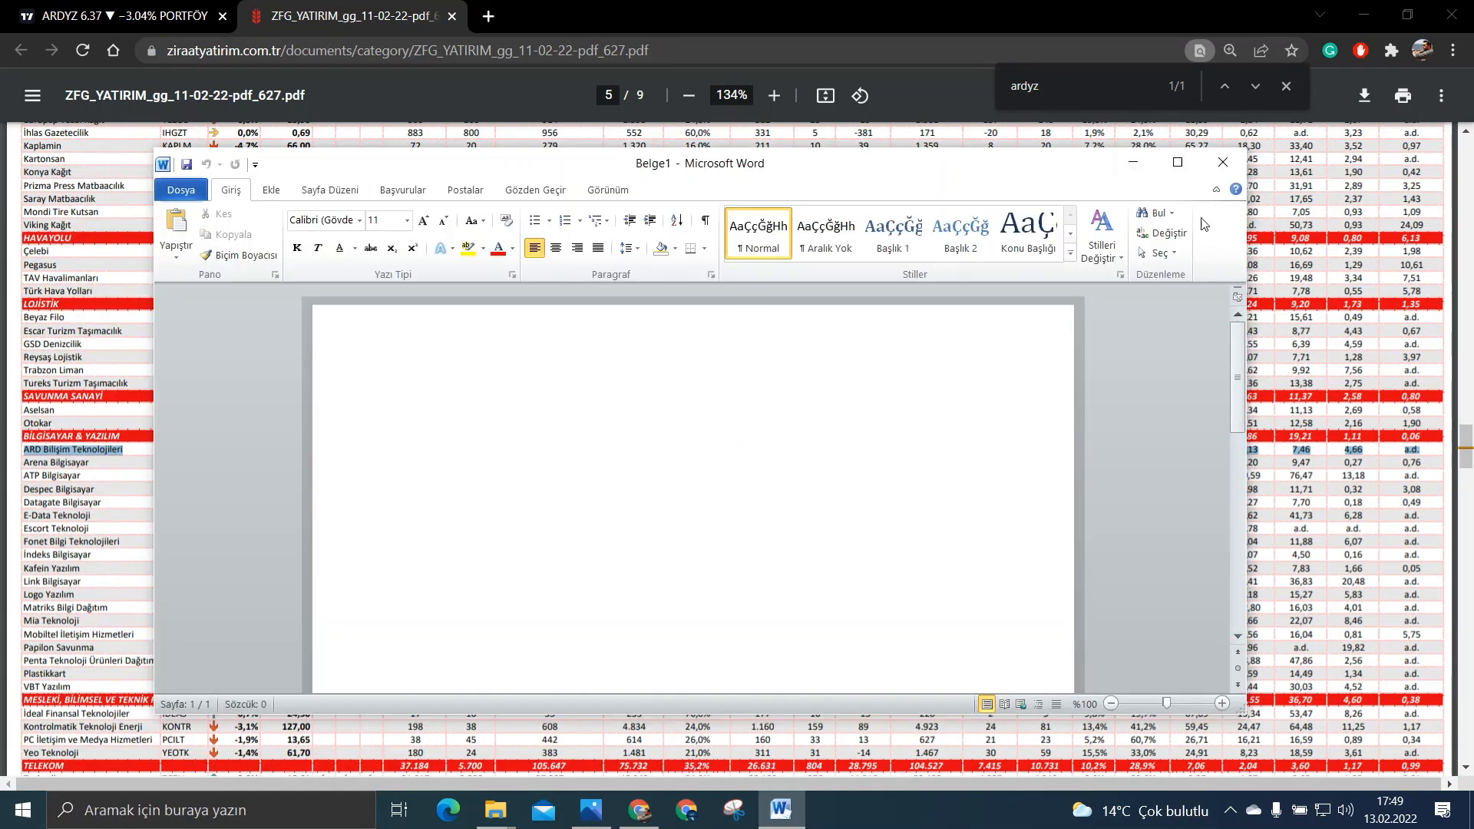
Step: Maximize Word, clear the mistyped text and set the font size to 26
click(1176, 162)
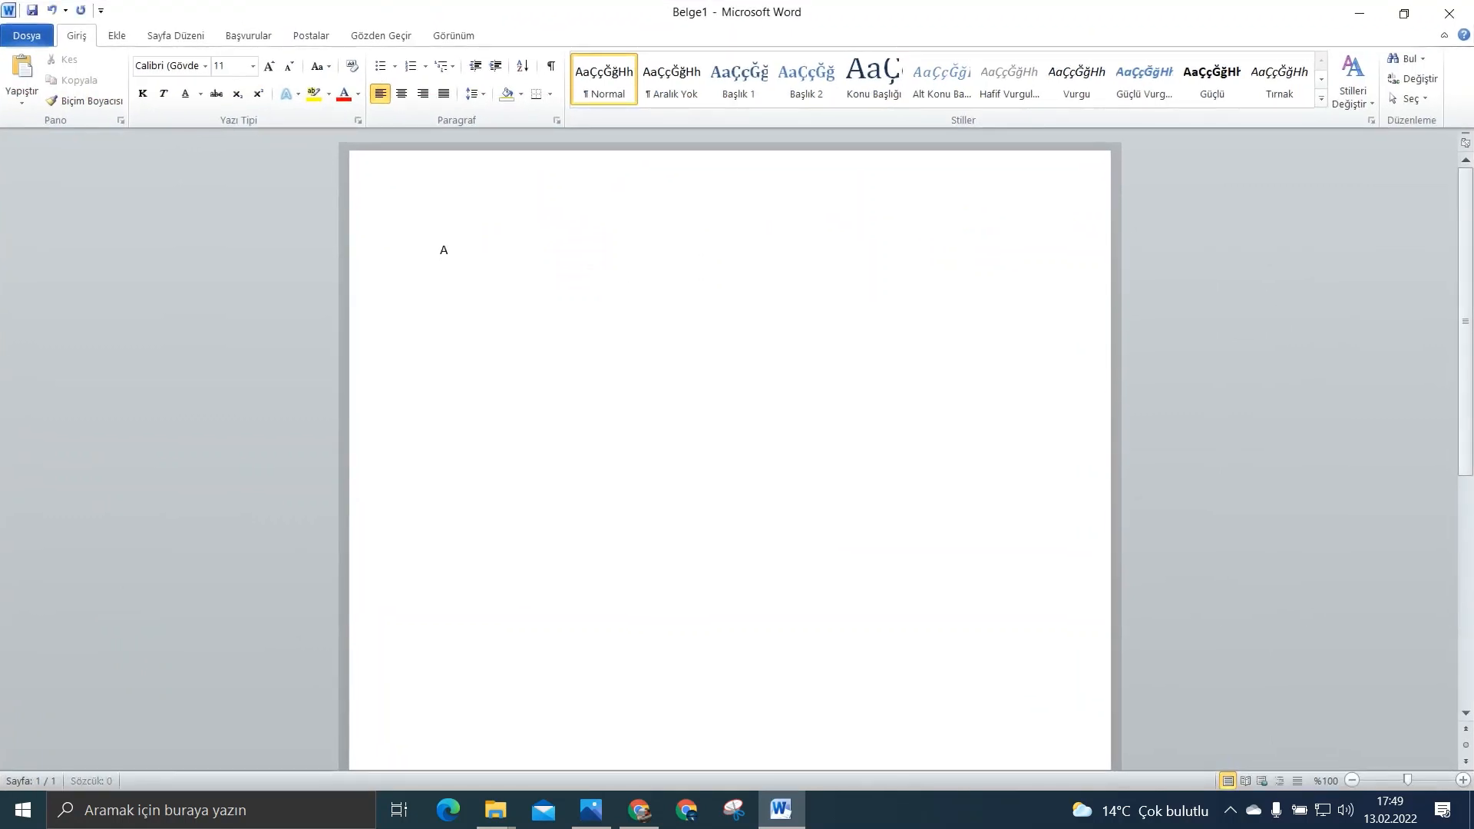
text(RDYZ)
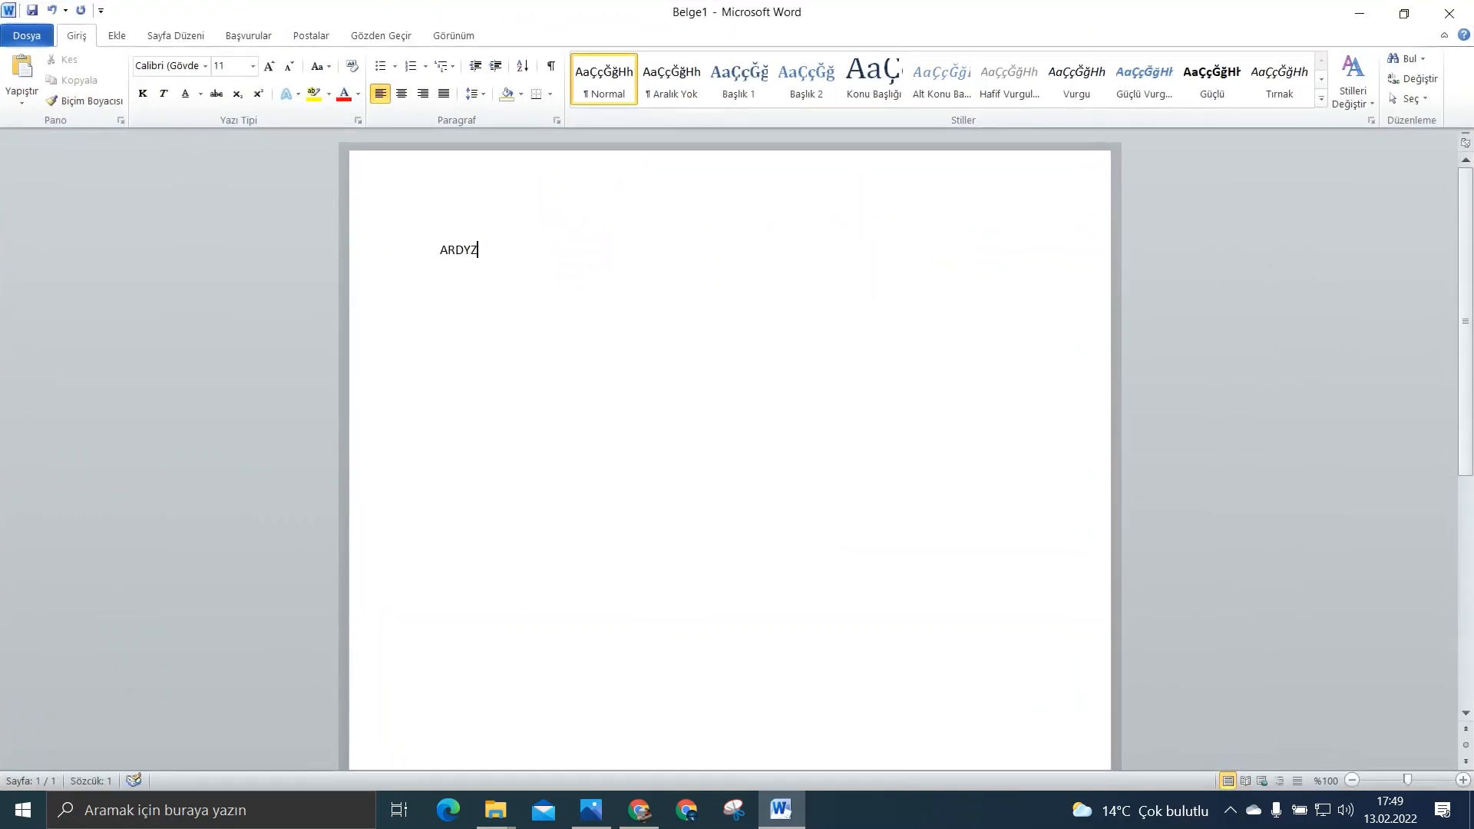
click(251, 66)
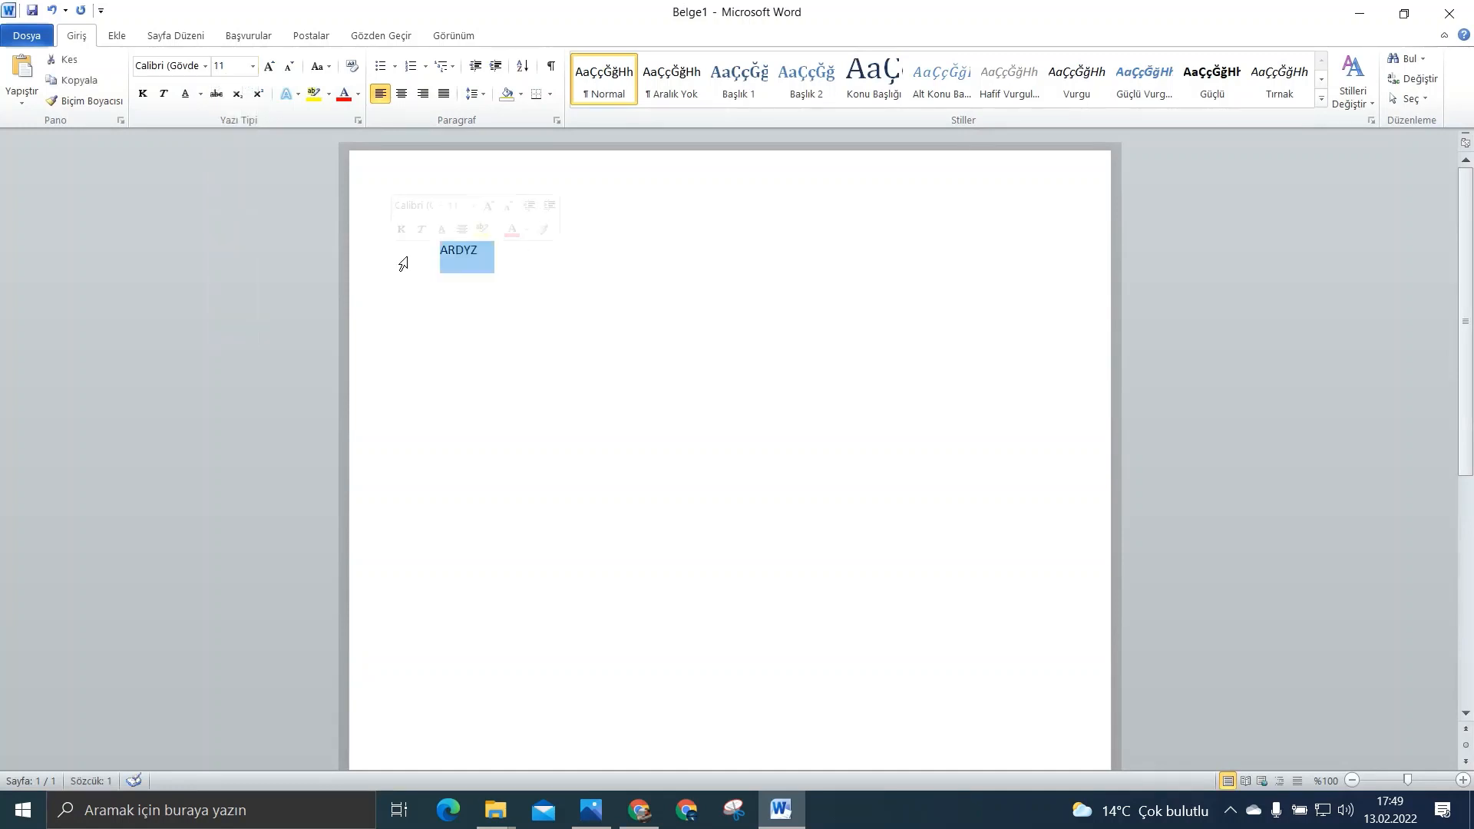
key(Delete)
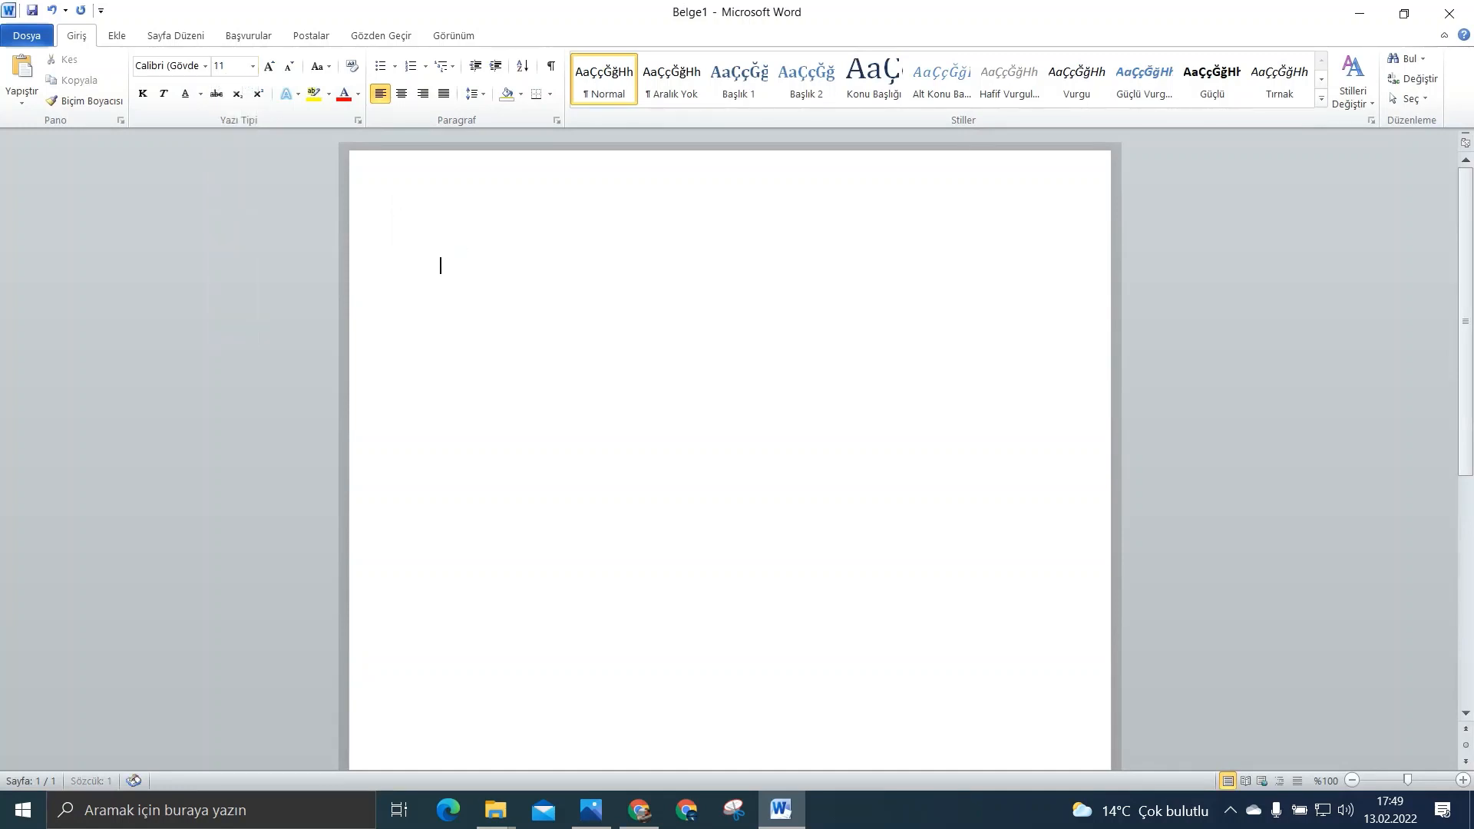
click(250, 66)
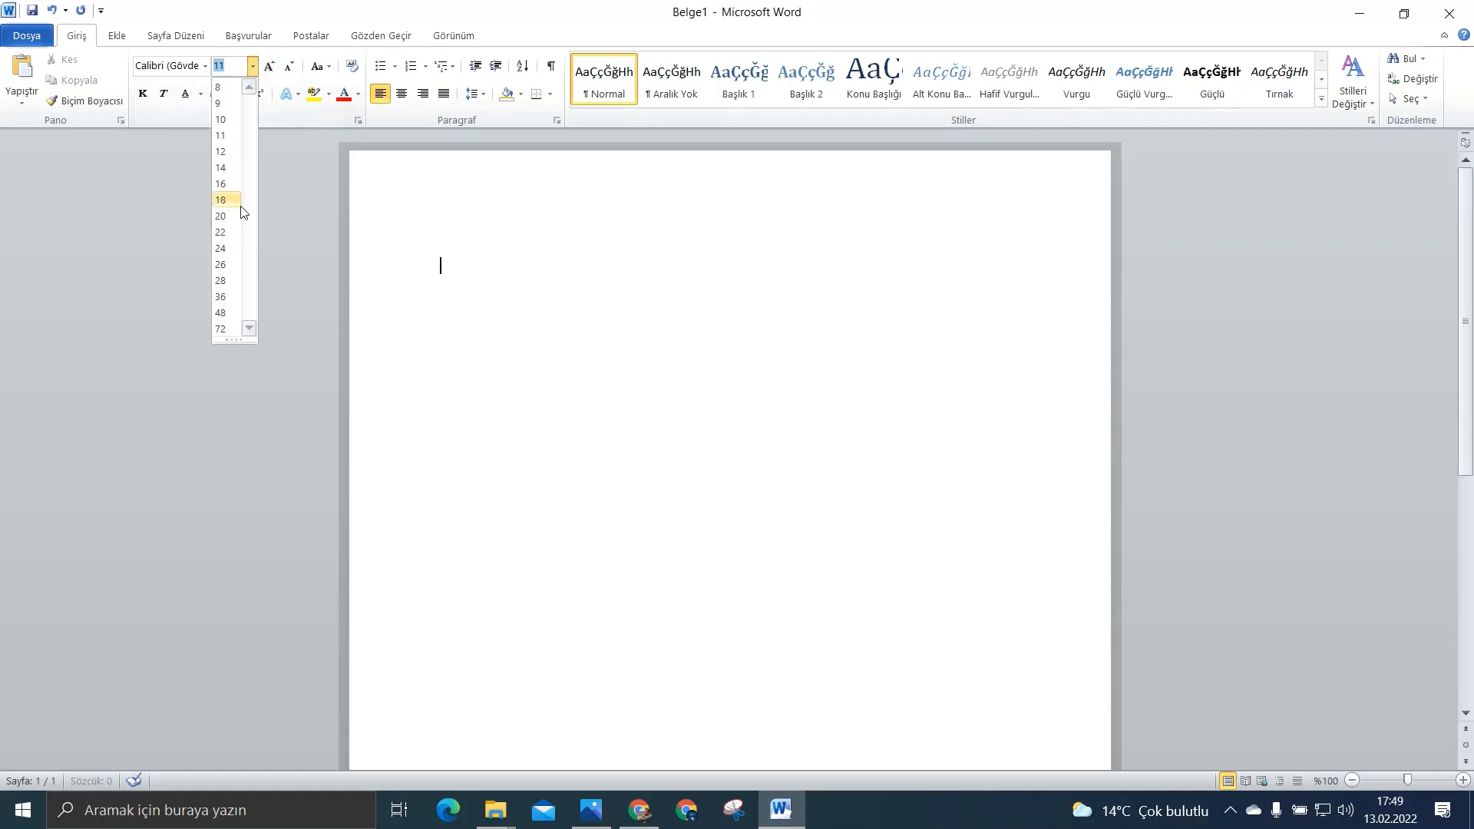
click(219, 249)
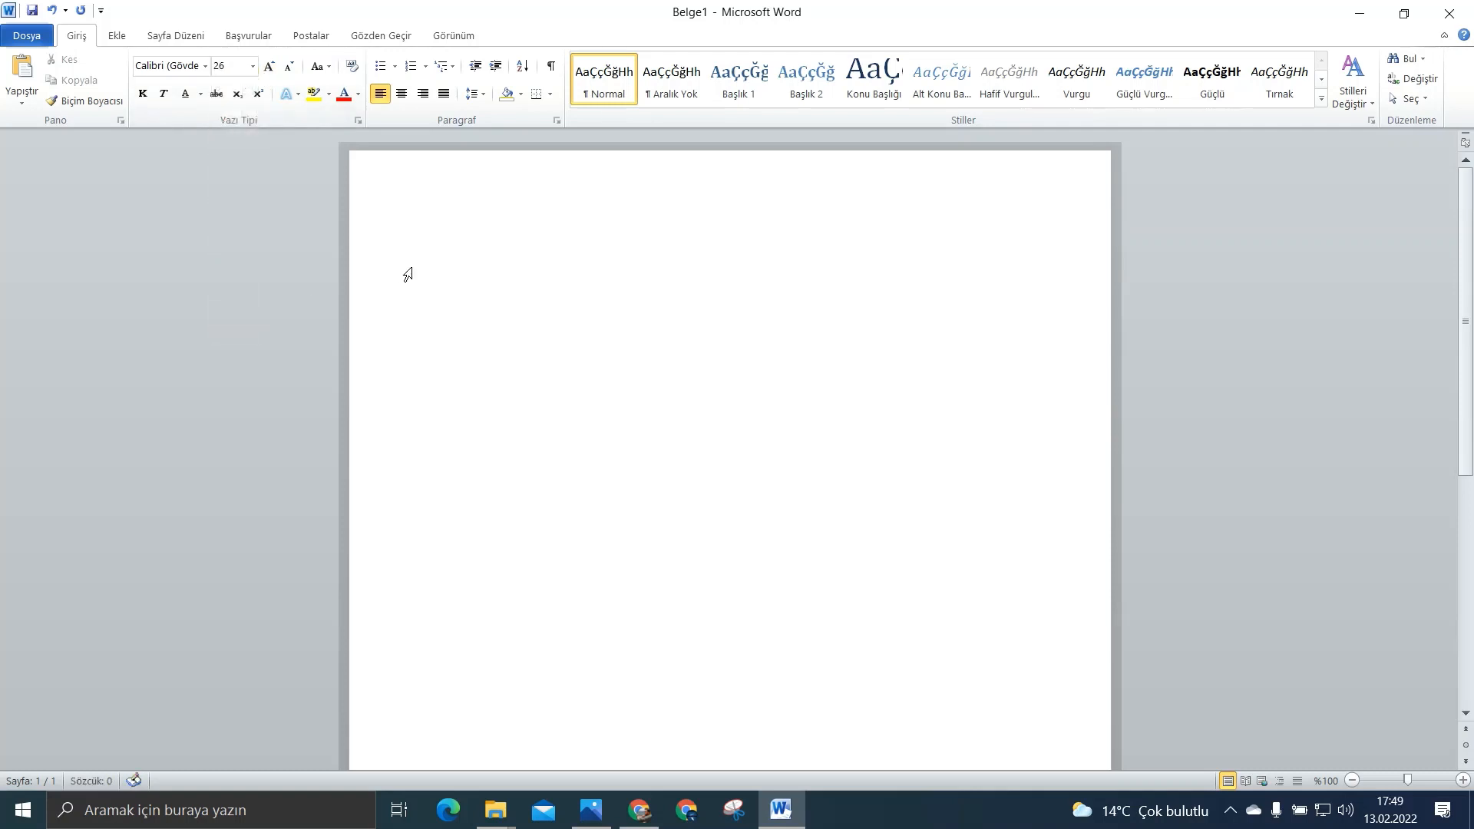
Step: Write the first line as 'ARDYZ', '12' and 'XXX' as spaced entries
text(ARDYZ)
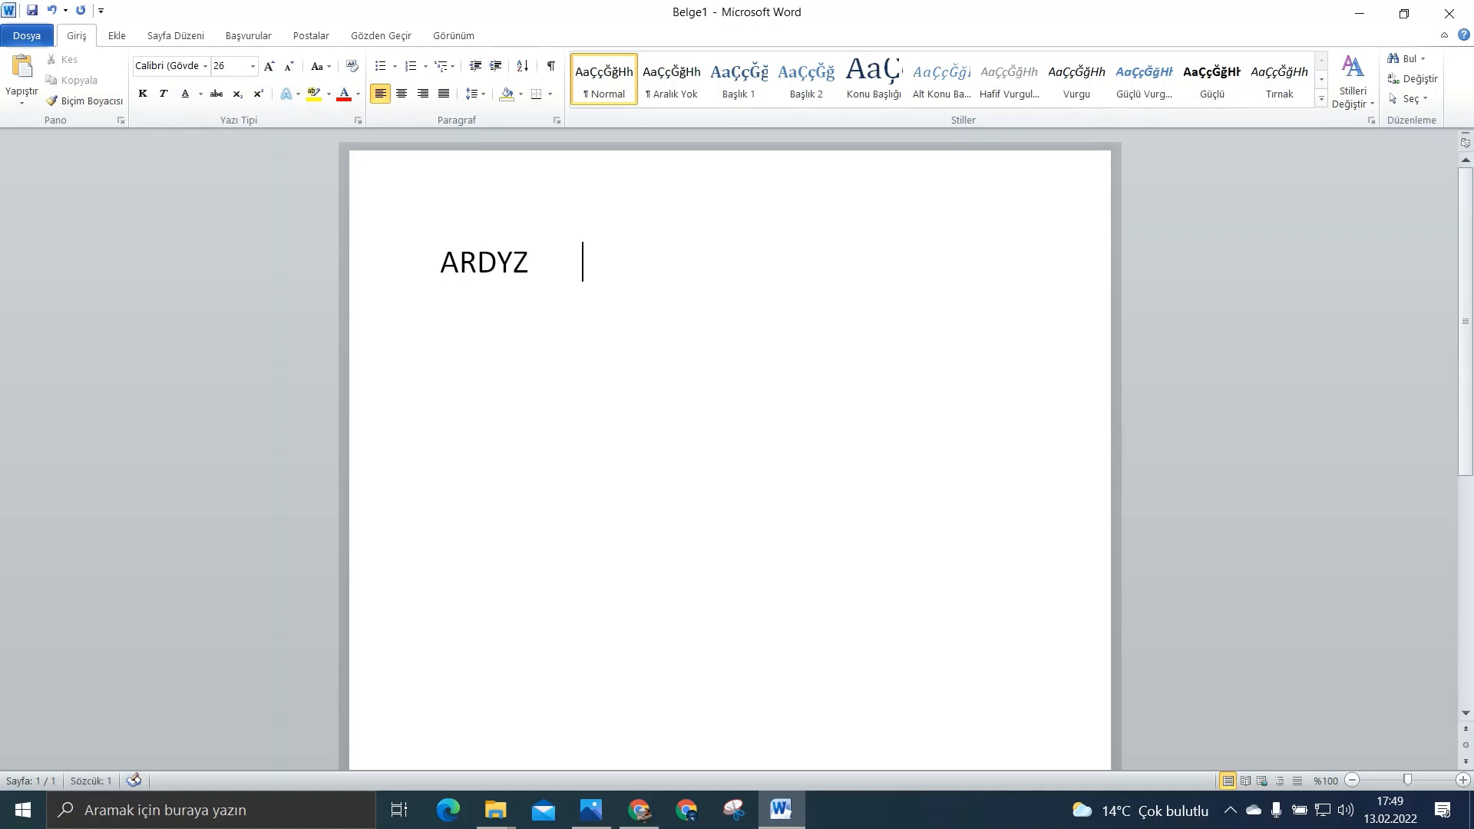
text(12)
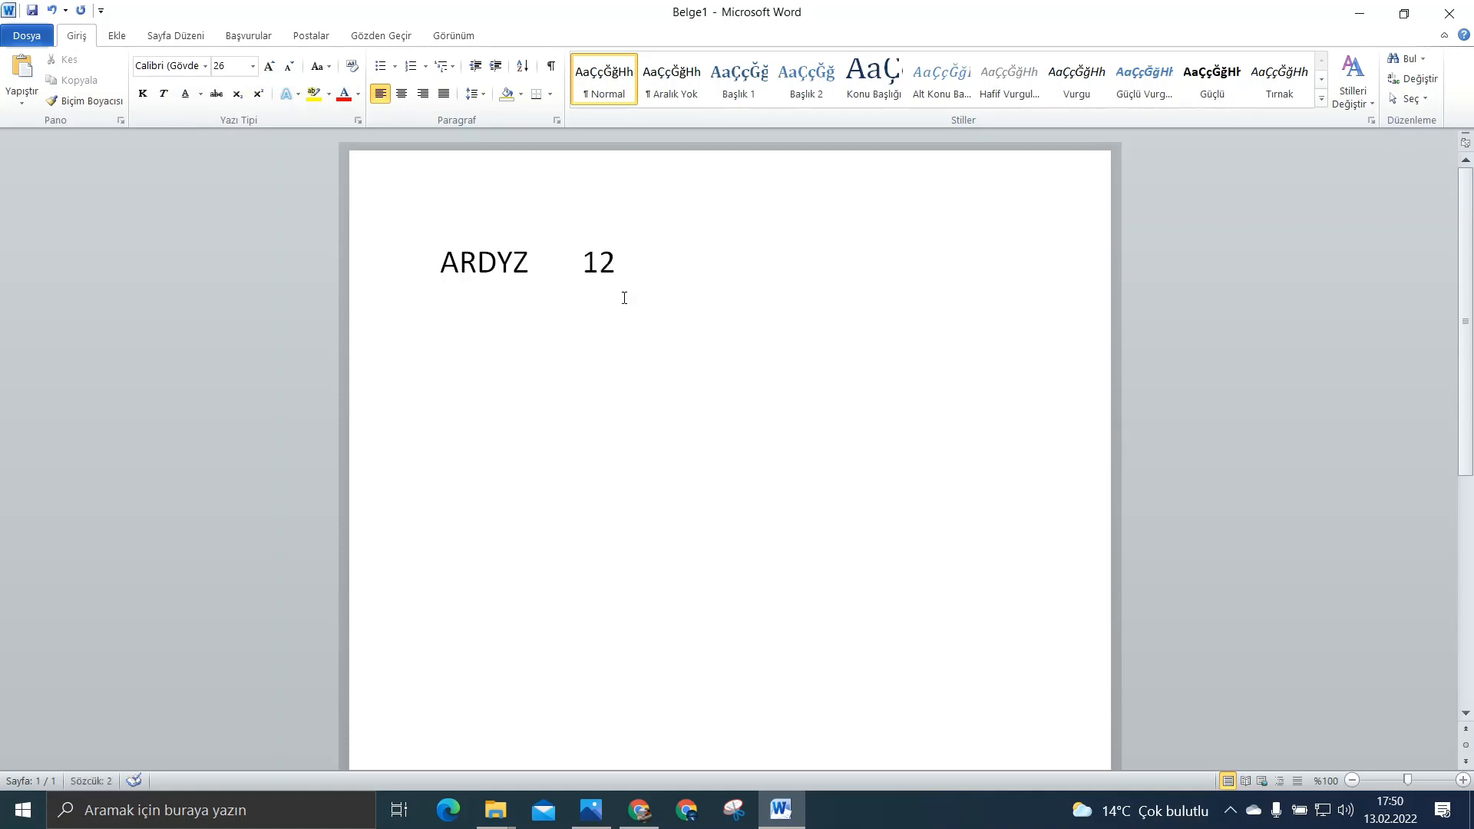
click(661, 262)
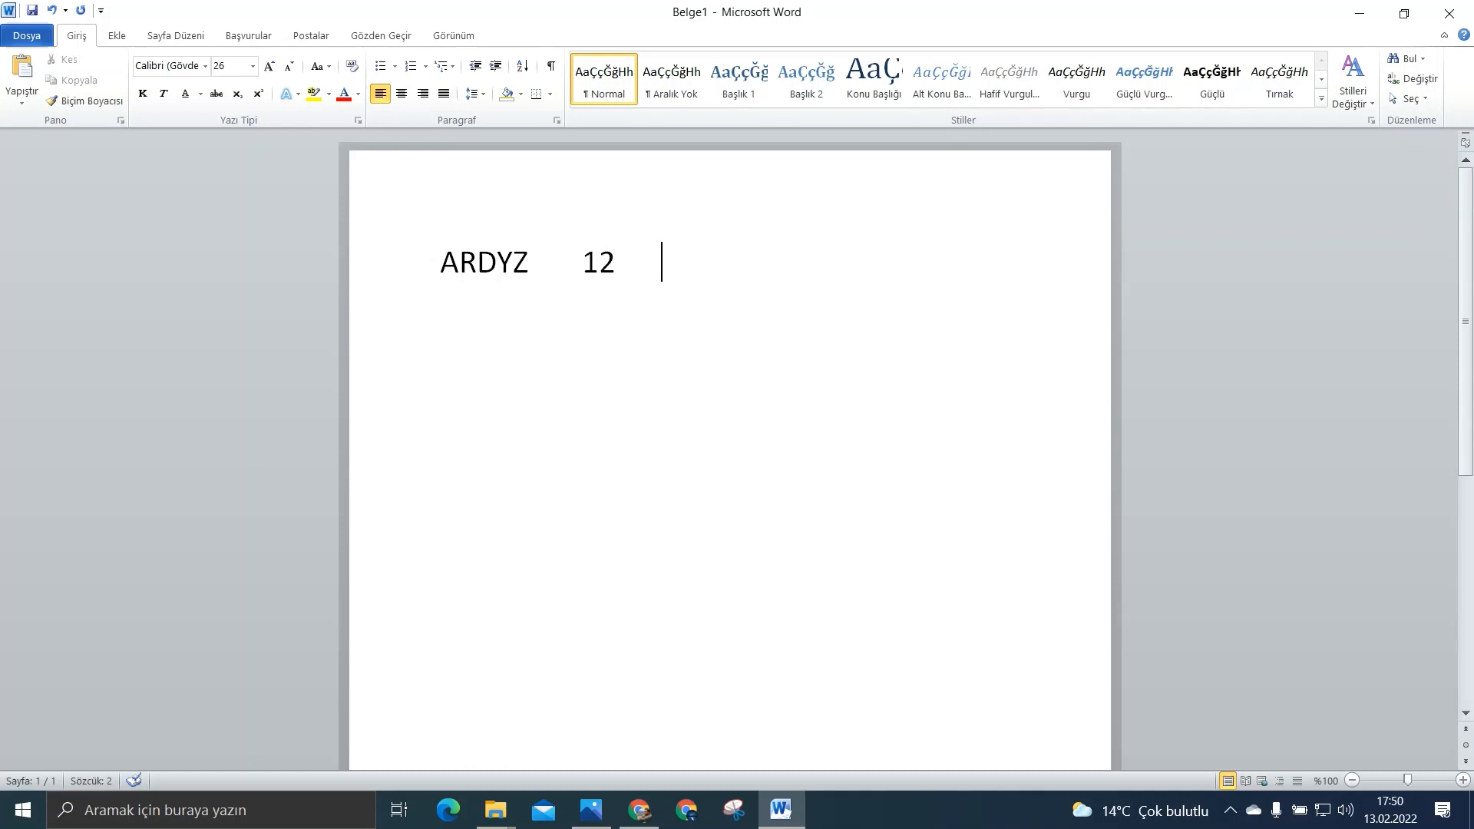
text(XXX)
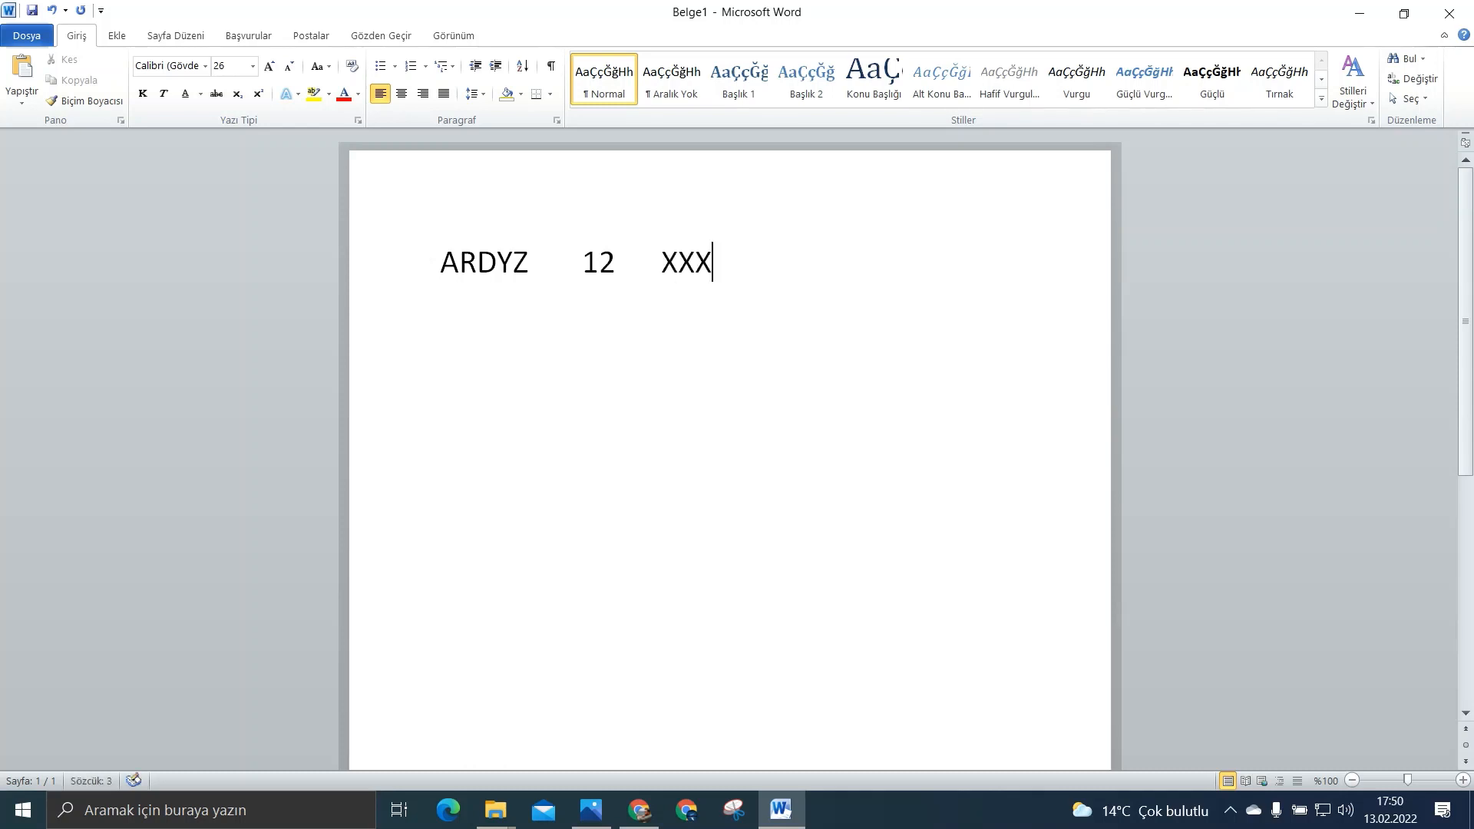
mouse_move(722, 421)
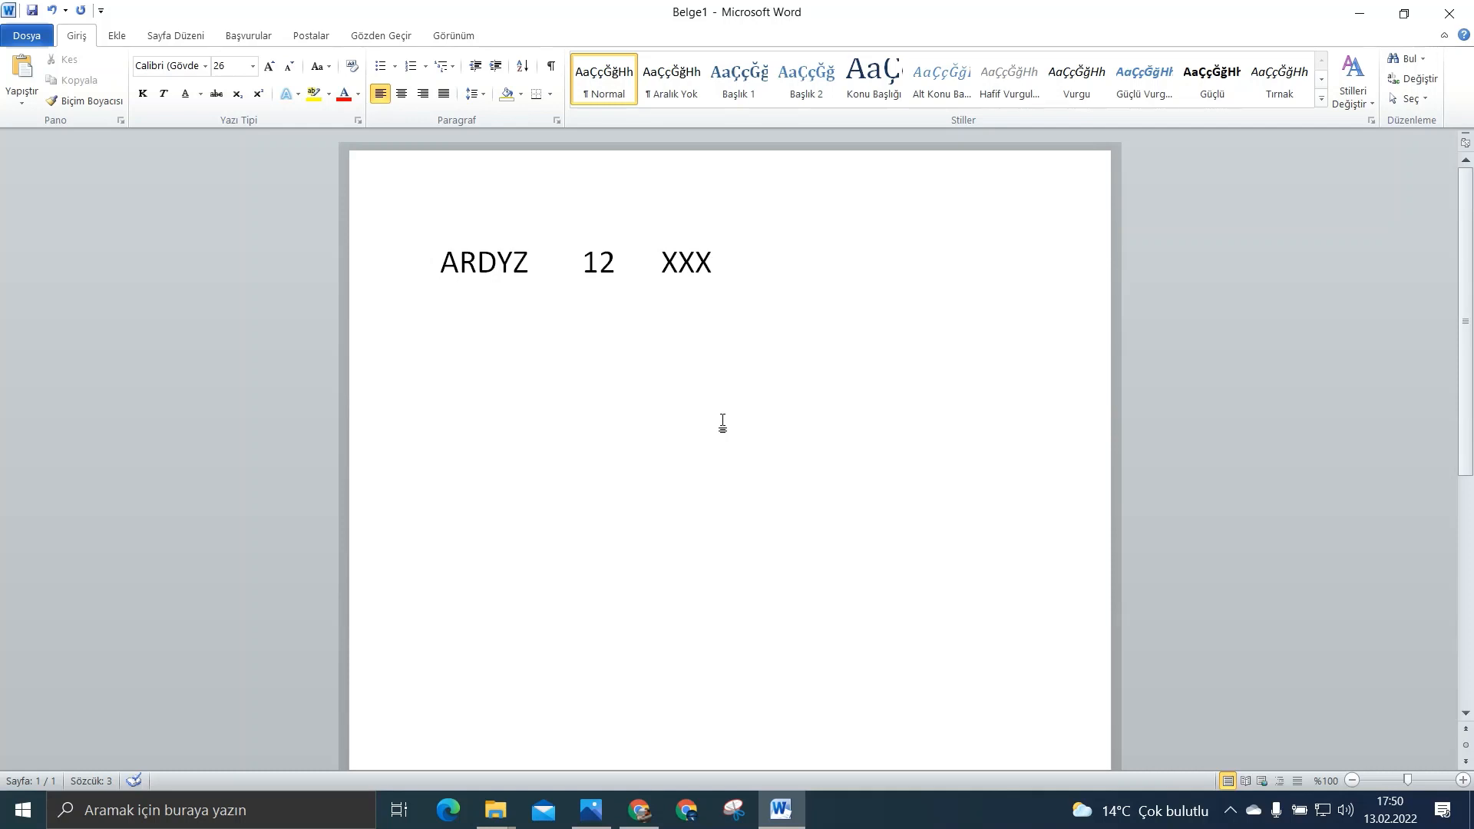
mouse_move(734, 404)
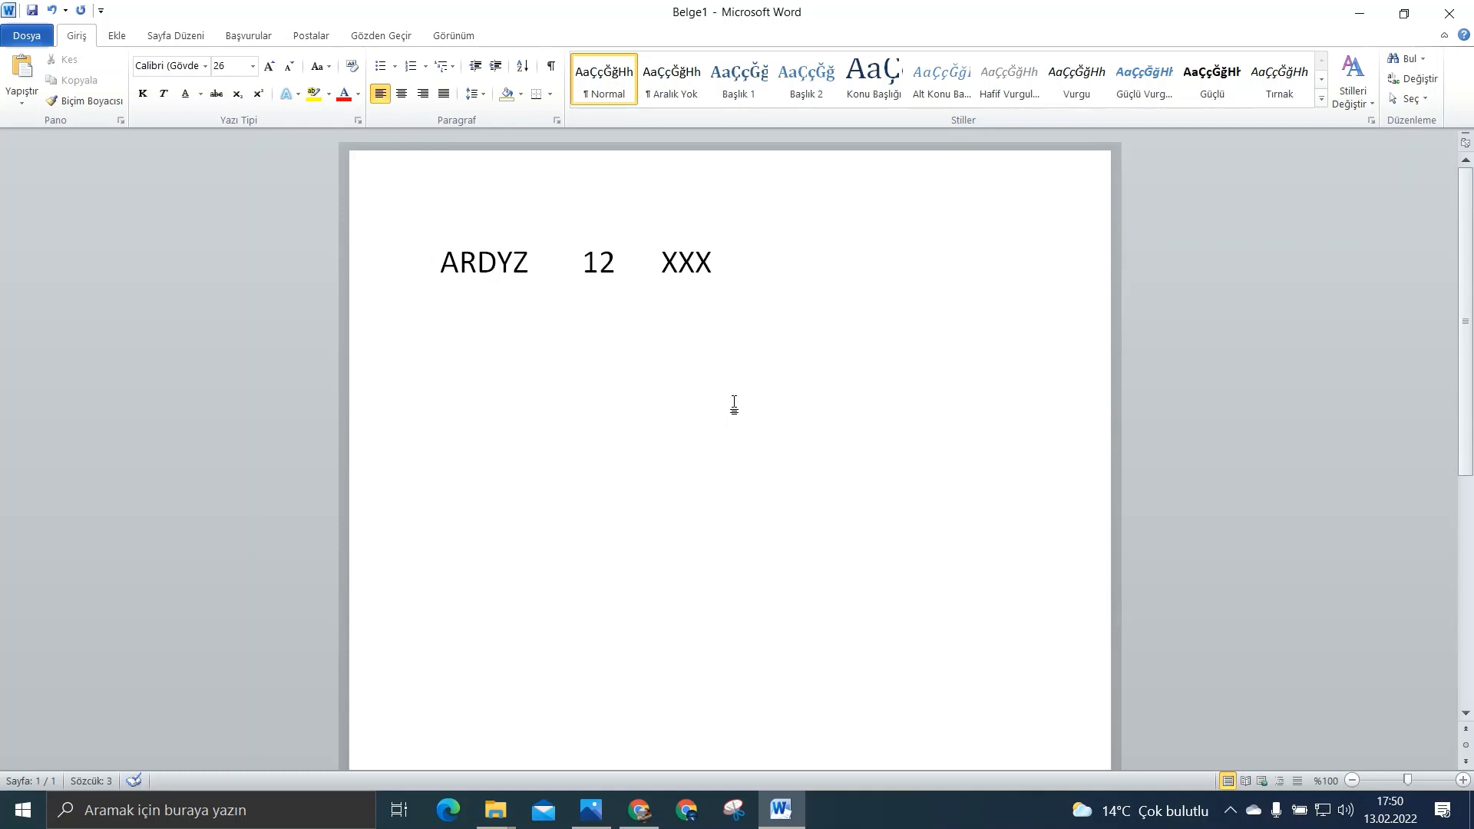
mouse_move(454, 218)
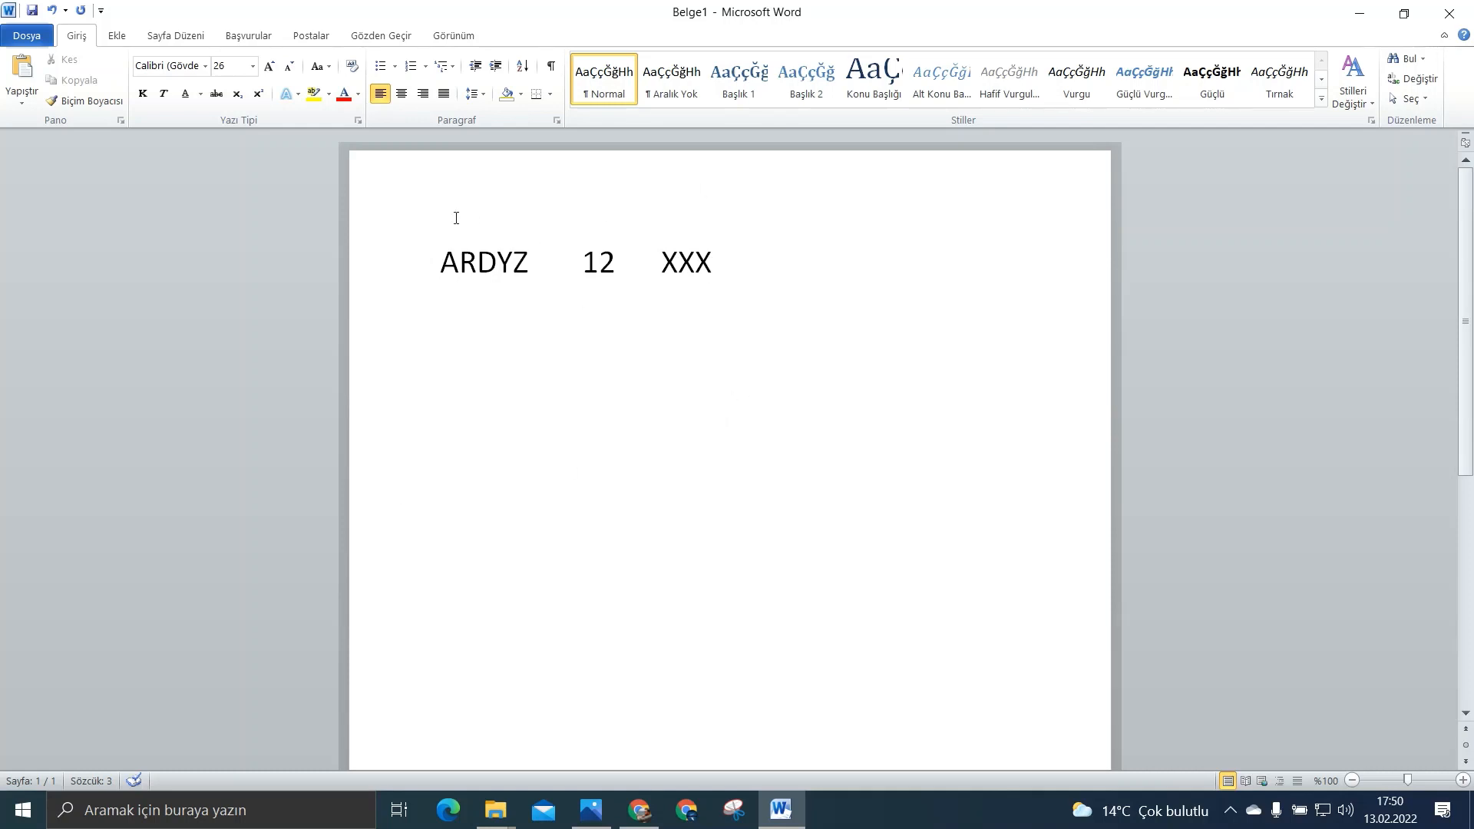
Step: Add a second line reading 'ARDYZ 6 X/2' below the first
click(713, 262)
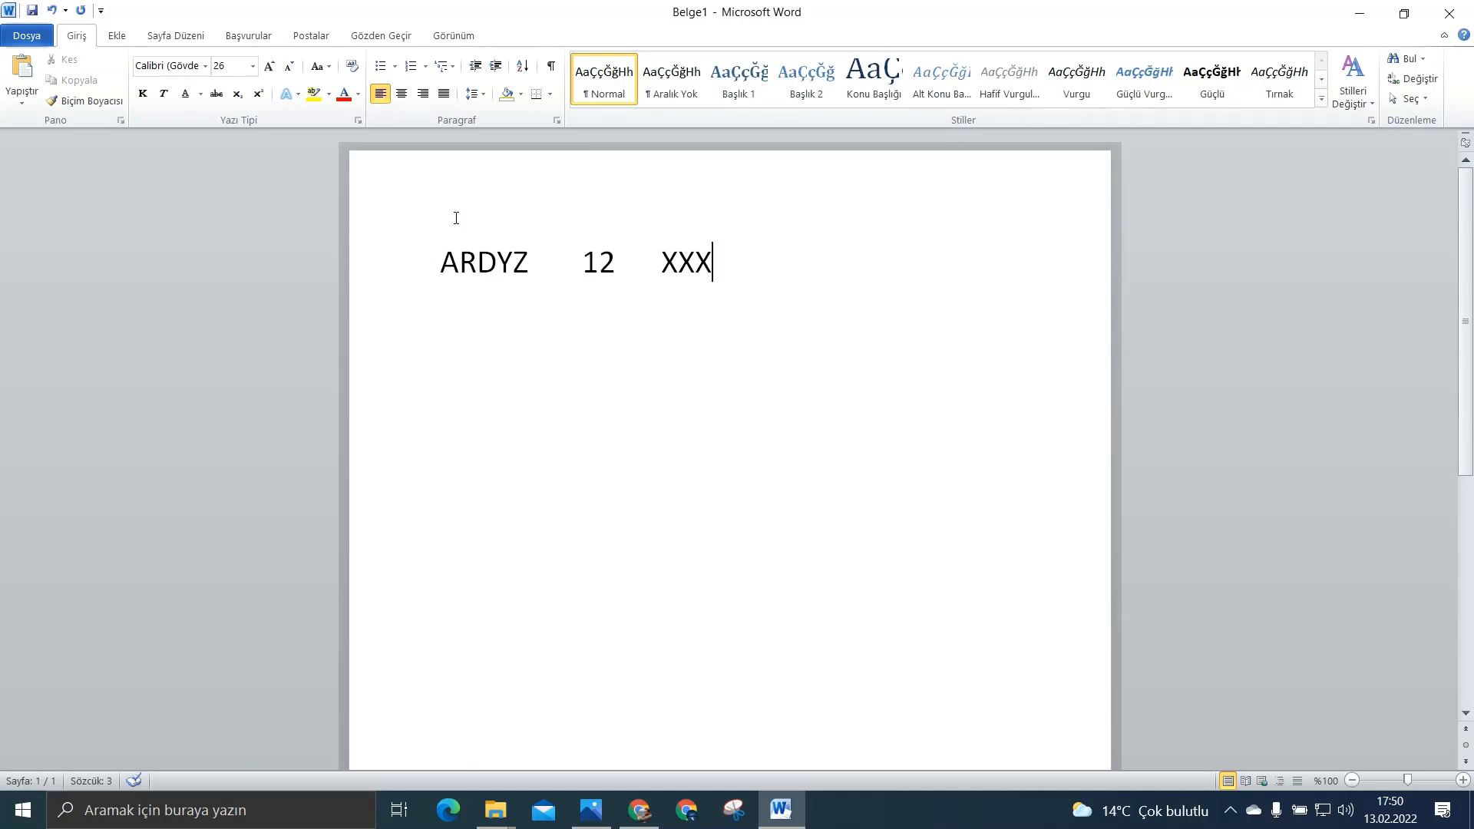
mouse_move(471, 345)
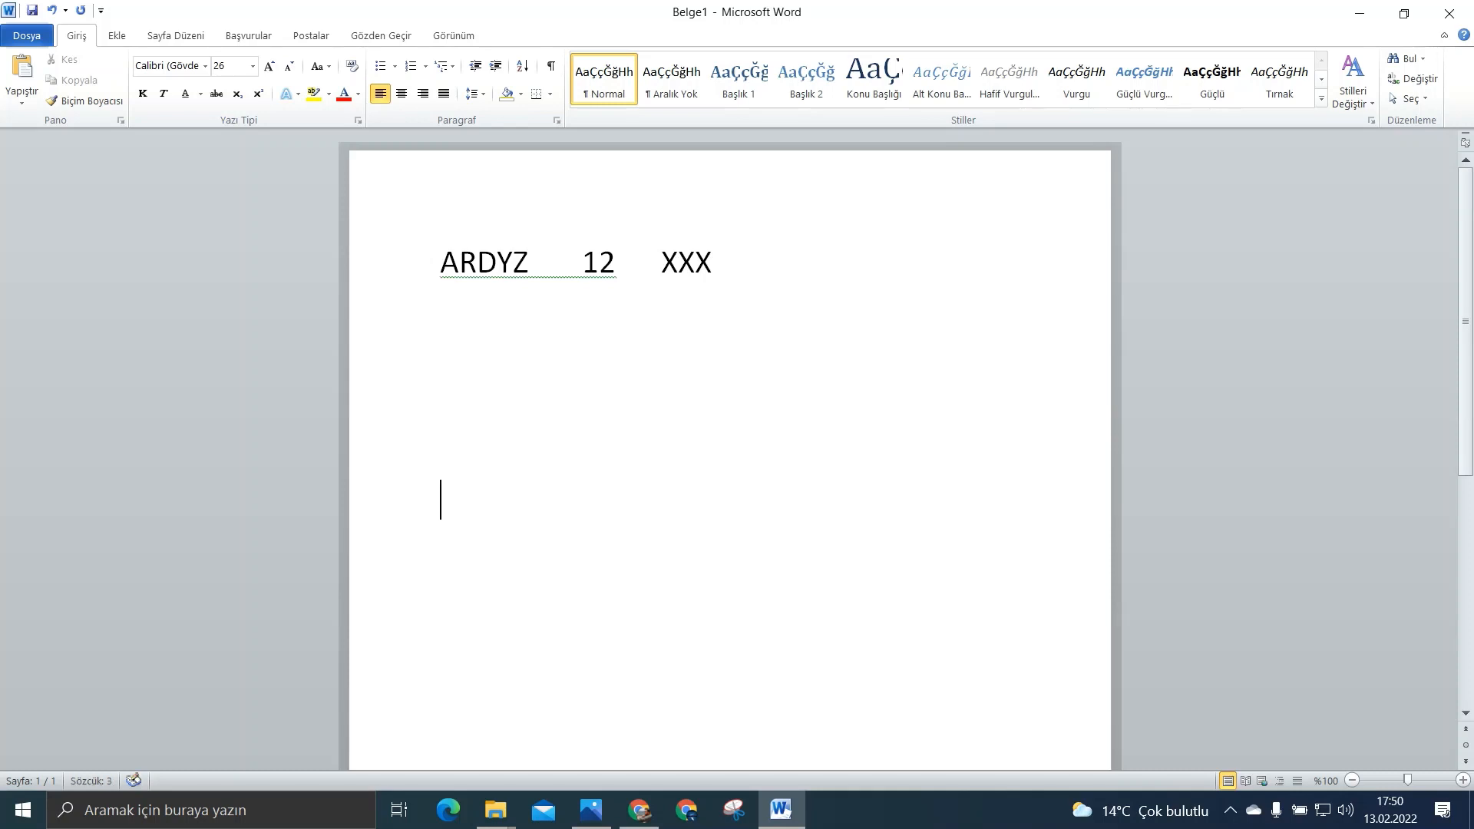
text(AR)
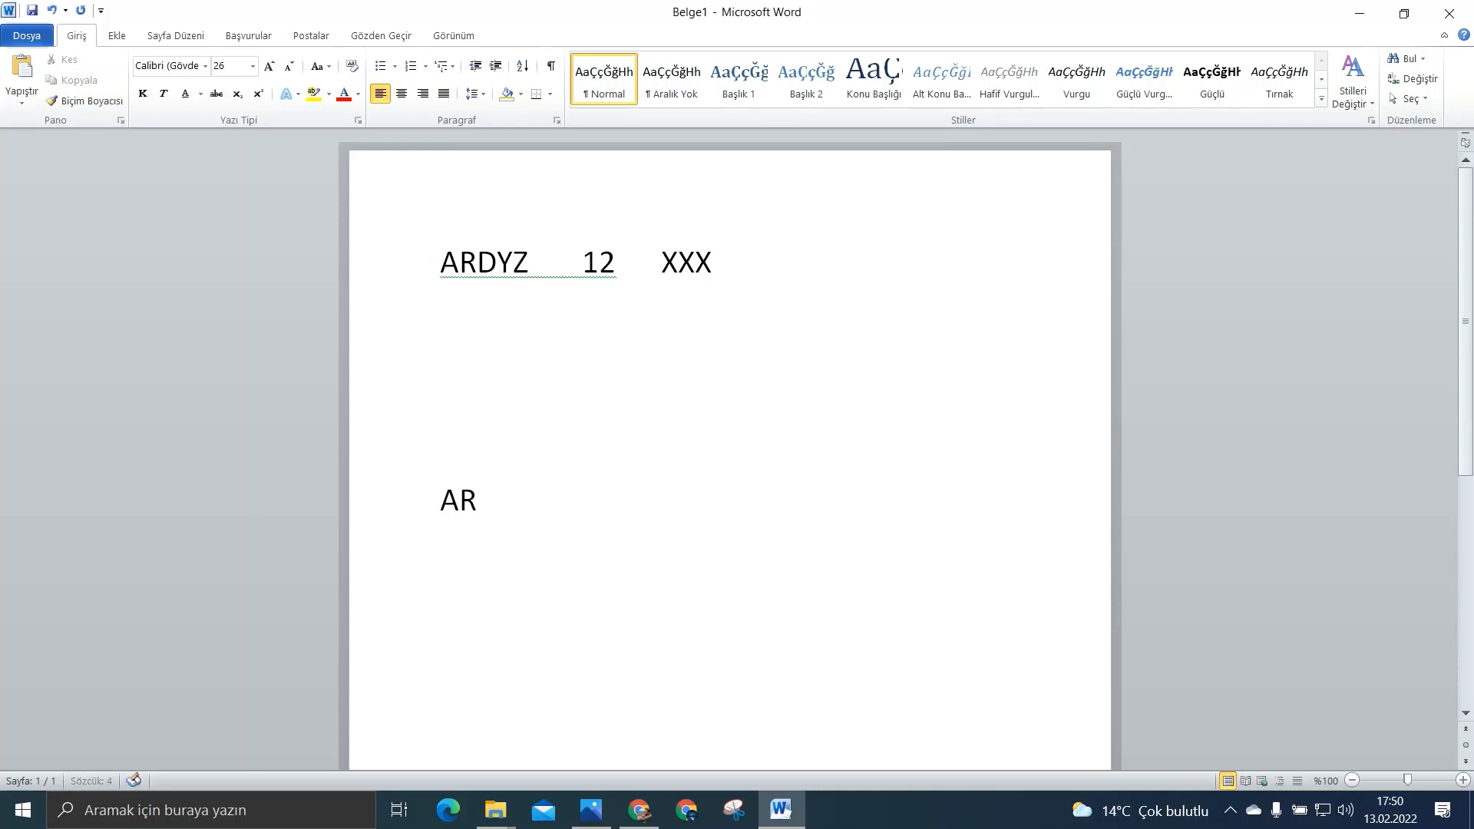
text(DYZ)
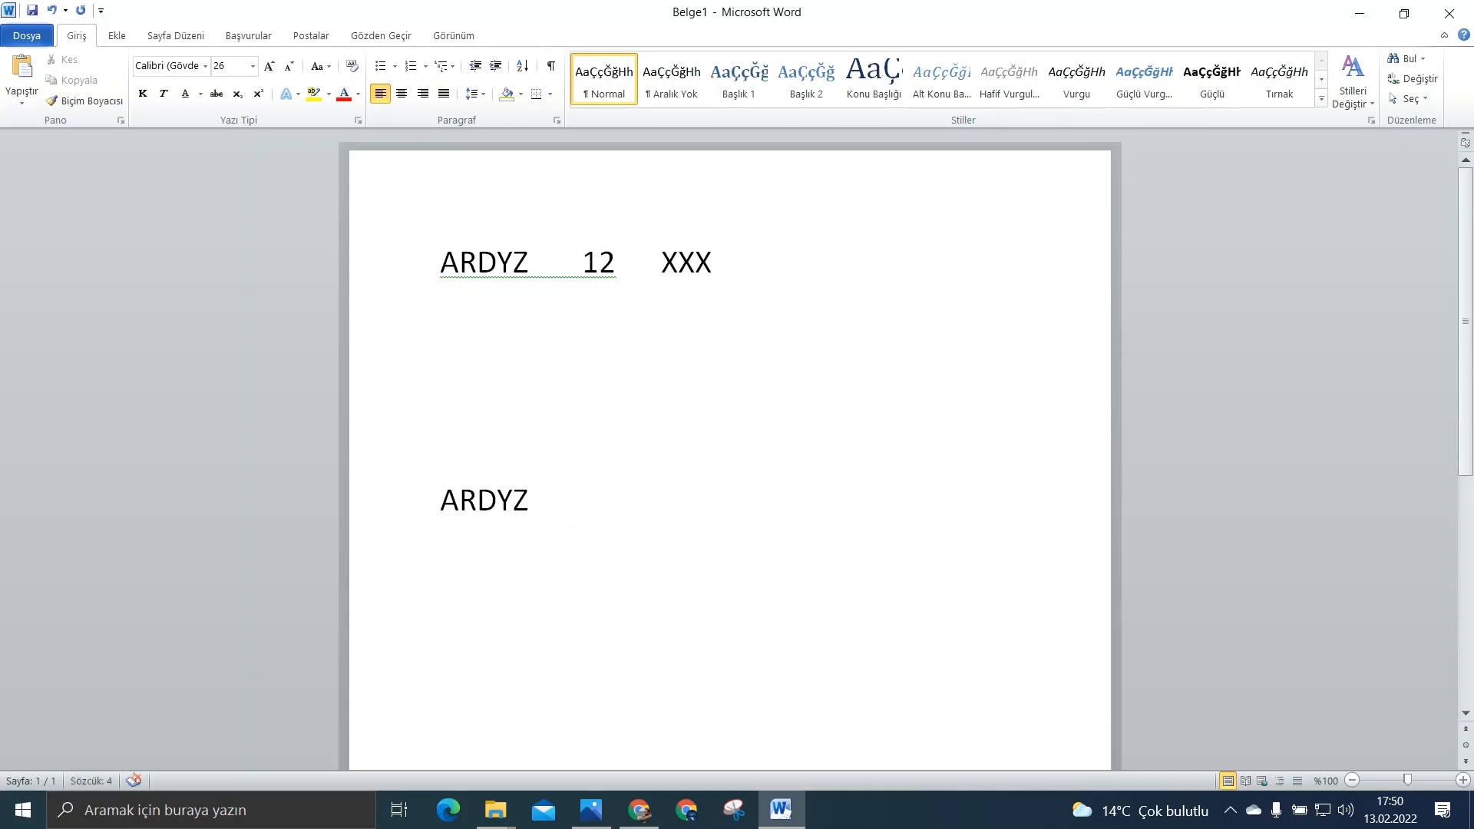
text(6)
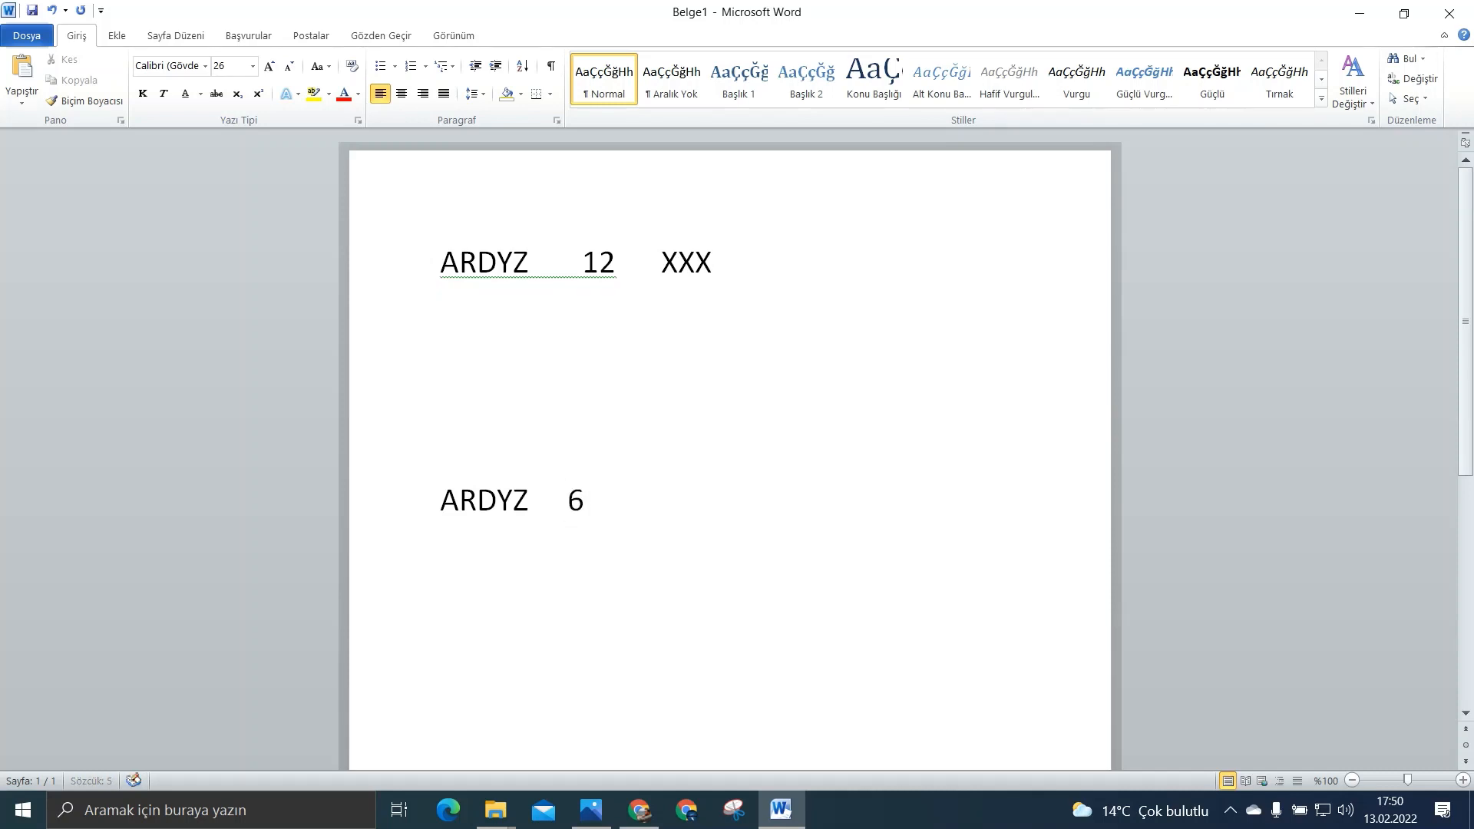
click(655, 500)
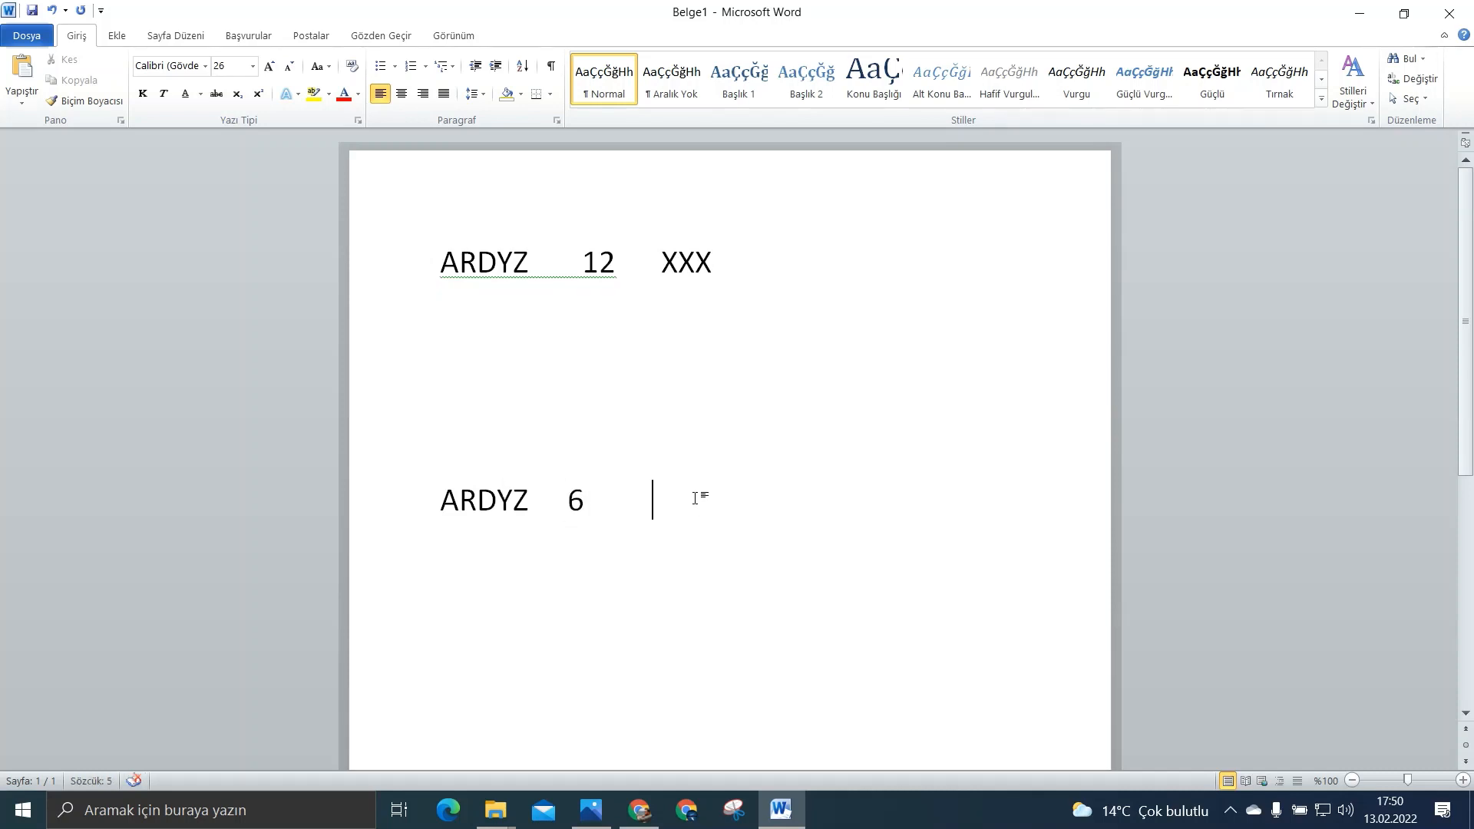
text(XXX)
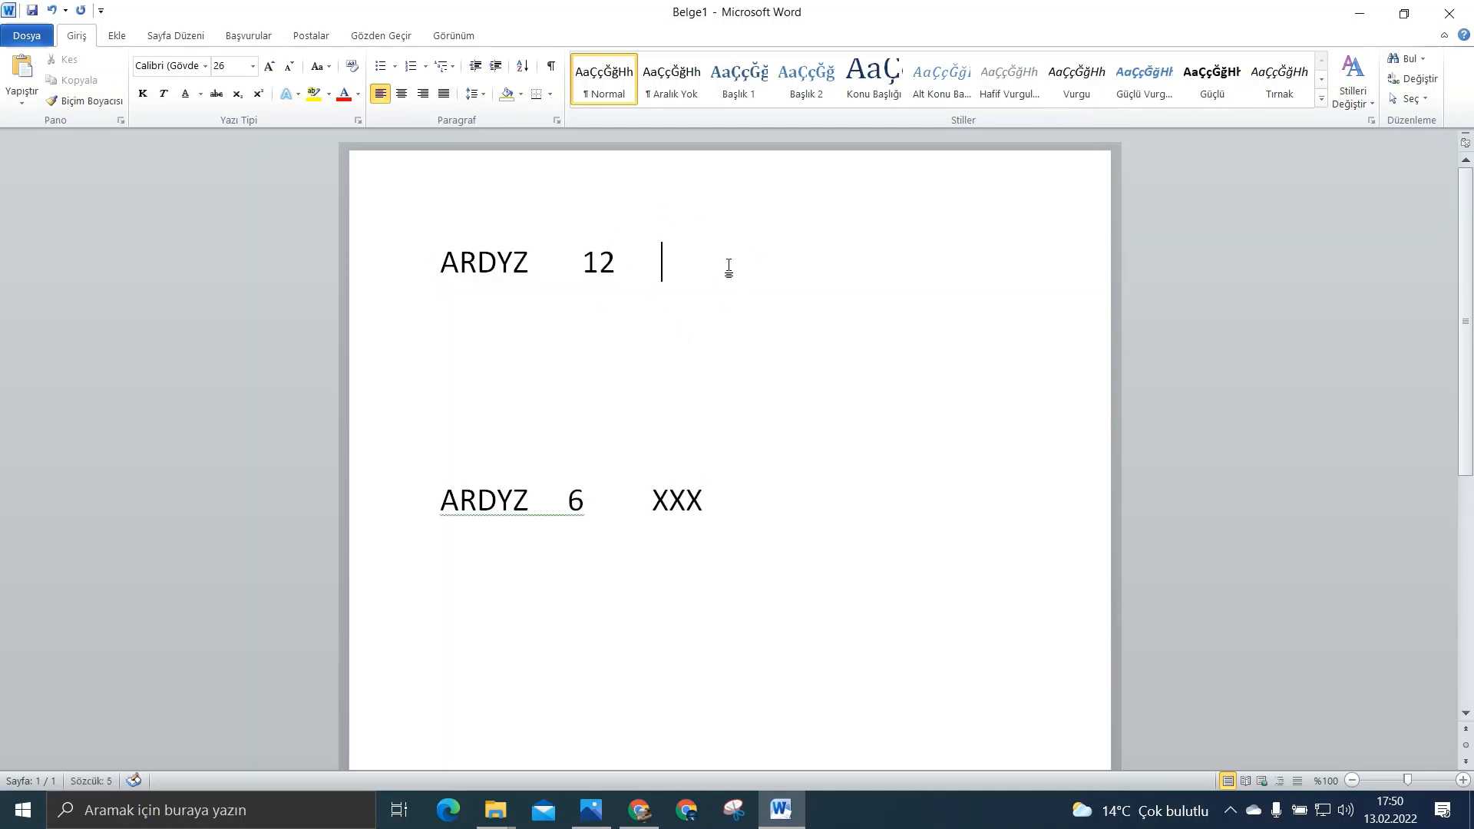
text(X)
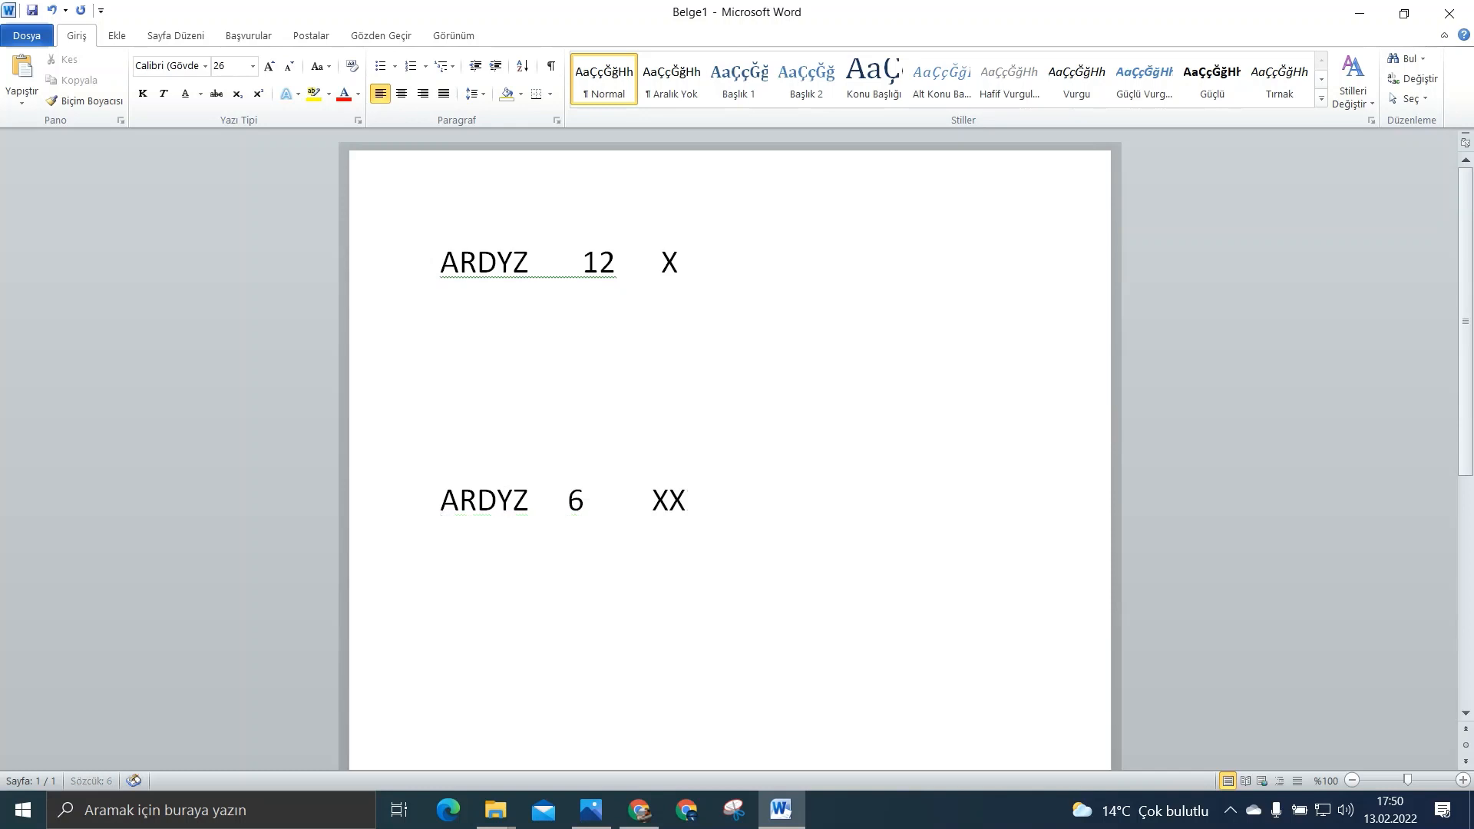
text(/)
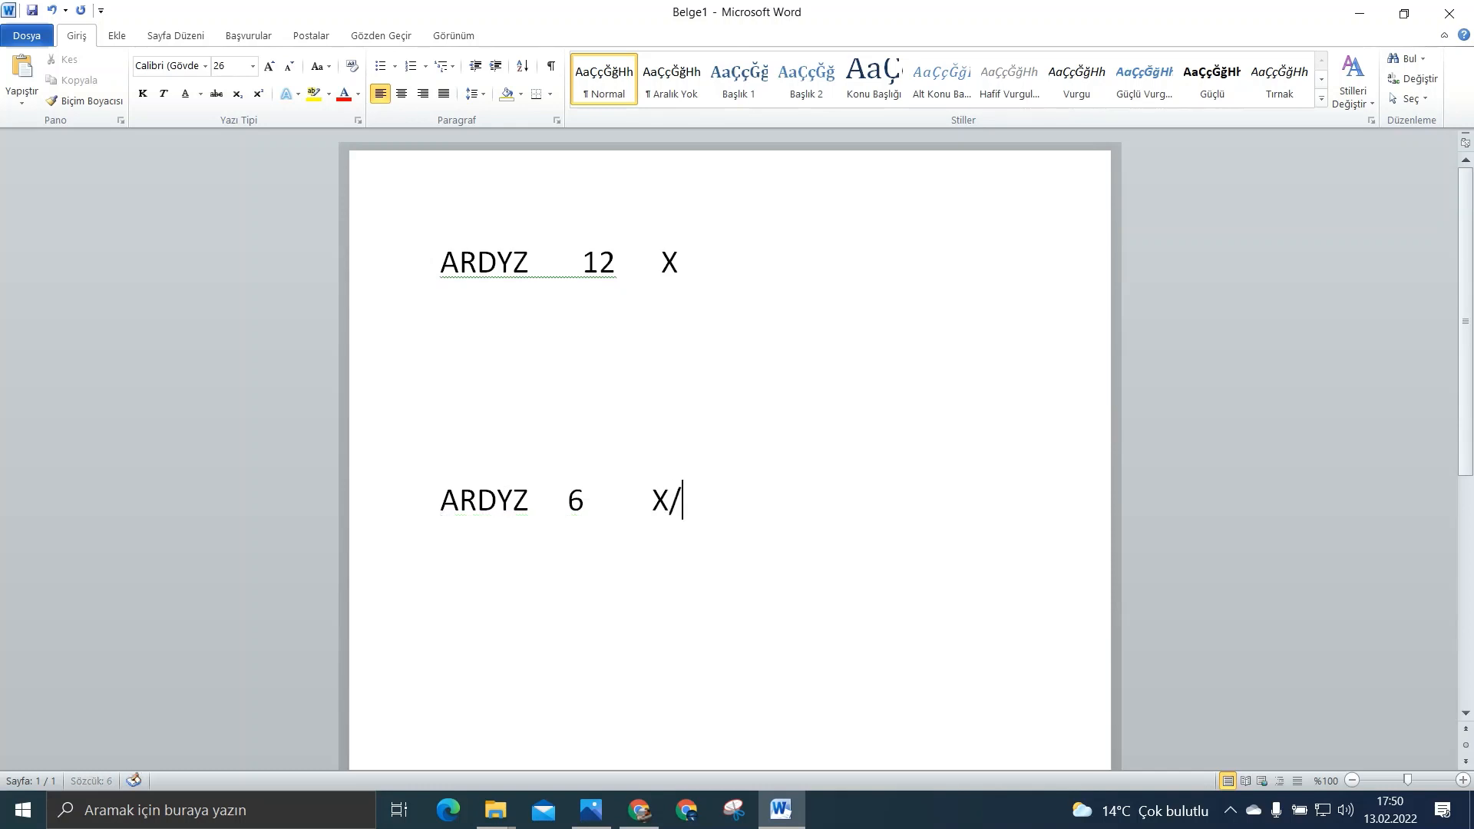
text(2)
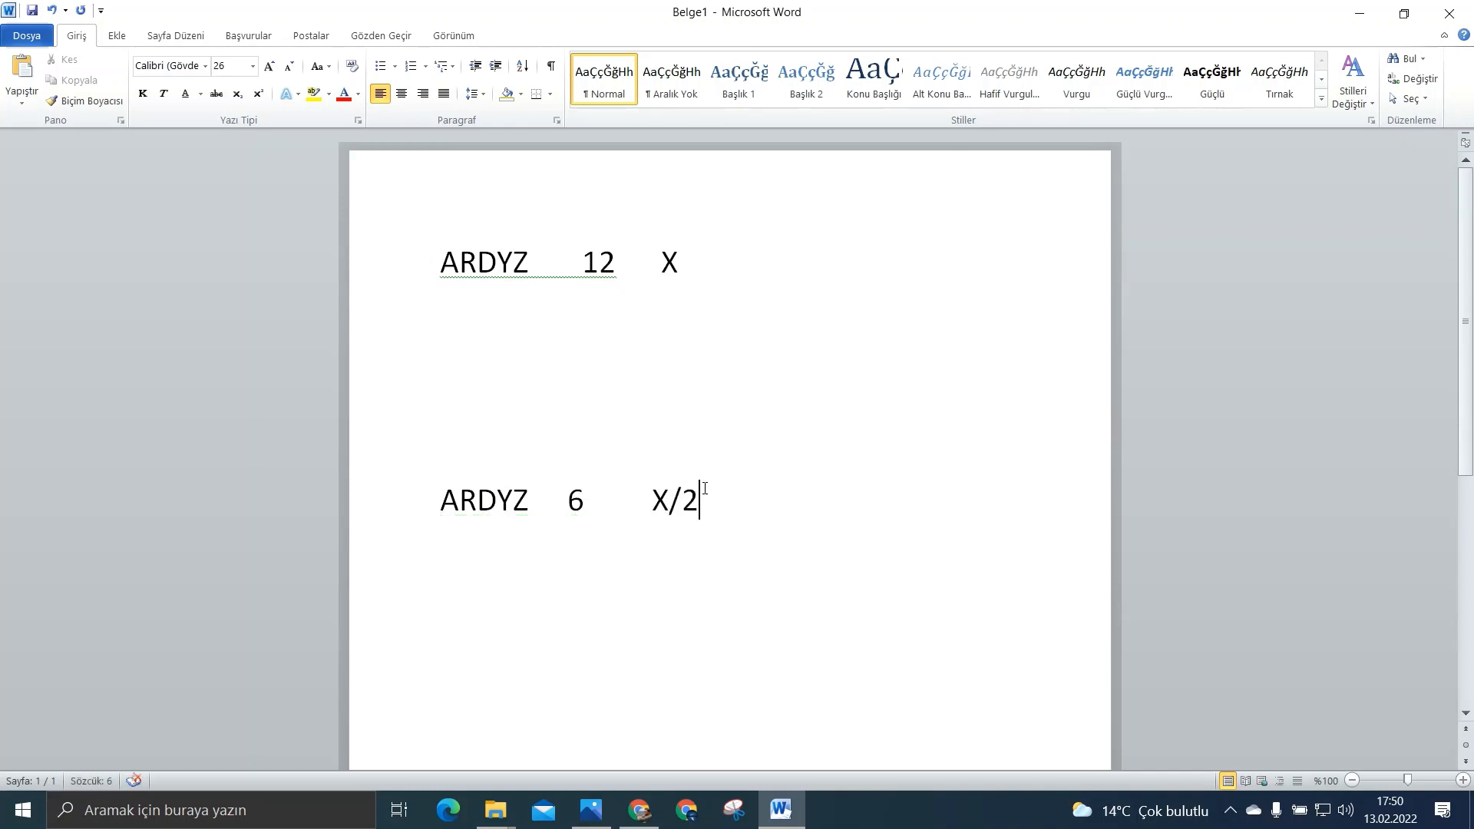
Step: Add a third line reading 'ARDYZ.R 6 X/2'
text(A)
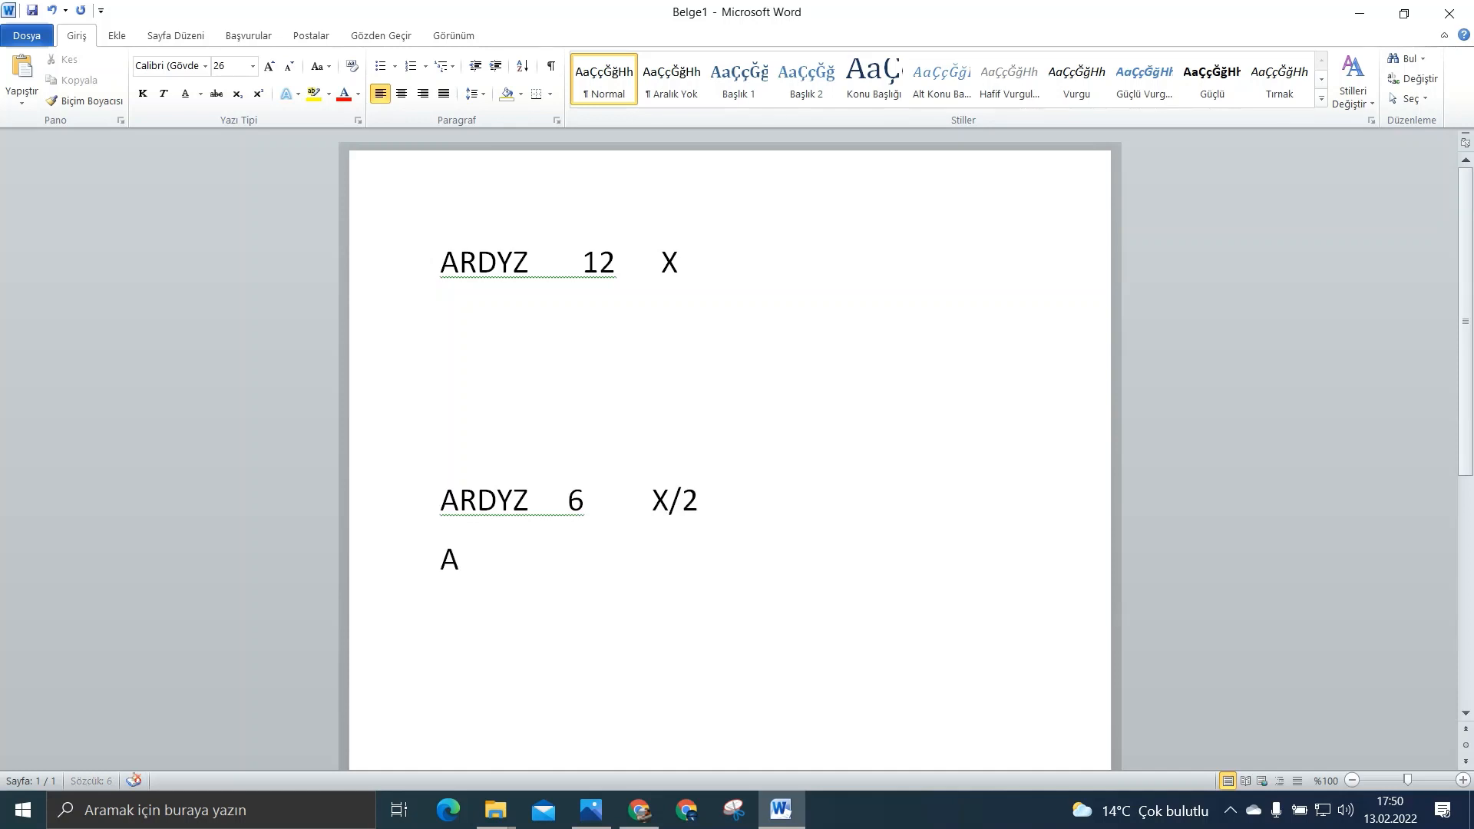
text(RDYZ)
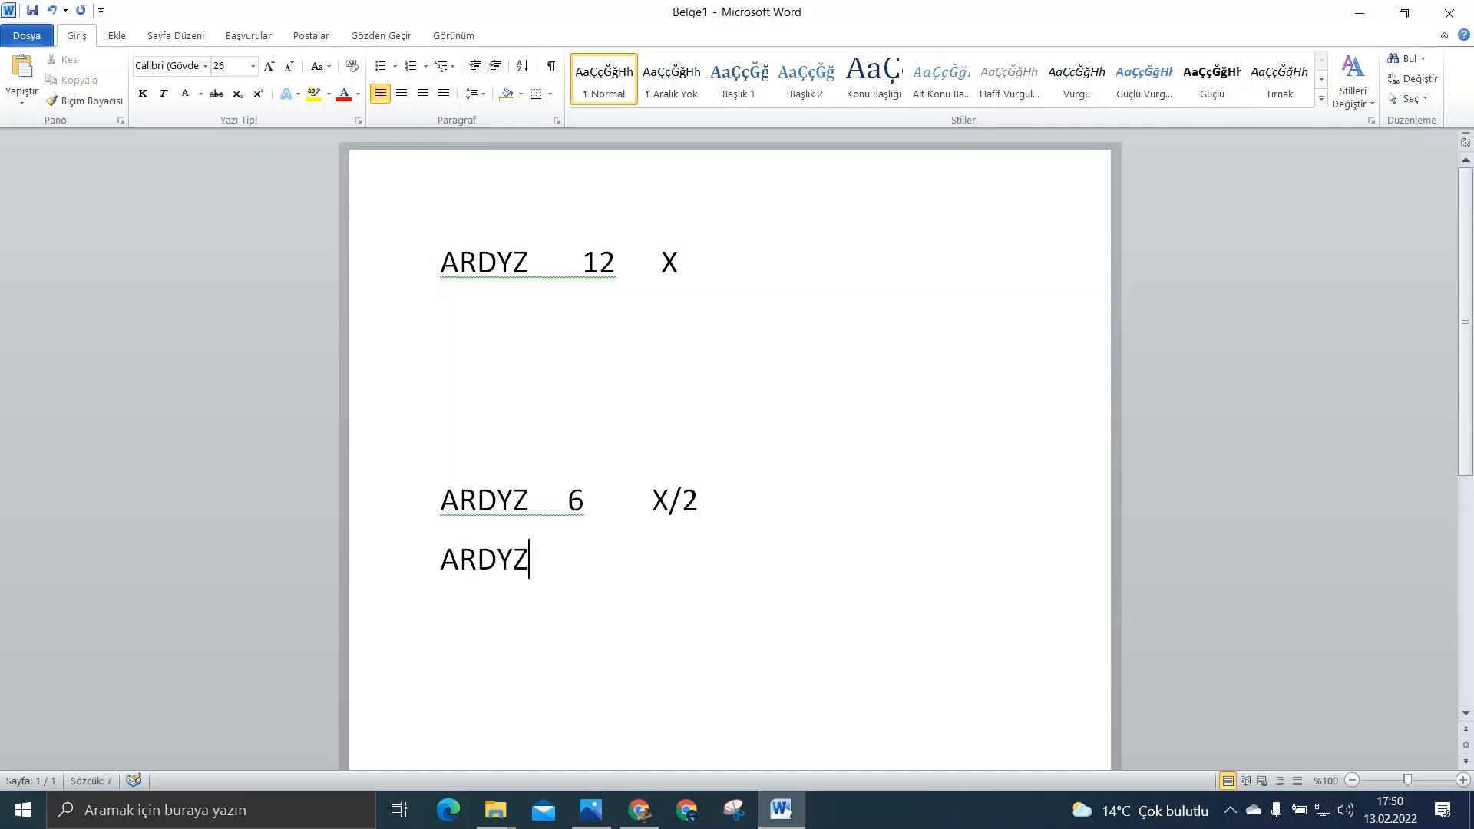
text(.R)
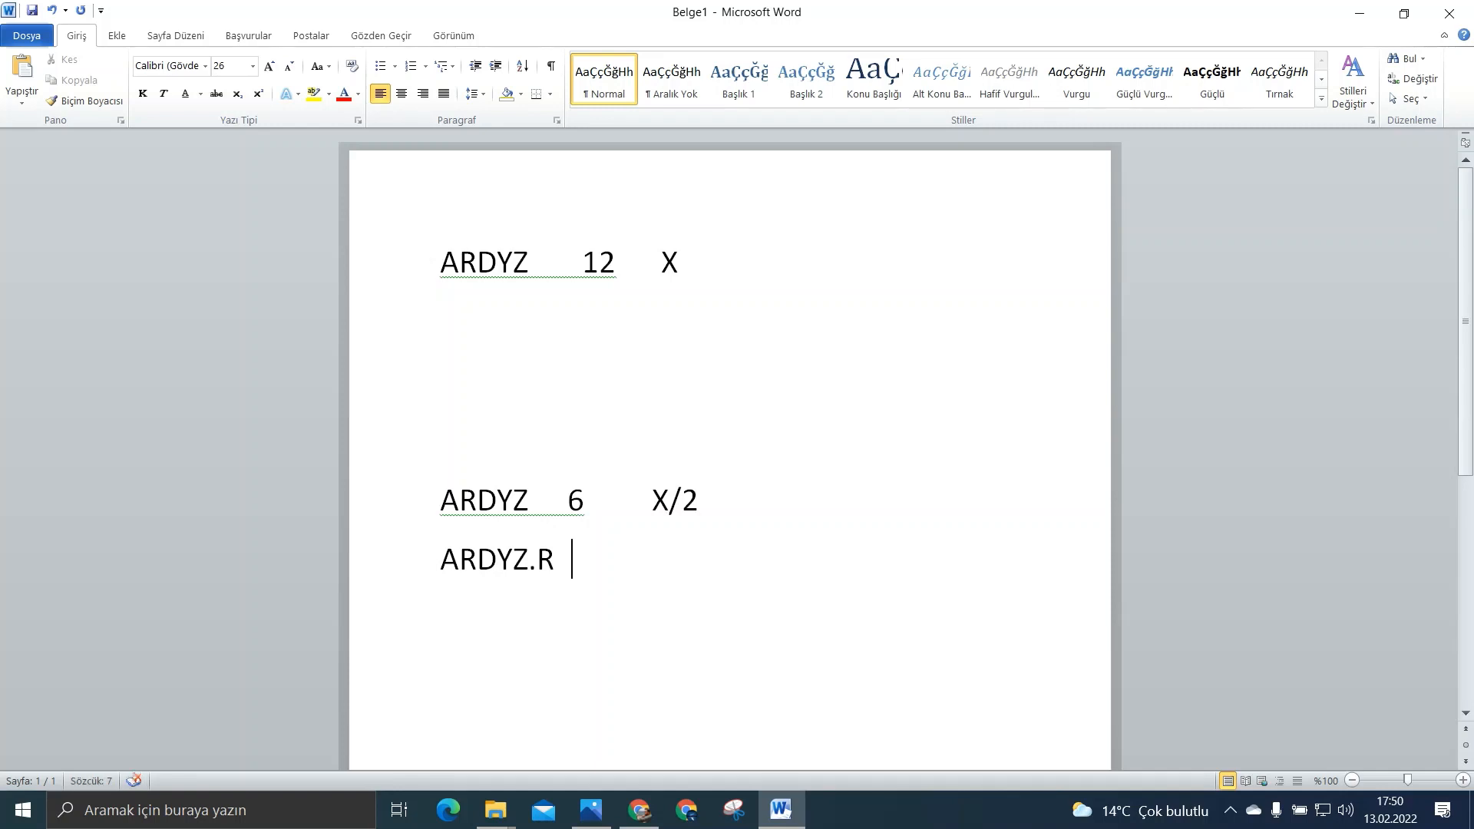
text(6)
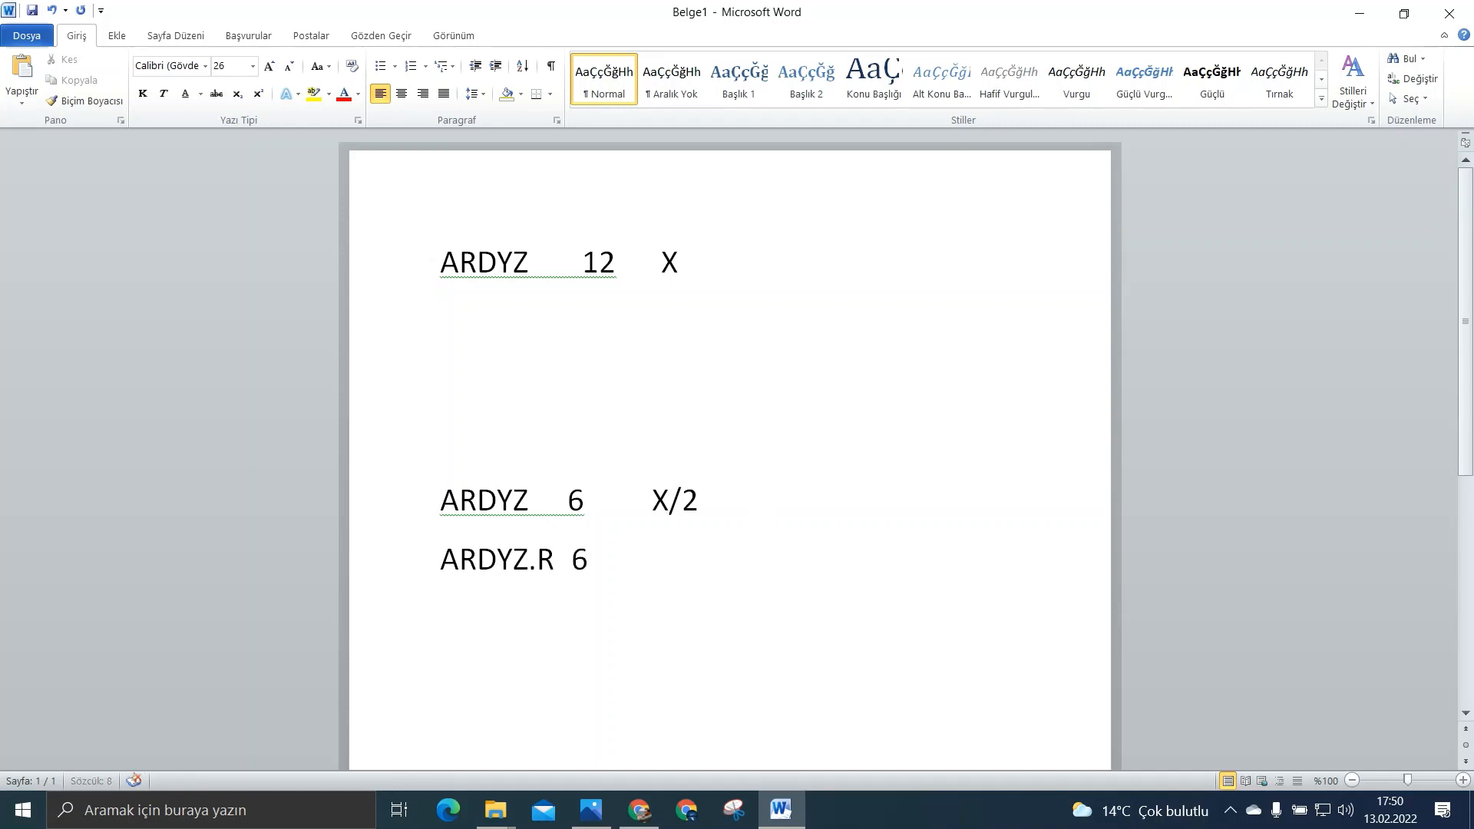
click(656, 559)
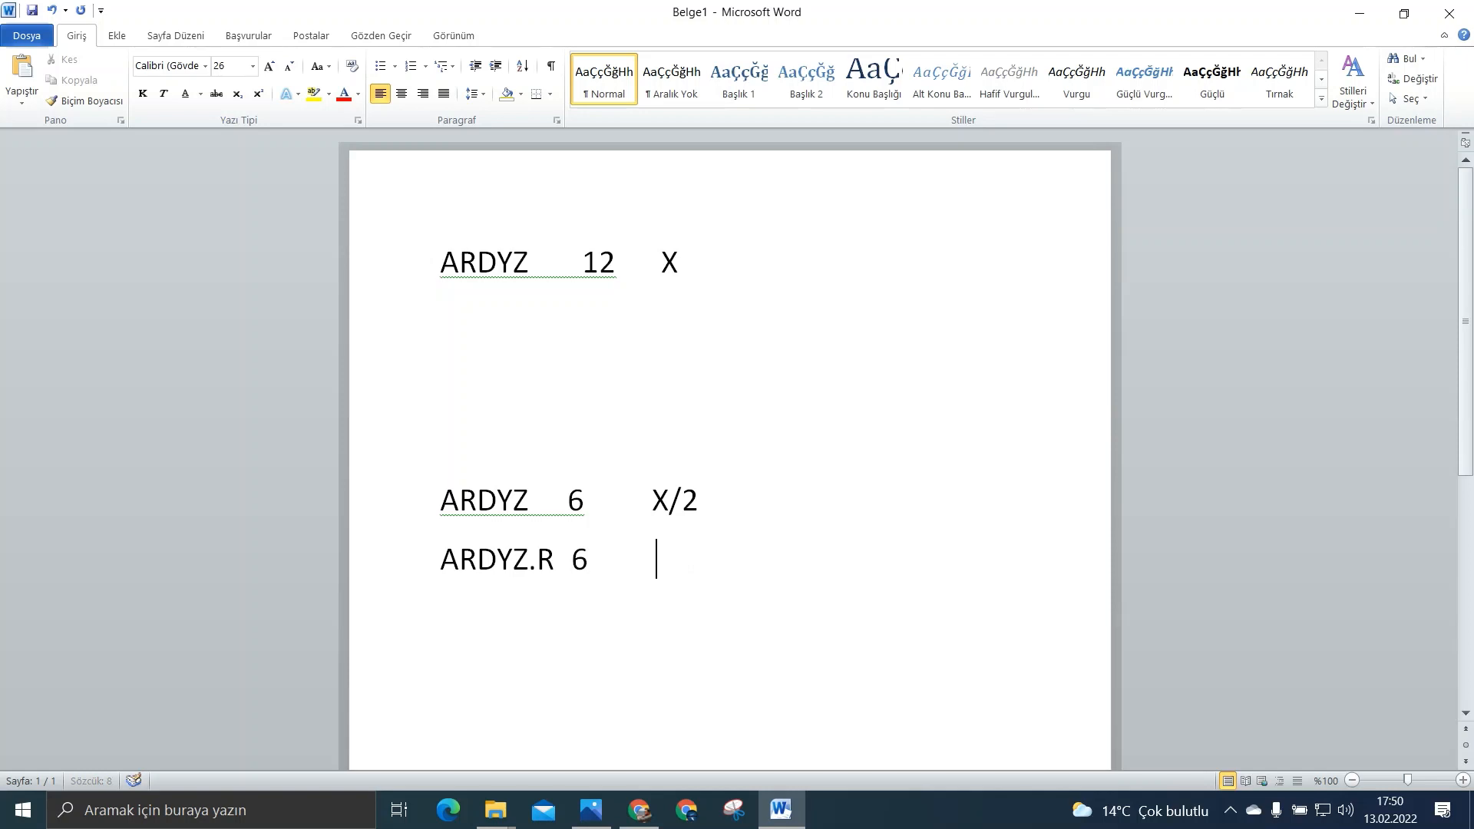
text(X/)
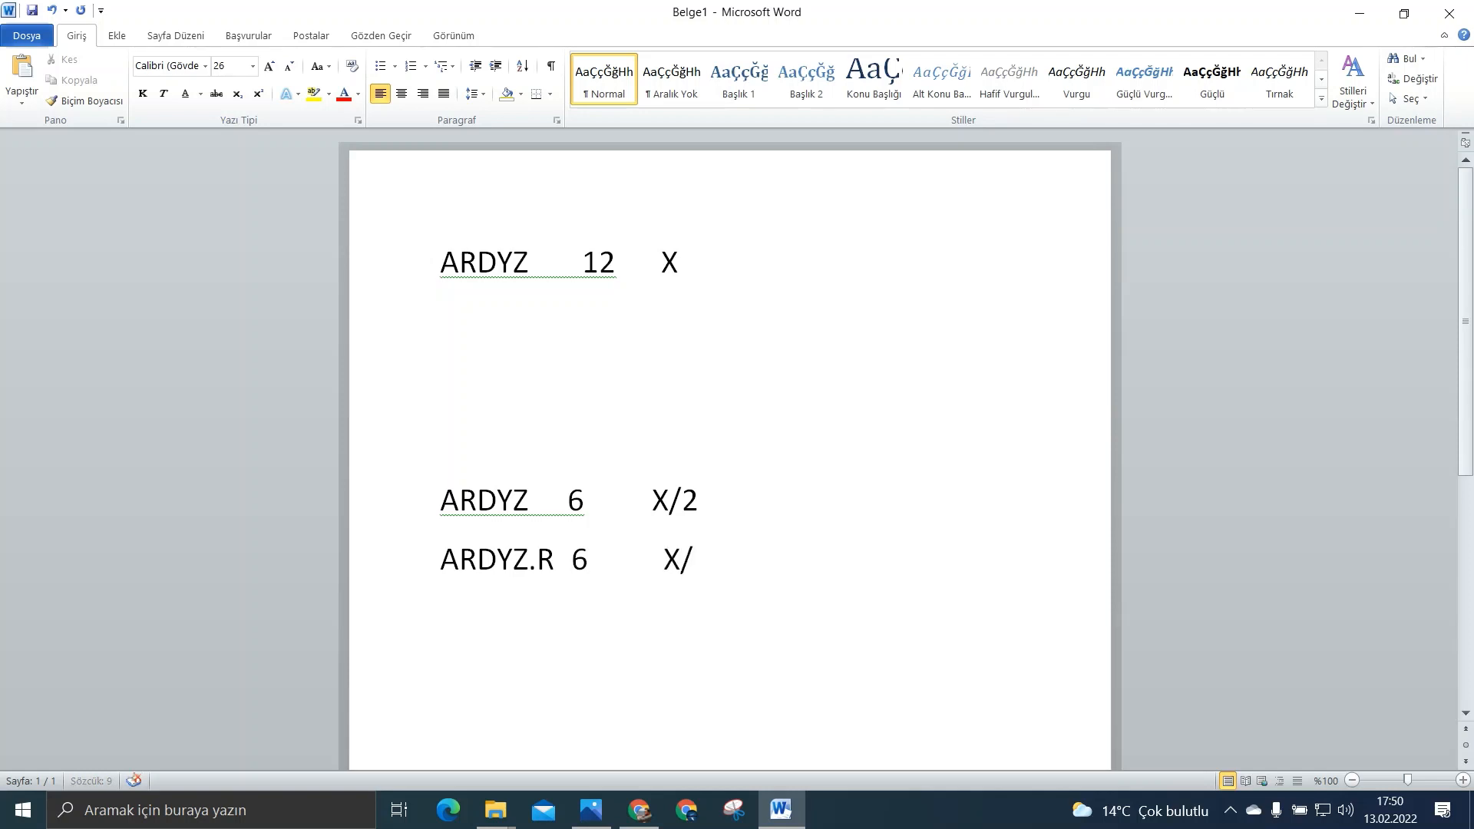
text(2)
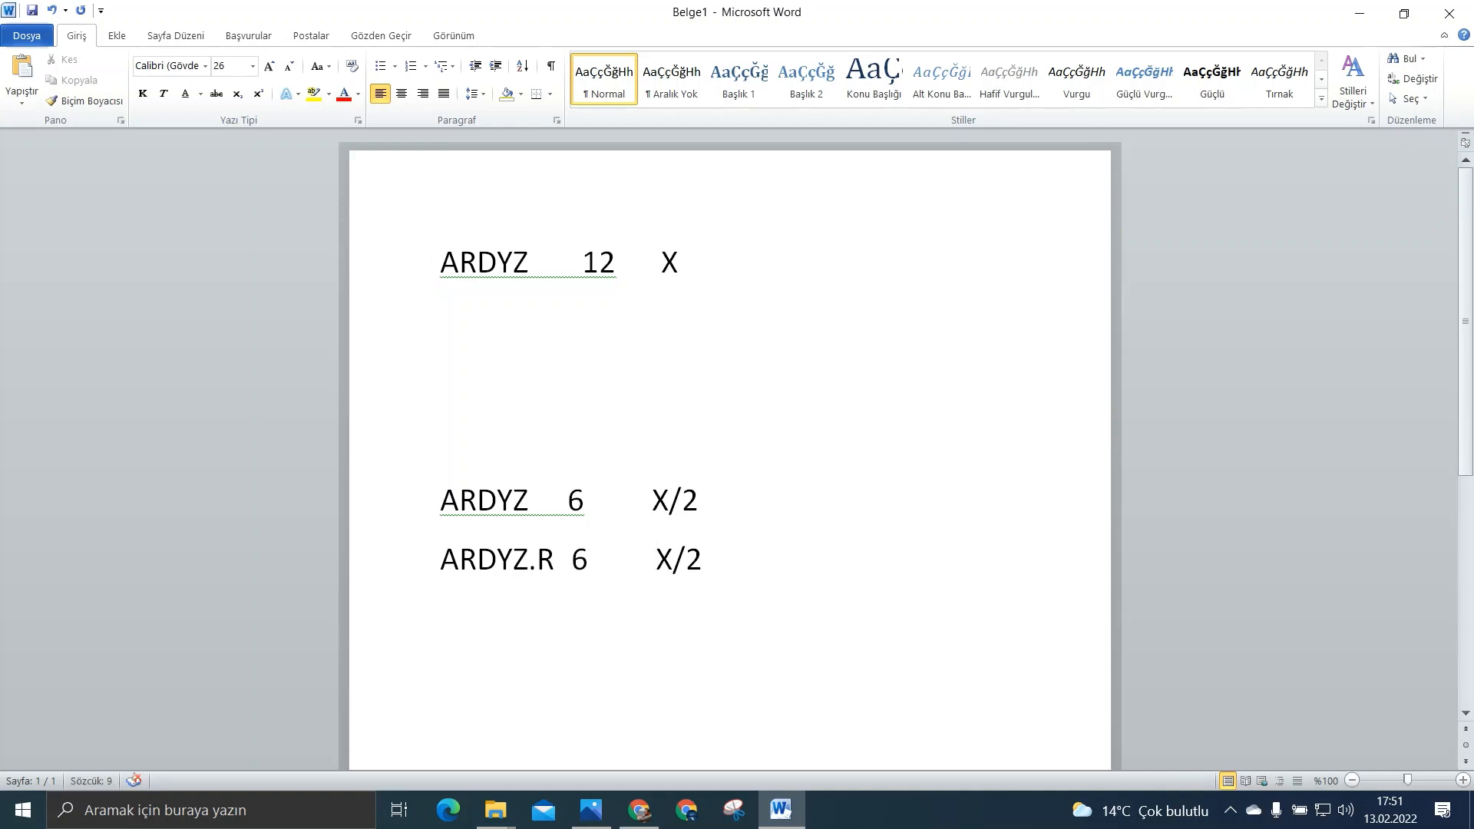
Step: Check the X/2 value and leave the cursor at the end of the ARDYZ.R line
double_click(674, 559)
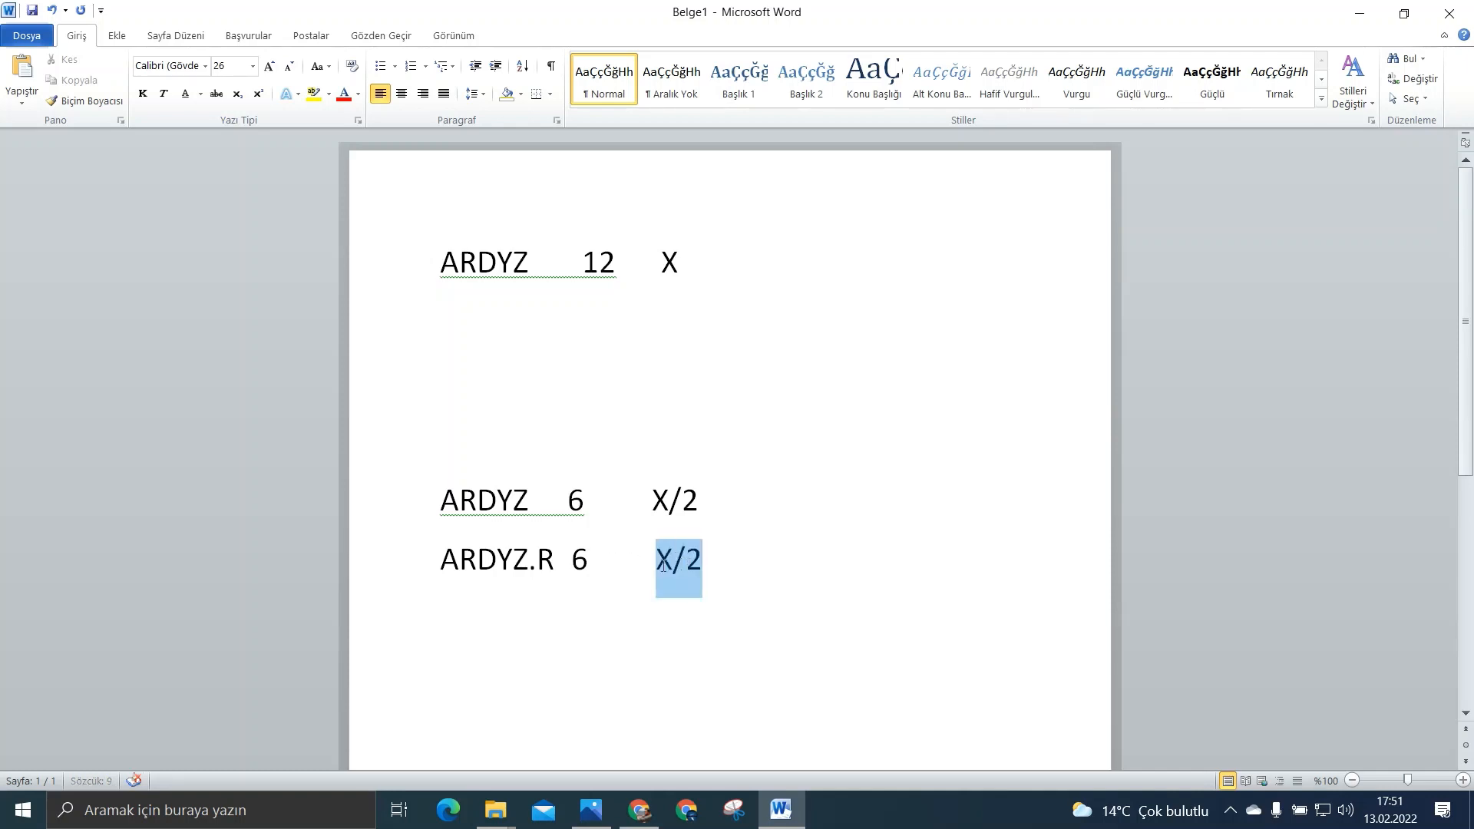
click(464, 628)
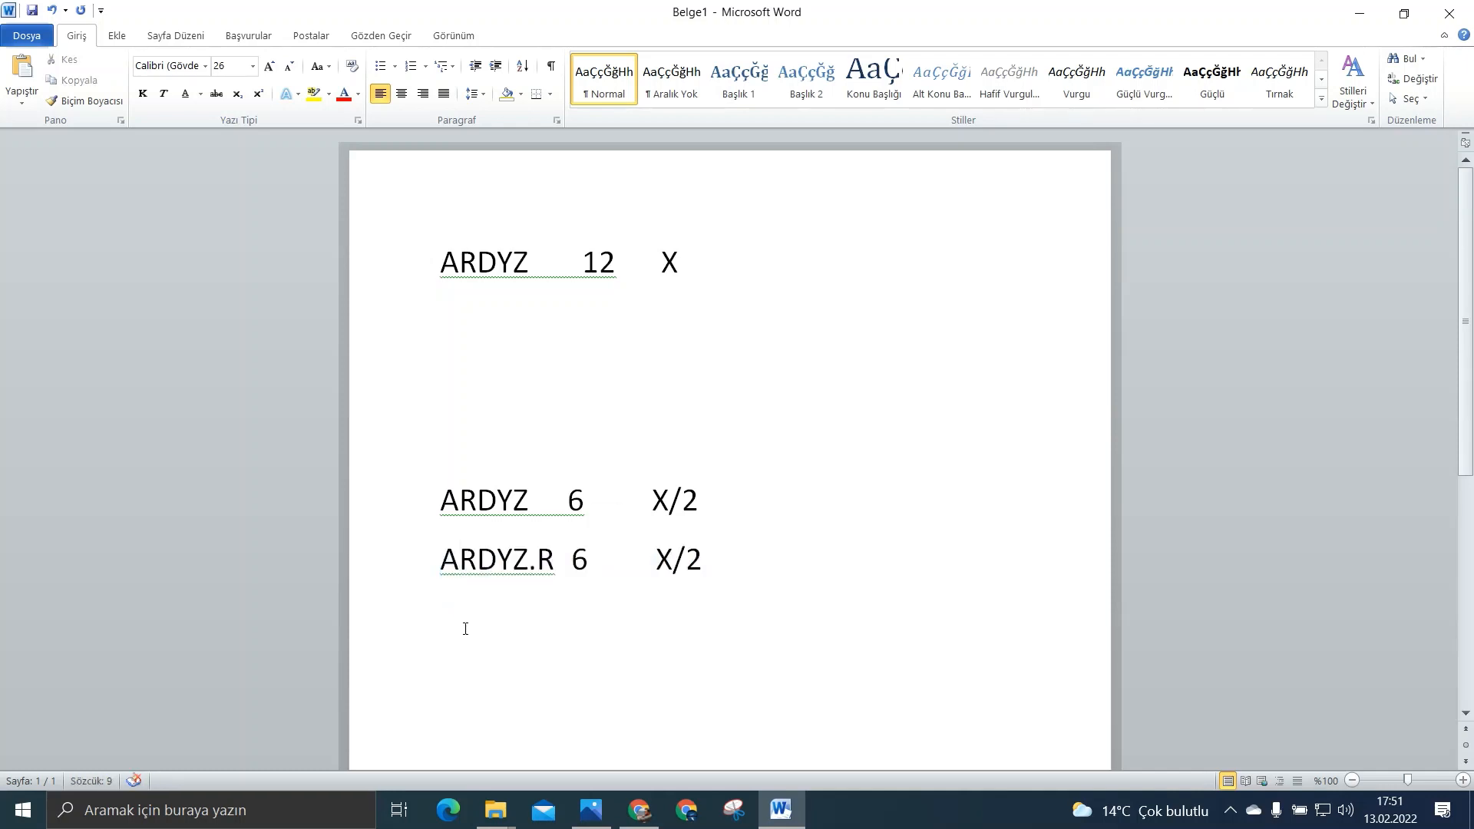
click(460, 559)
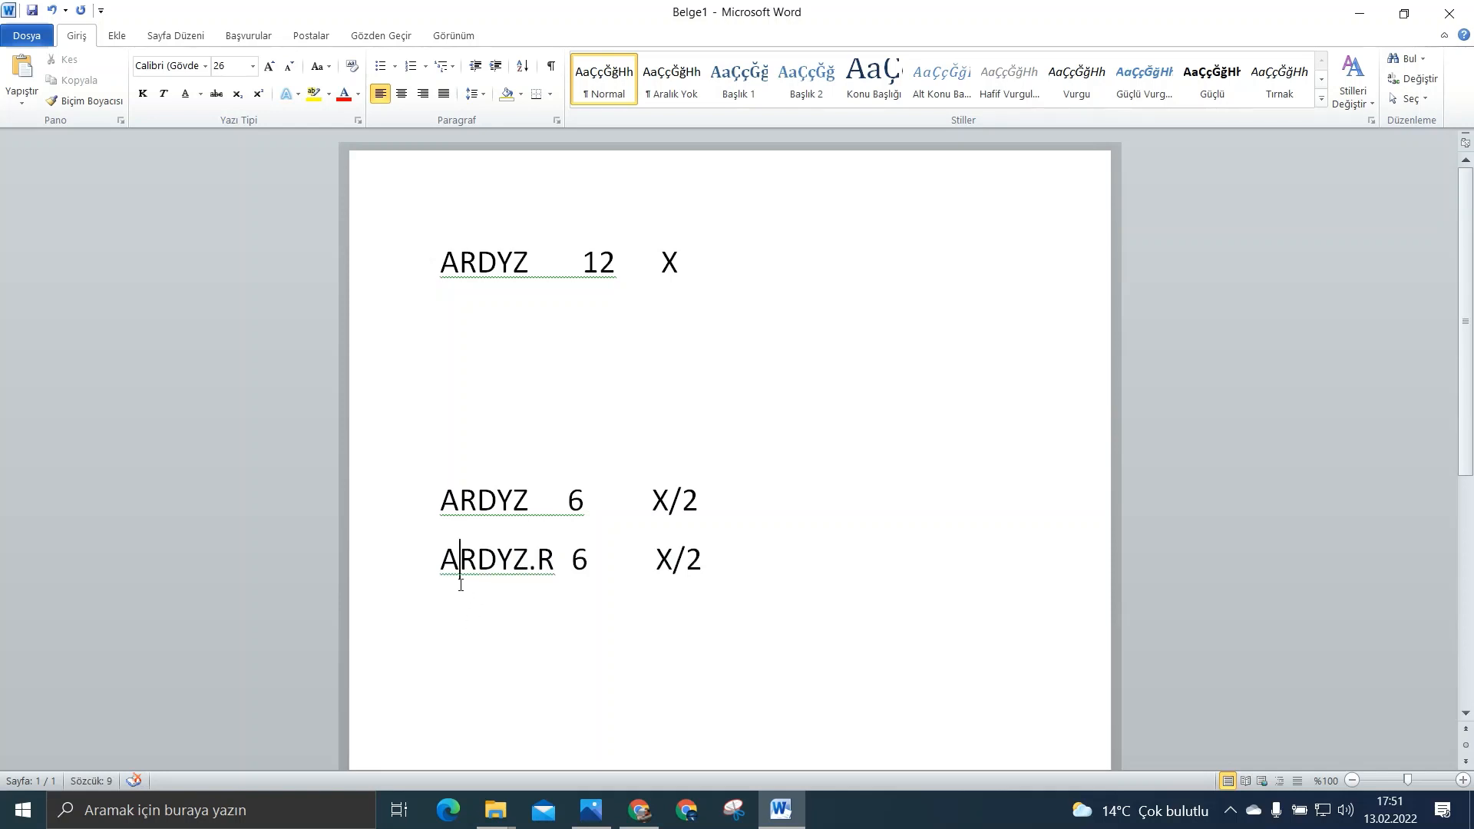
click(701, 559)
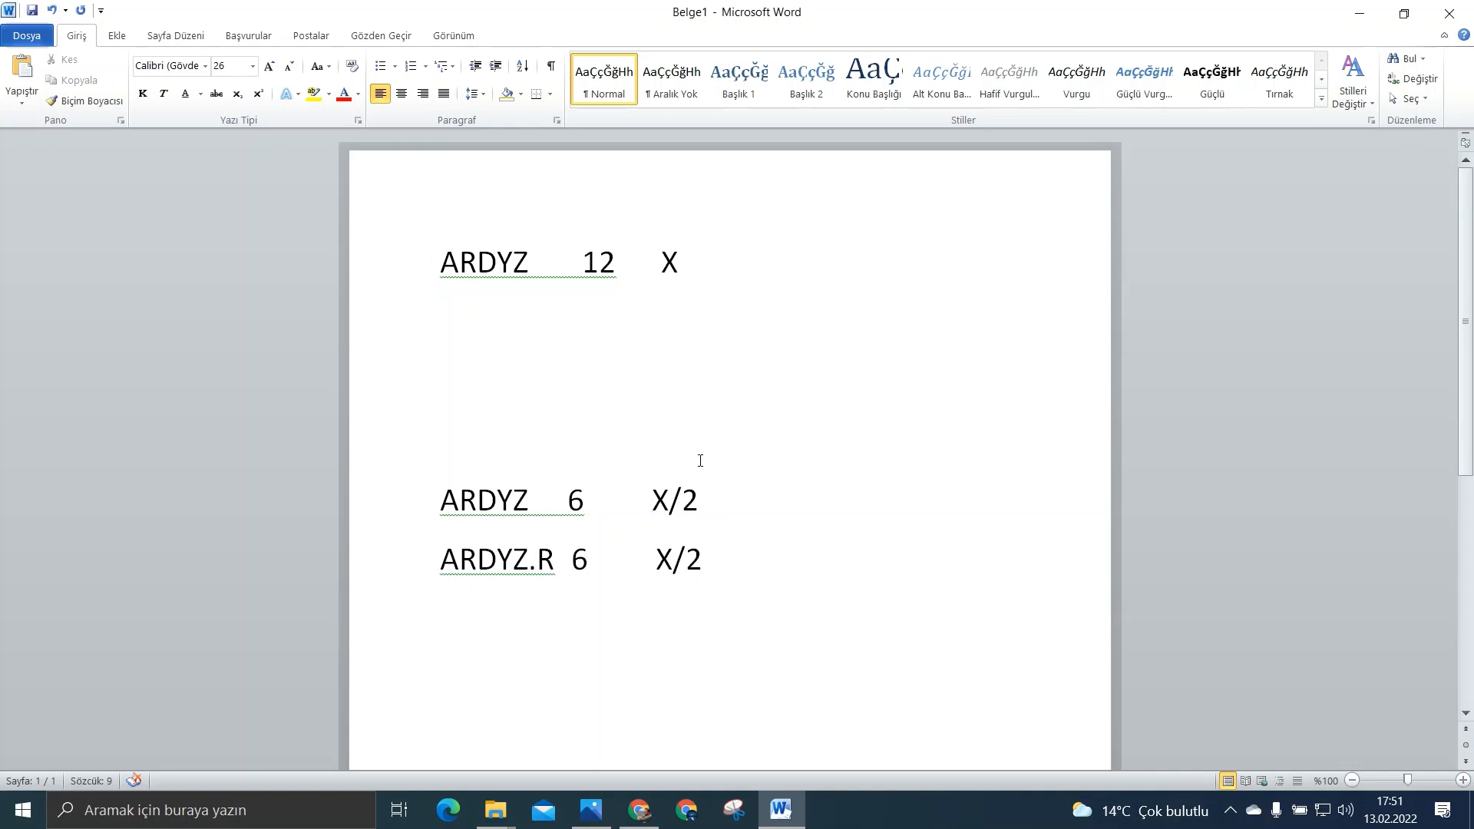
mouse_move(722, 622)
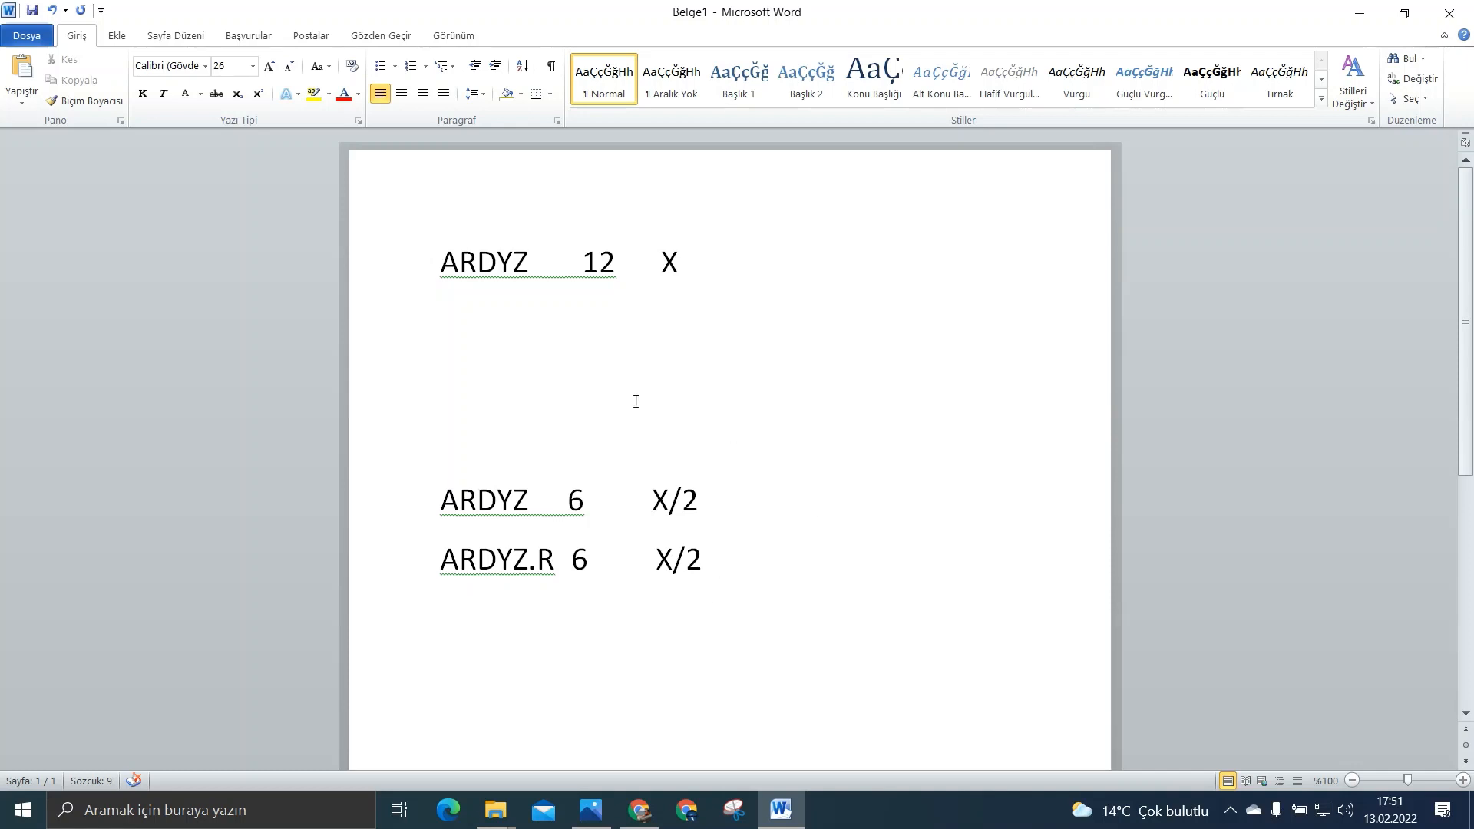
click(702, 559)
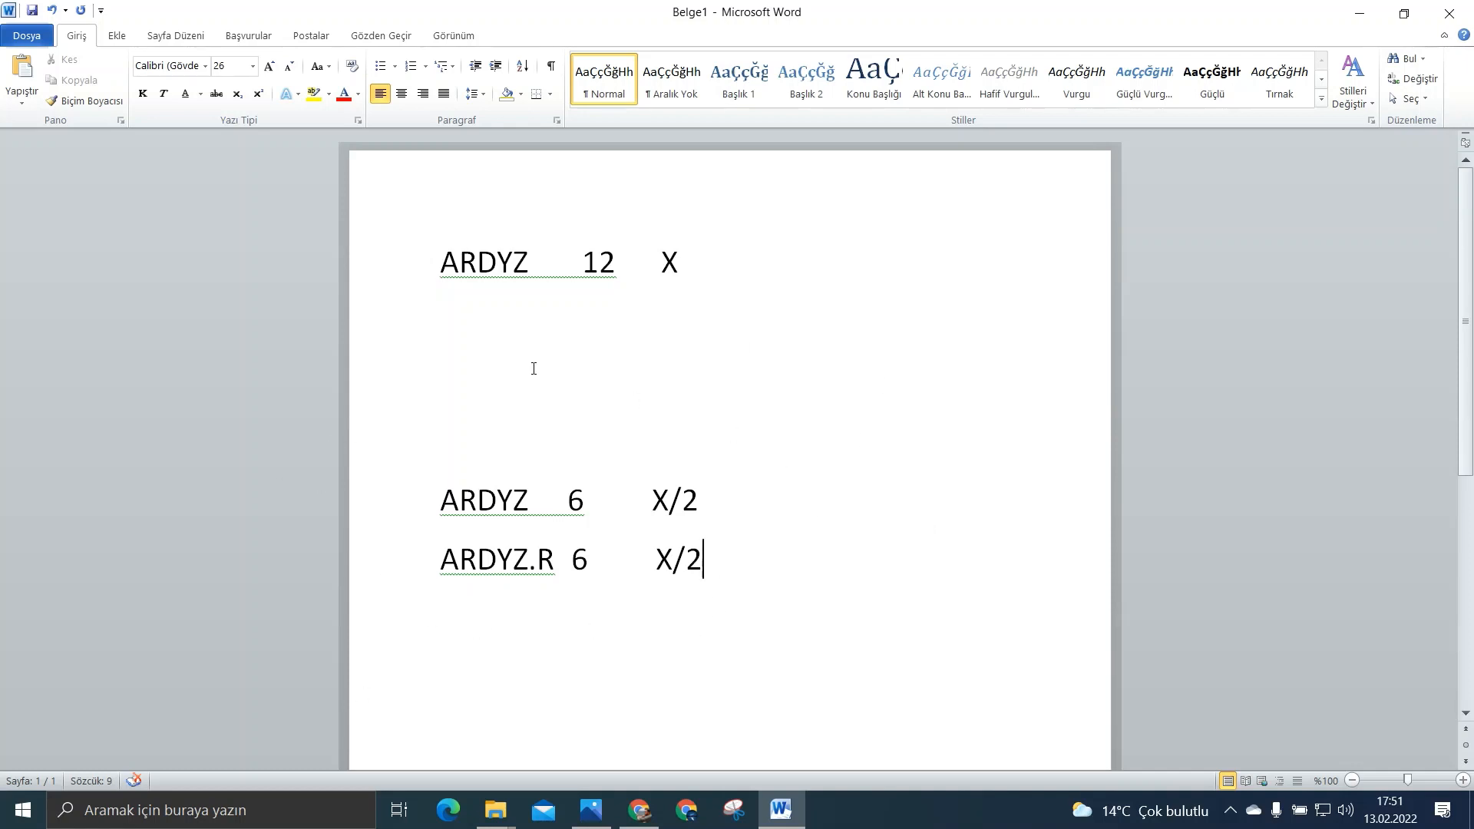
mouse_move(731, 631)
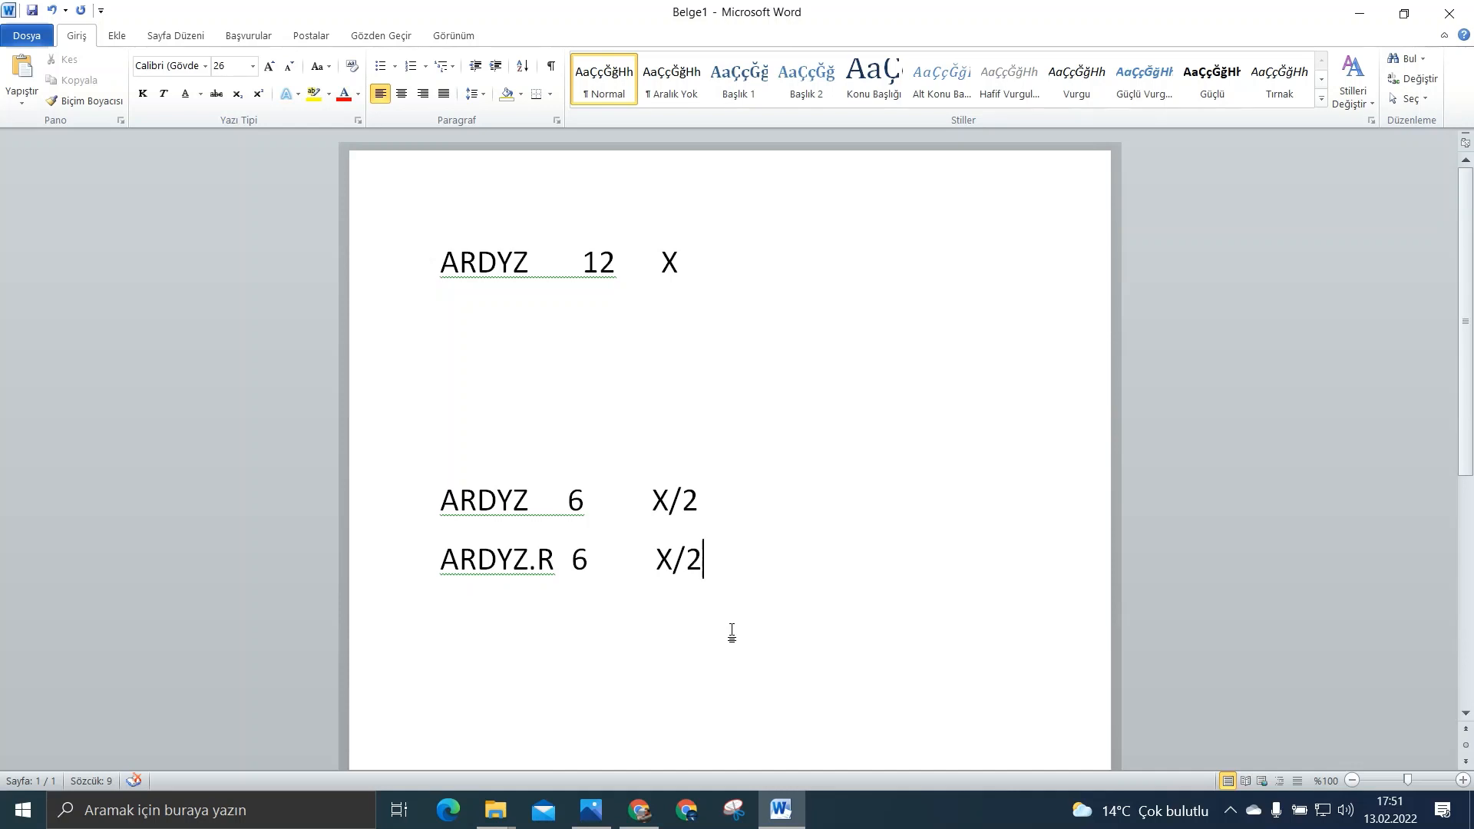
mouse_move(430, 366)
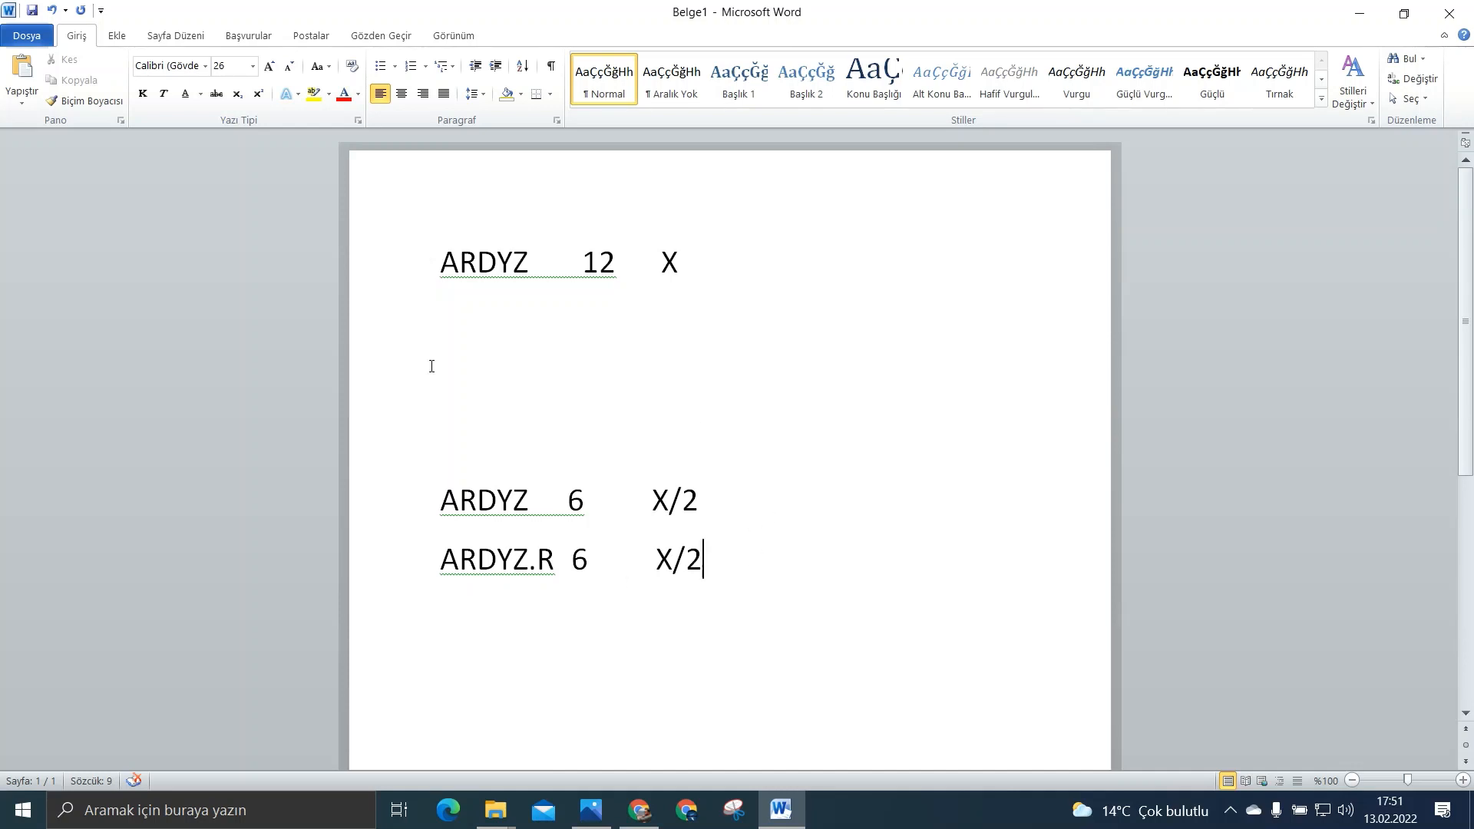
mouse_move(1451, 14)
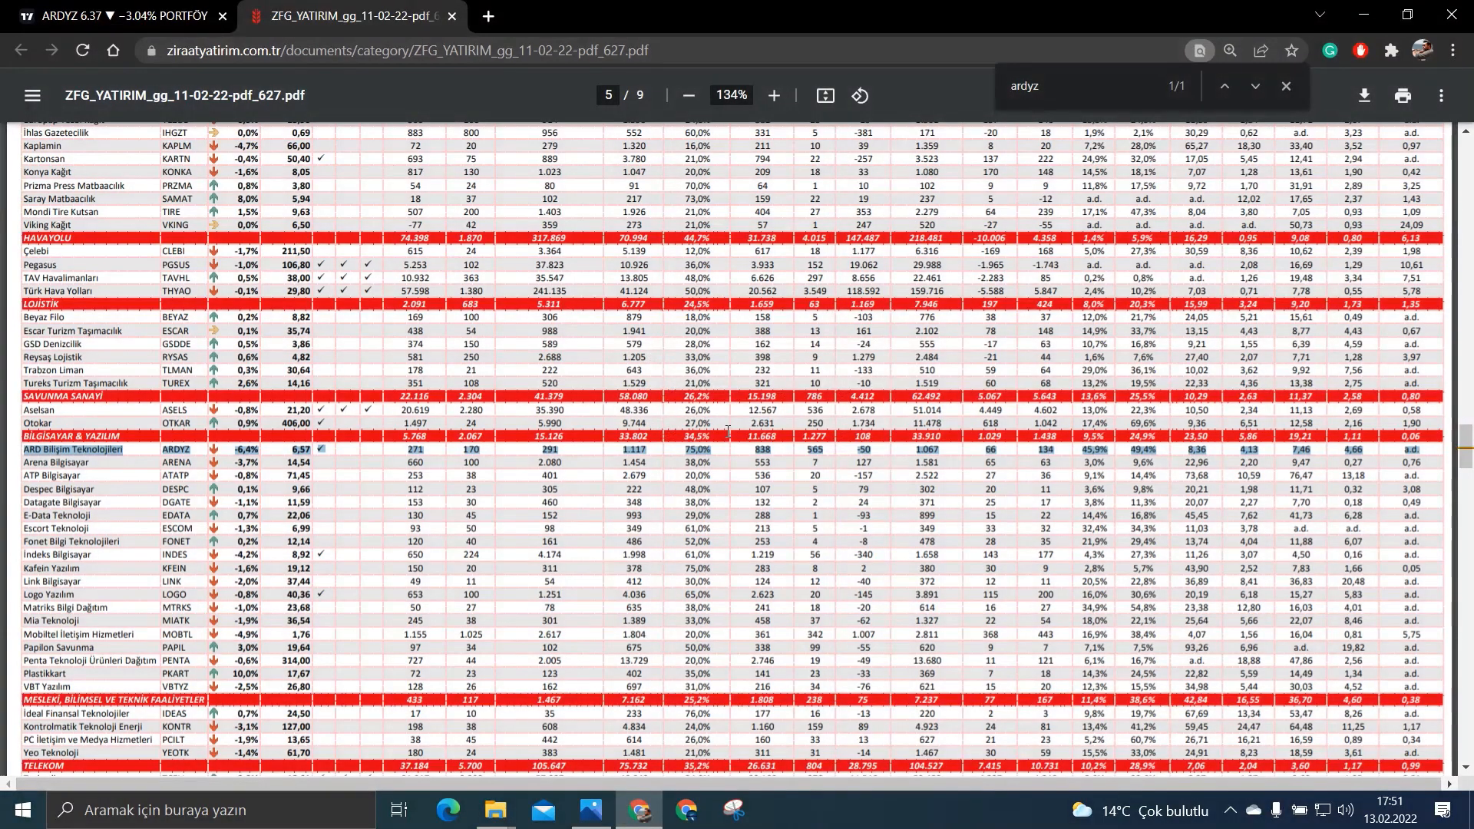
mouse_move(435, 321)
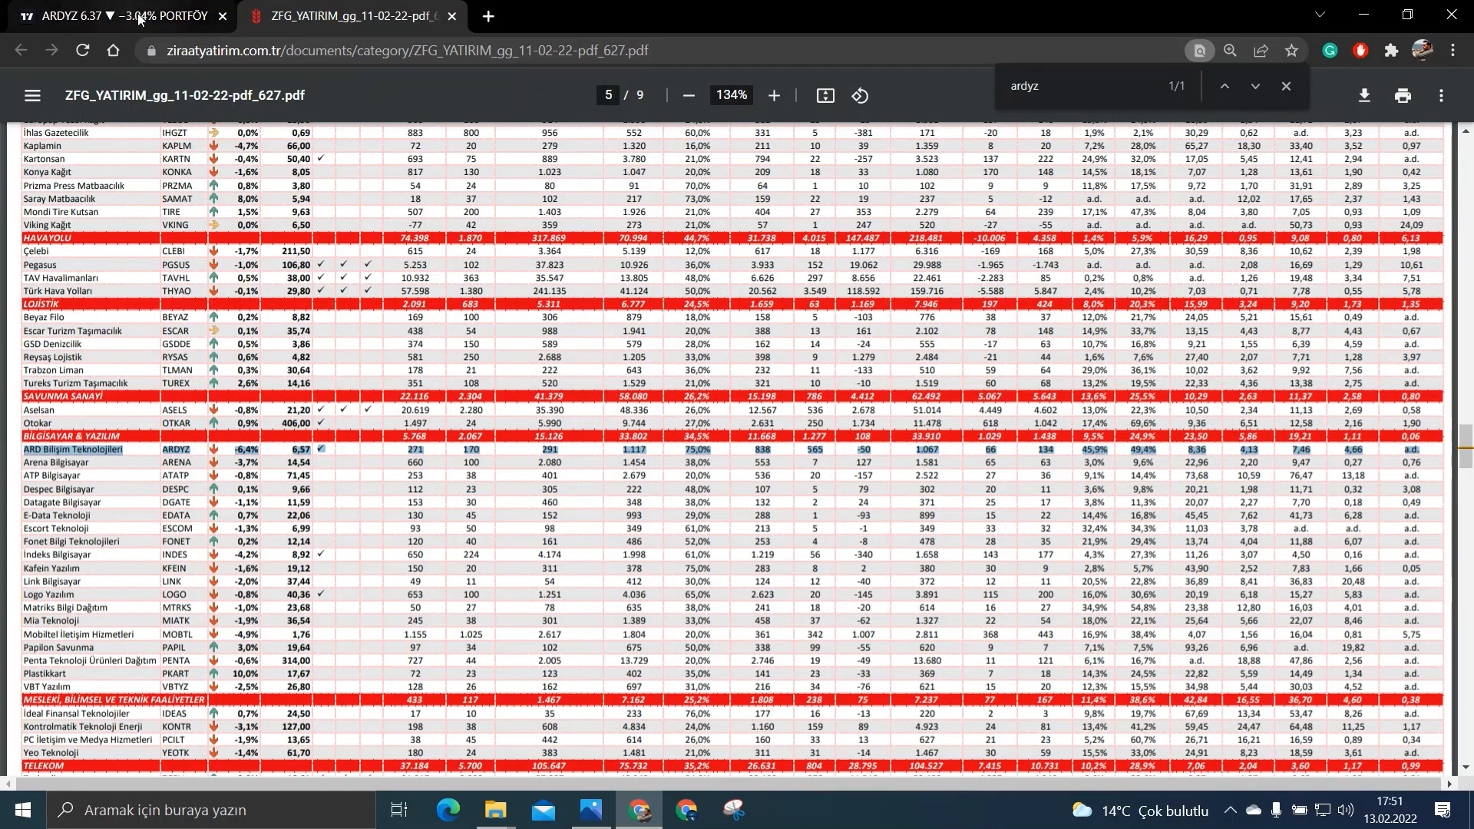
Step: Switch from the PDF report to the ARDYZ hourly chart with its Zig Zag swings
click(112, 16)
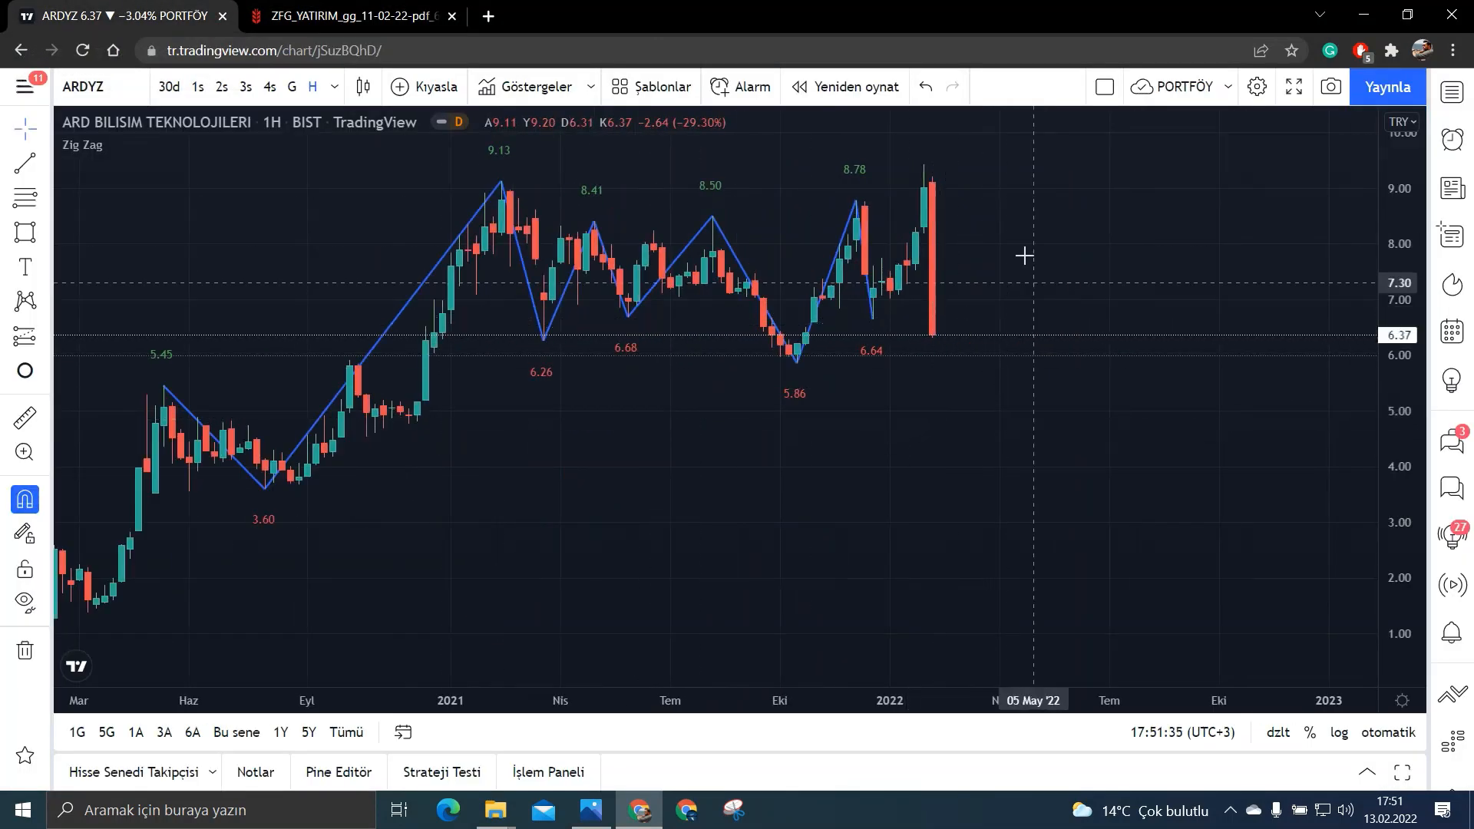
mouse_move(933, 295)
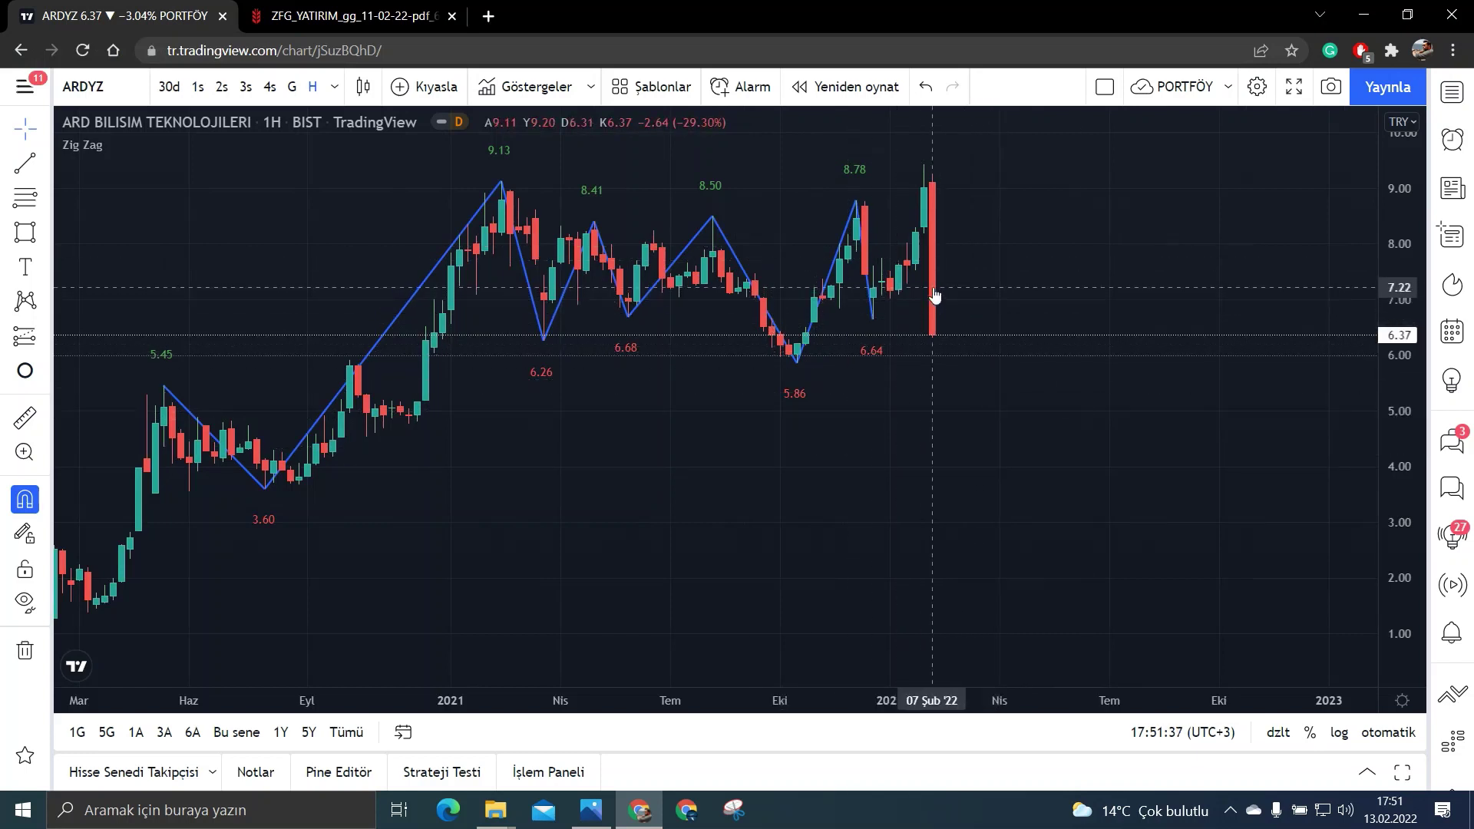
mouse_move(936, 299)
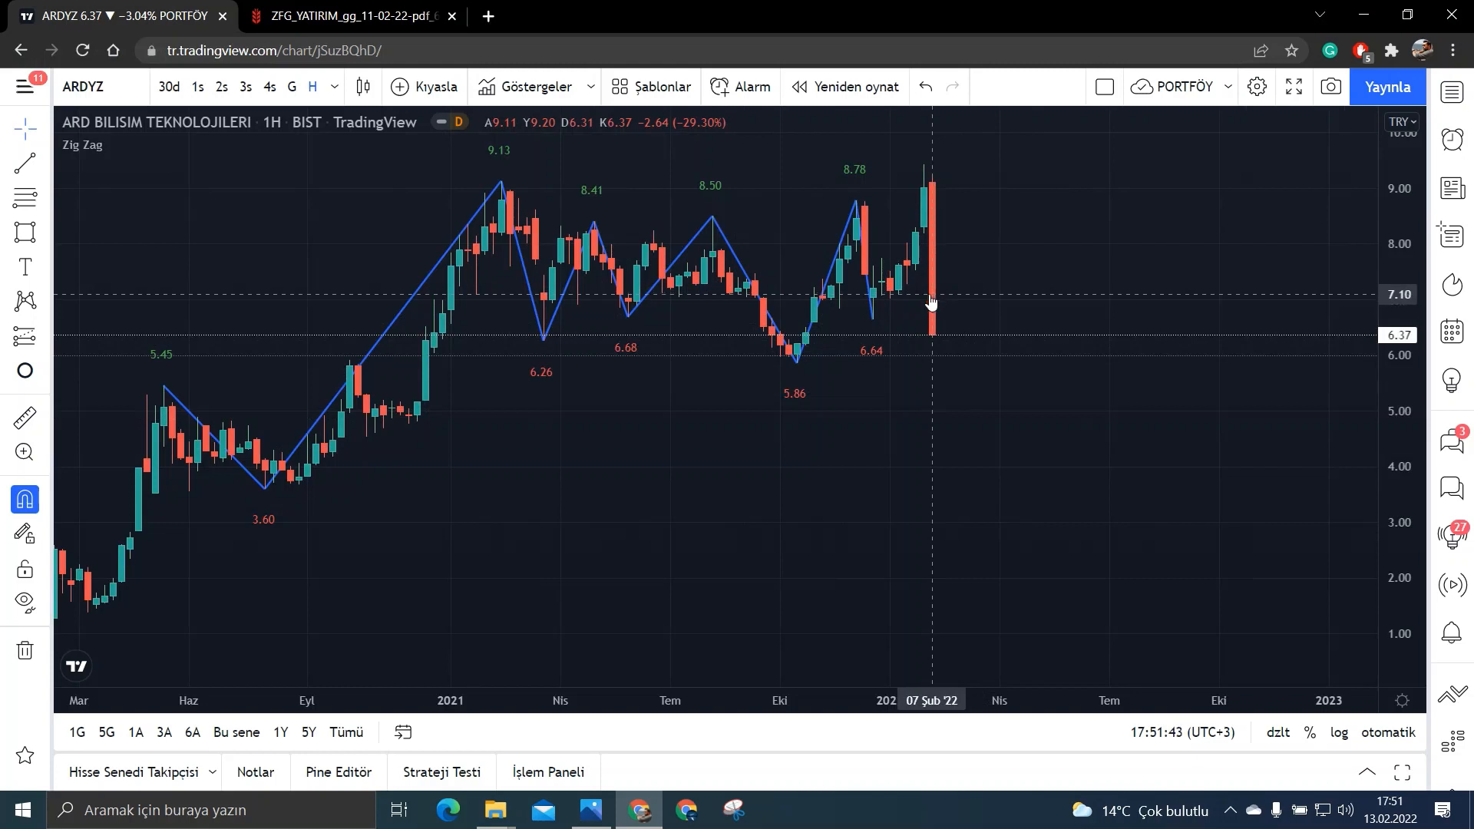
mouse_move(941, 296)
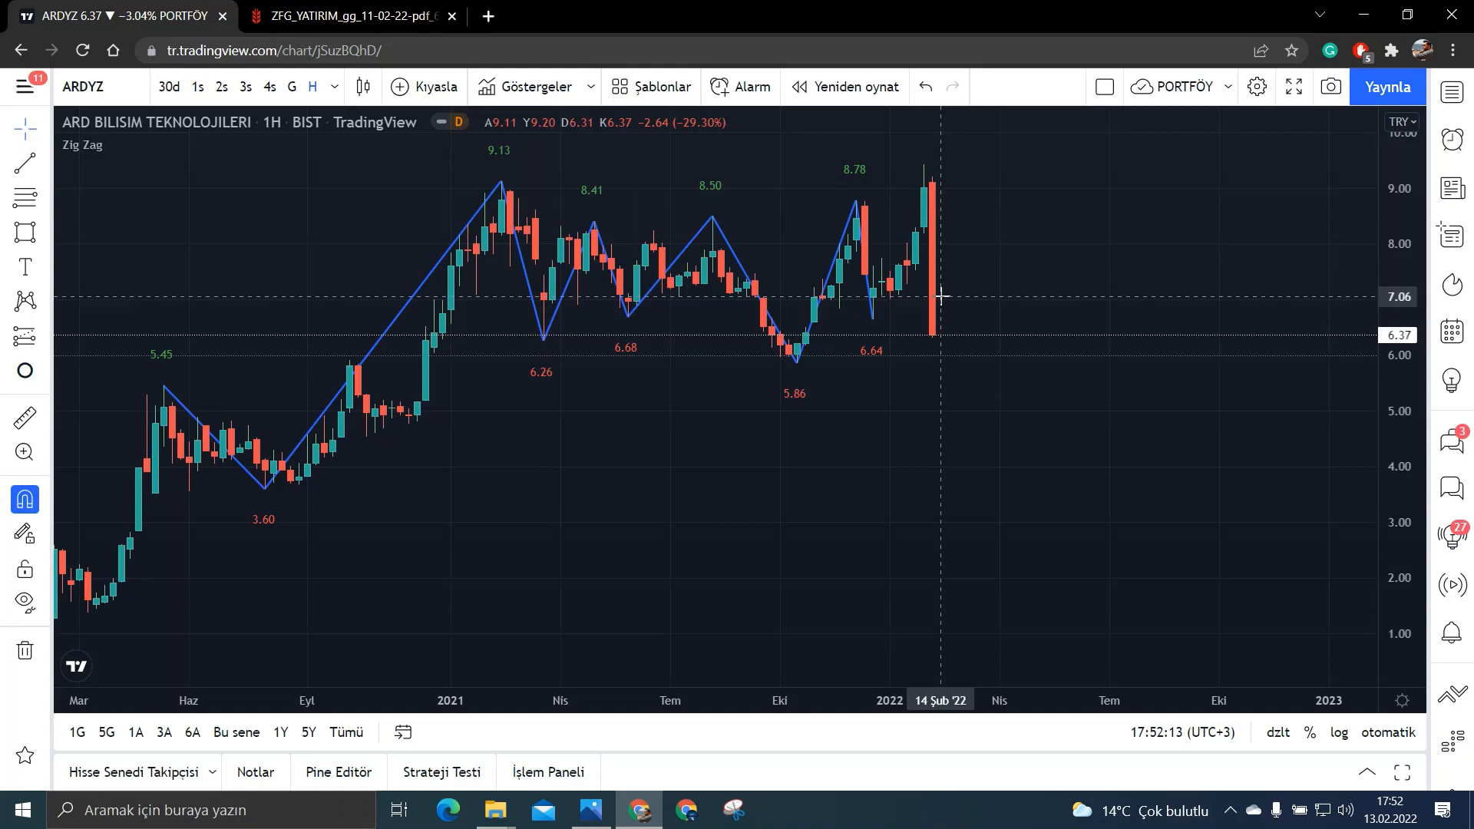
mouse_move(941, 292)
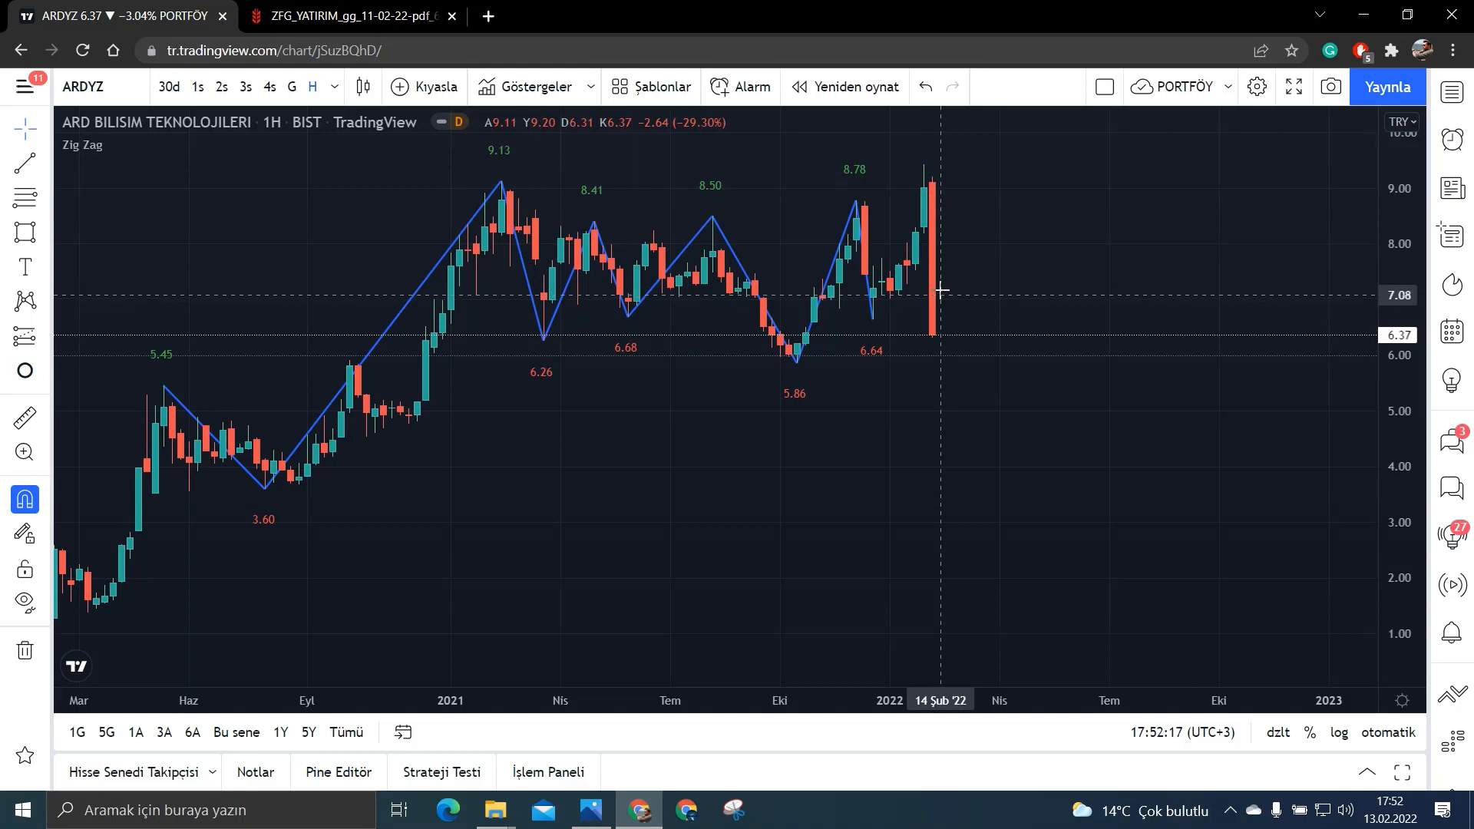
mouse_move(937, 285)
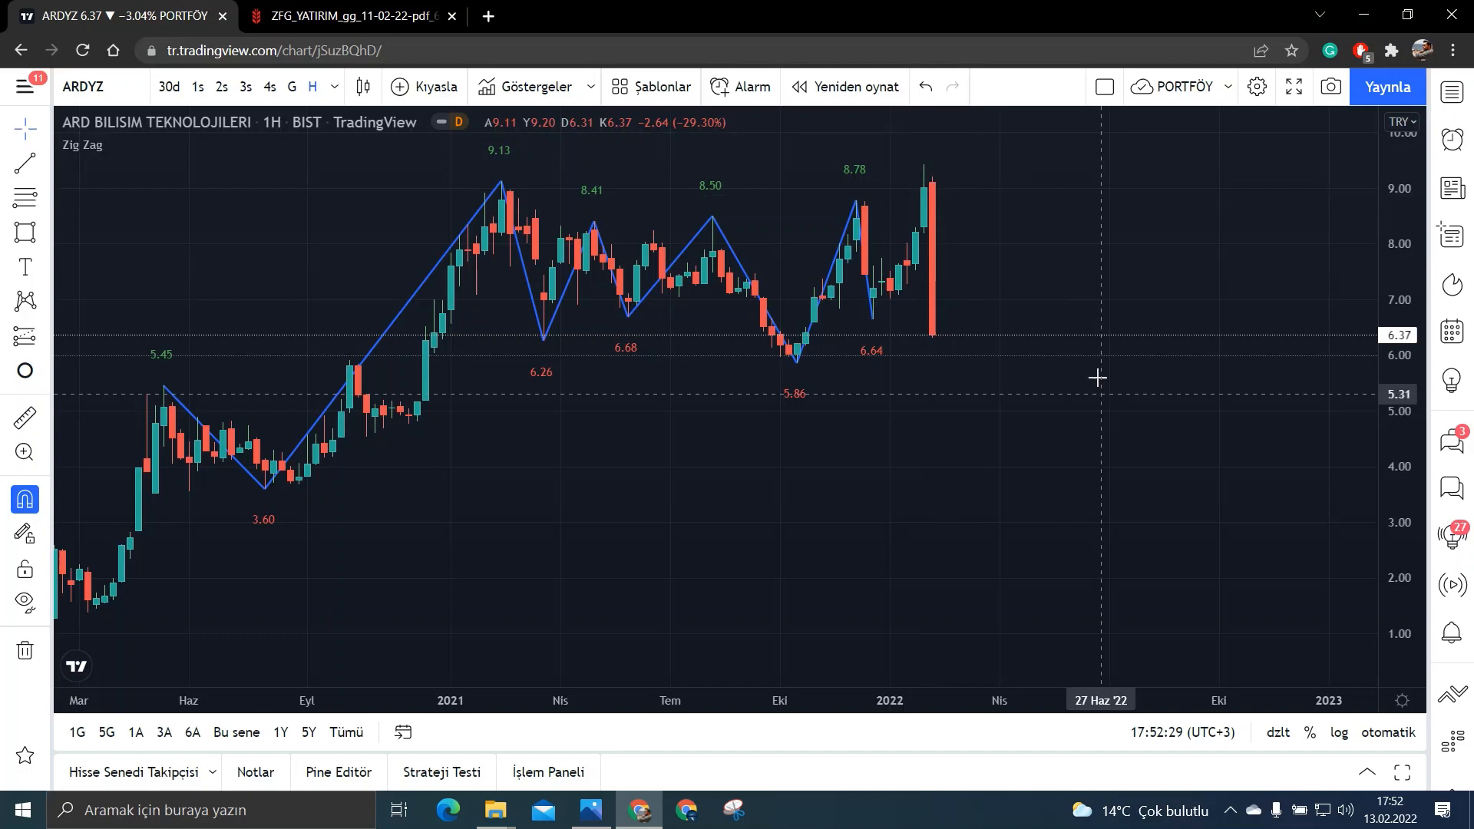
mouse_move(823, 625)
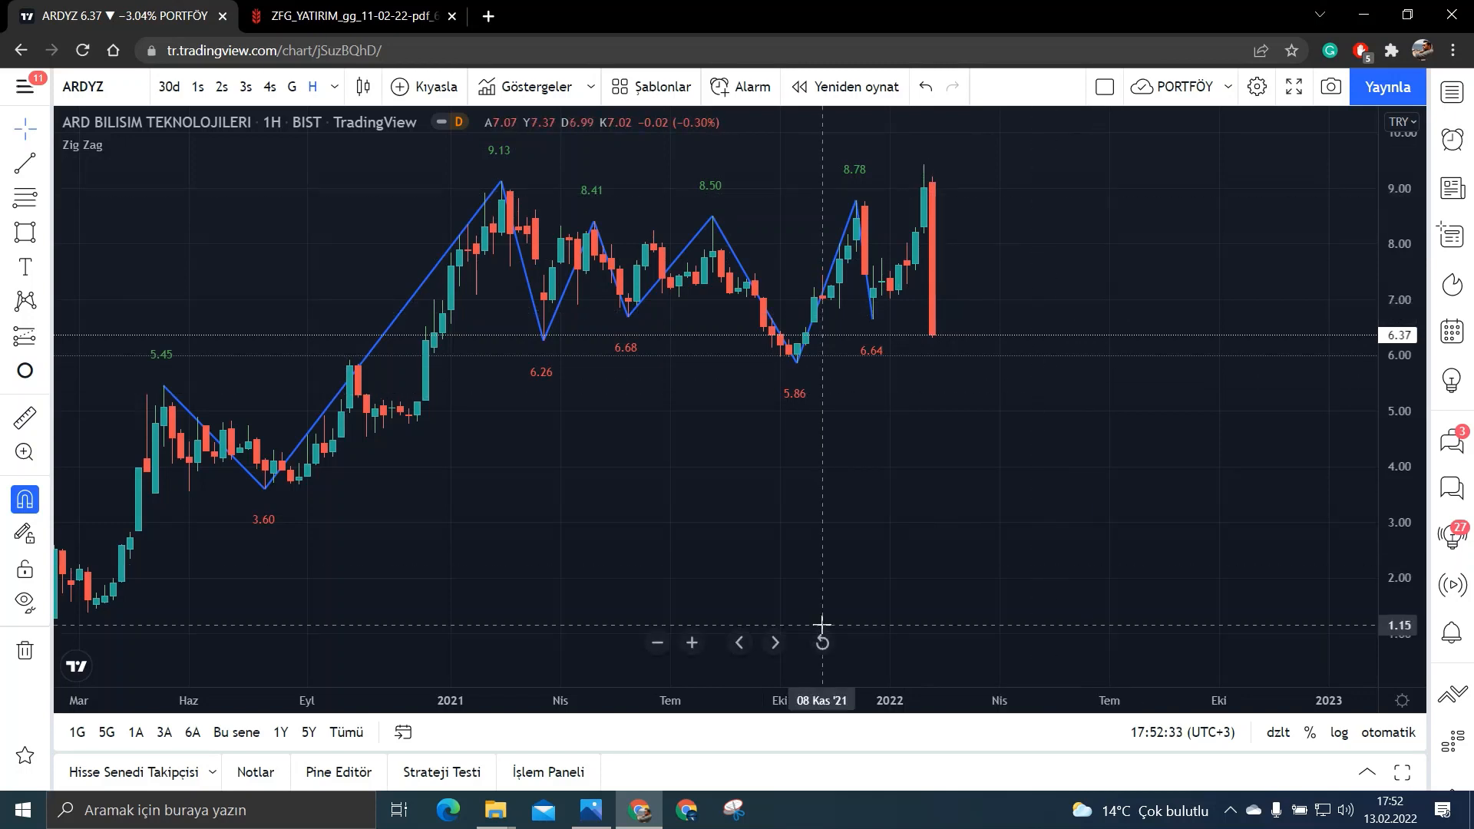
mouse_move(709, 387)
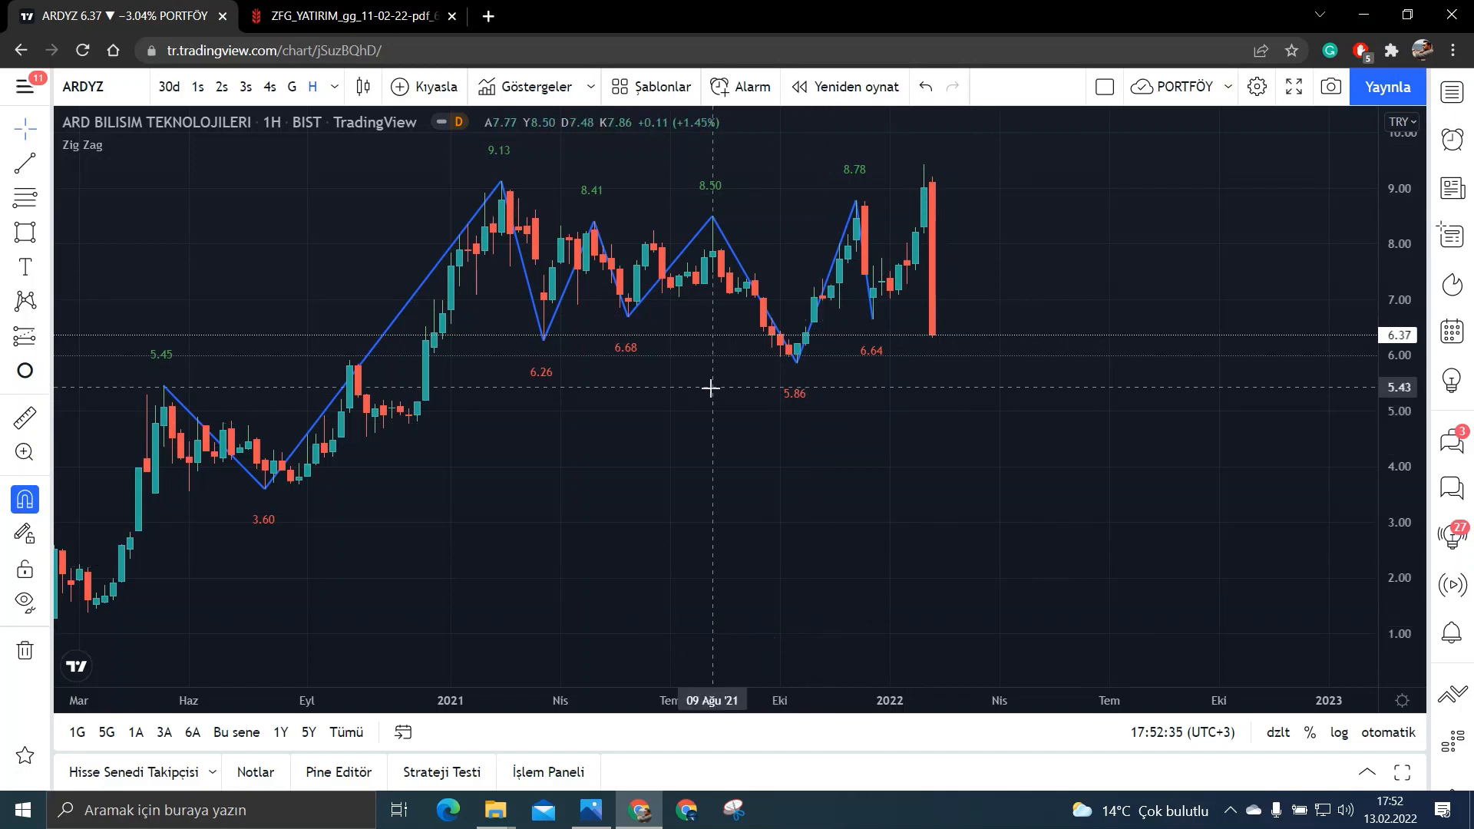
mouse_move(643, 329)
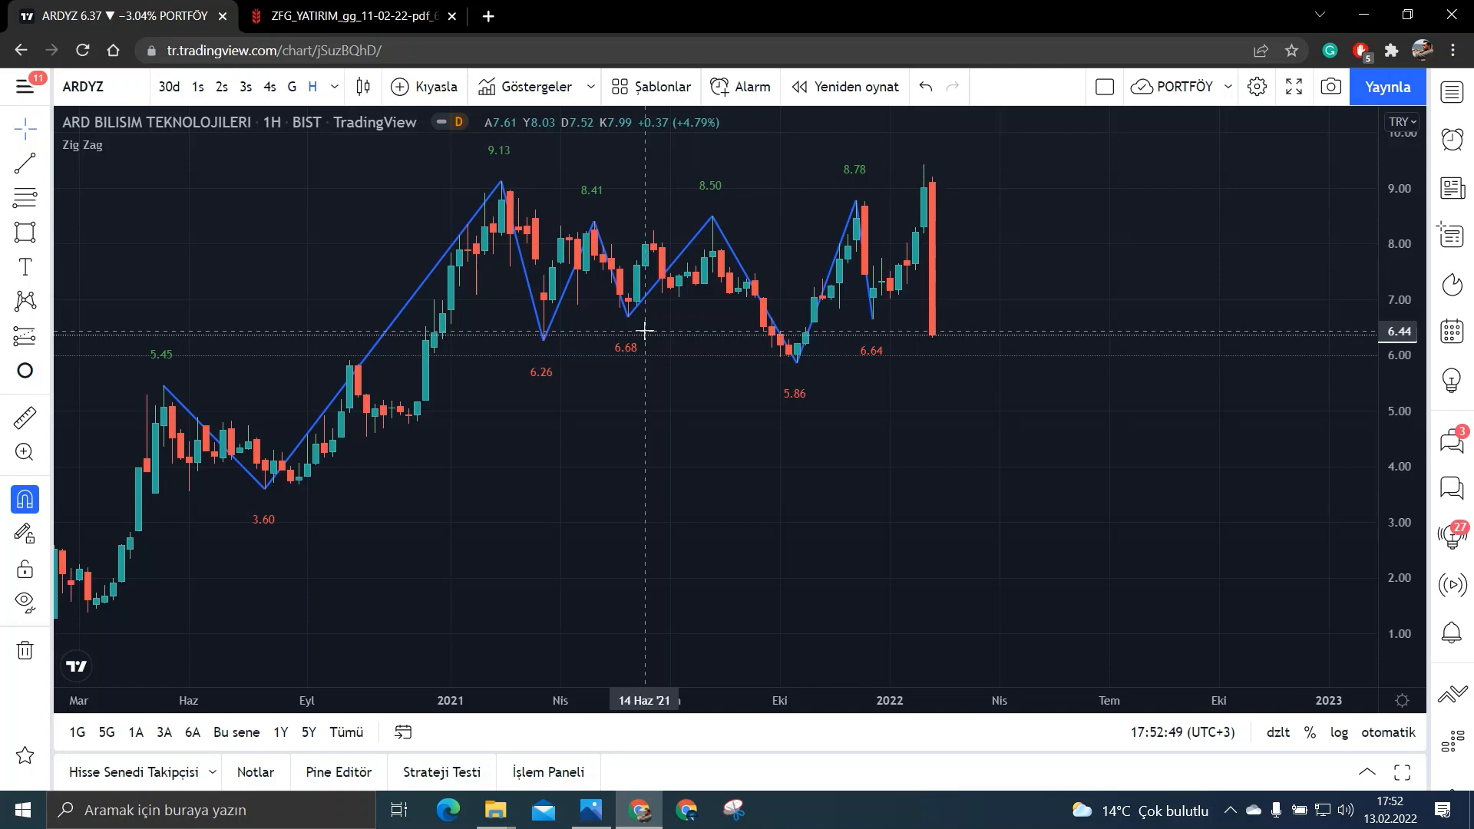
mouse_move(634, 329)
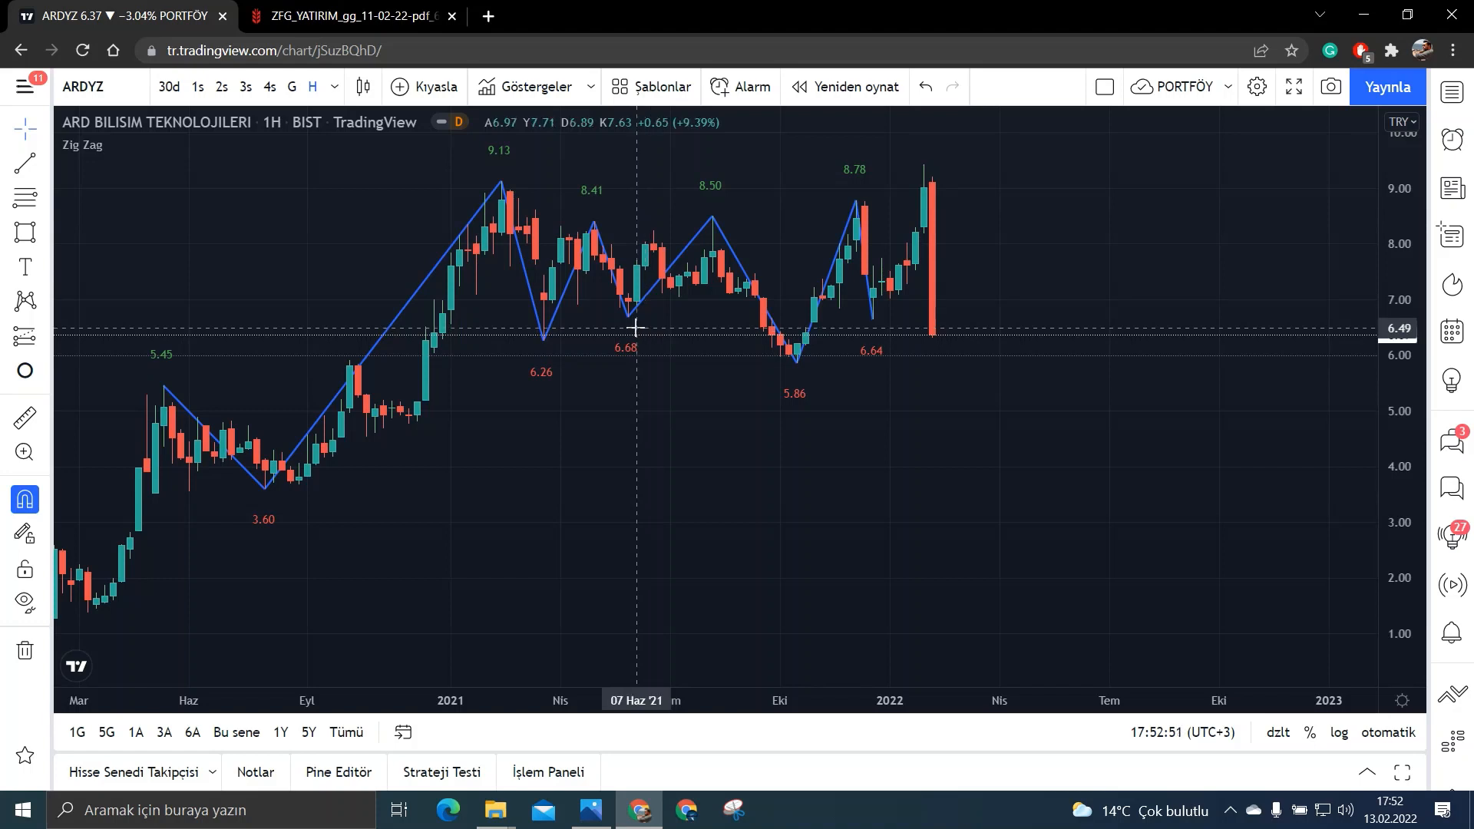
mouse_move(1138, 400)
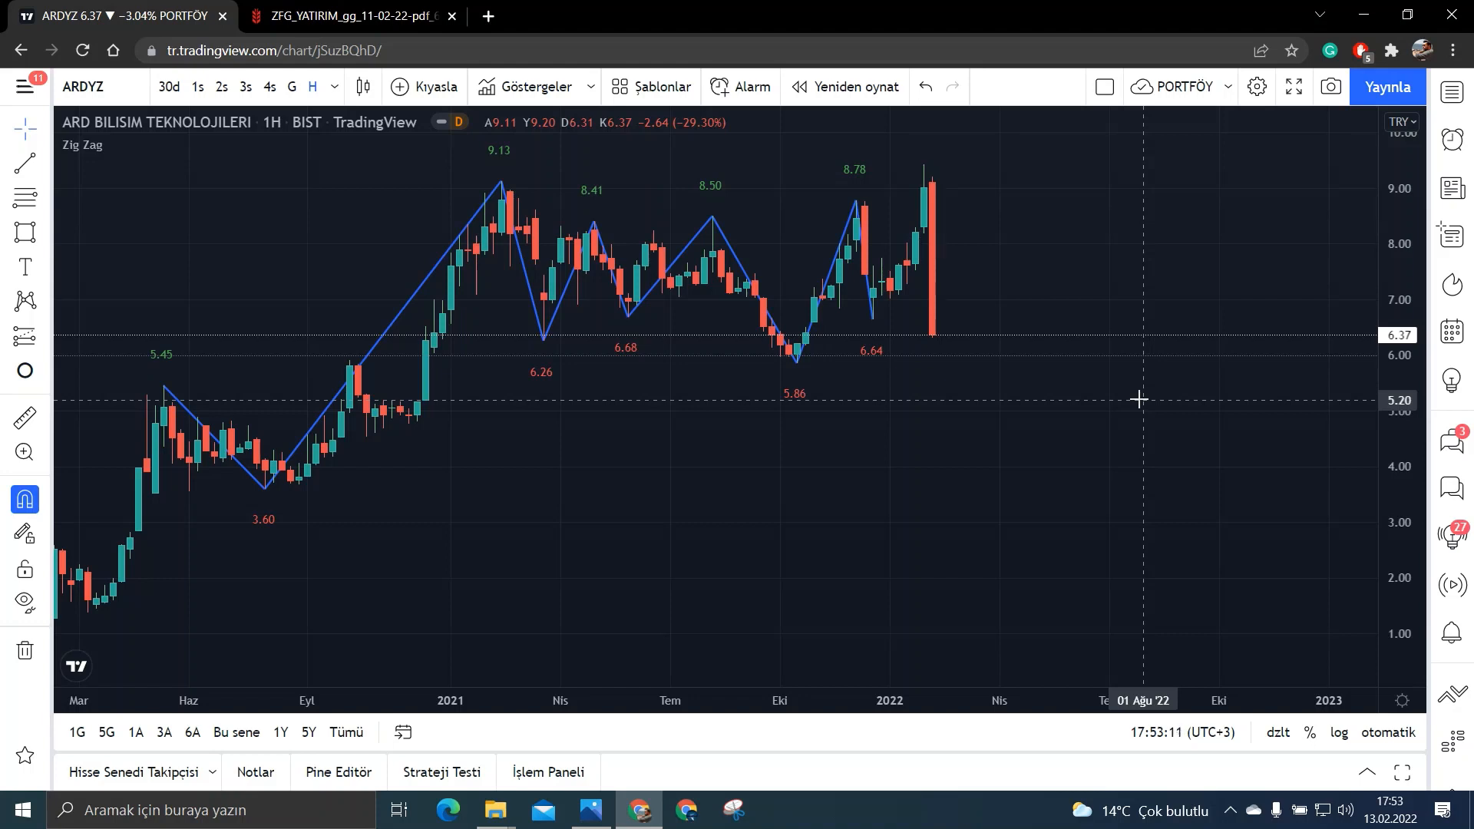
mouse_move(1008, 451)
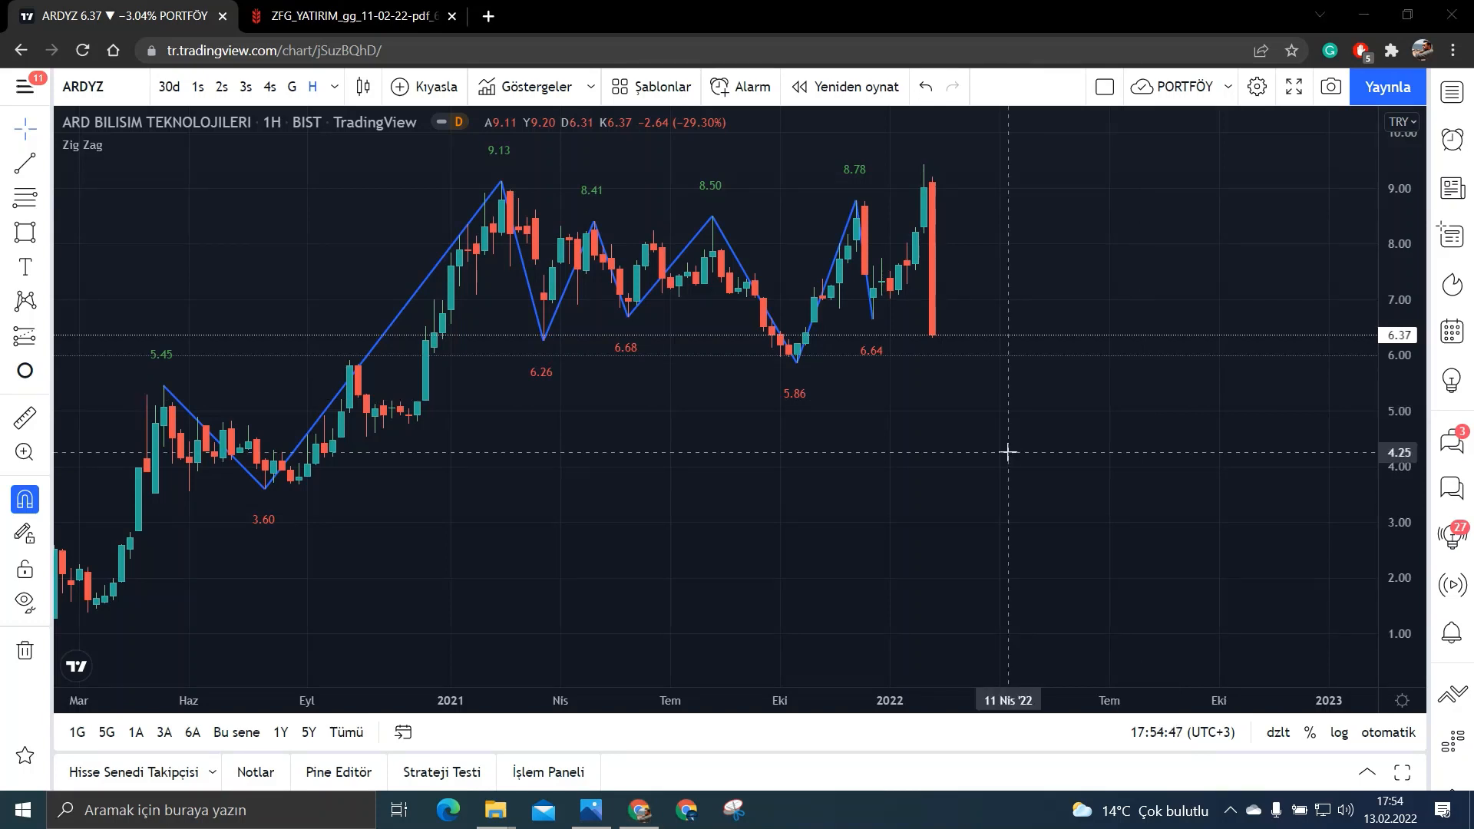
mouse_move(1028, 329)
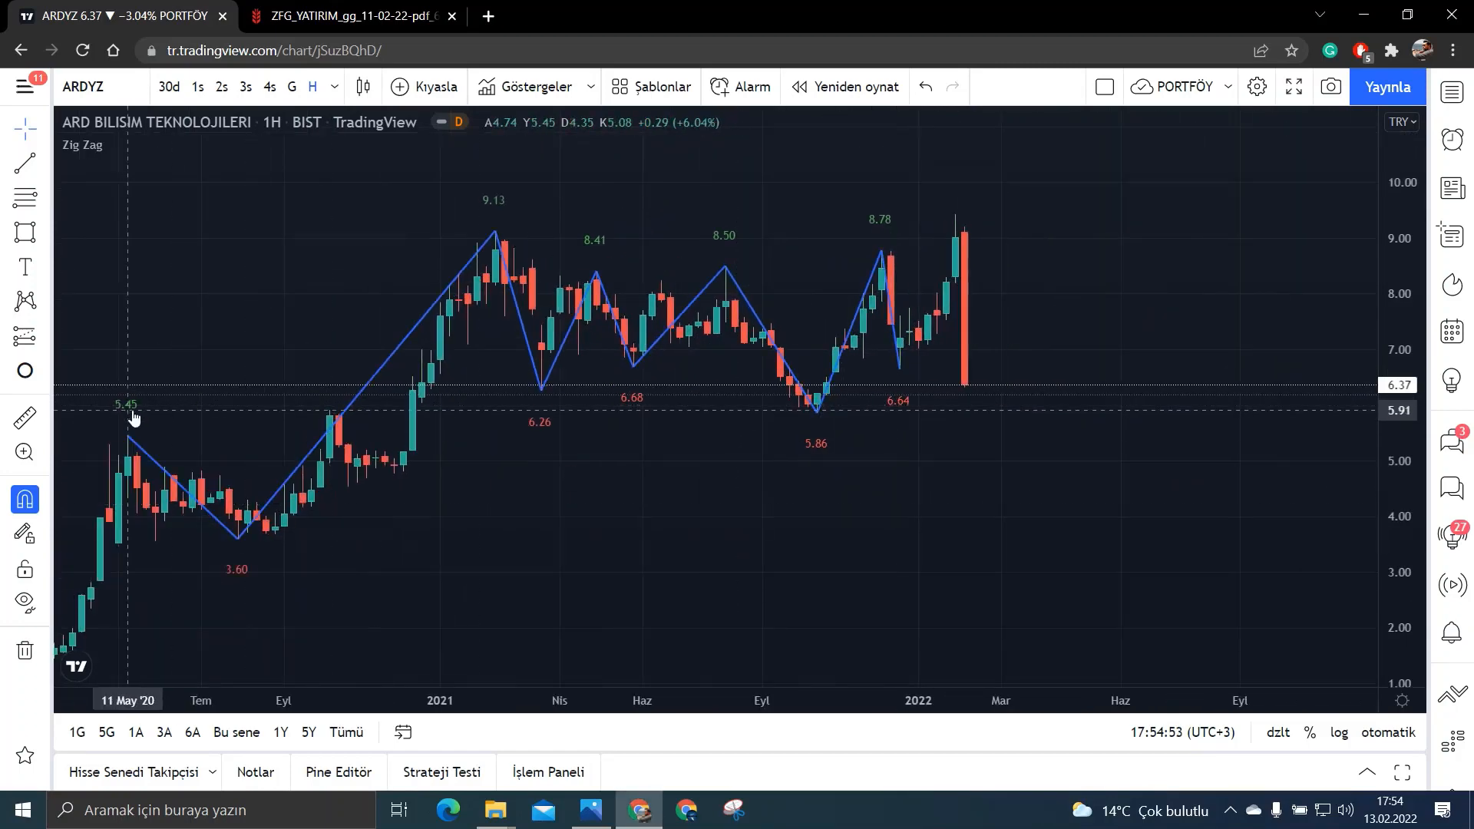
mouse_move(155, 425)
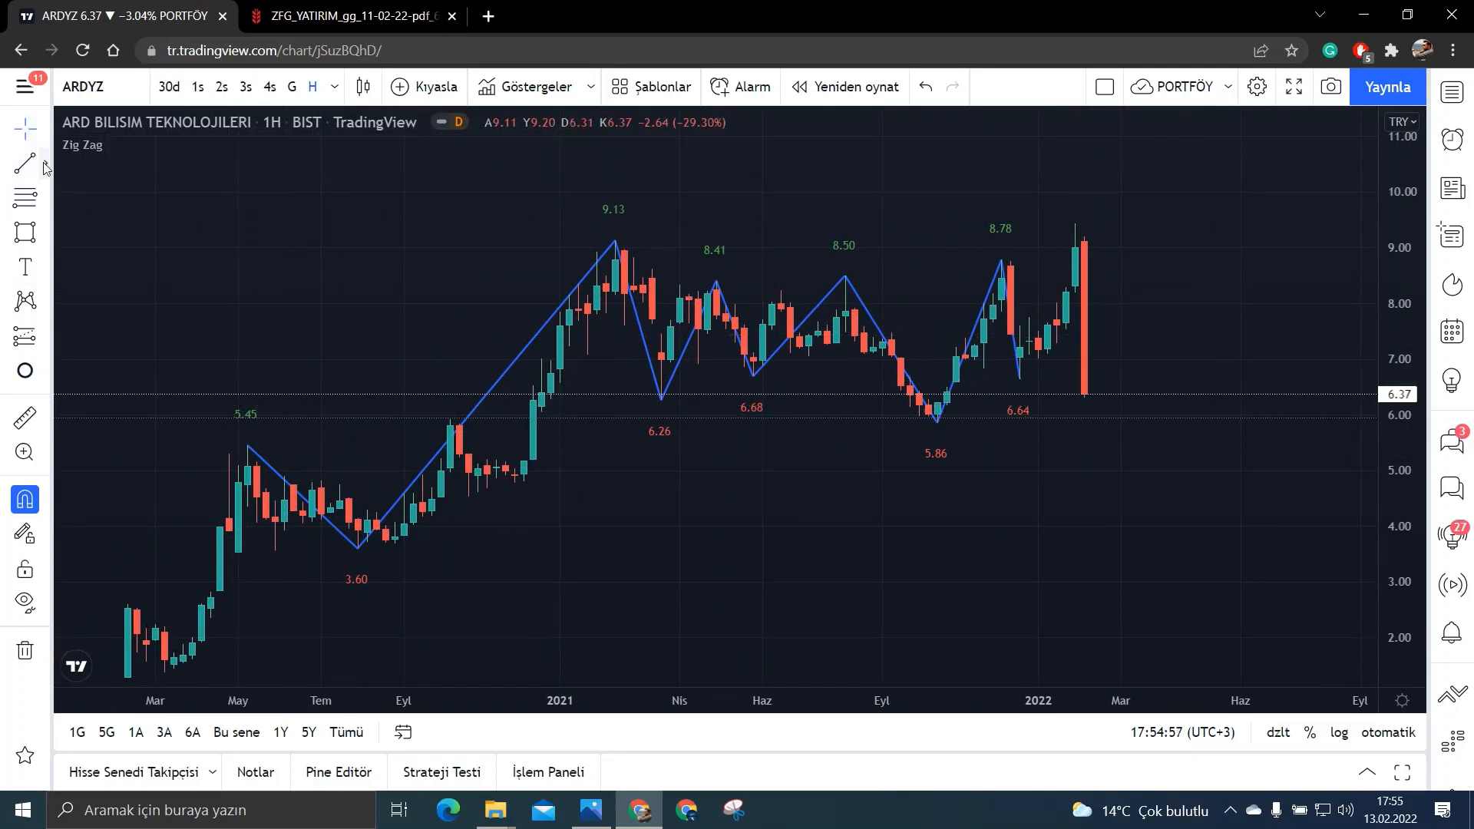
mouse_move(247, 434)
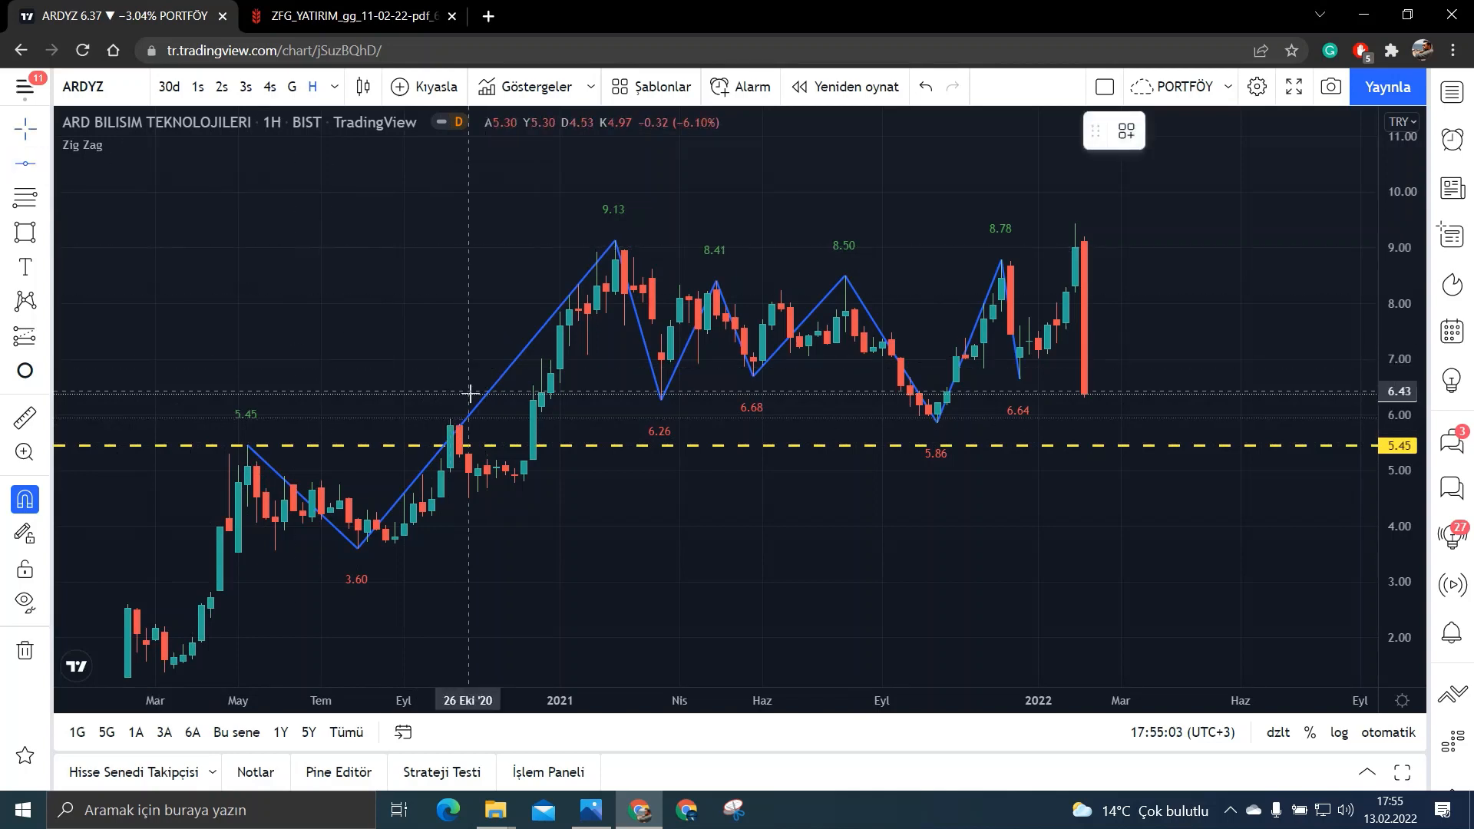
mouse_move(512, 496)
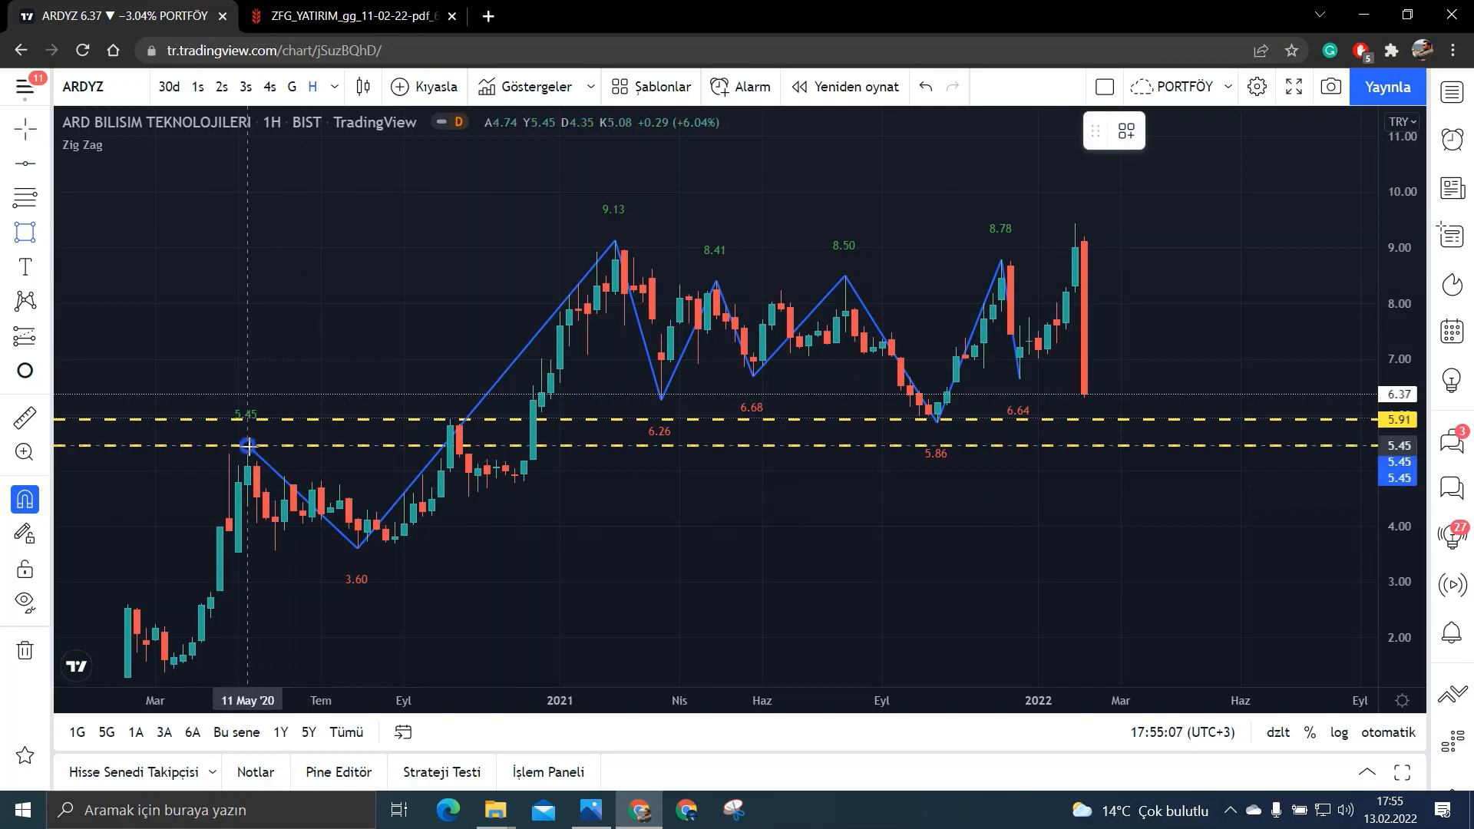
mouse_move(971, 501)
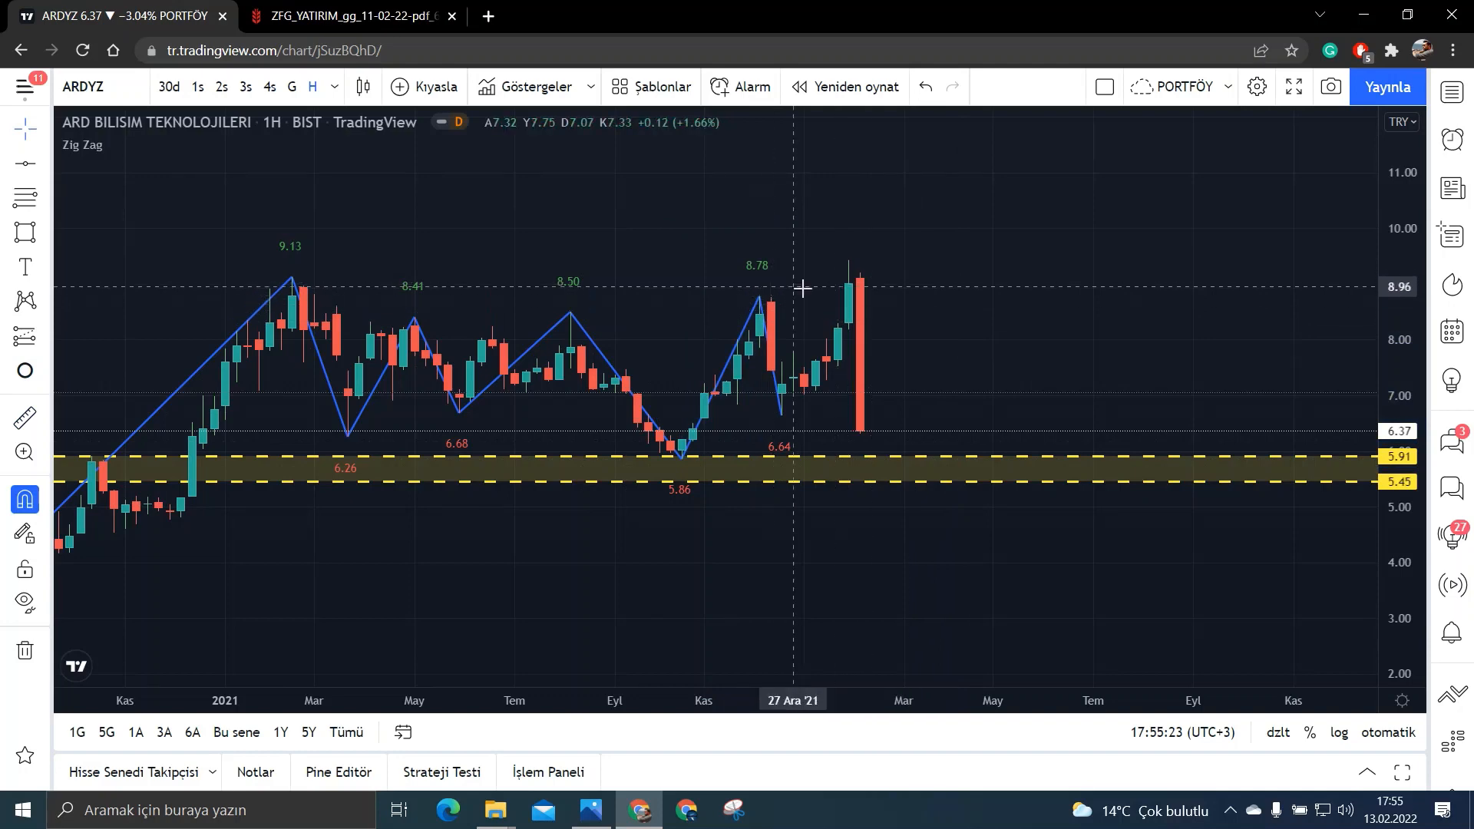
mouse_move(850, 399)
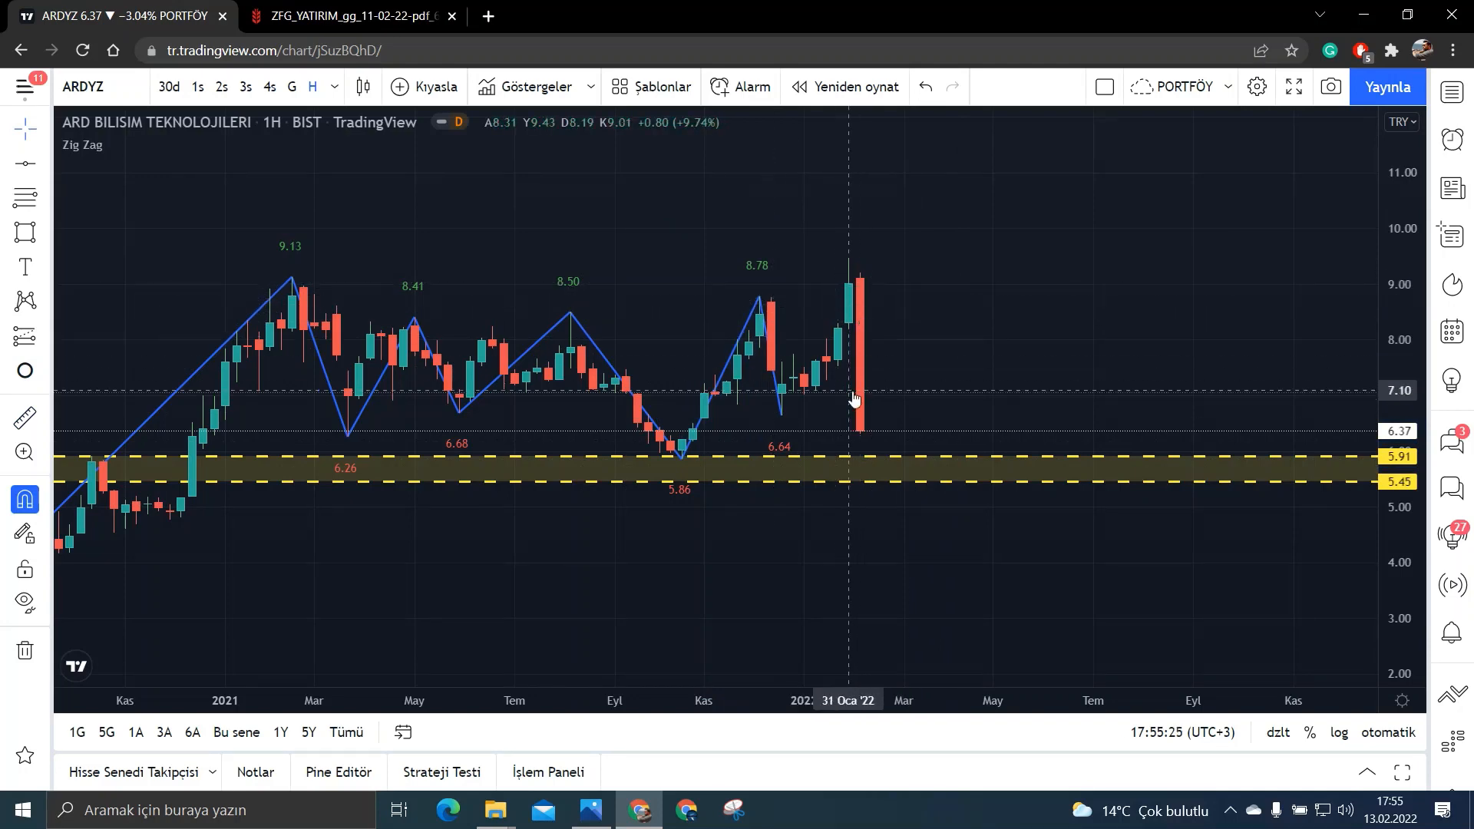
mouse_move(929, 475)
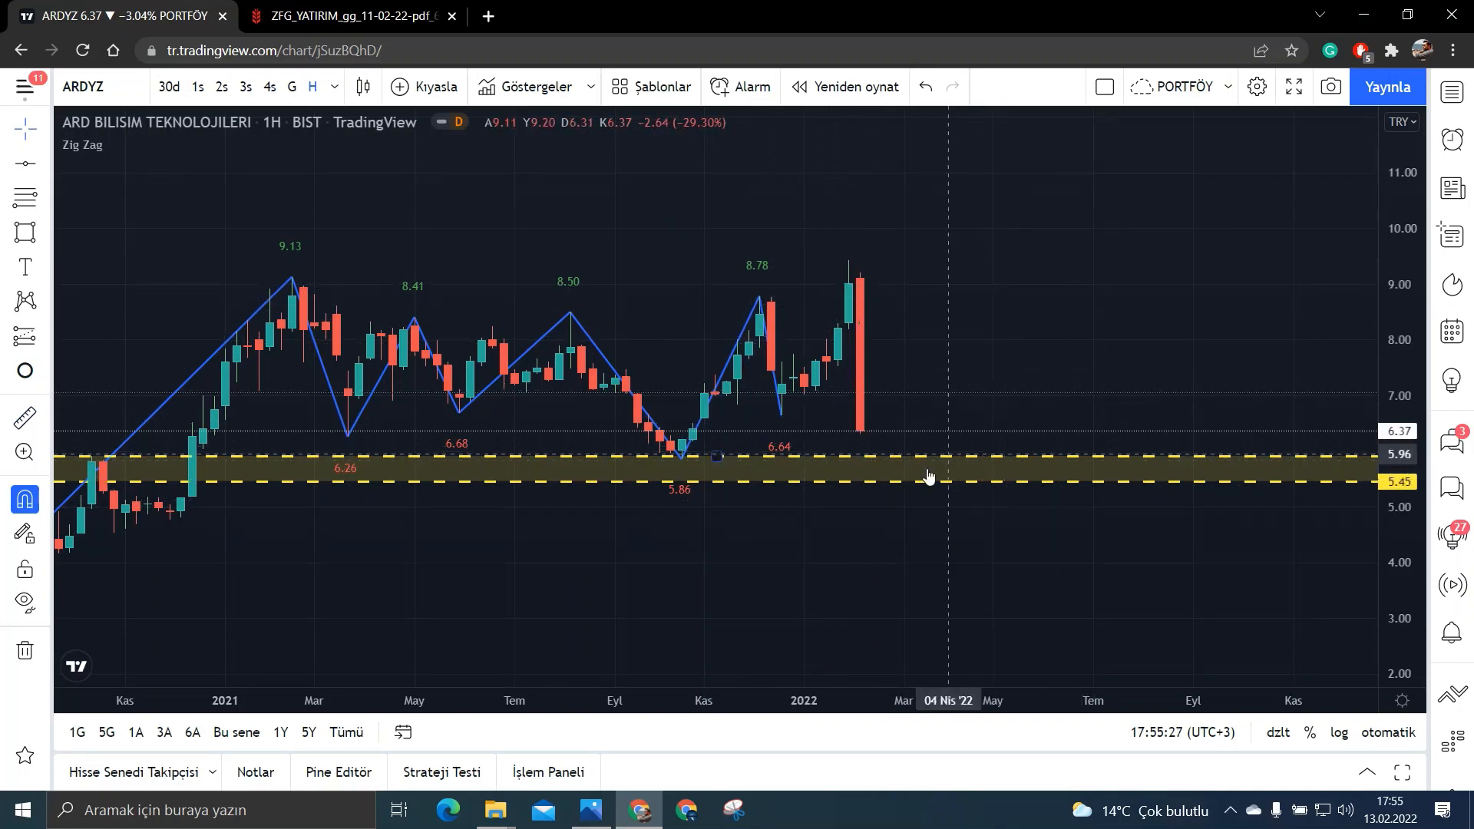
mouse_move(1094, 342)
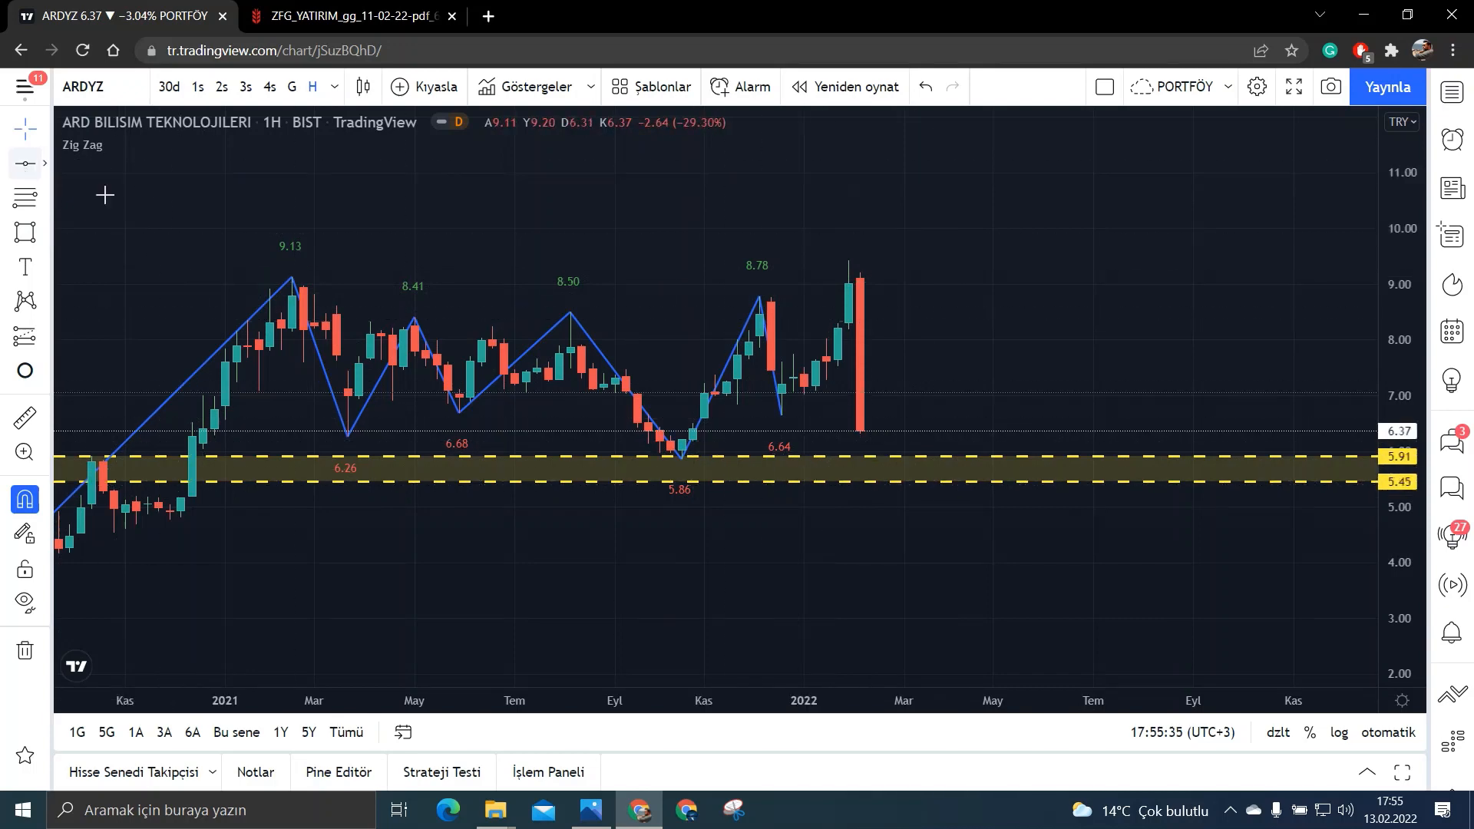
mouse_move(756, 292)
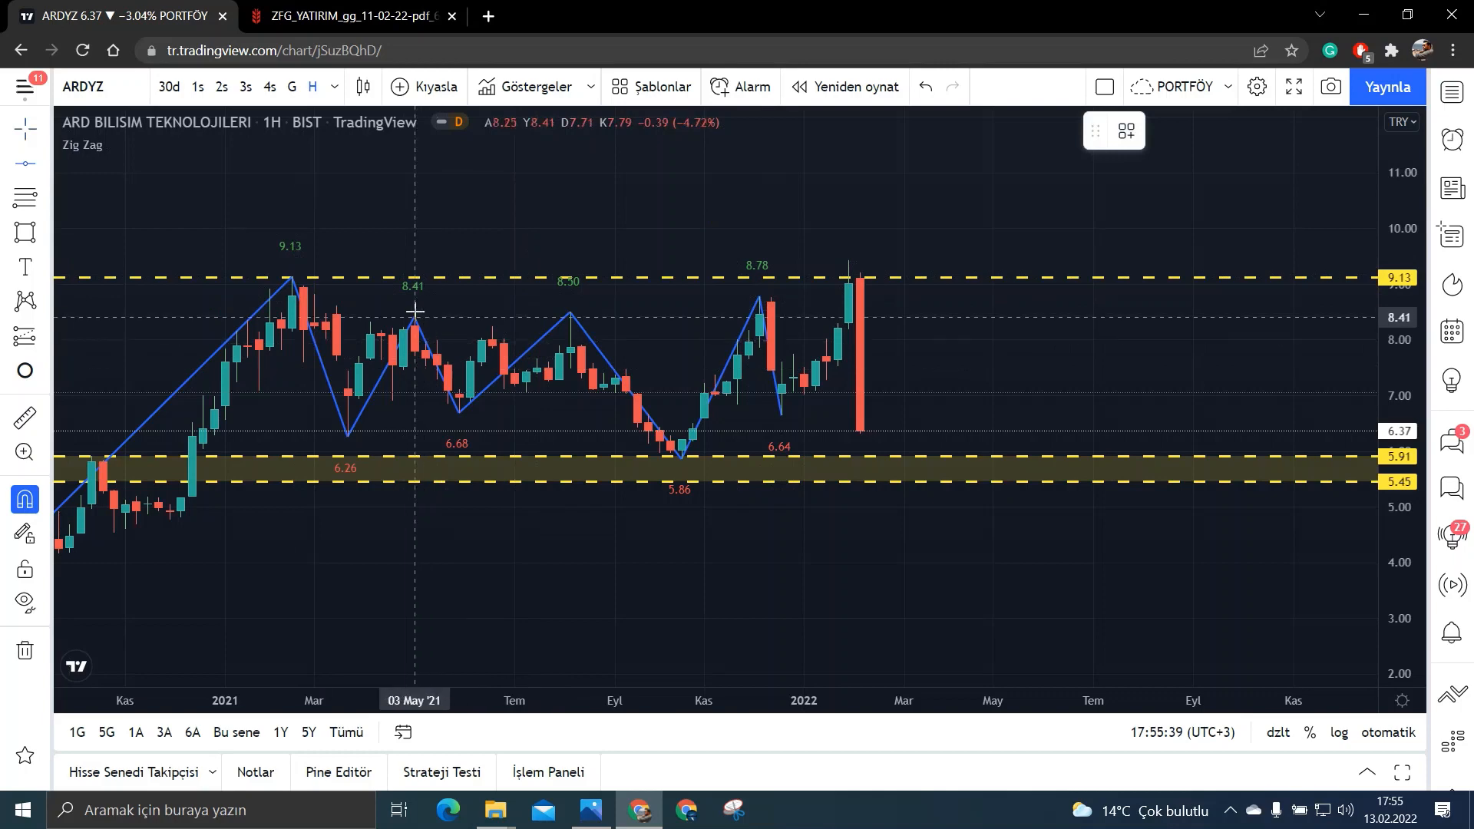
mouse_move(270, 299)
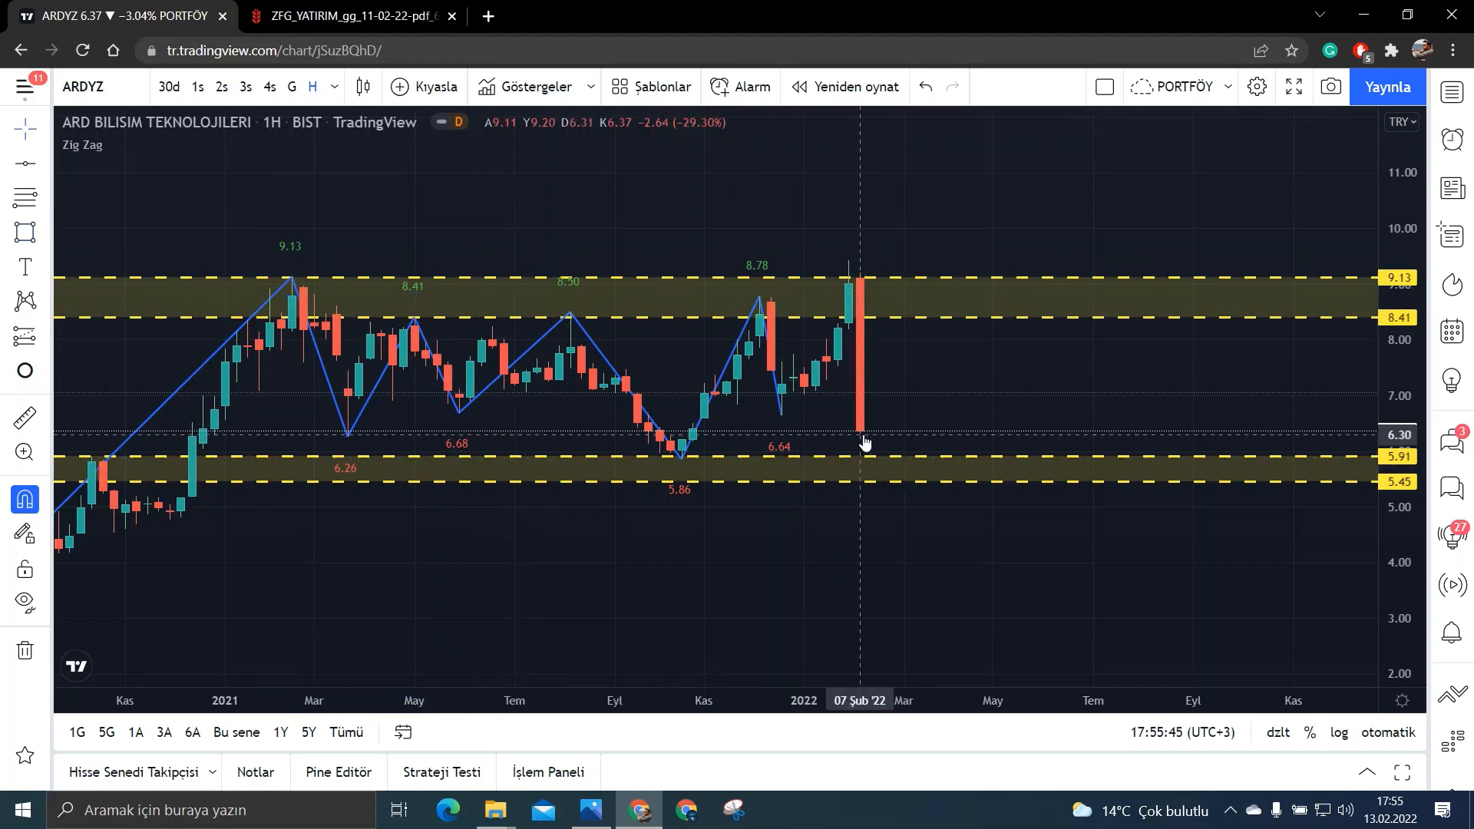
mouse_move(1061, 287)
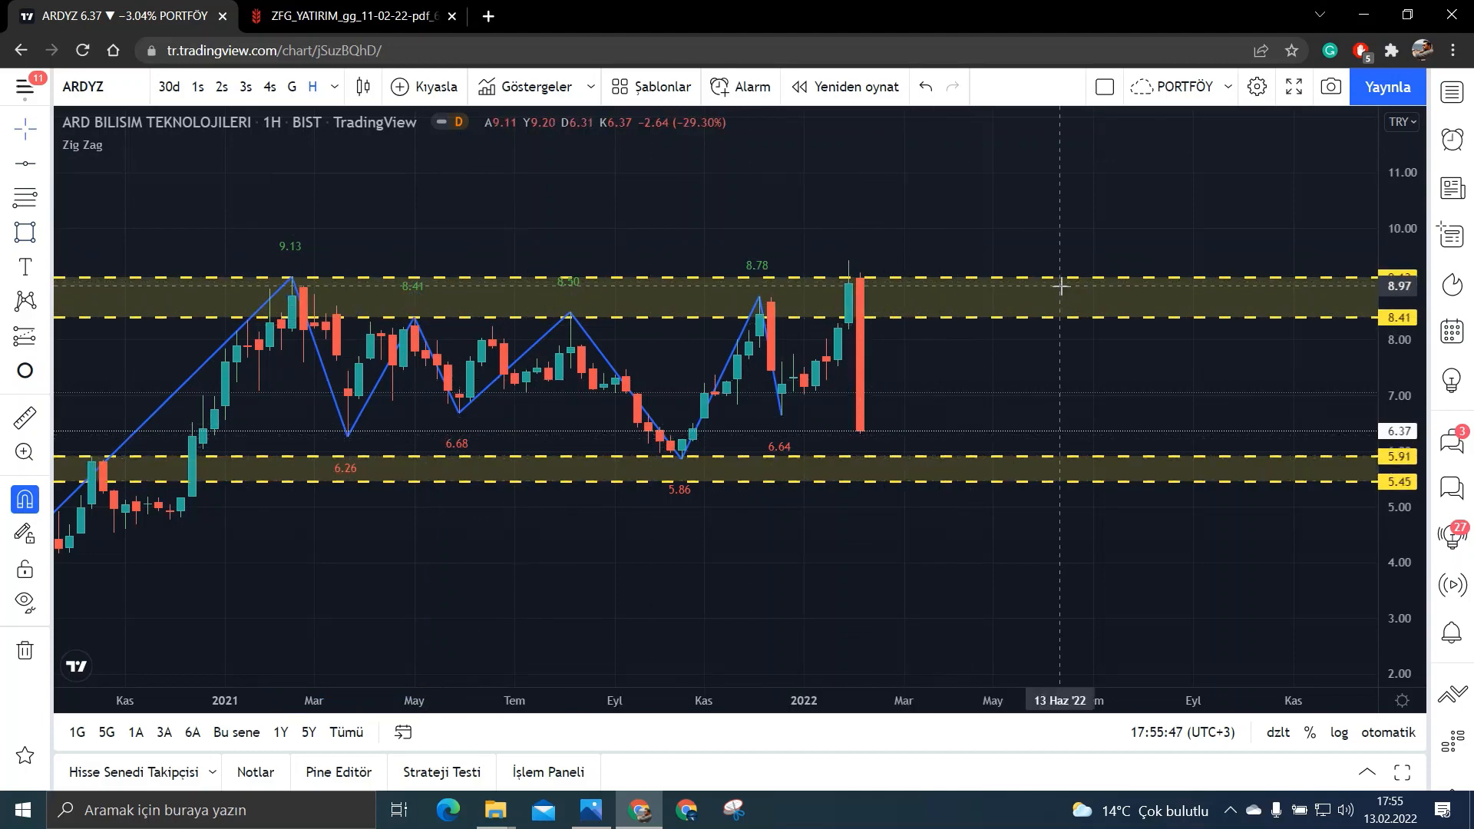
mouse_move(32, 338)
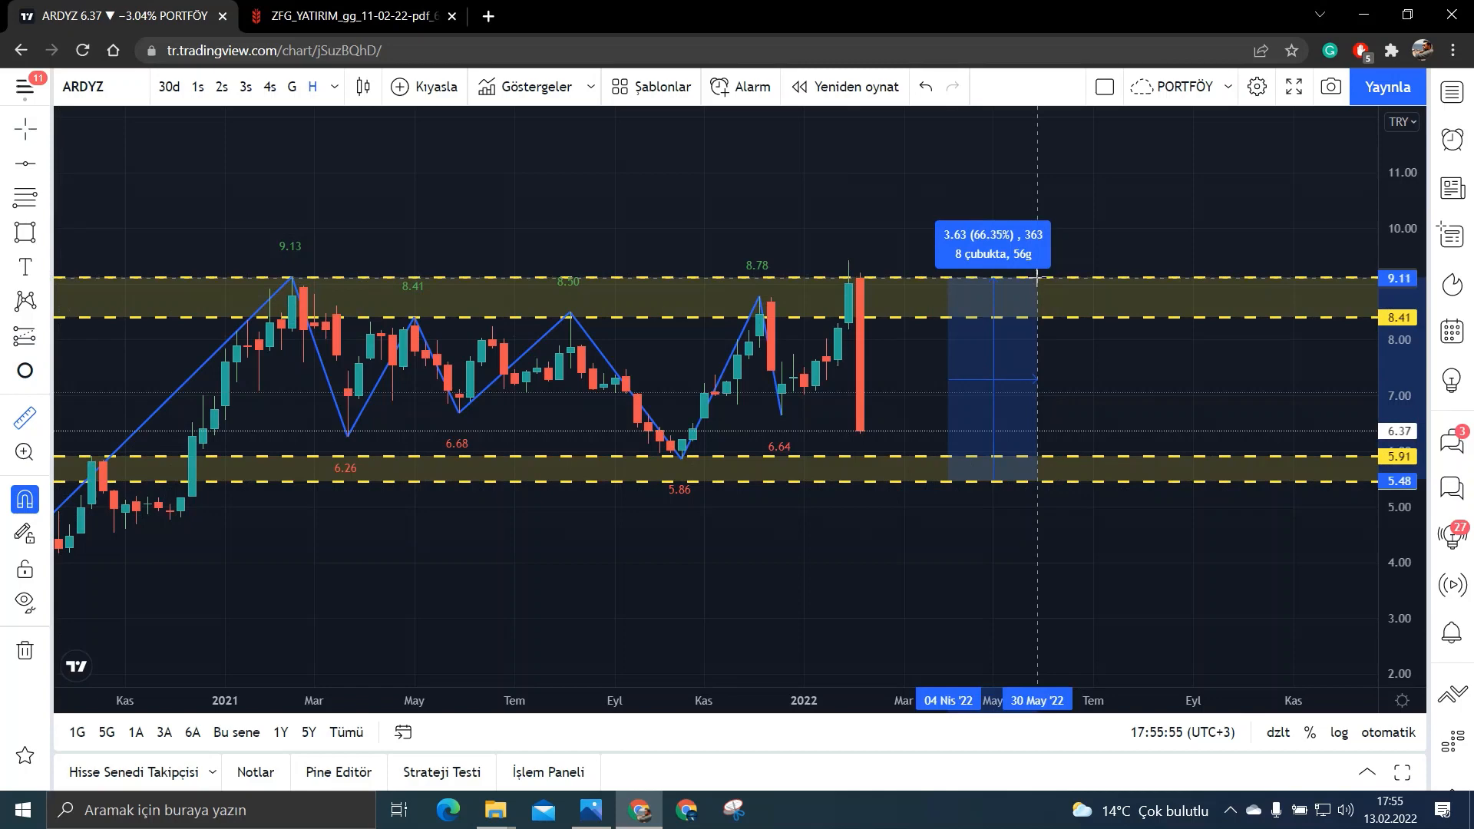
mouse_move(1138, 383)
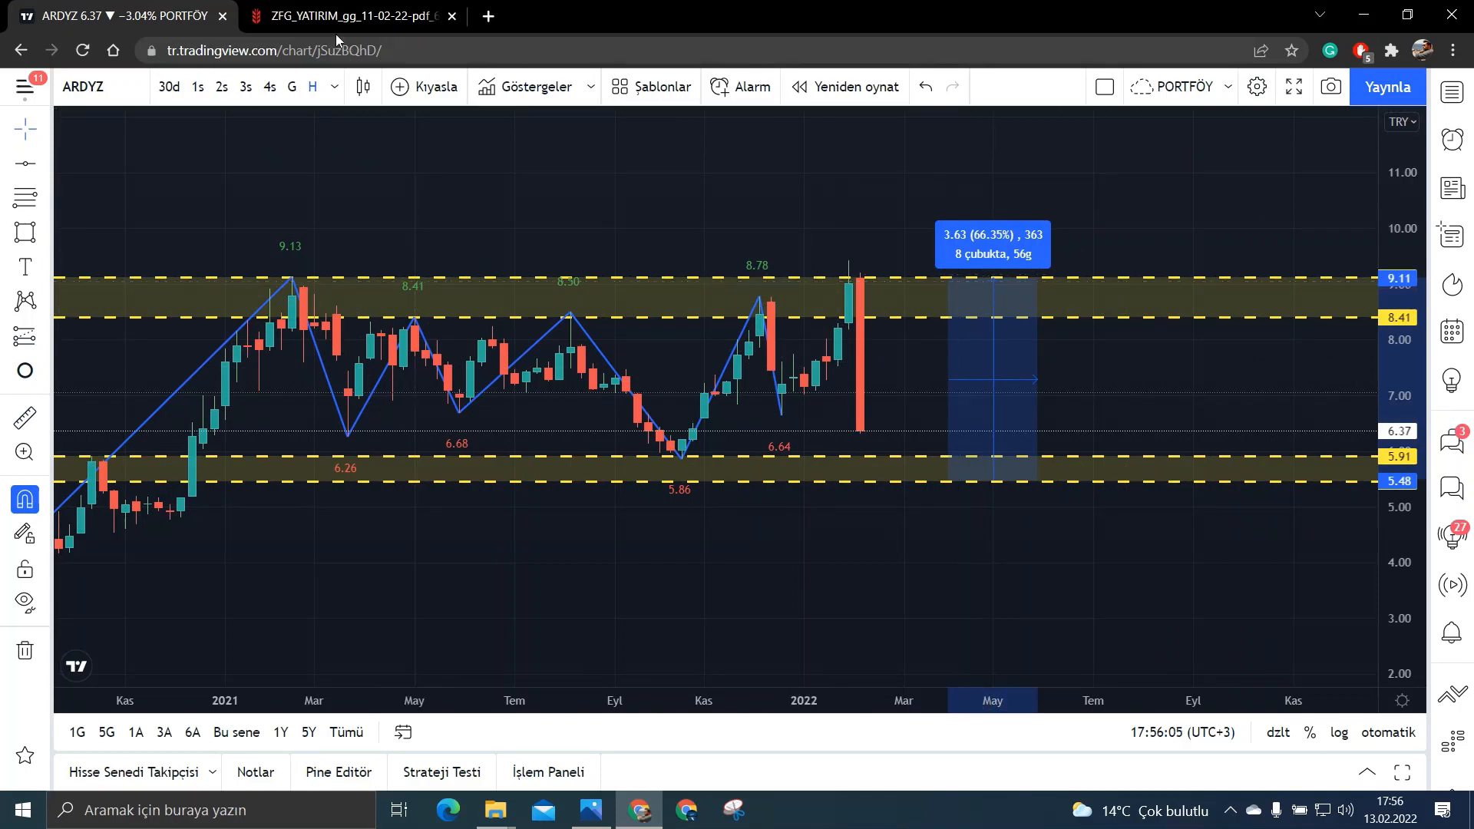
Step: Launch Windows Calculator via the HESAP search from the Ziraat report tab
click(349, 15)
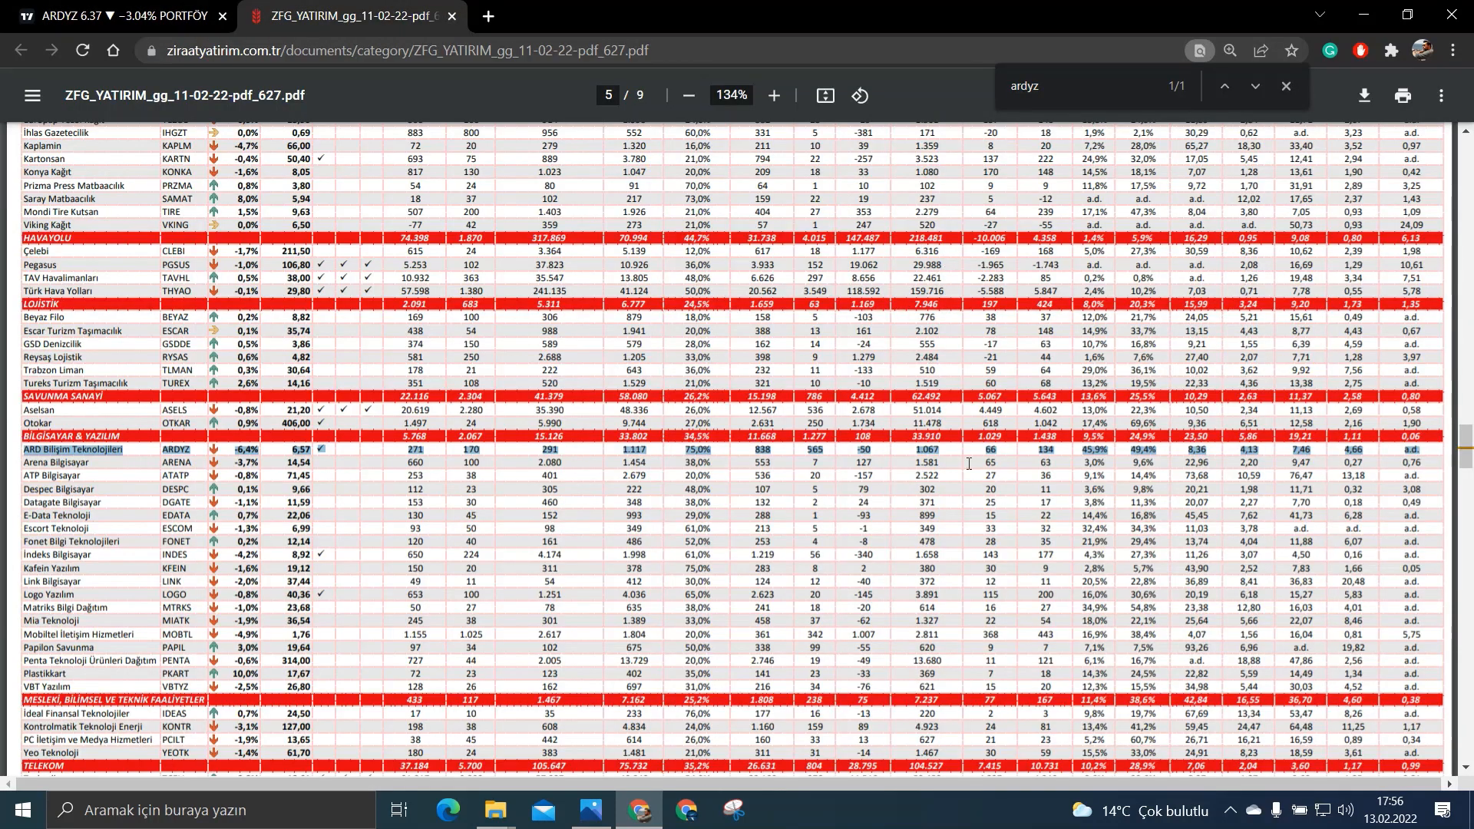
click(20, 810)
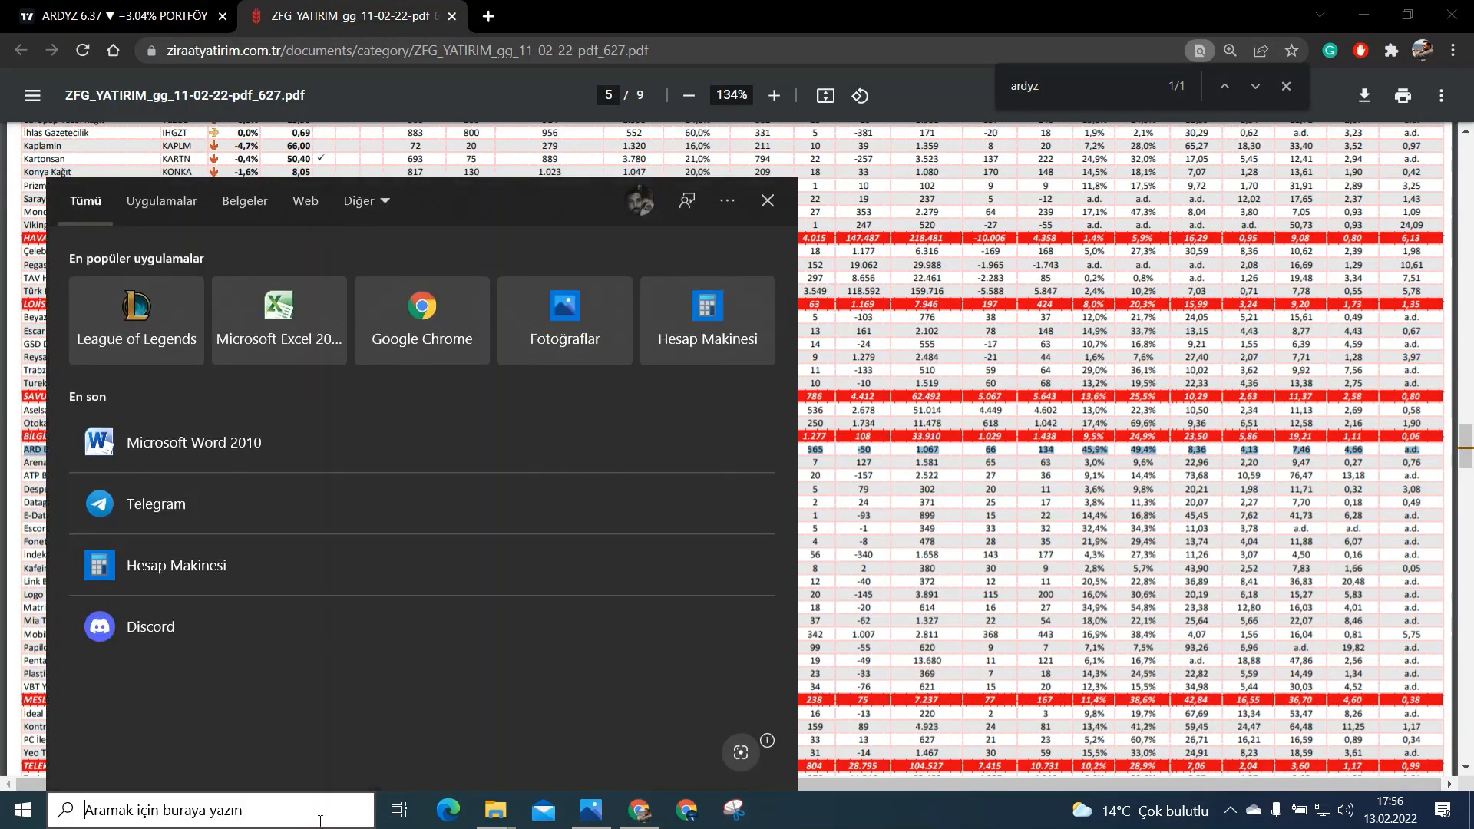
text(HESAP)
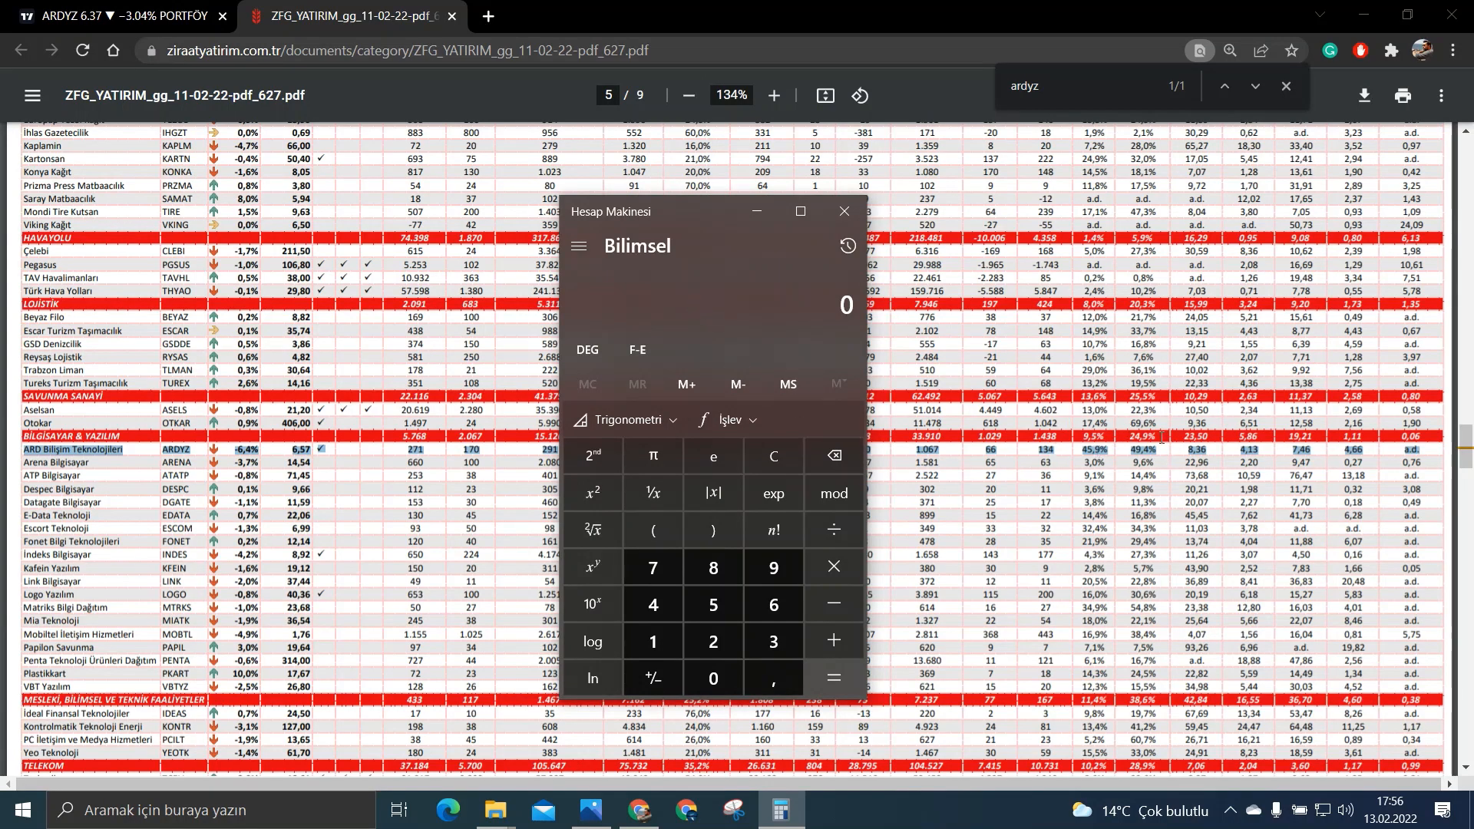
Step: Compute 49,5 ÷ 24,9 ≈ 1,988 in Calculator
click(653, 605)
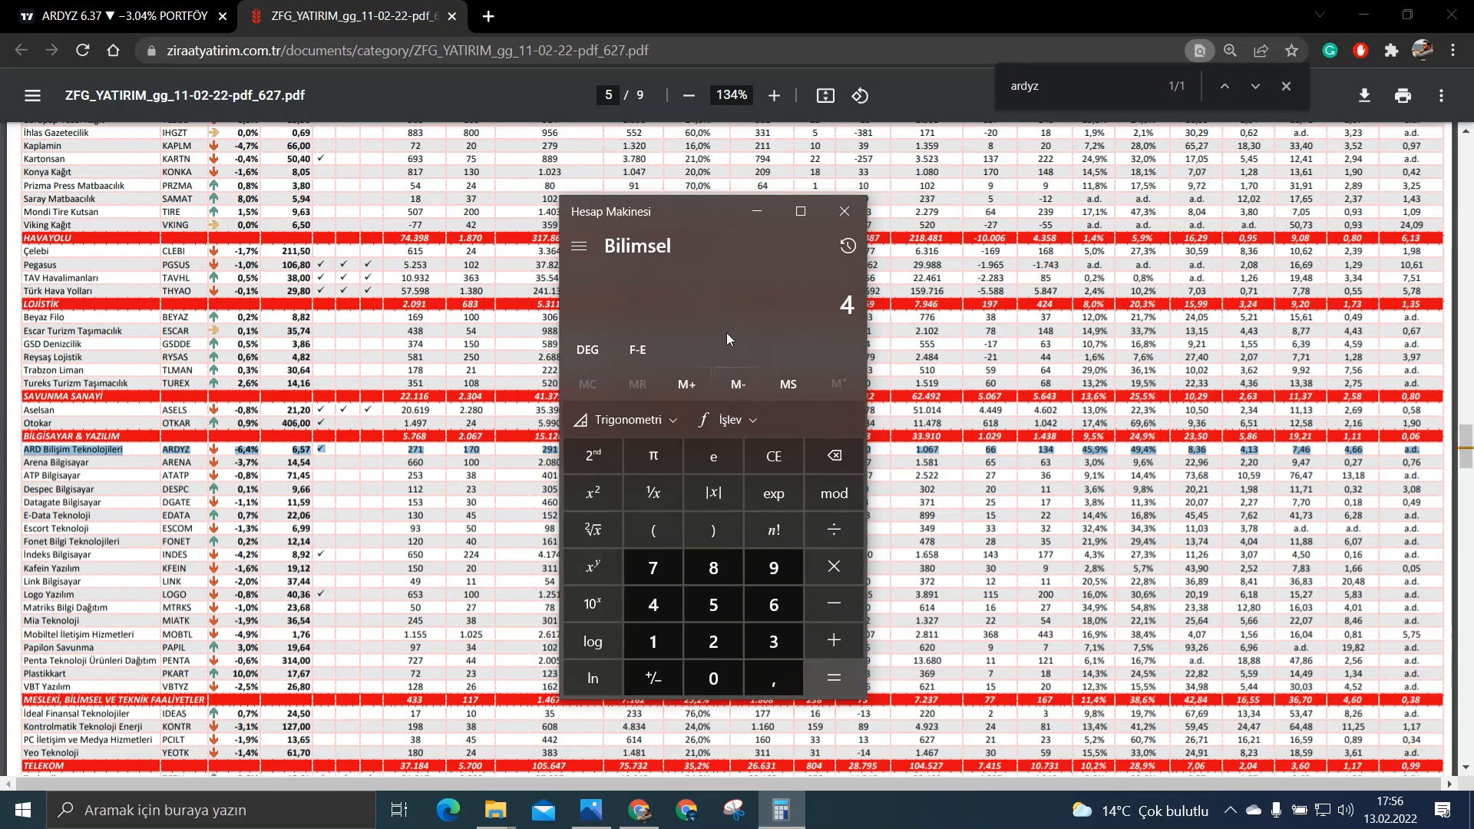
click(772, 566)
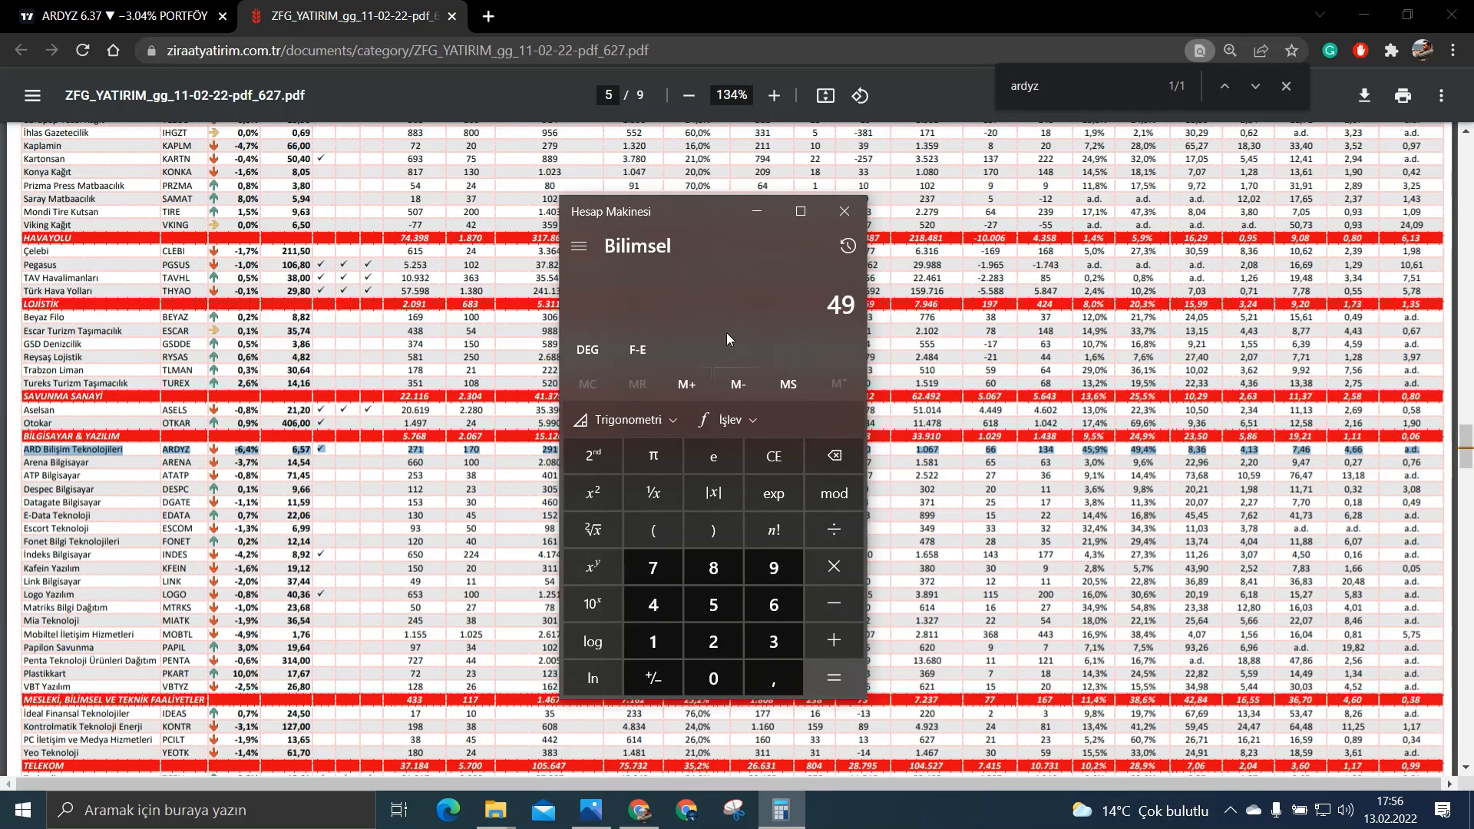
click(772, 677)
text(,5)
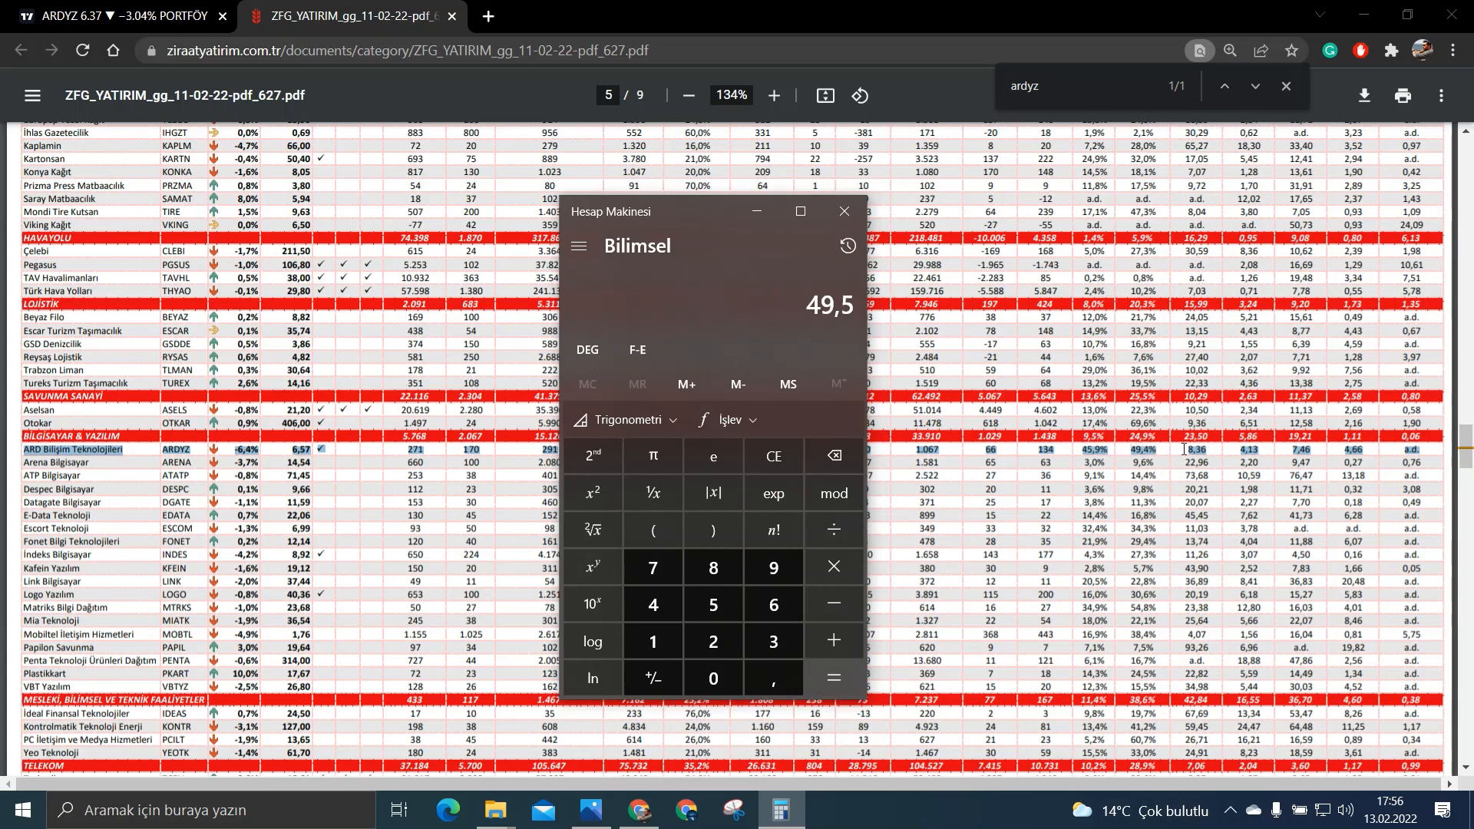
click(831, 530)
text(24,)
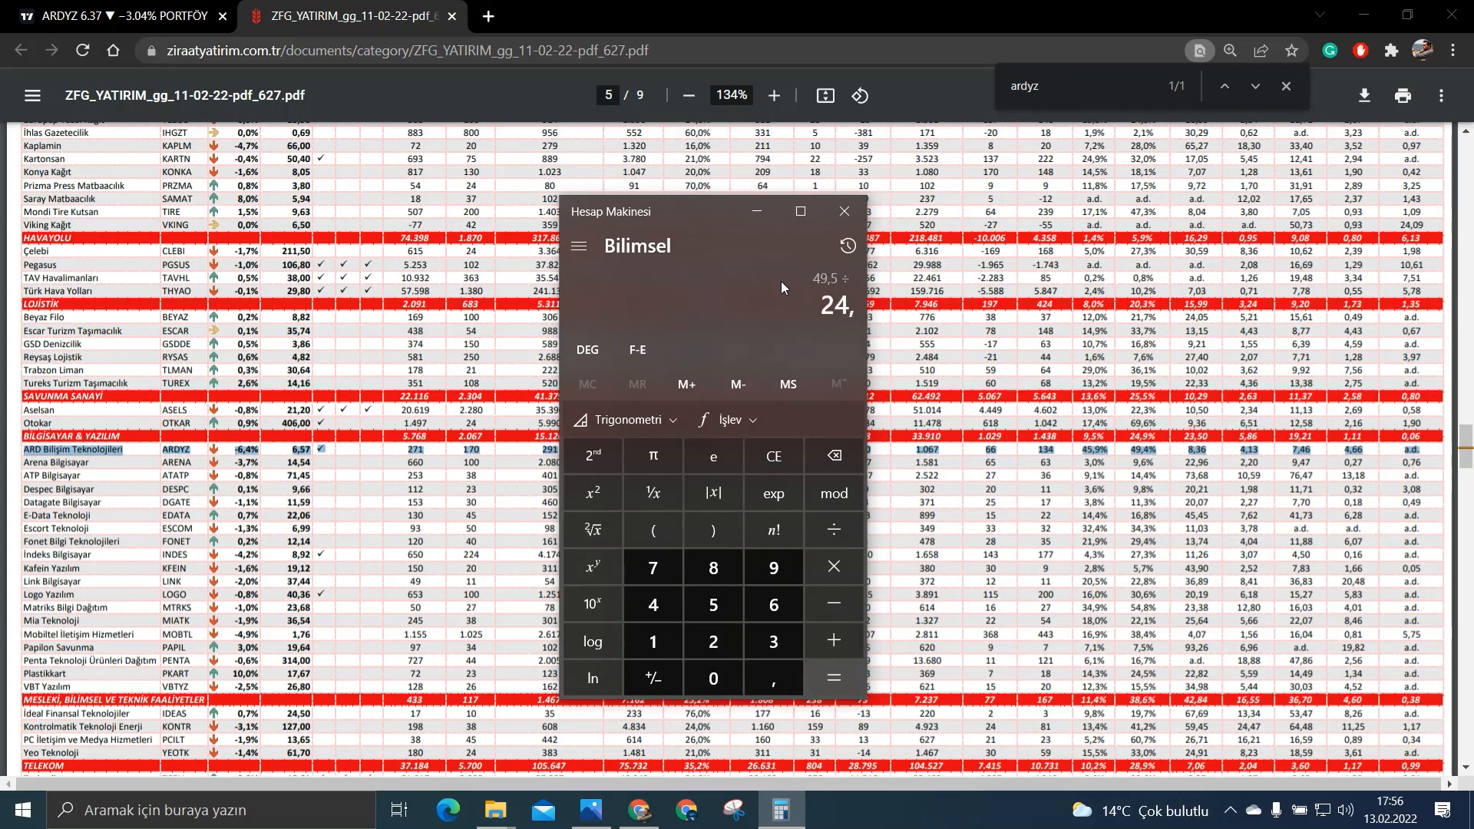
click(831, 677)
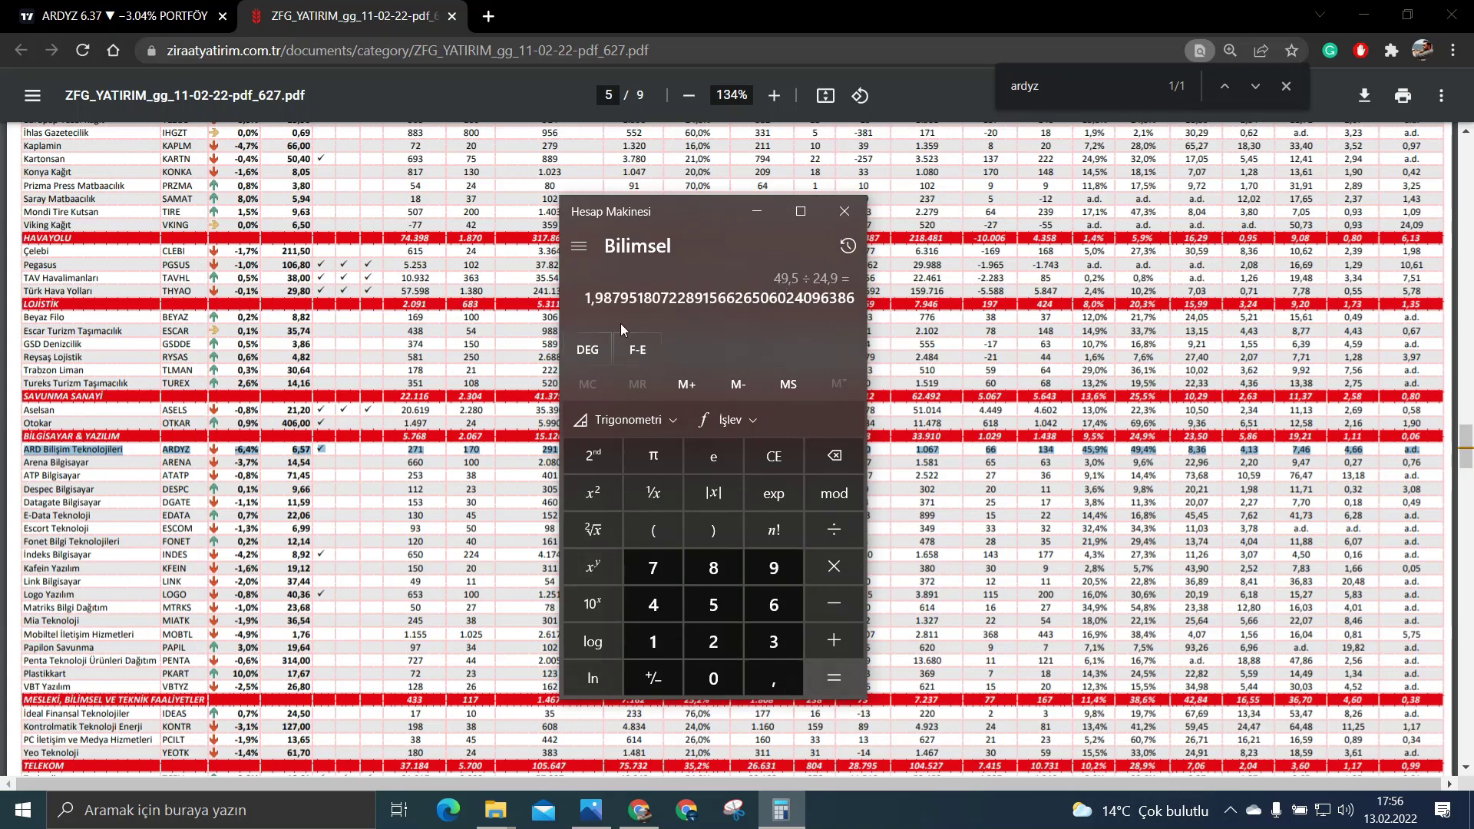
mouse_move(605, 317)
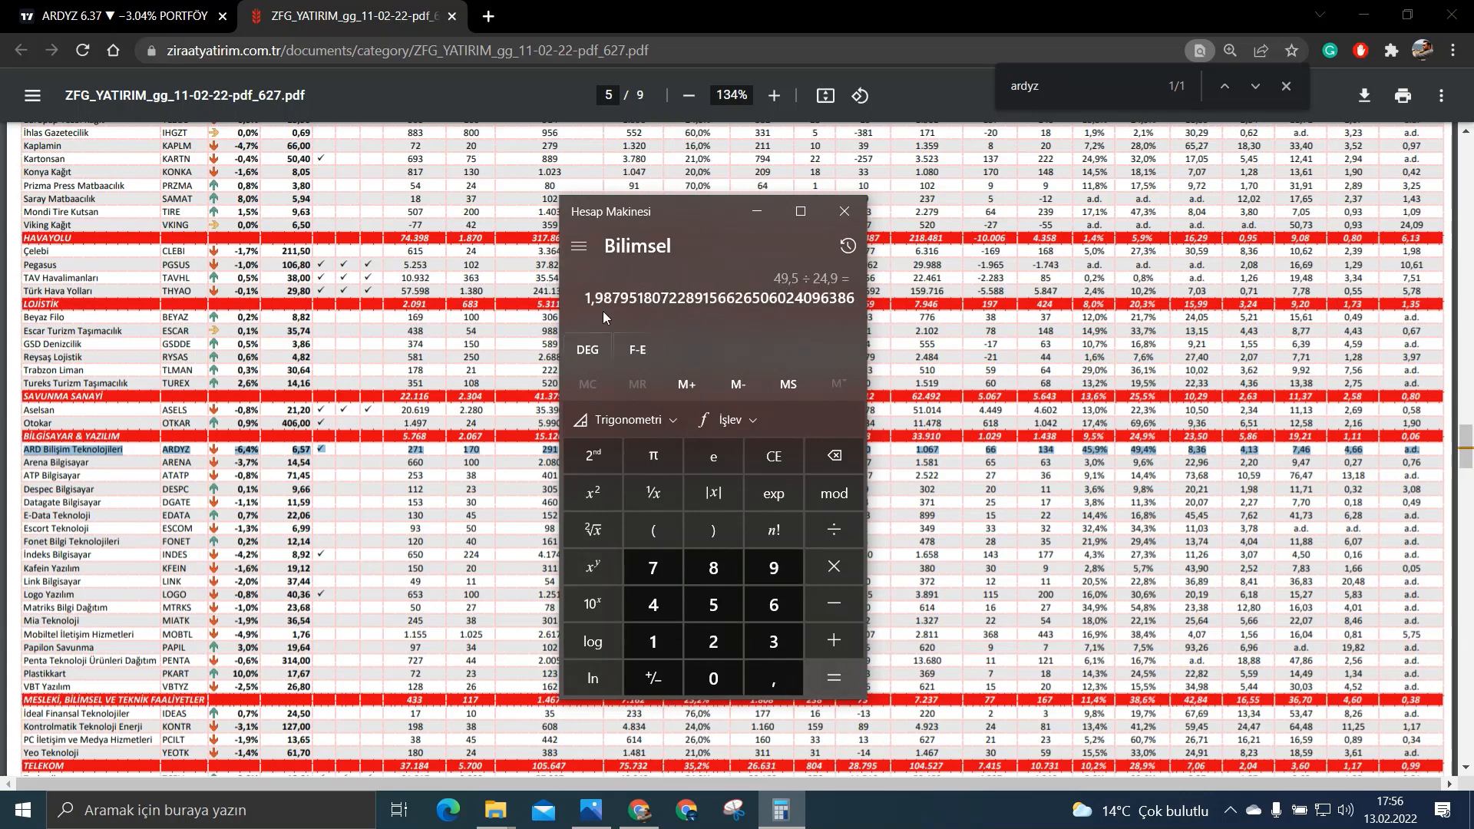
Step: Re-check the ARDYZ zones chart against the Ziraat report with the calculation result shown
click(112, 16)
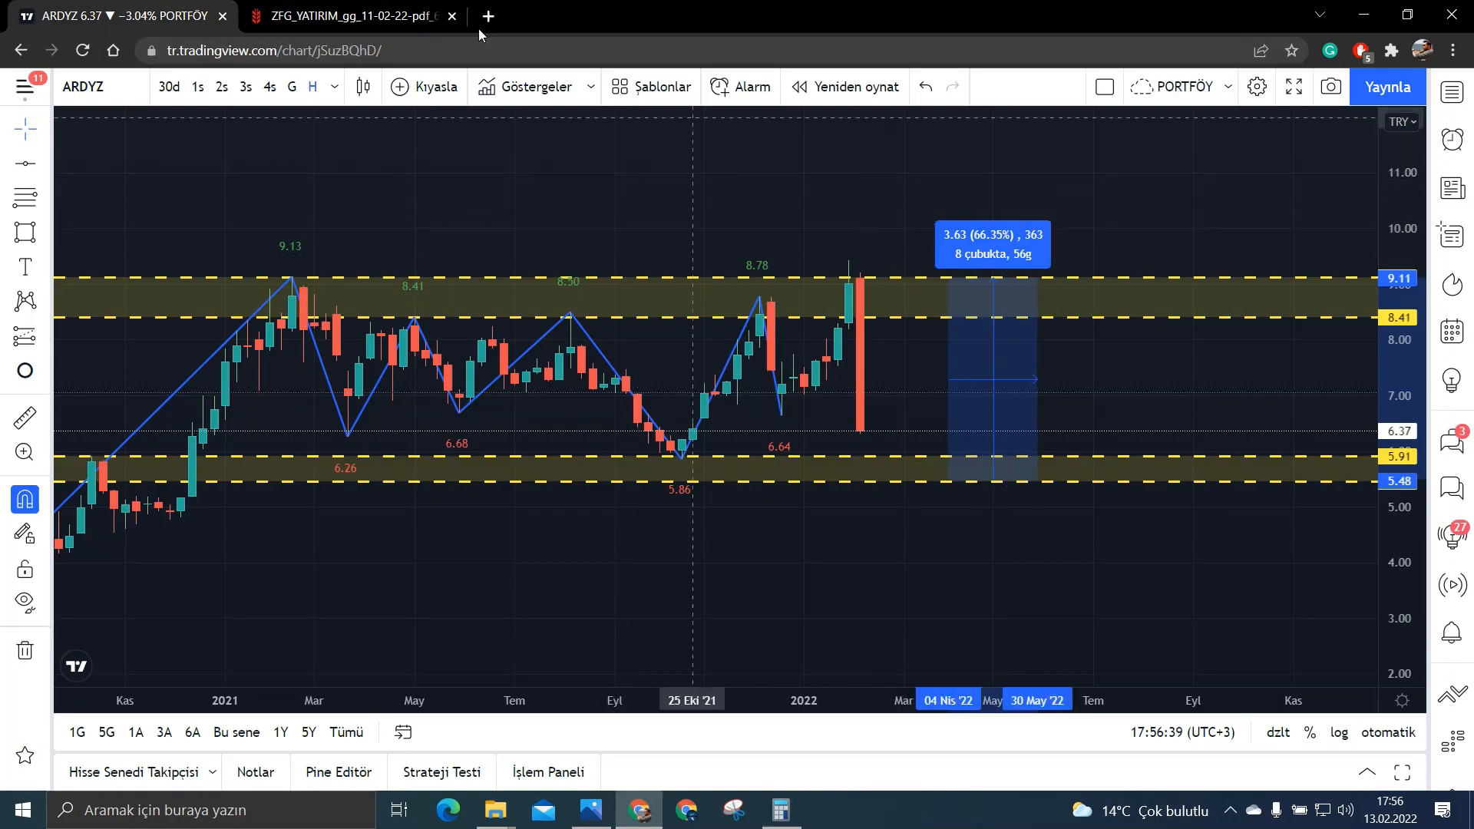
click(349, 16)
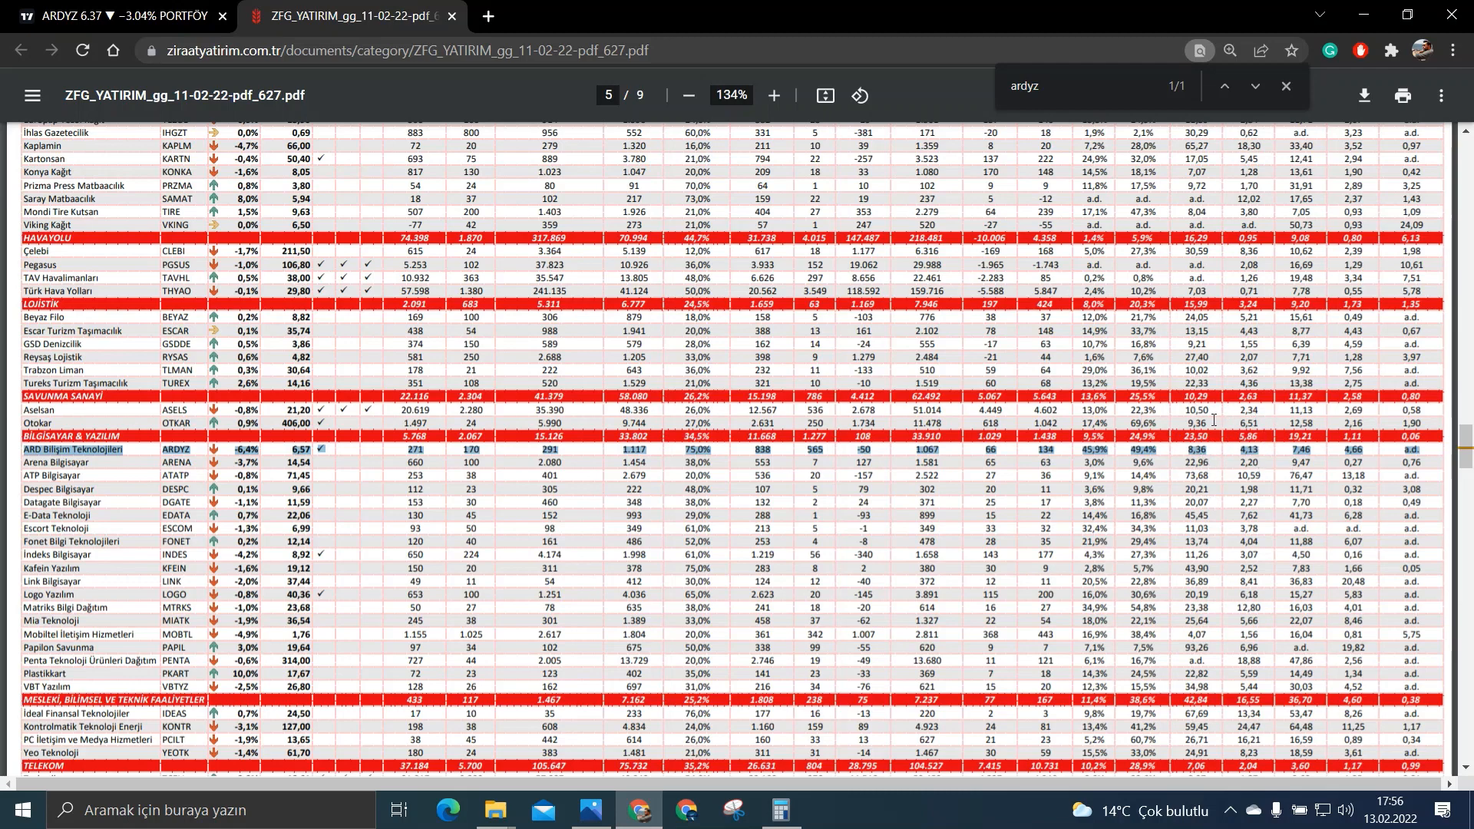
mouse_move(1289, 458)
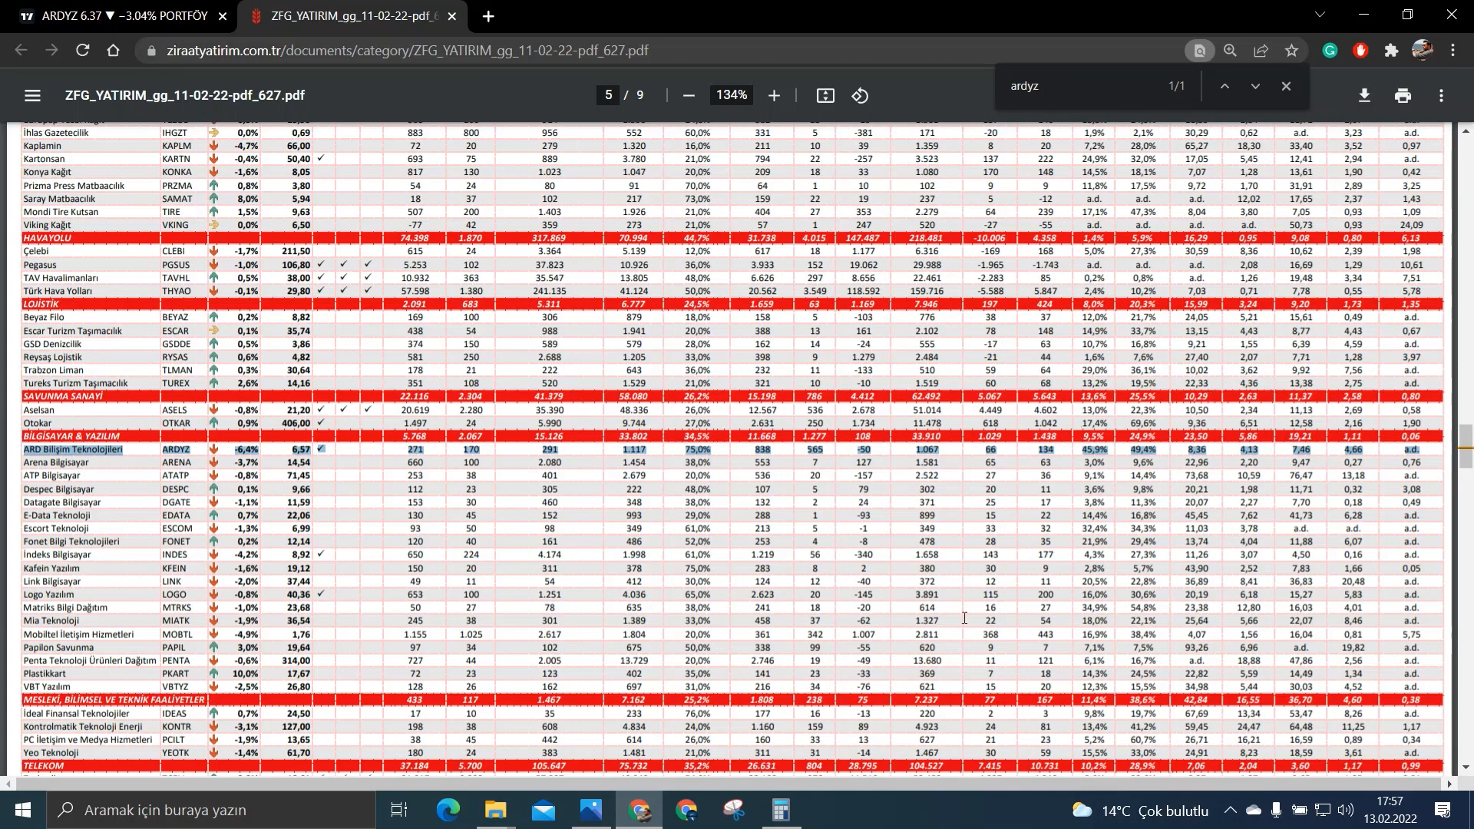
click(780, 809)
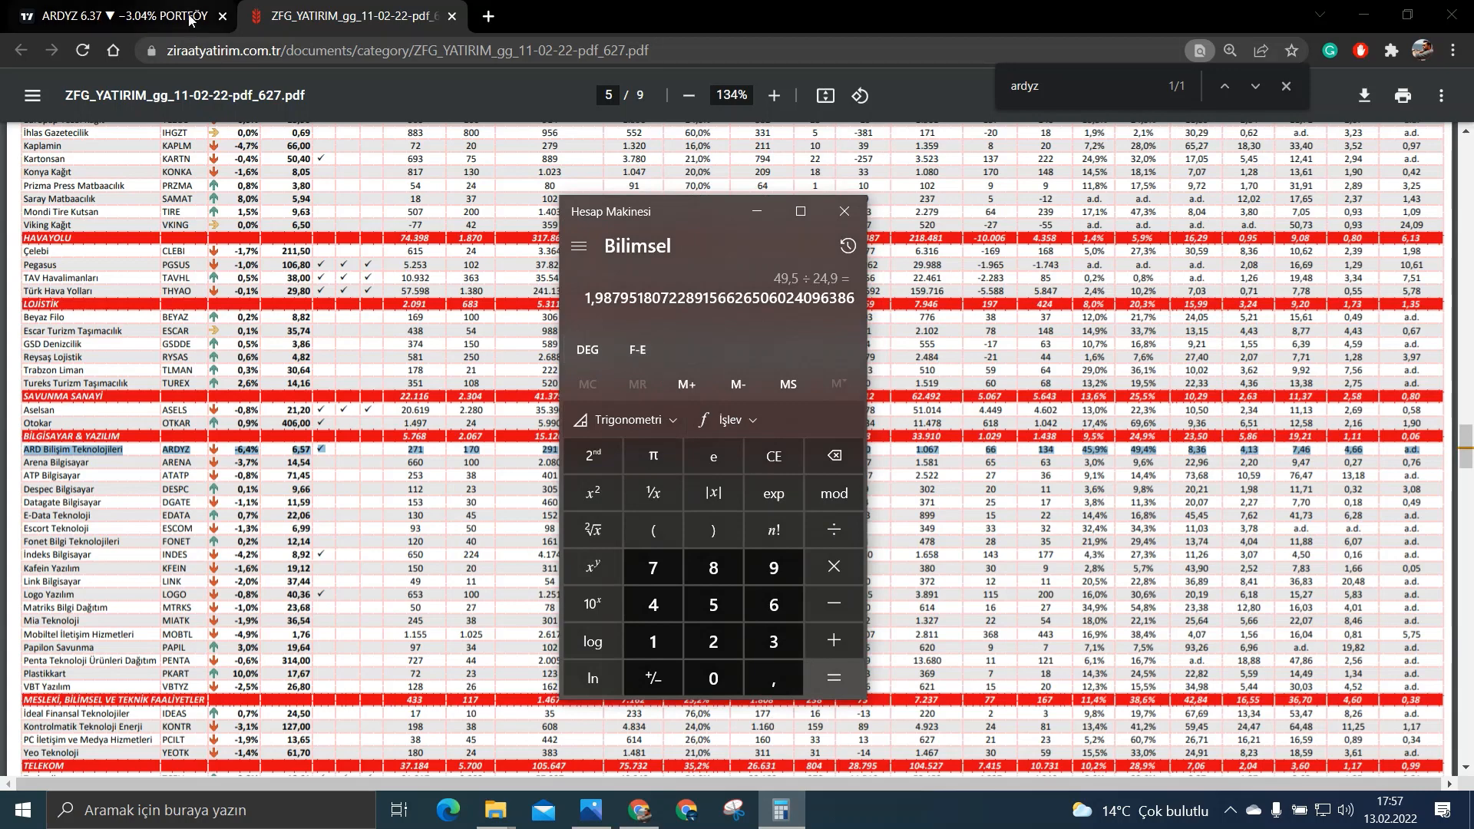
Step: Review the ARDYZ chart again, minimize Calculator and settle on the Ziraat sector report
click(112, 16)
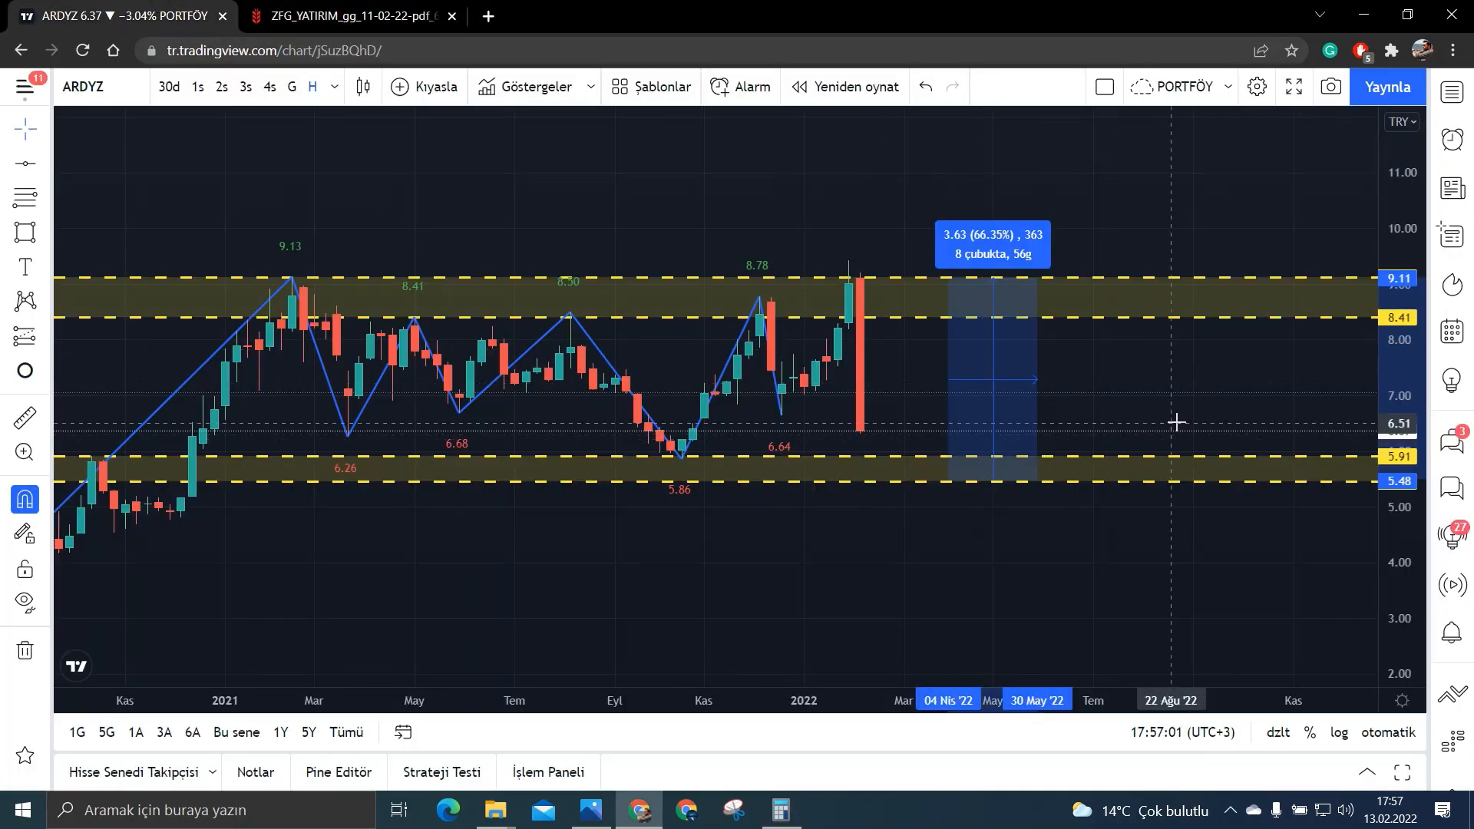
mouse_move(926, 458)
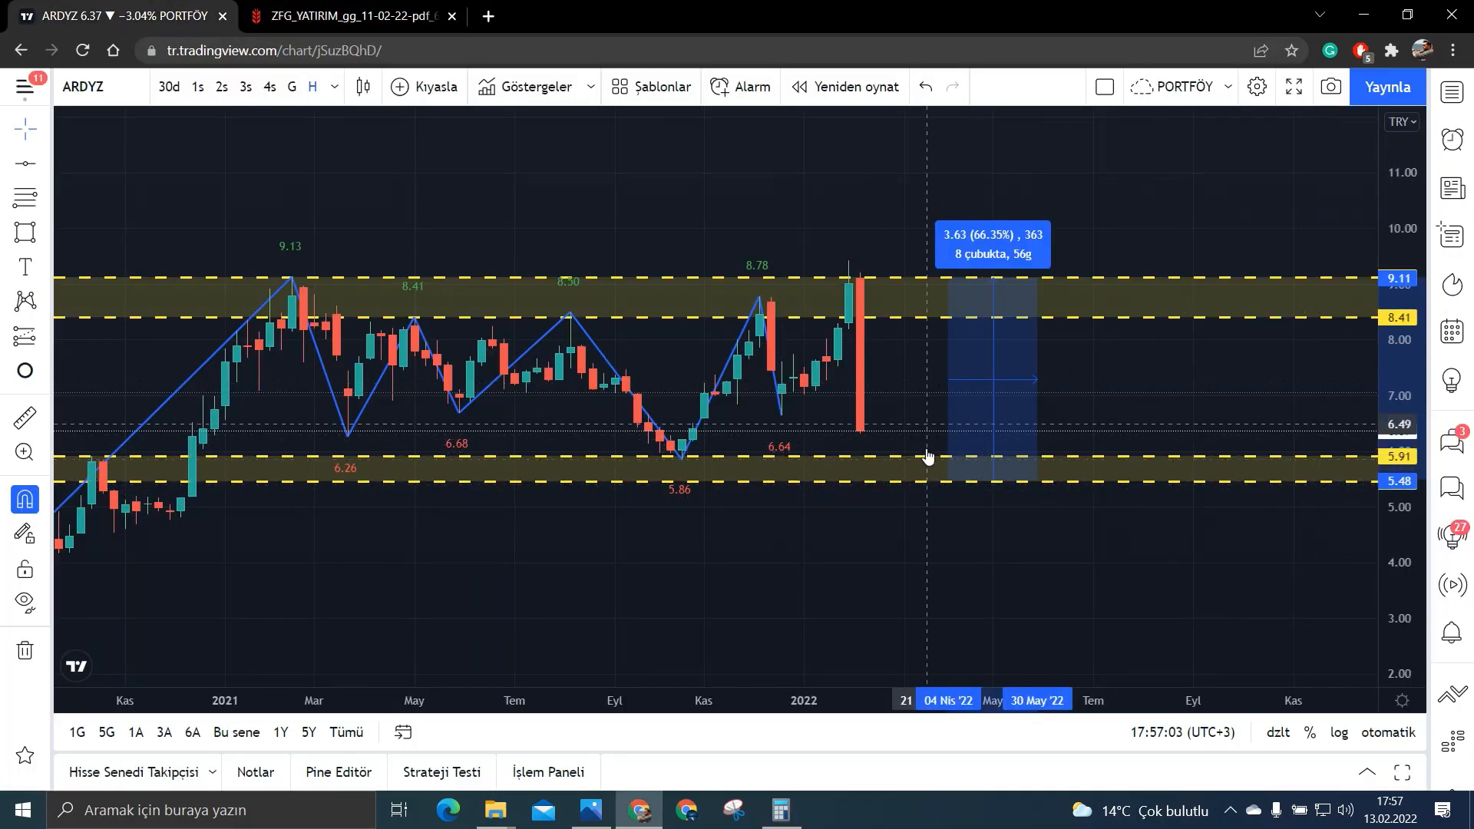
mouse_move(1004, 458)
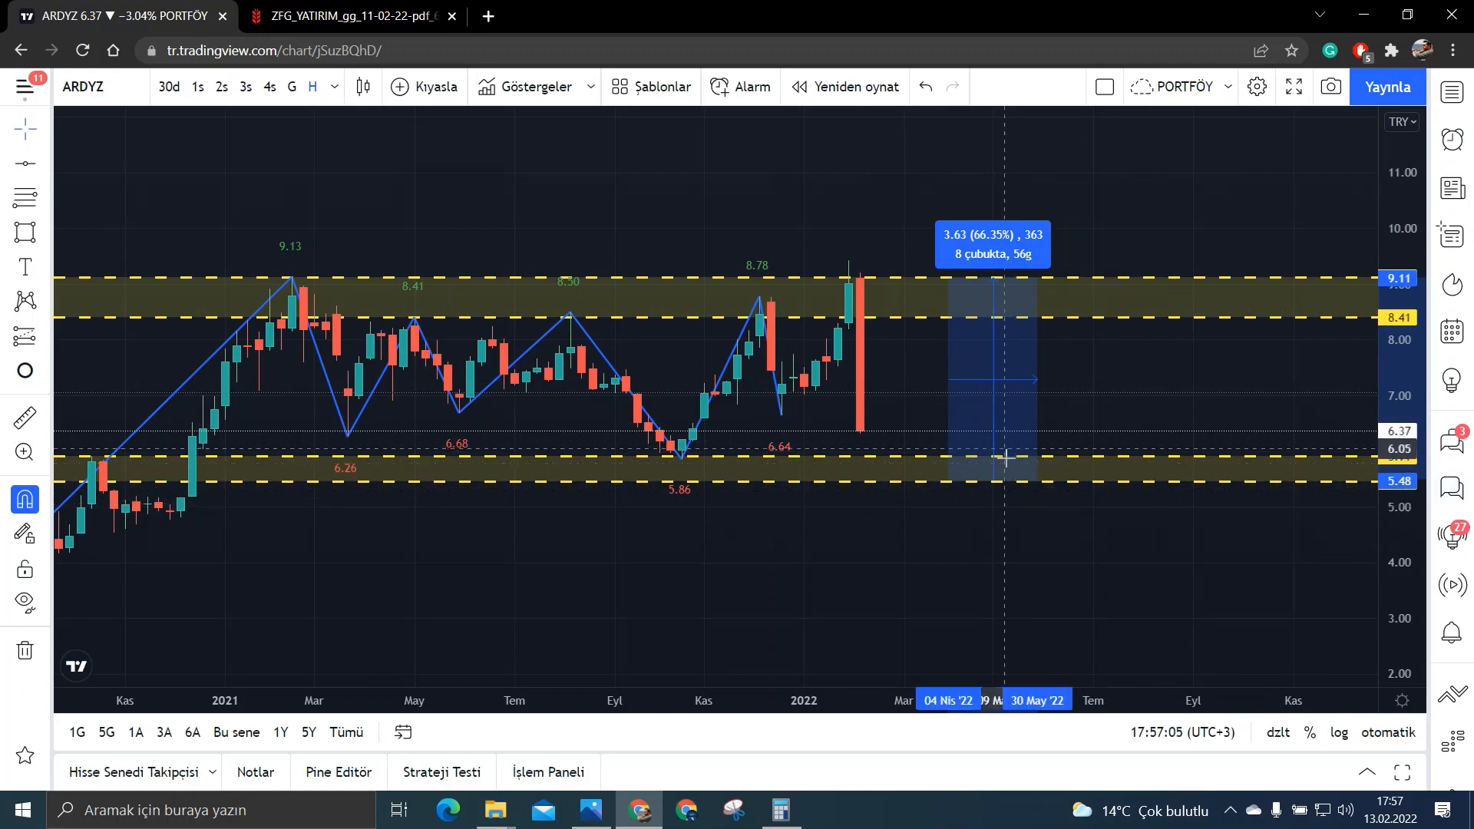
mouse_move(1086, 221)
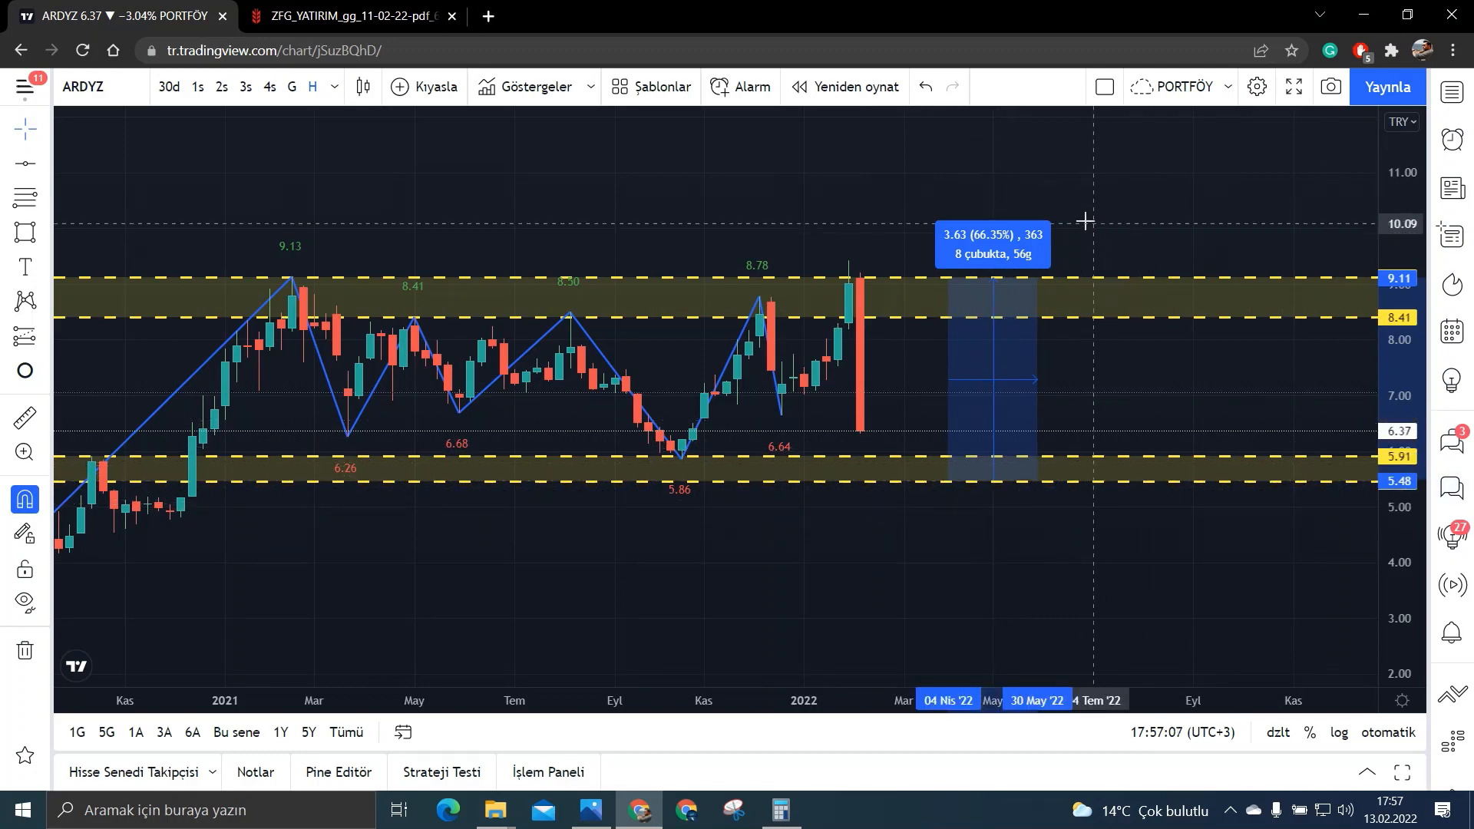
mouse_move(958, 266)
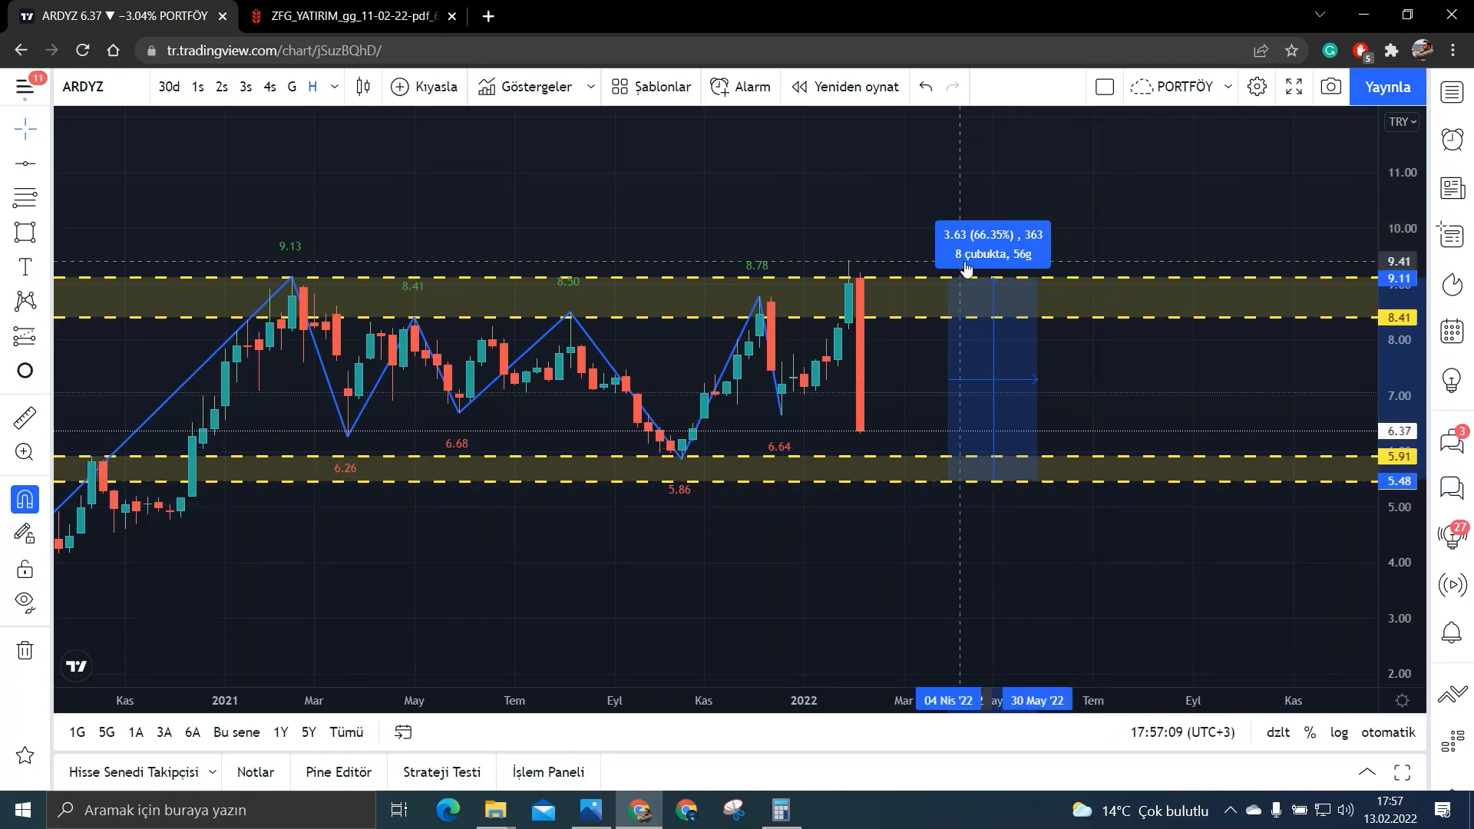
click(778, 809)
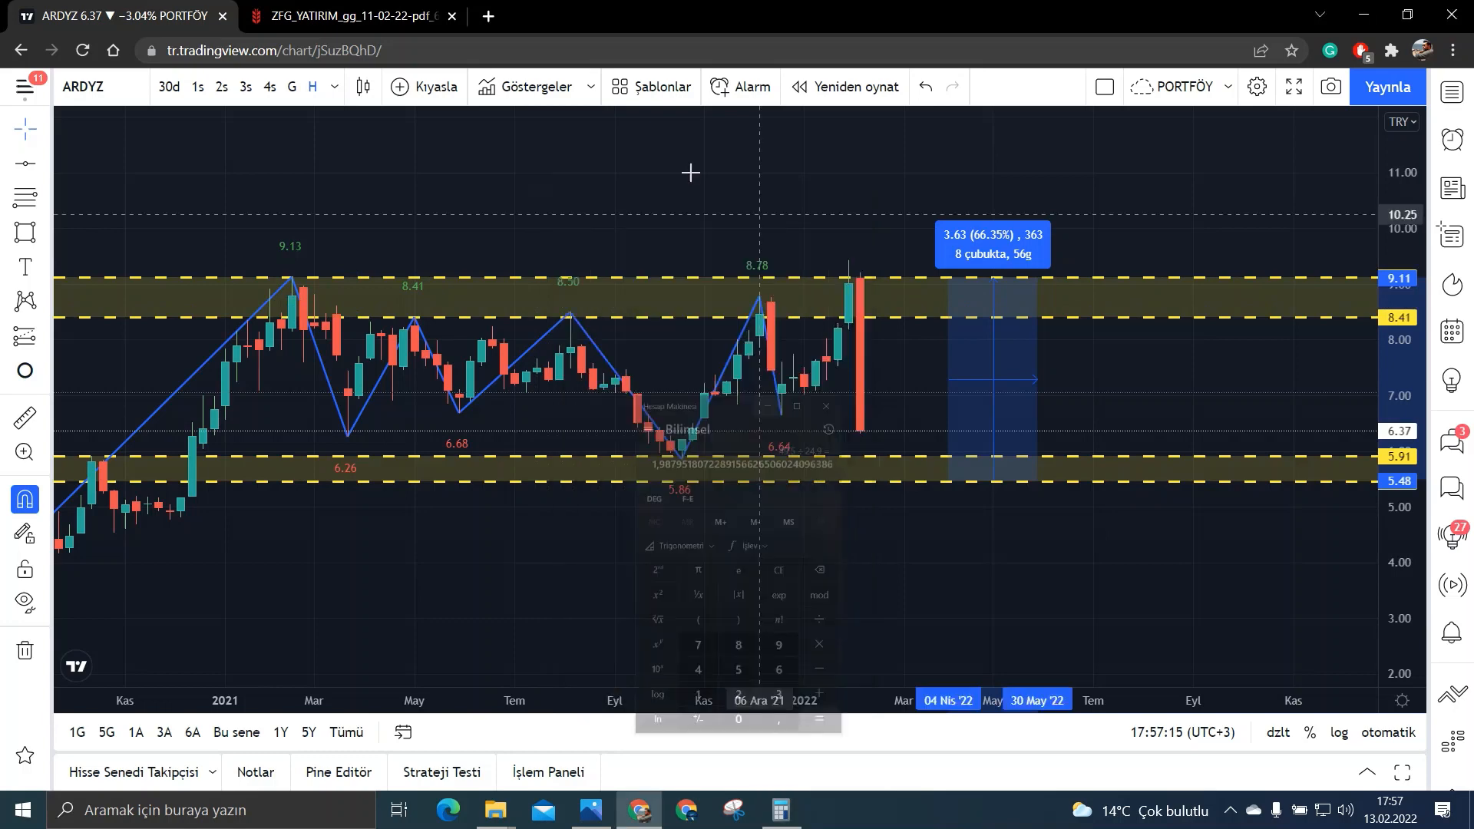
click(349, 16)
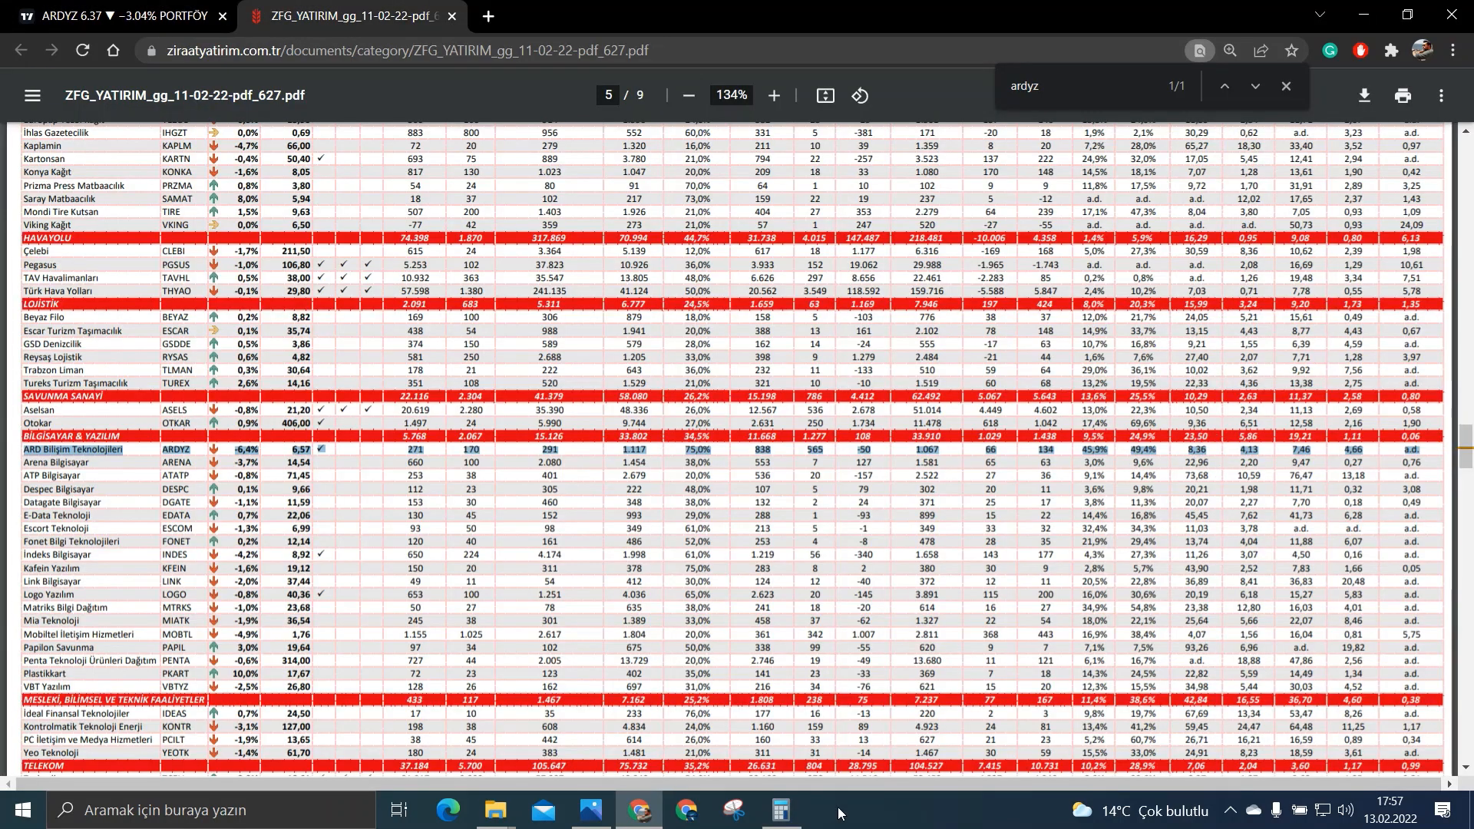
Step: Carry the 1.98795 ratio on to 46.72 ÷ 8.36 ≈ 5.588, then return to the ARDYZ chart
click(778, 809)
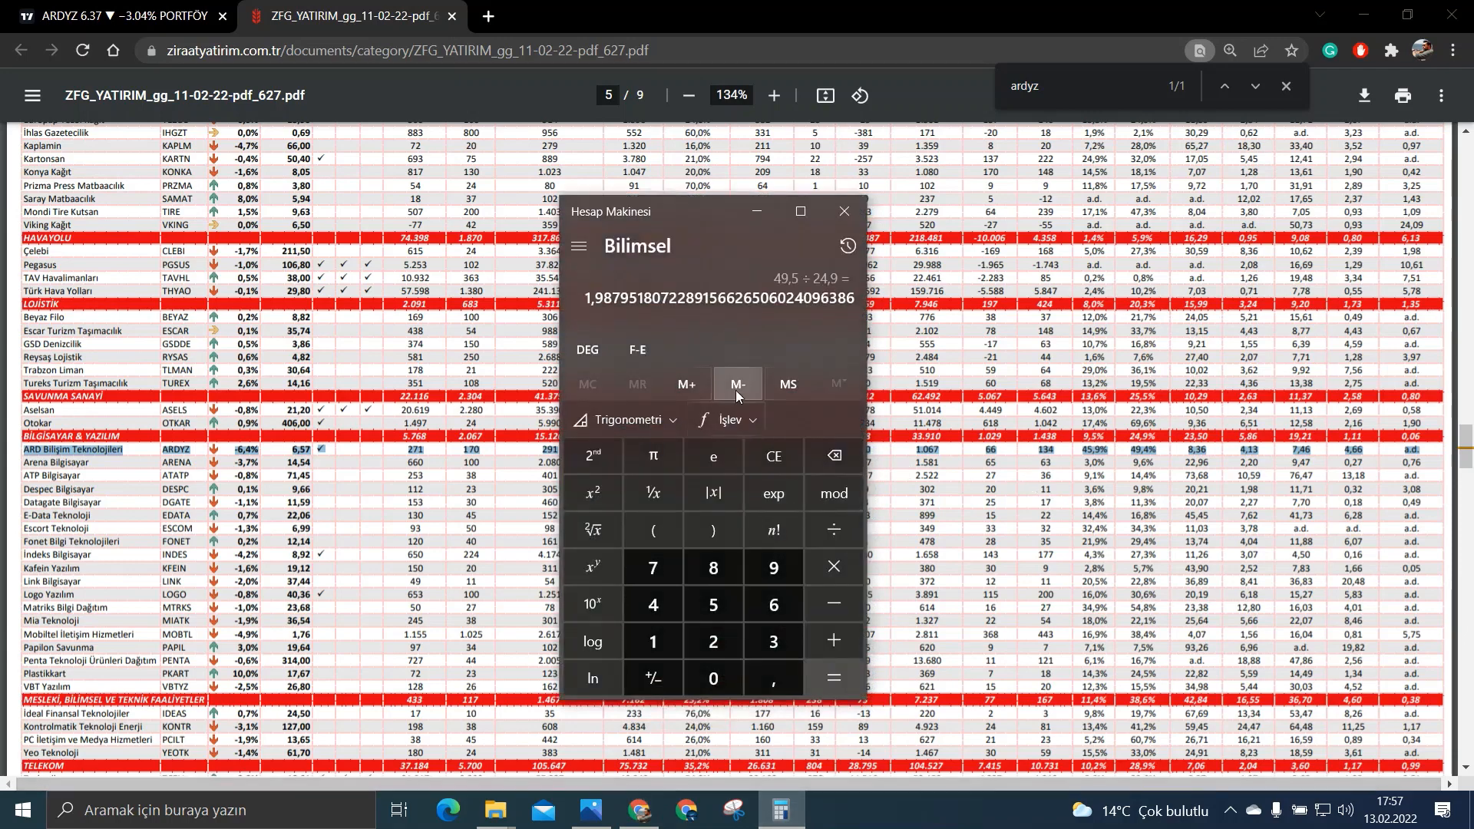
mouse_move(832, 566)
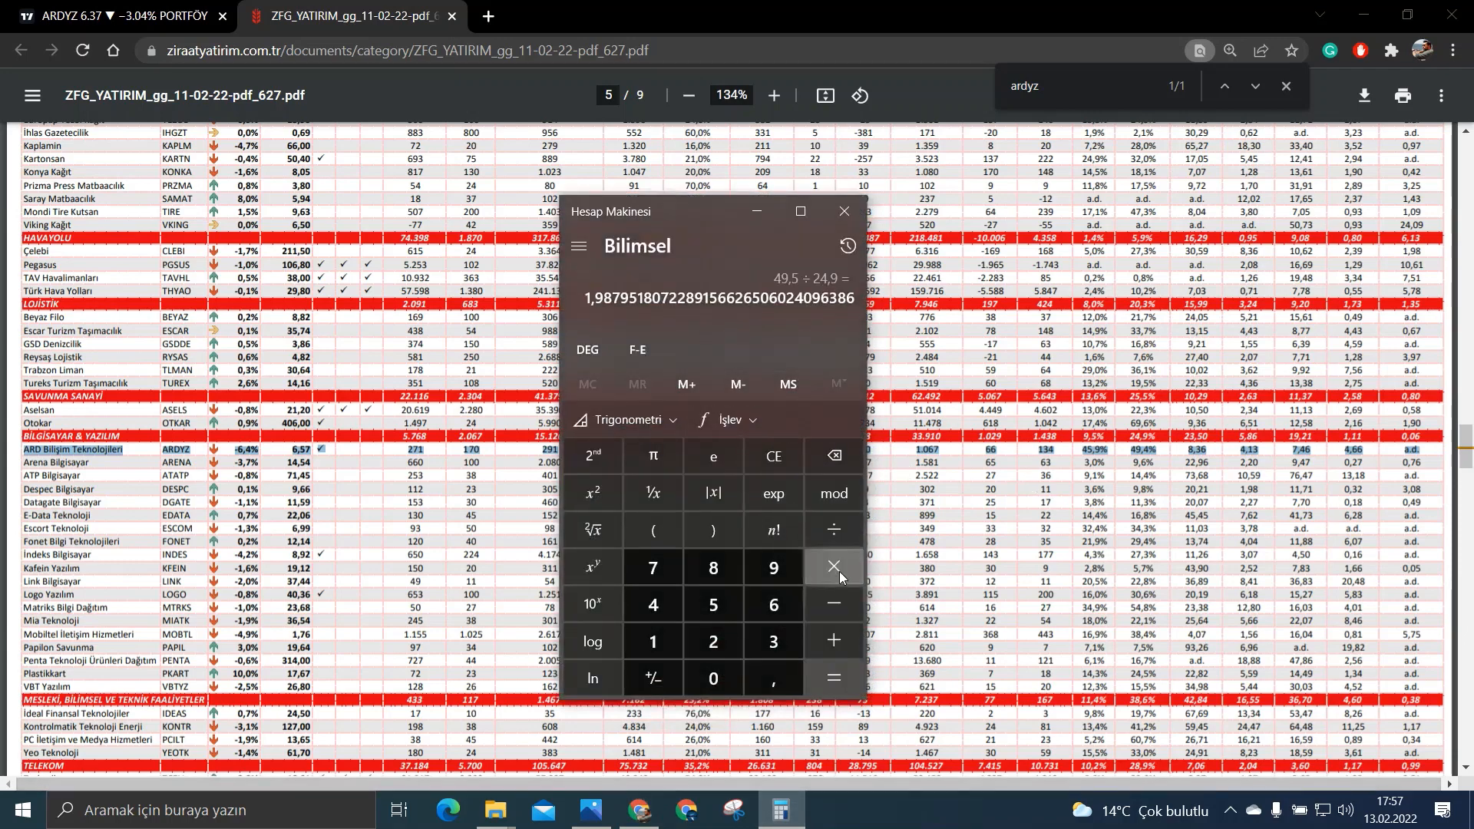
click(833, 567)
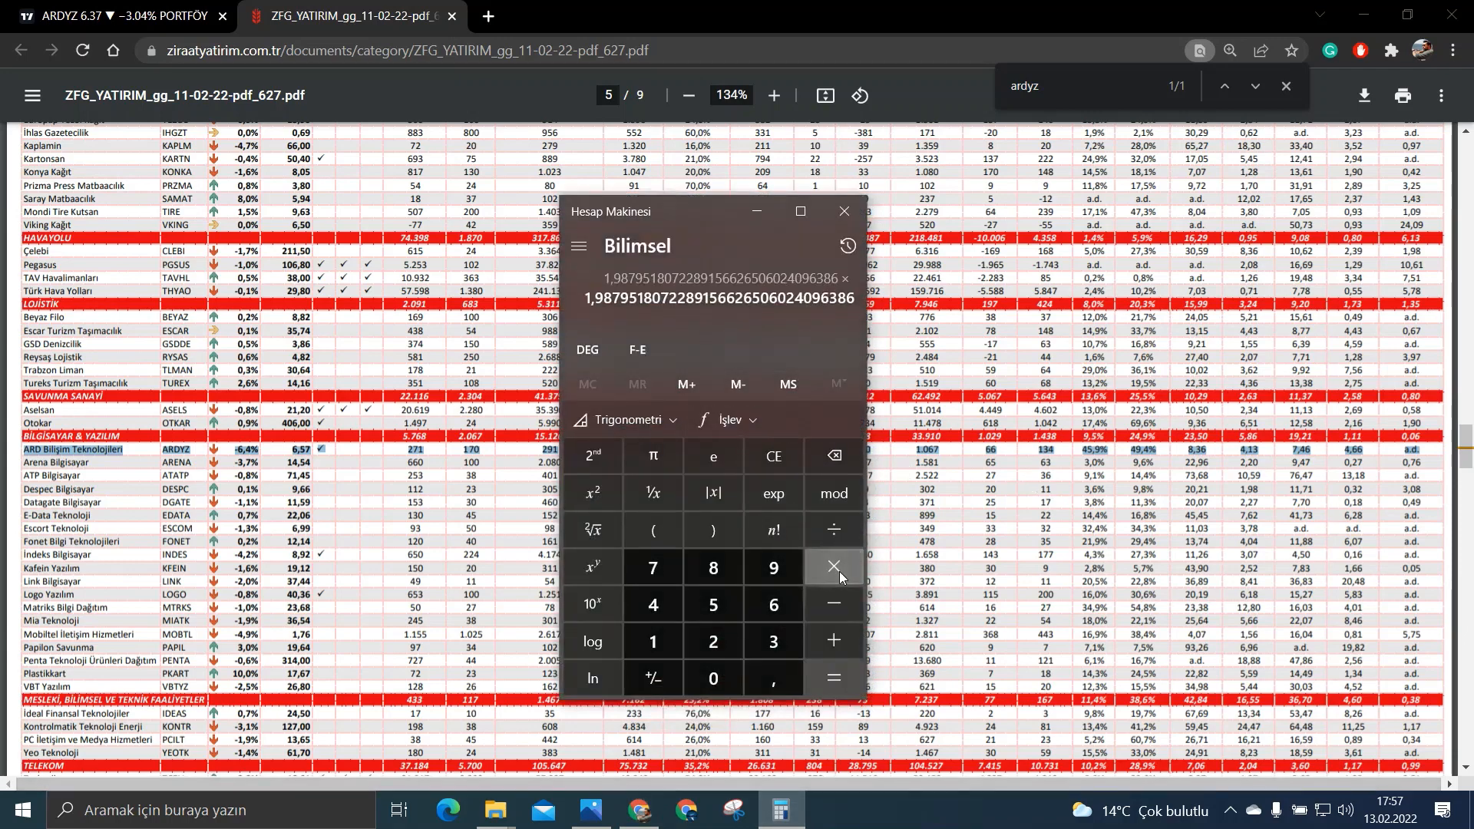
click(831, 567)
text(8,3)
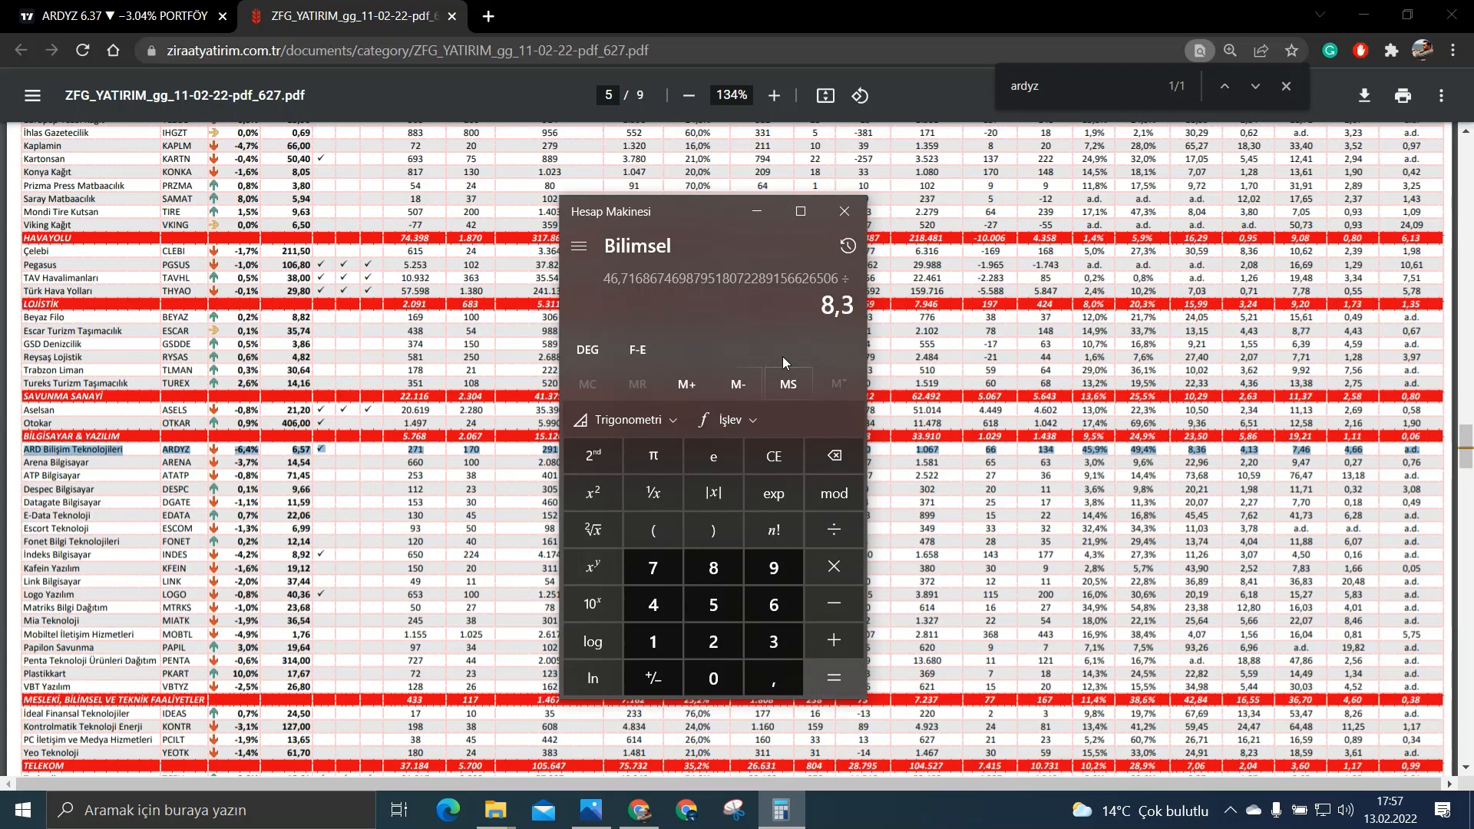
click(831, 677)
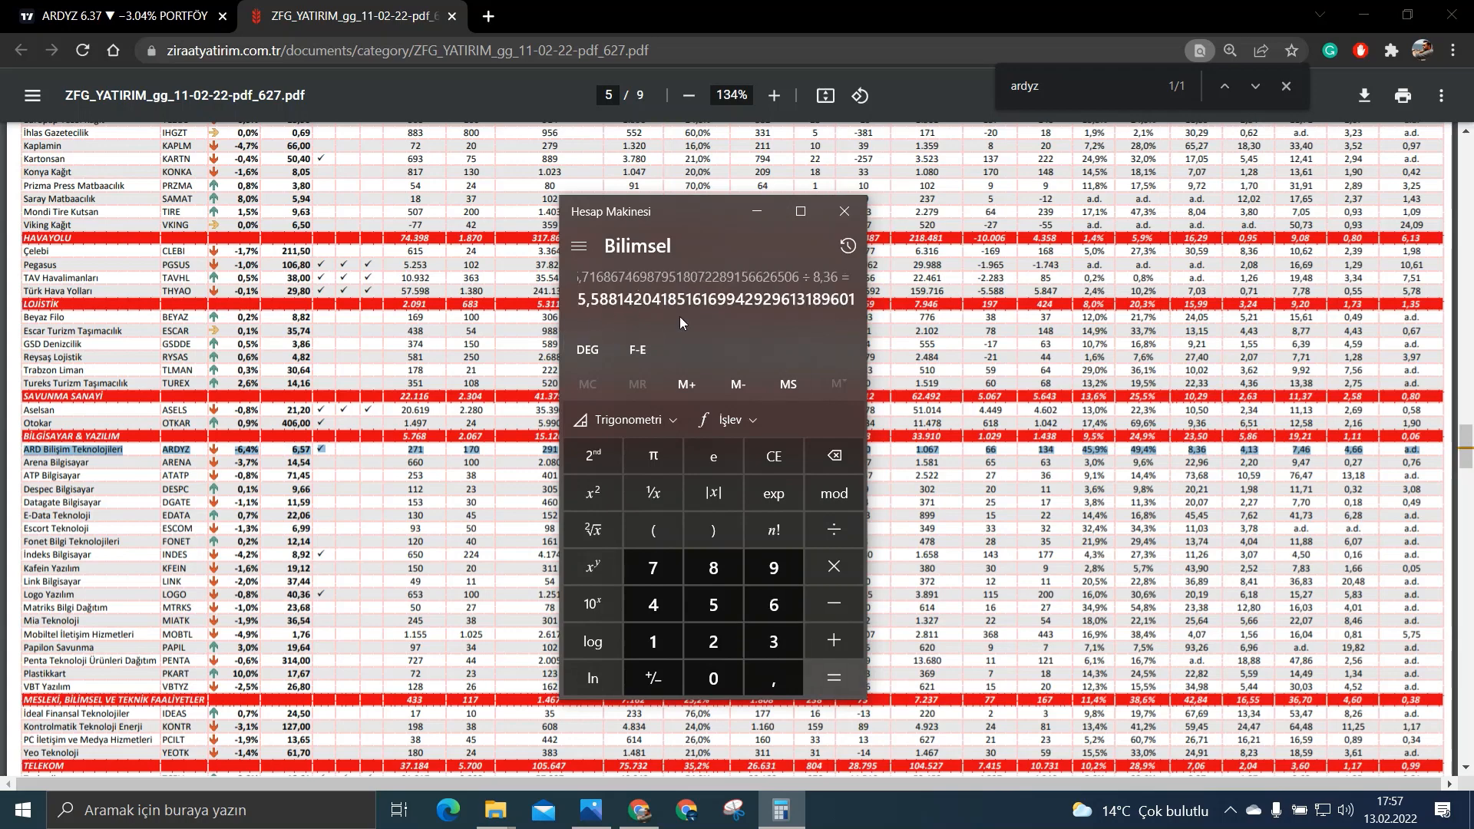
mouse_move(614, 329)
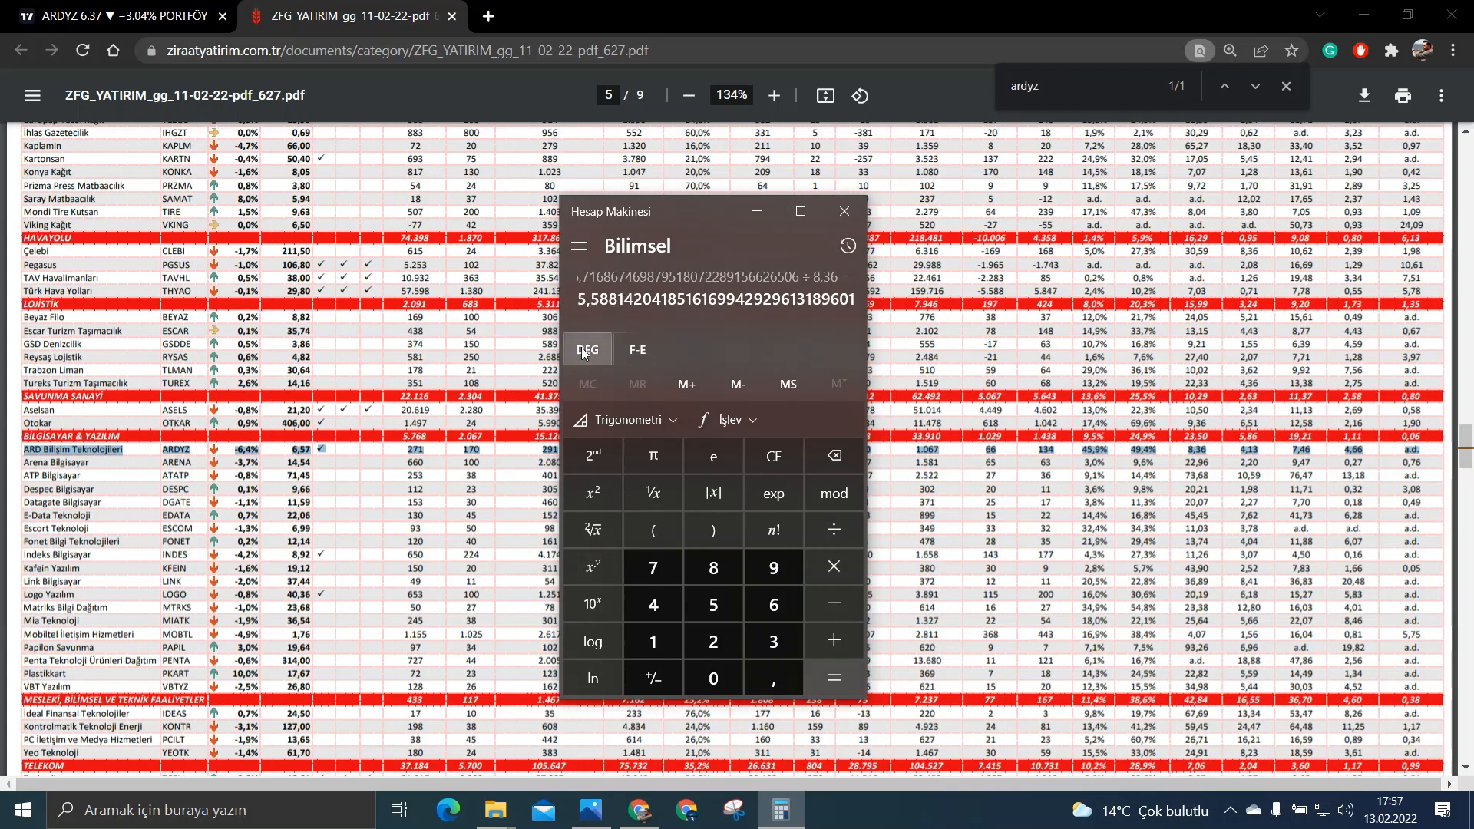
mouse_move(586, 349)
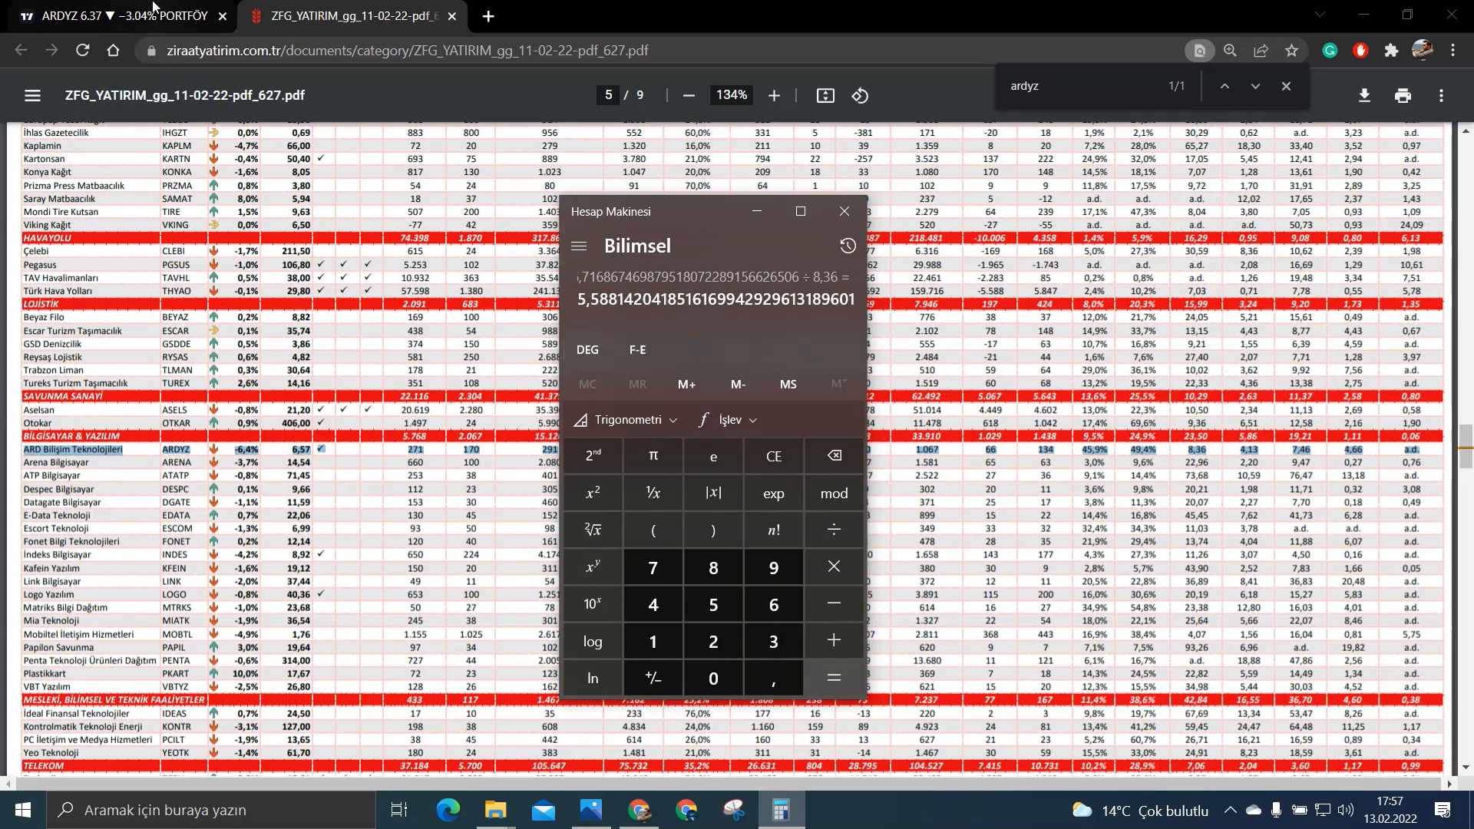
click(112, 16)
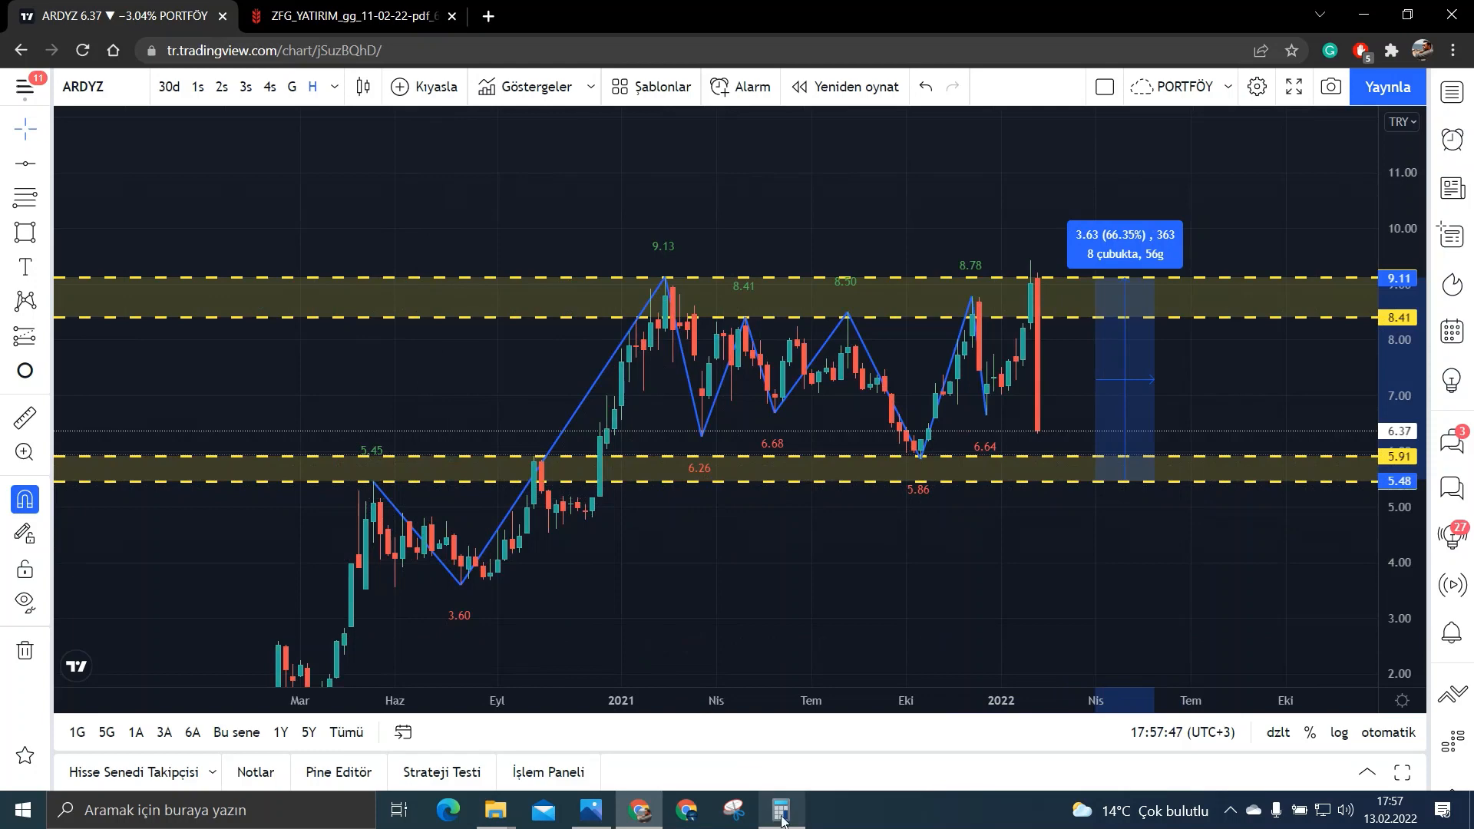
Step: Compute 5.588 × 5.45 ≈ 30.455 as the price target, then clear and hide Calculator
click(780, 809)
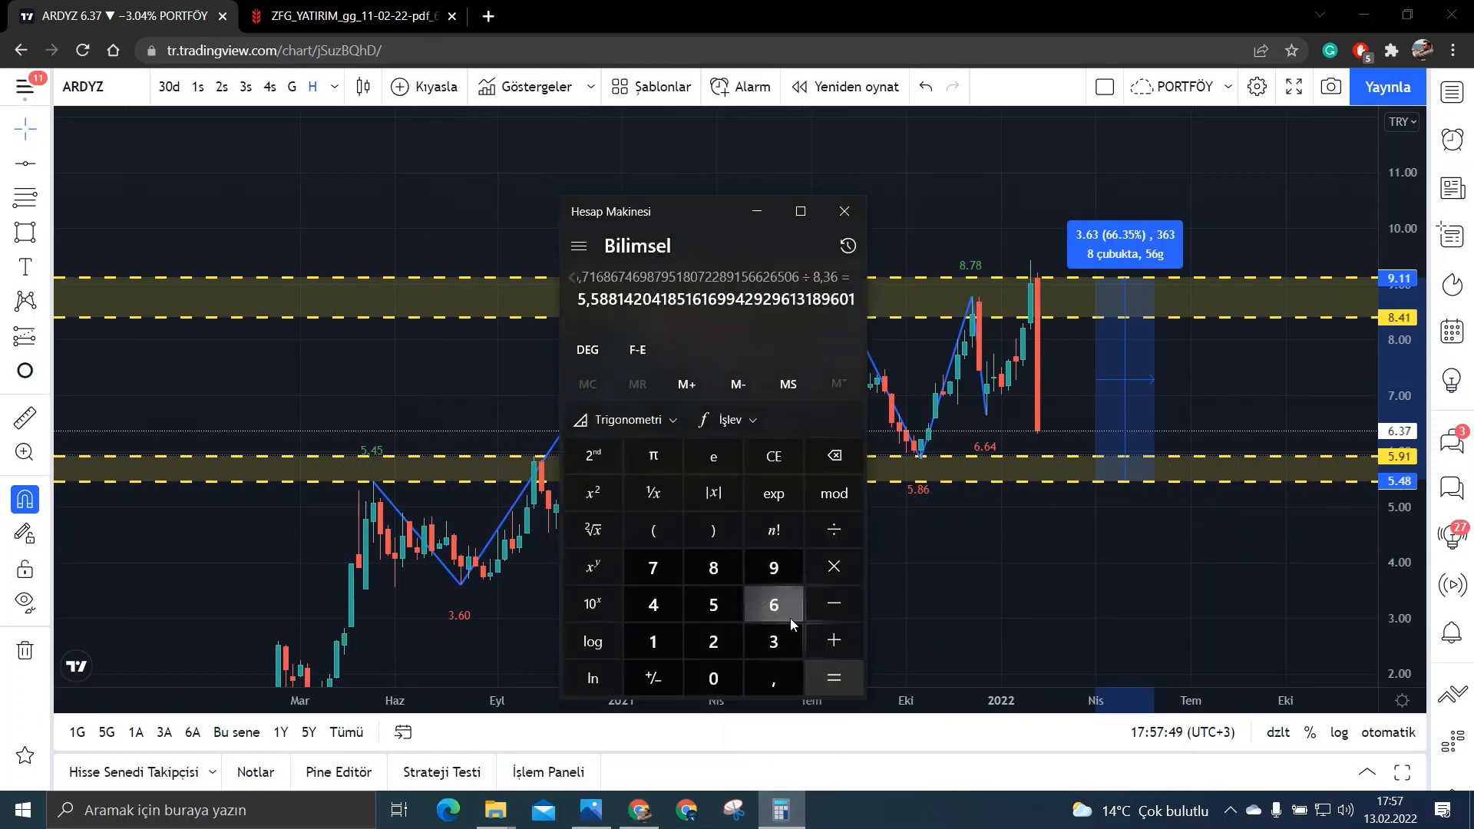
click(830, 566)
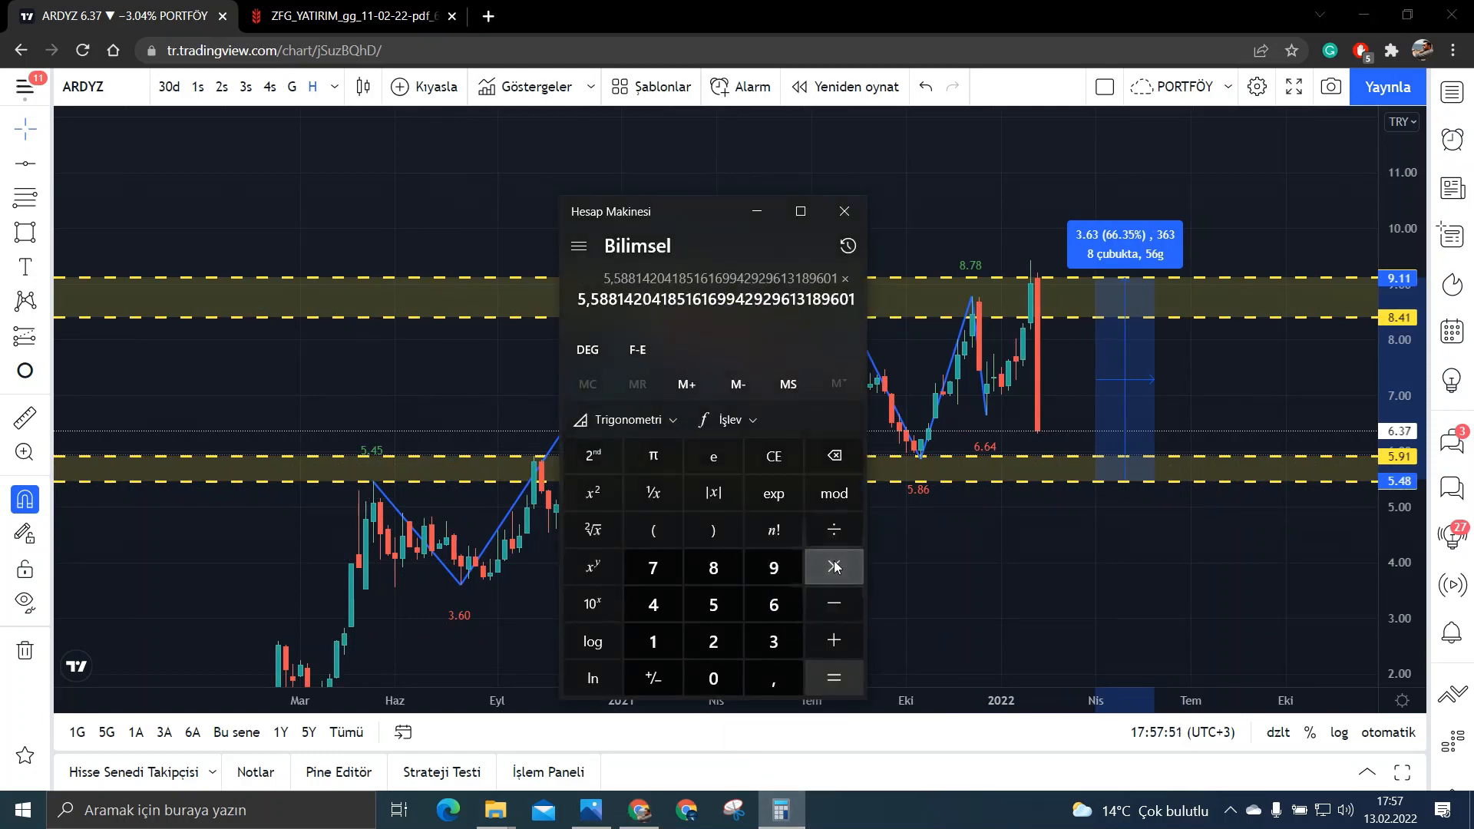
click(831, 567)
text( 5,45 =)
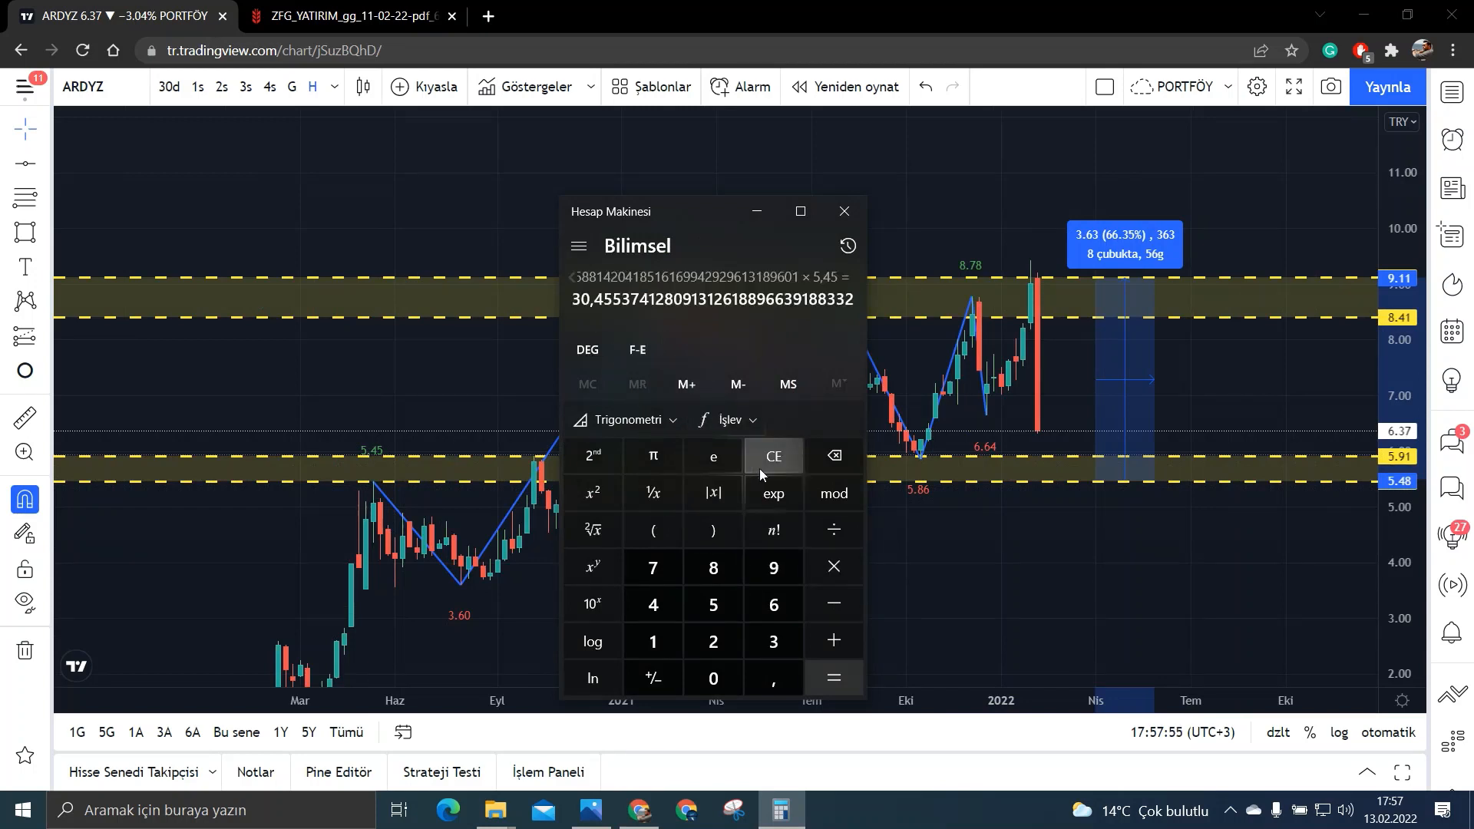
click(773, 456)
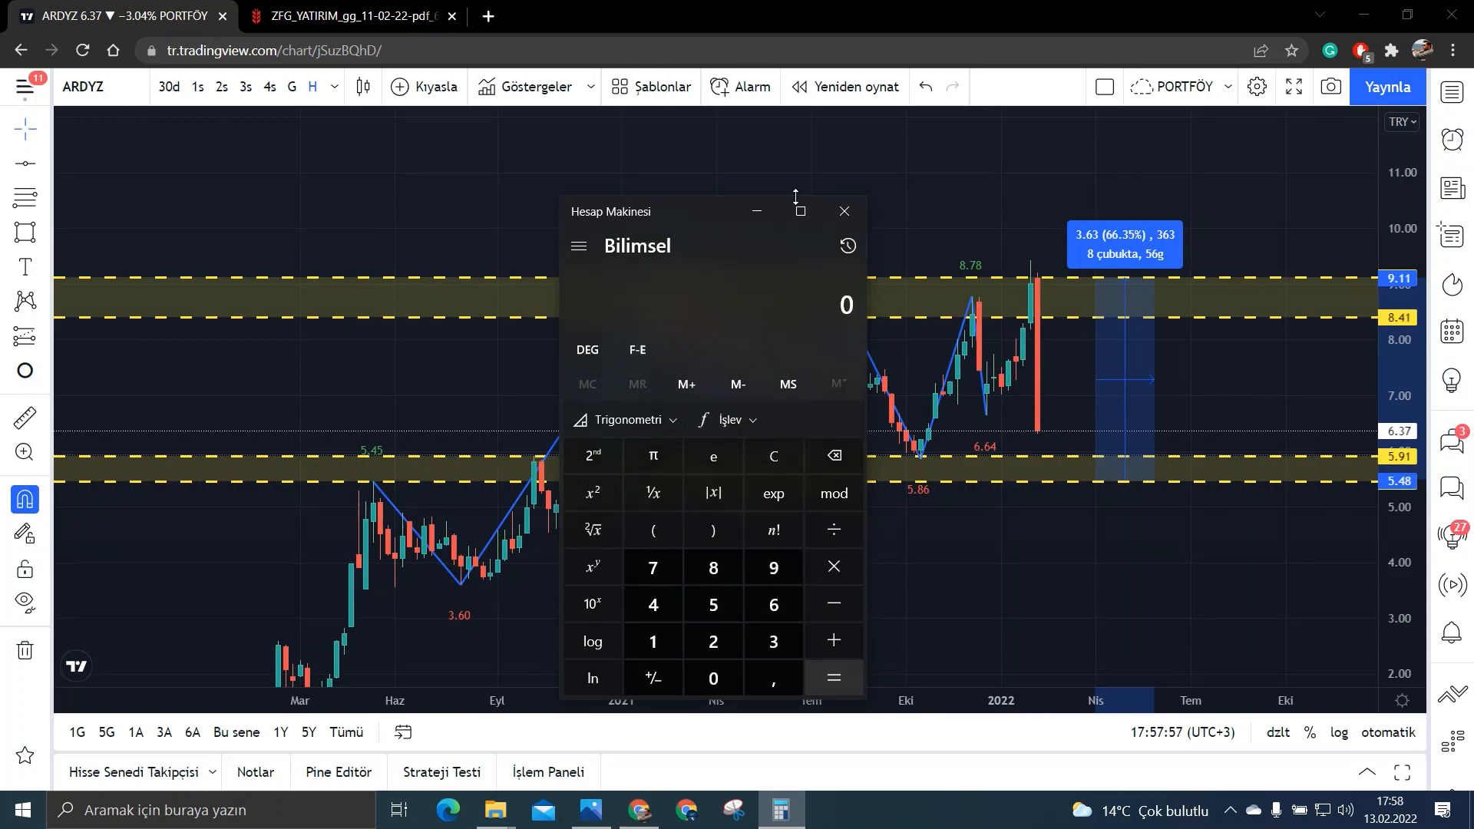
click(843, 211)
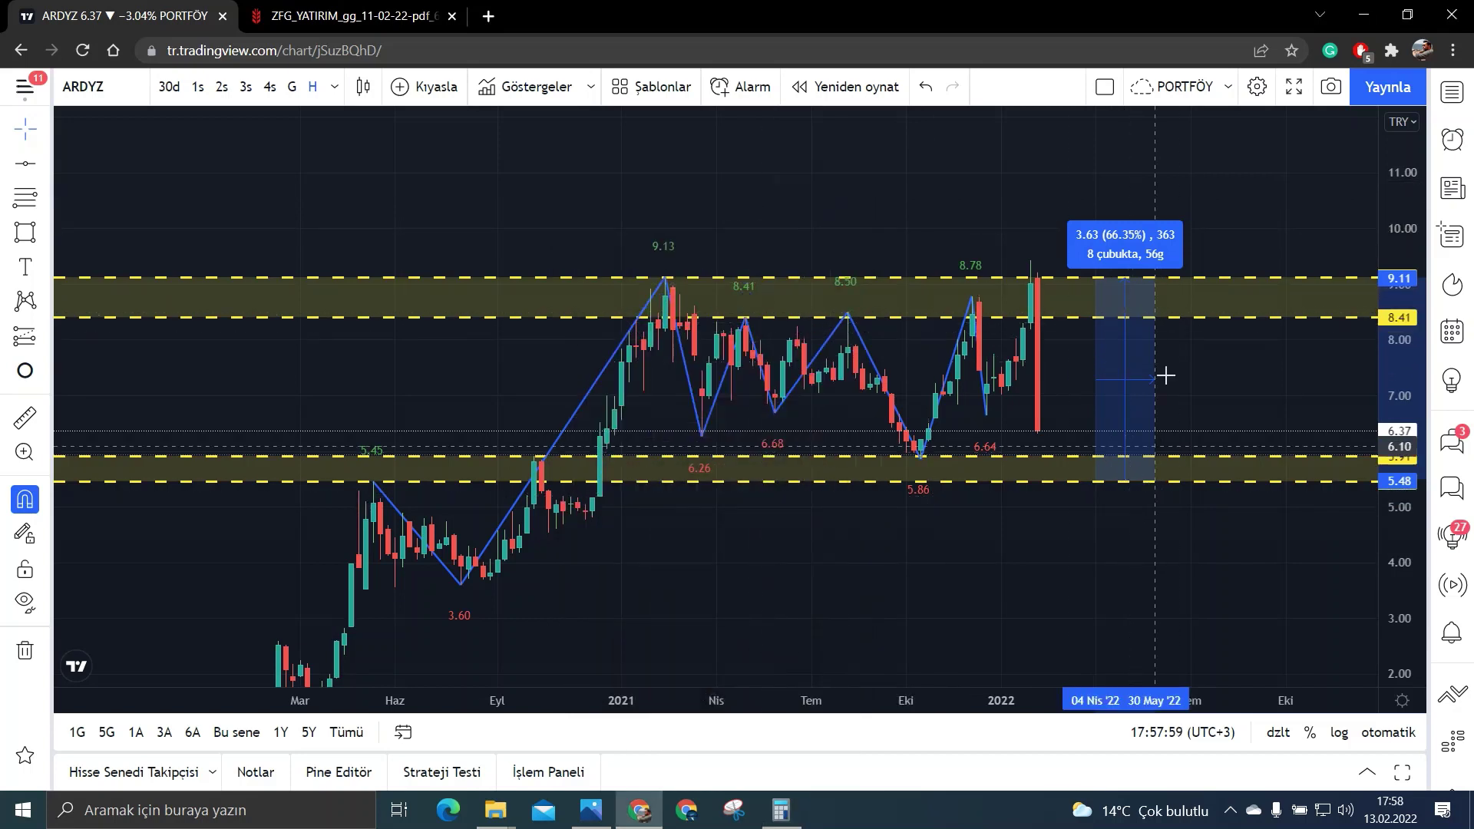
mouse_move(1195, 302)
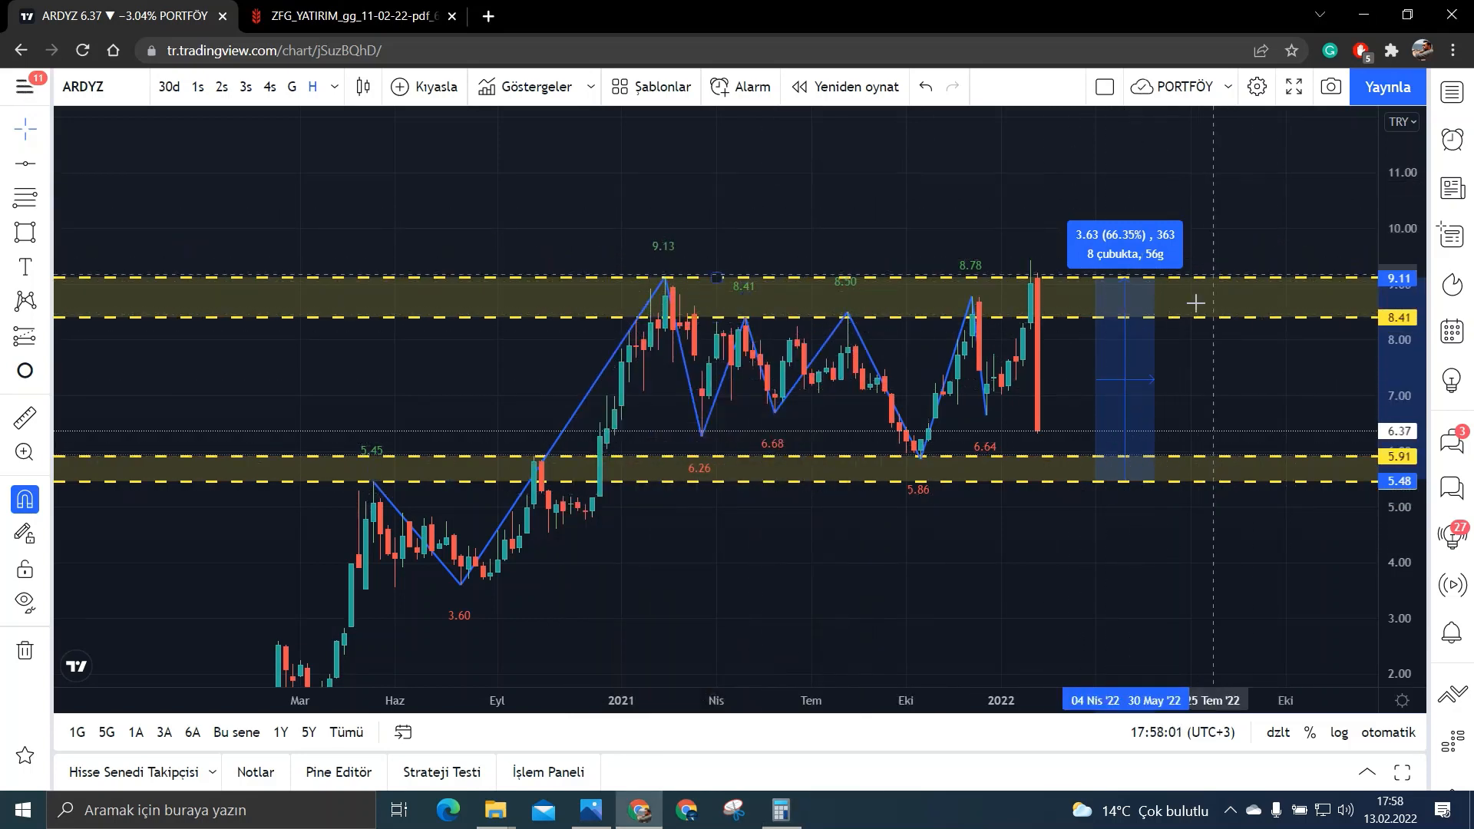
mouse_move(1054, 489)
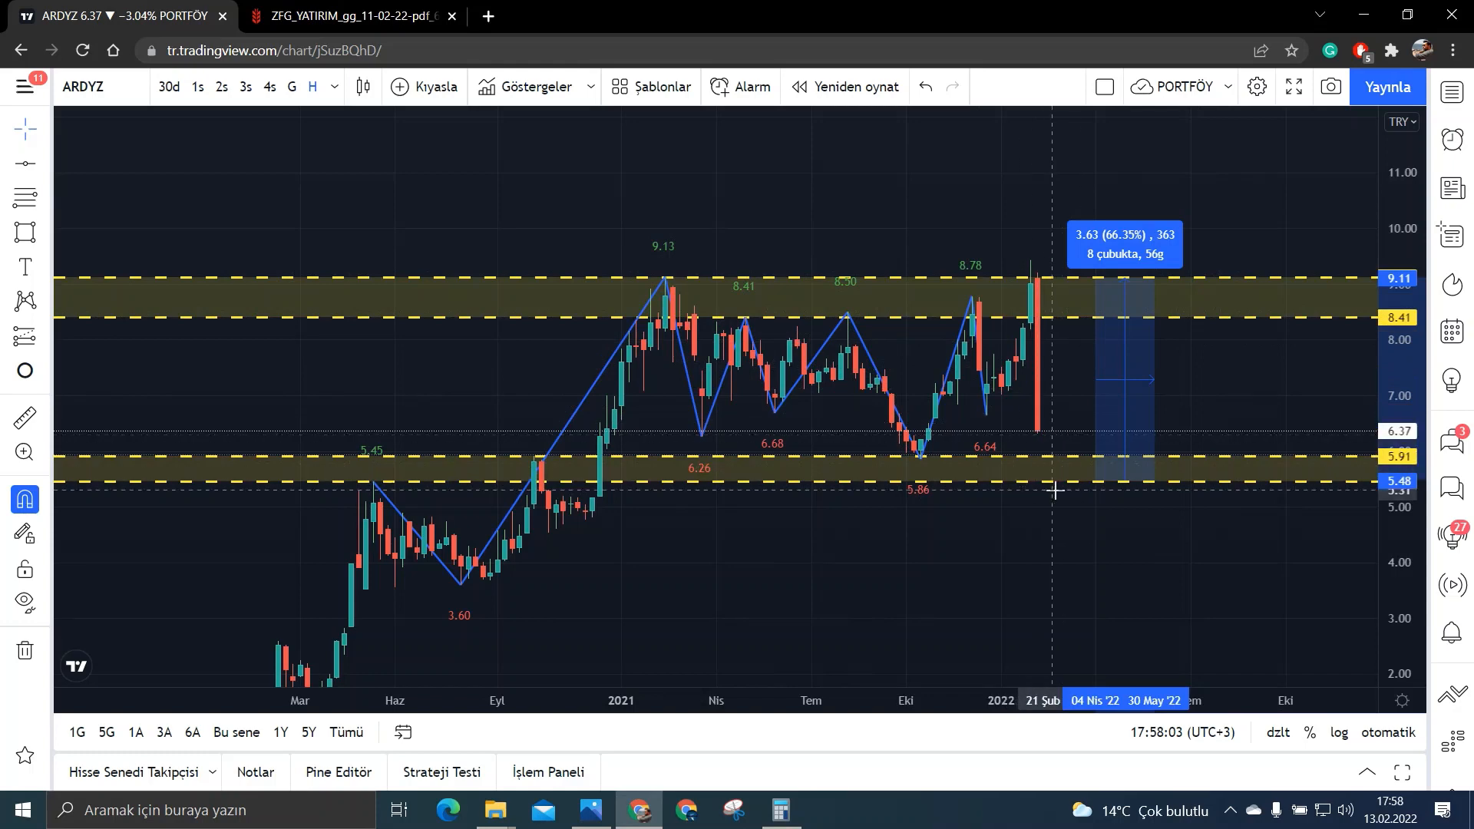
mouse_move(1233, 397)
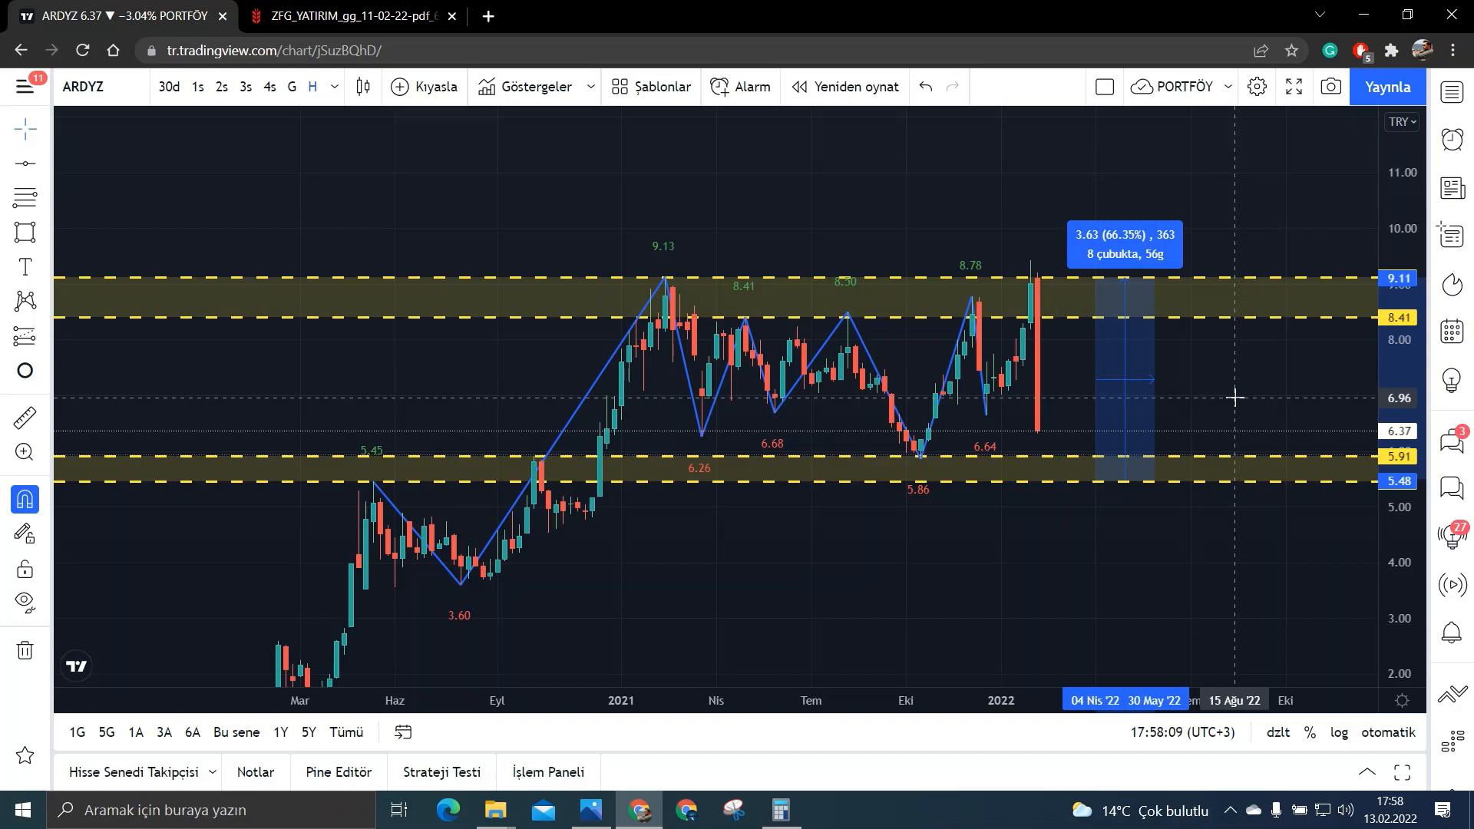
mouse_move(1188, 311)
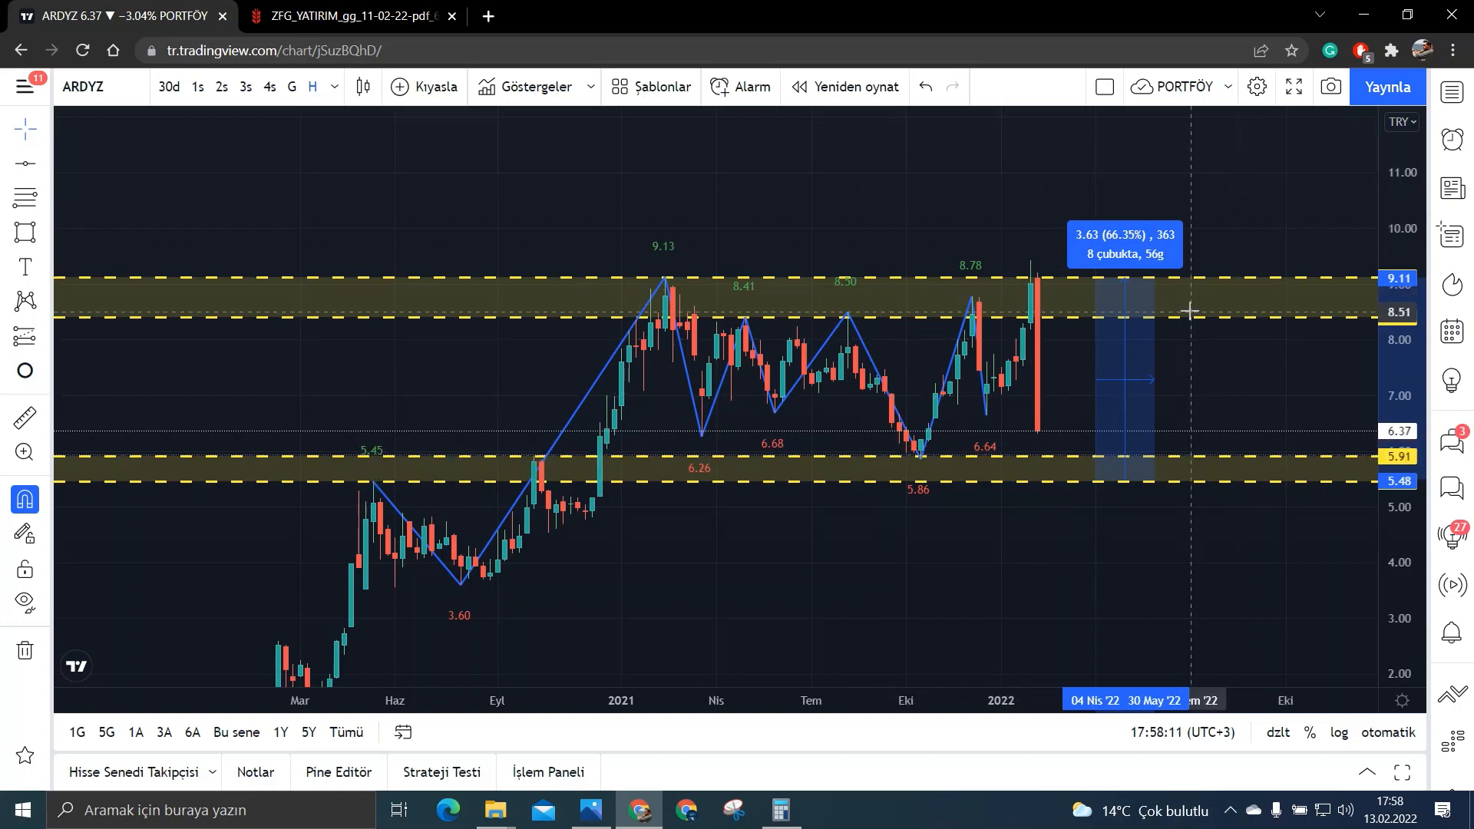
mouse_move(1188, 323)
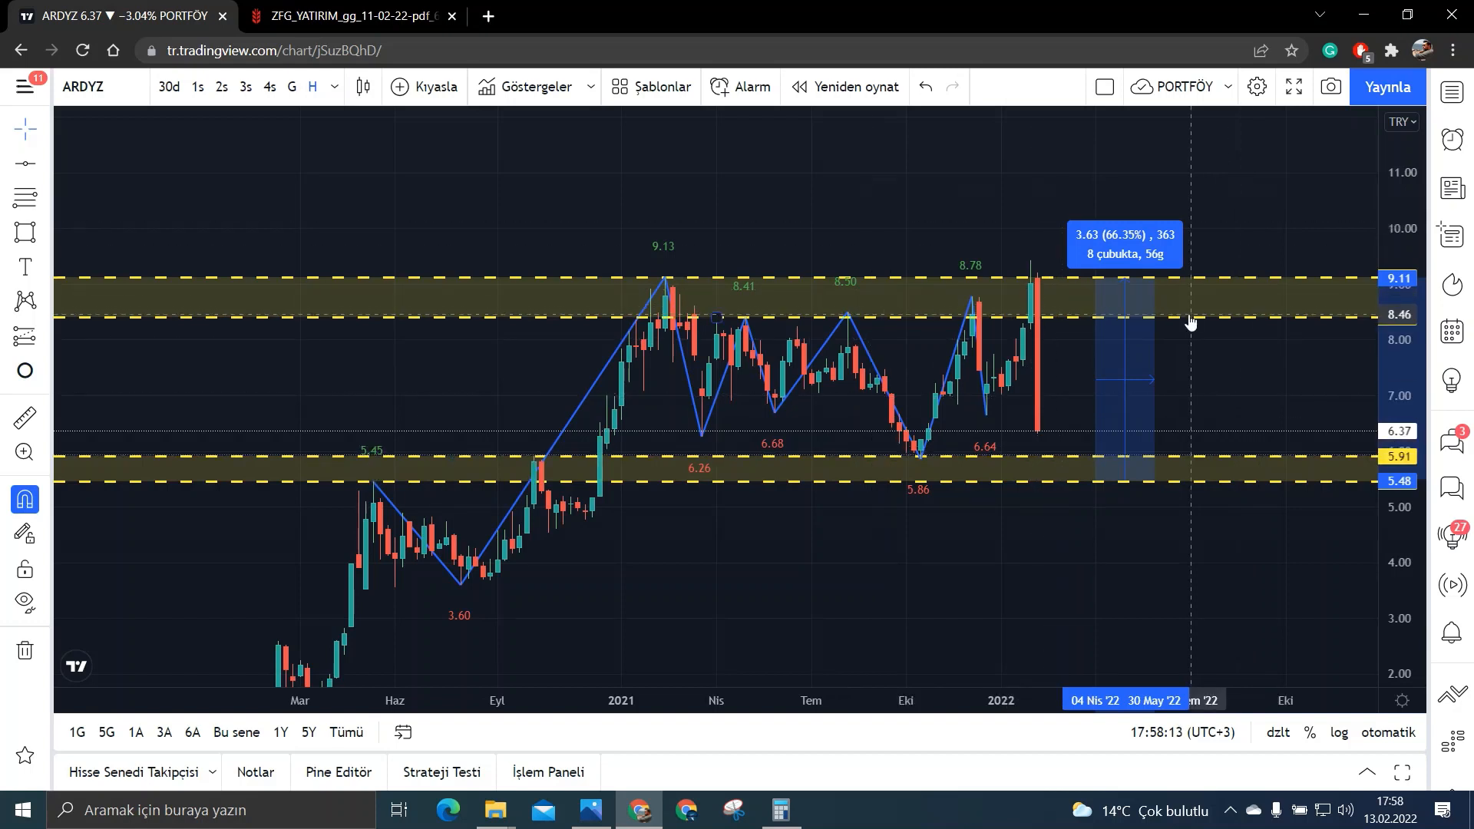
mouse_move(889, 461)
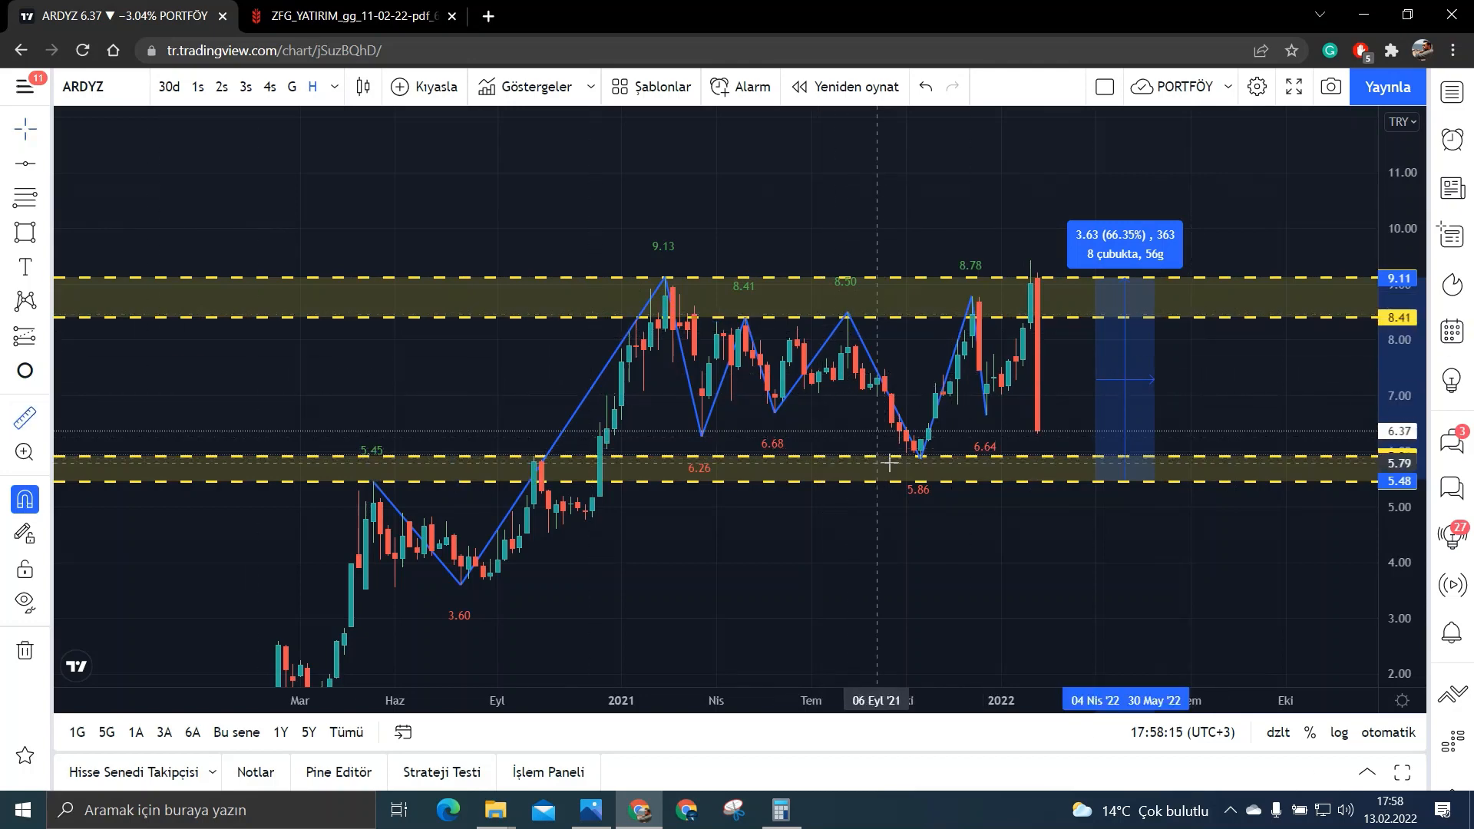
mouse_move(920, 467)
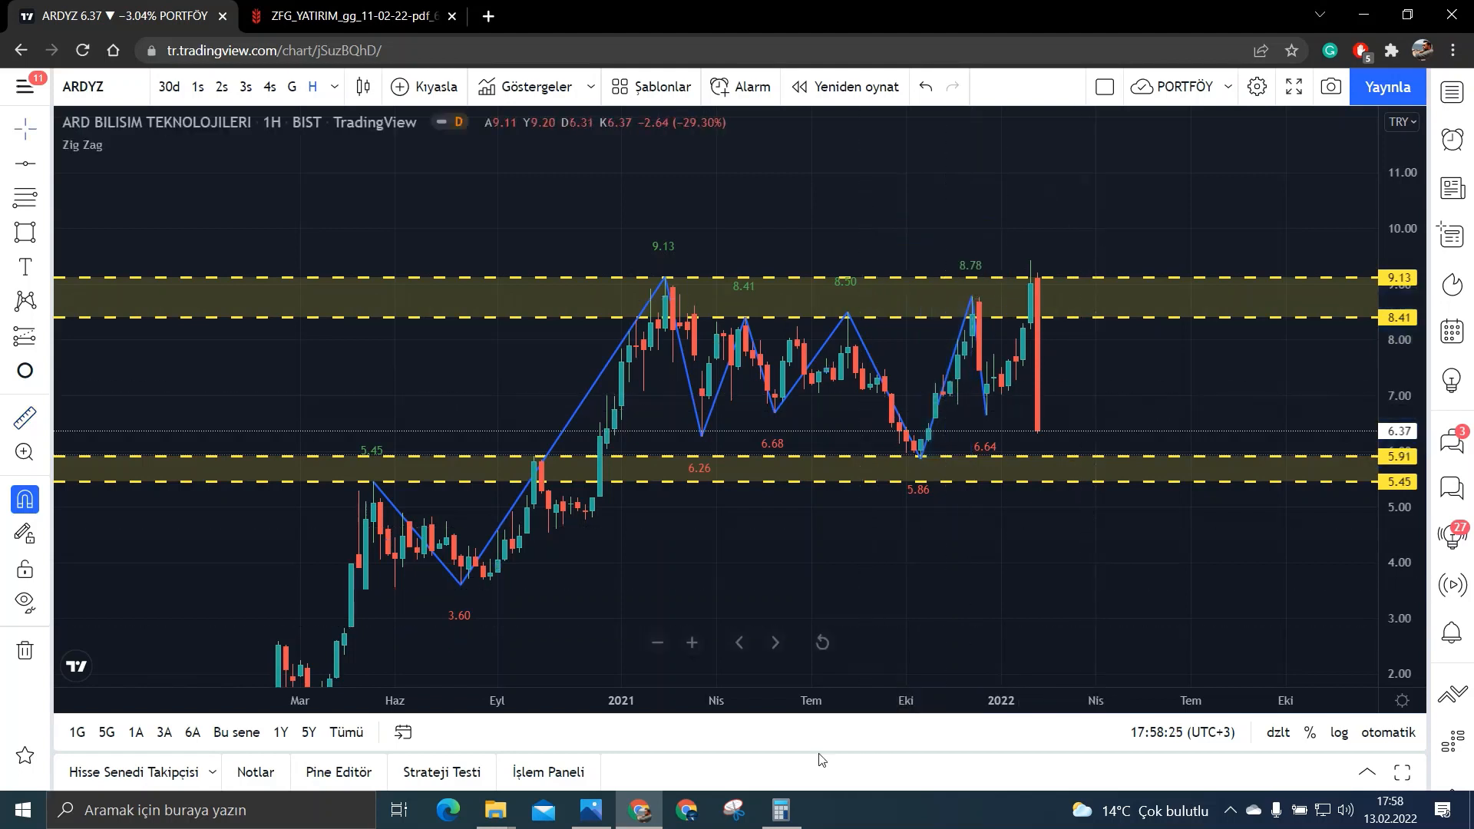
Step: Compute 1.49^6 ≈ 10.94 as the compounding estimate, then clear and hide Calculator
click(780, 809)
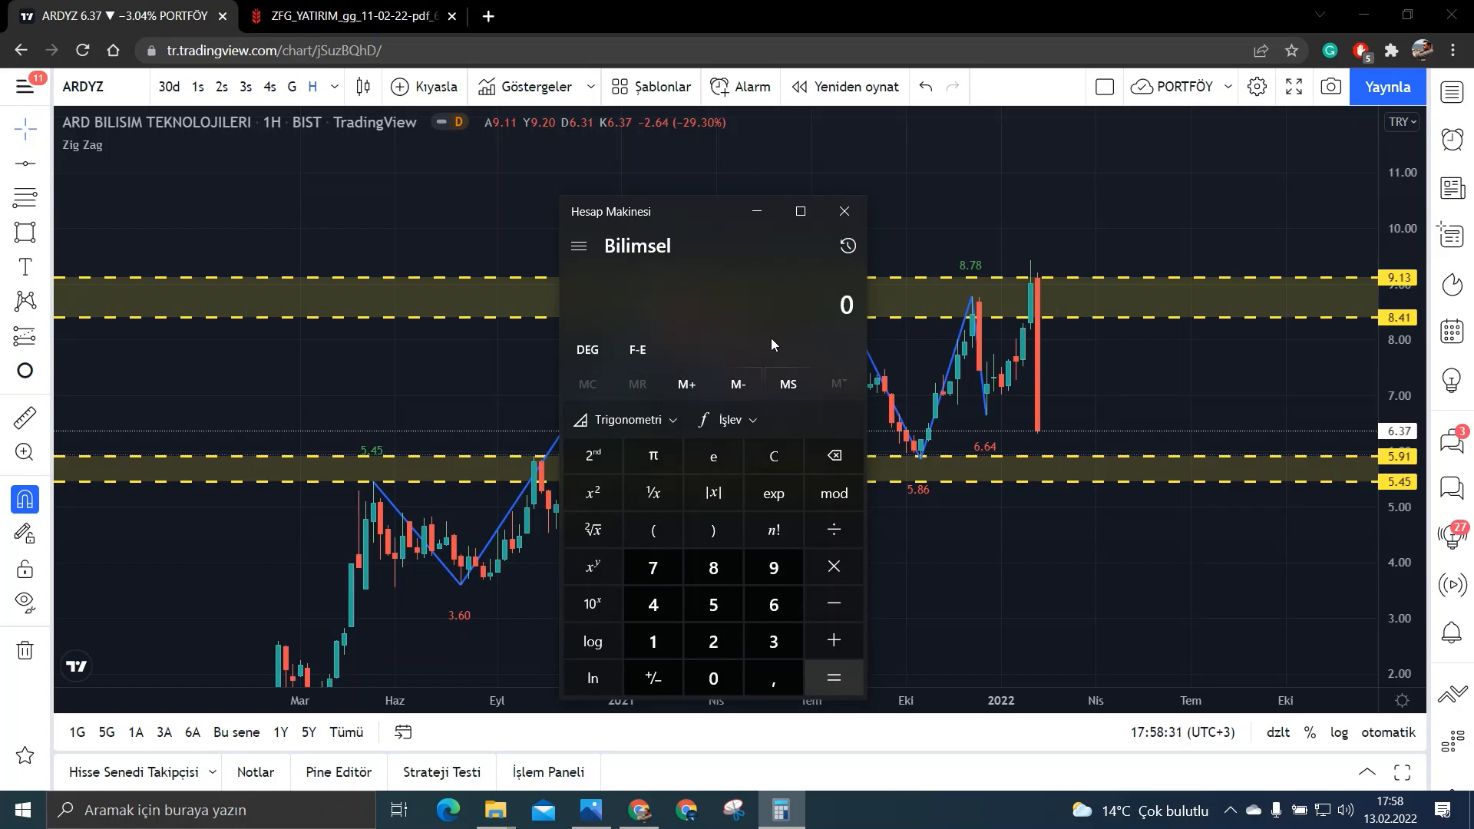
click(772, 567)
text(1,49)
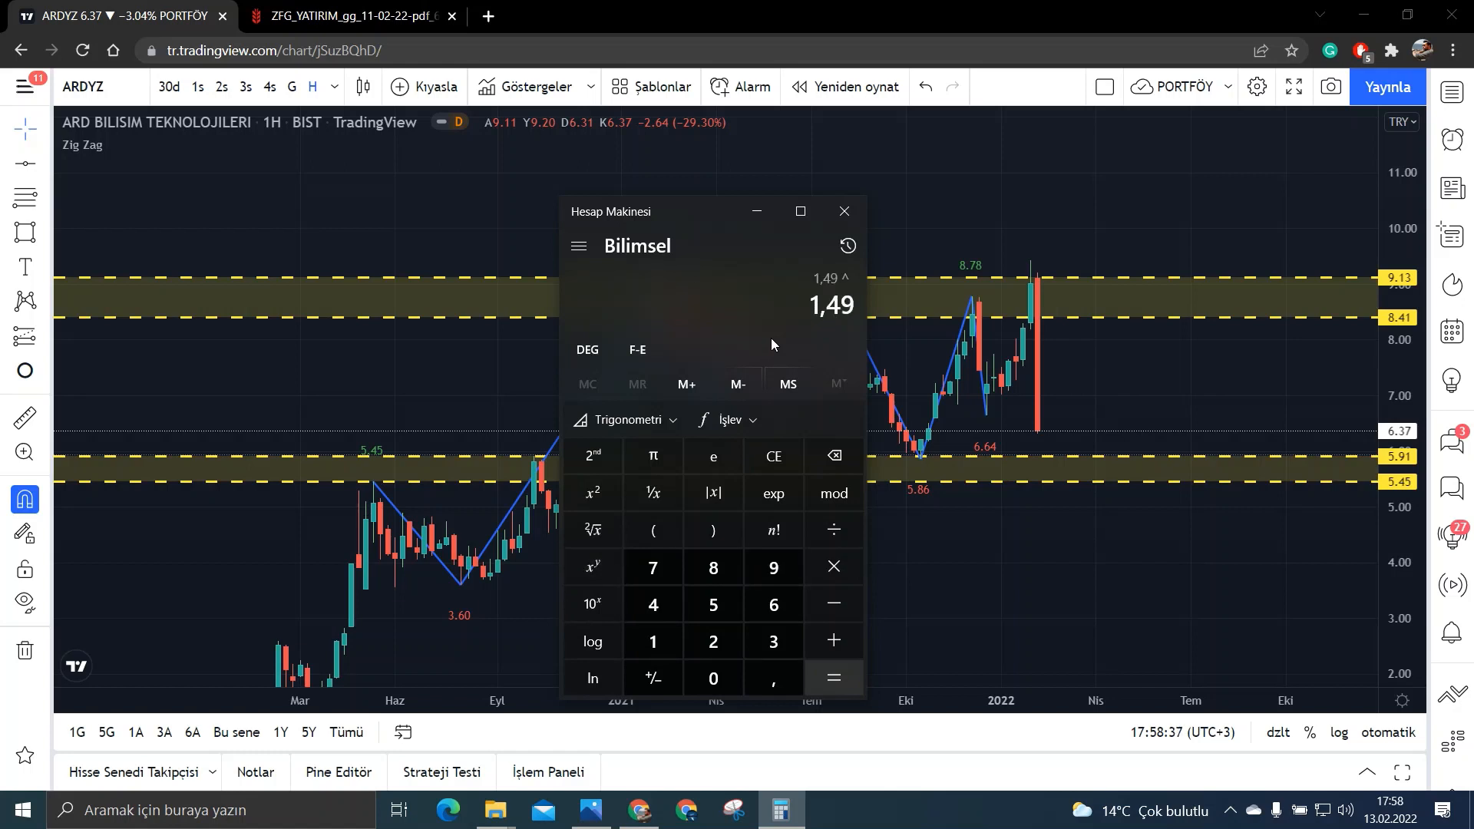
click(831, 677)
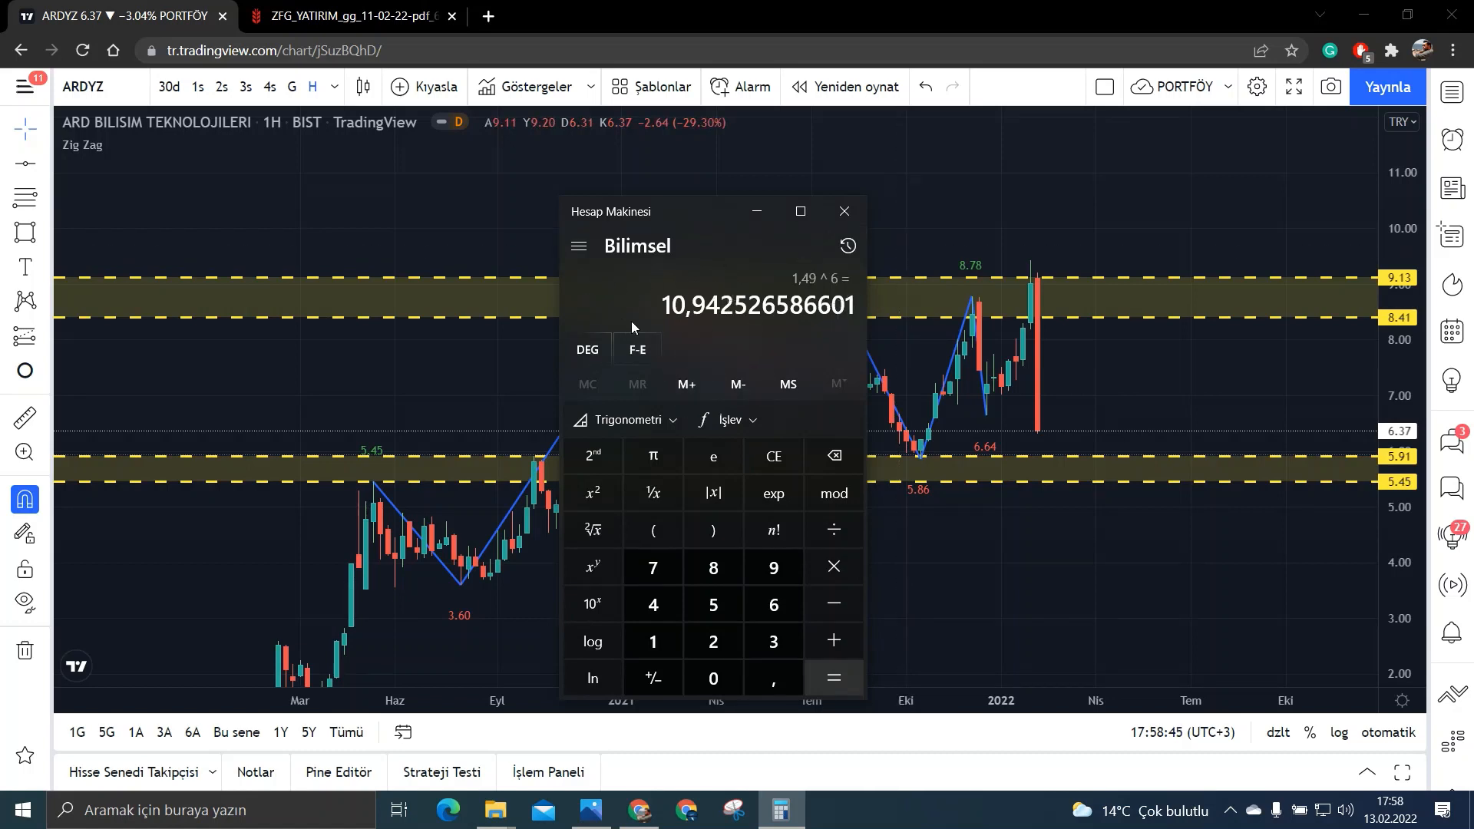
mouse_move(598, 309)
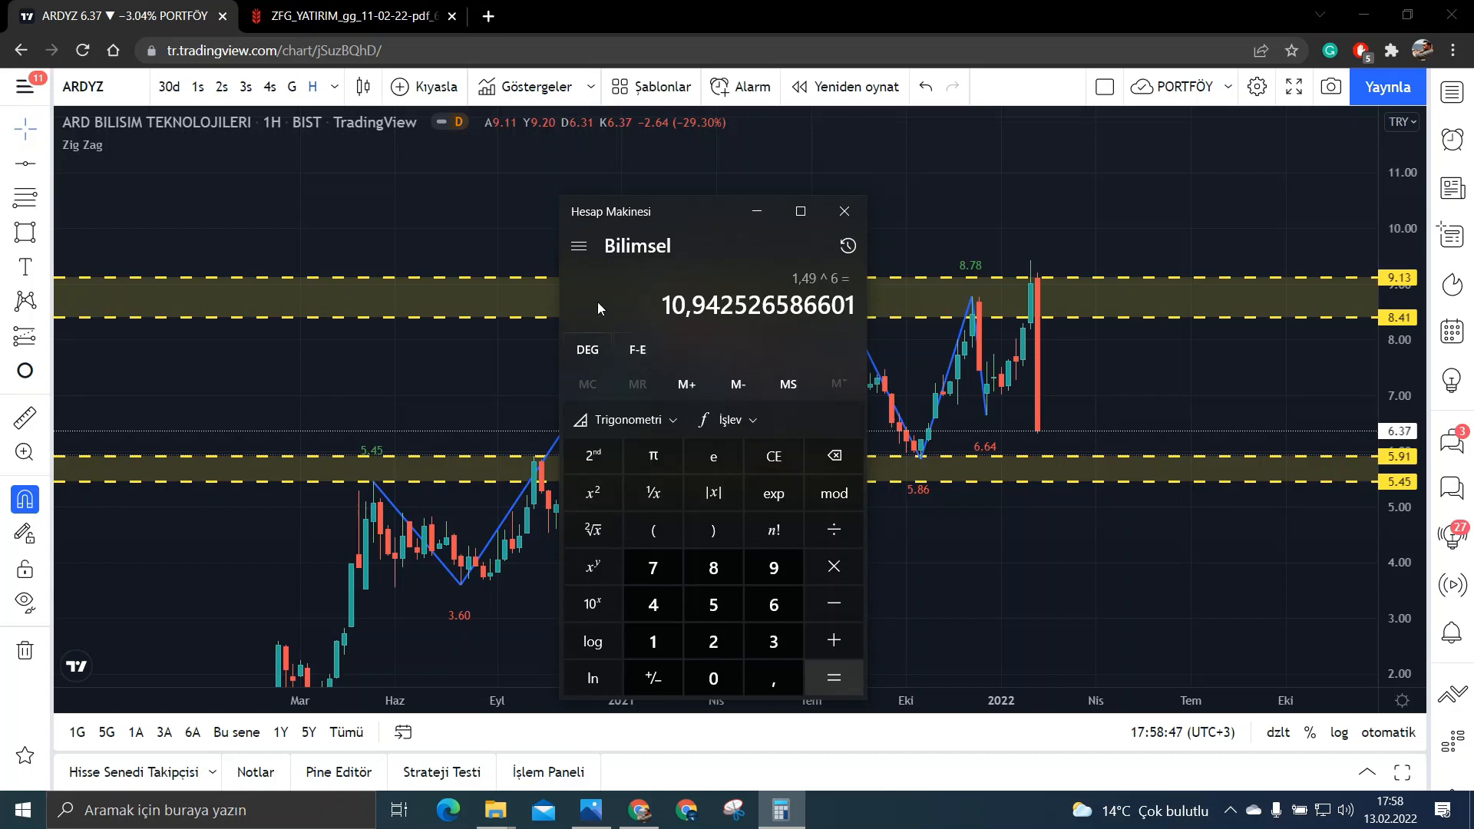
click(772, 456)
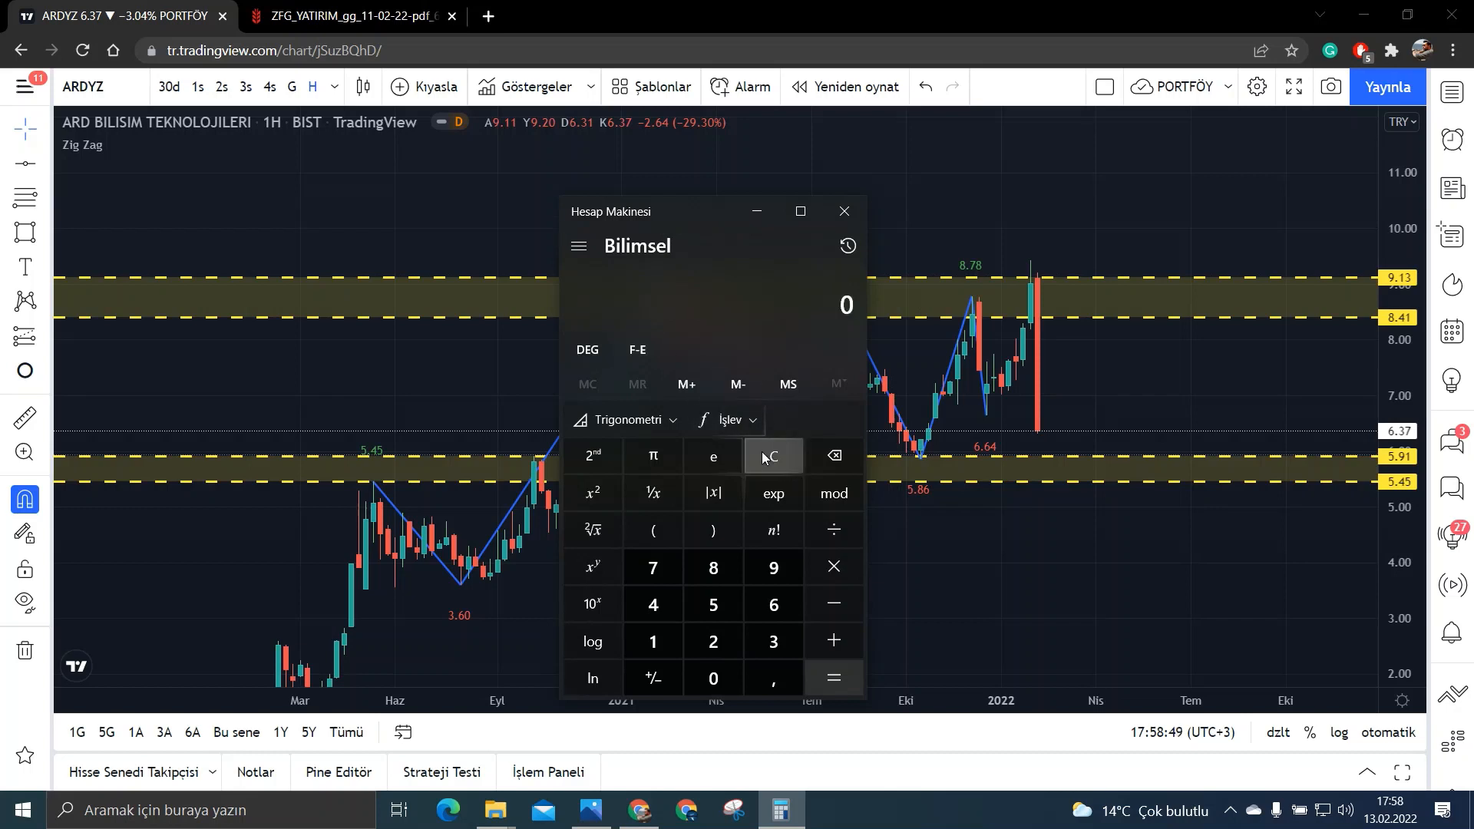
click(843, 210)
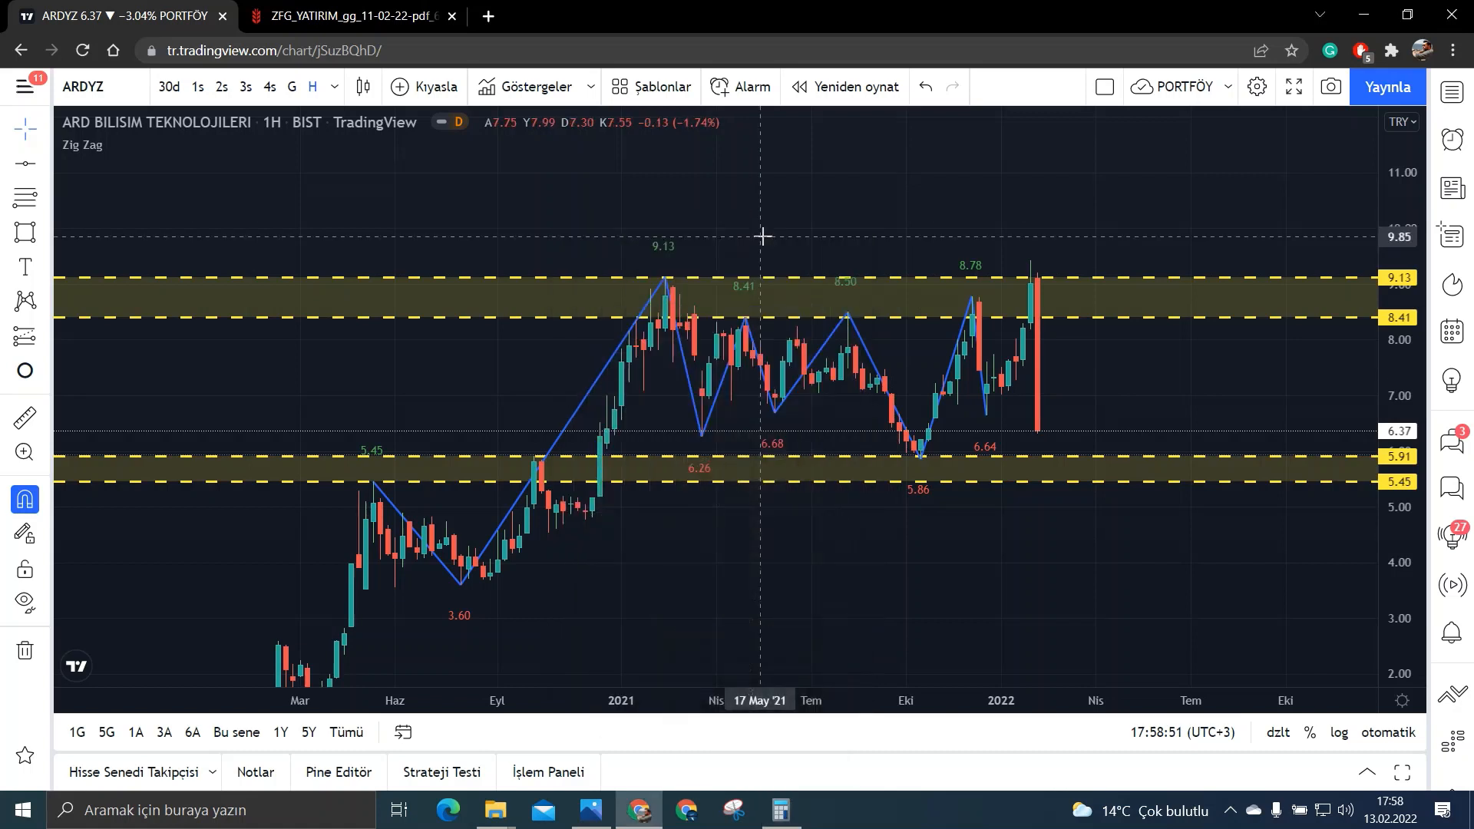
mouse_move(744, 521)
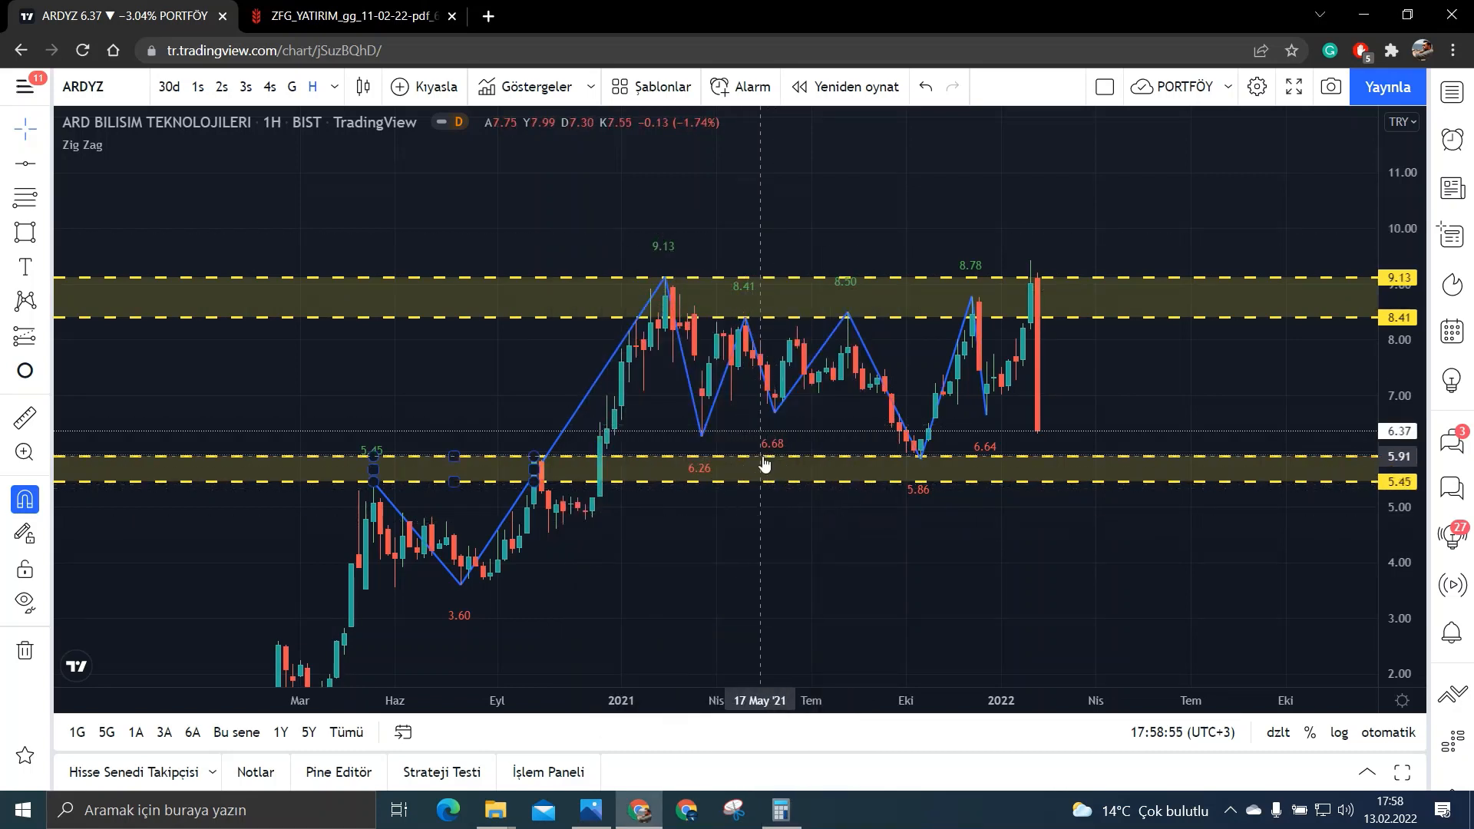
mouse_move(674, 528)
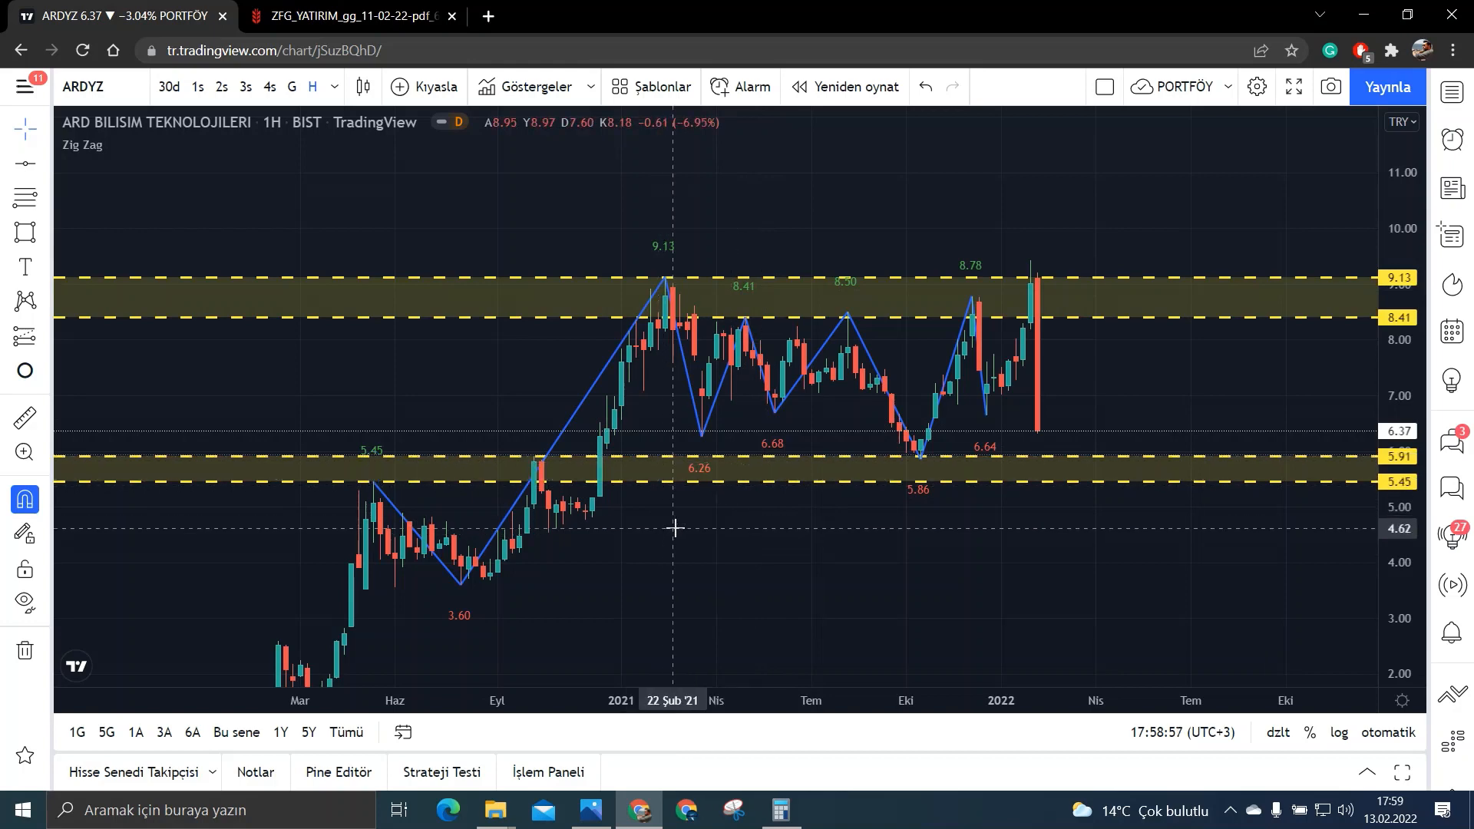